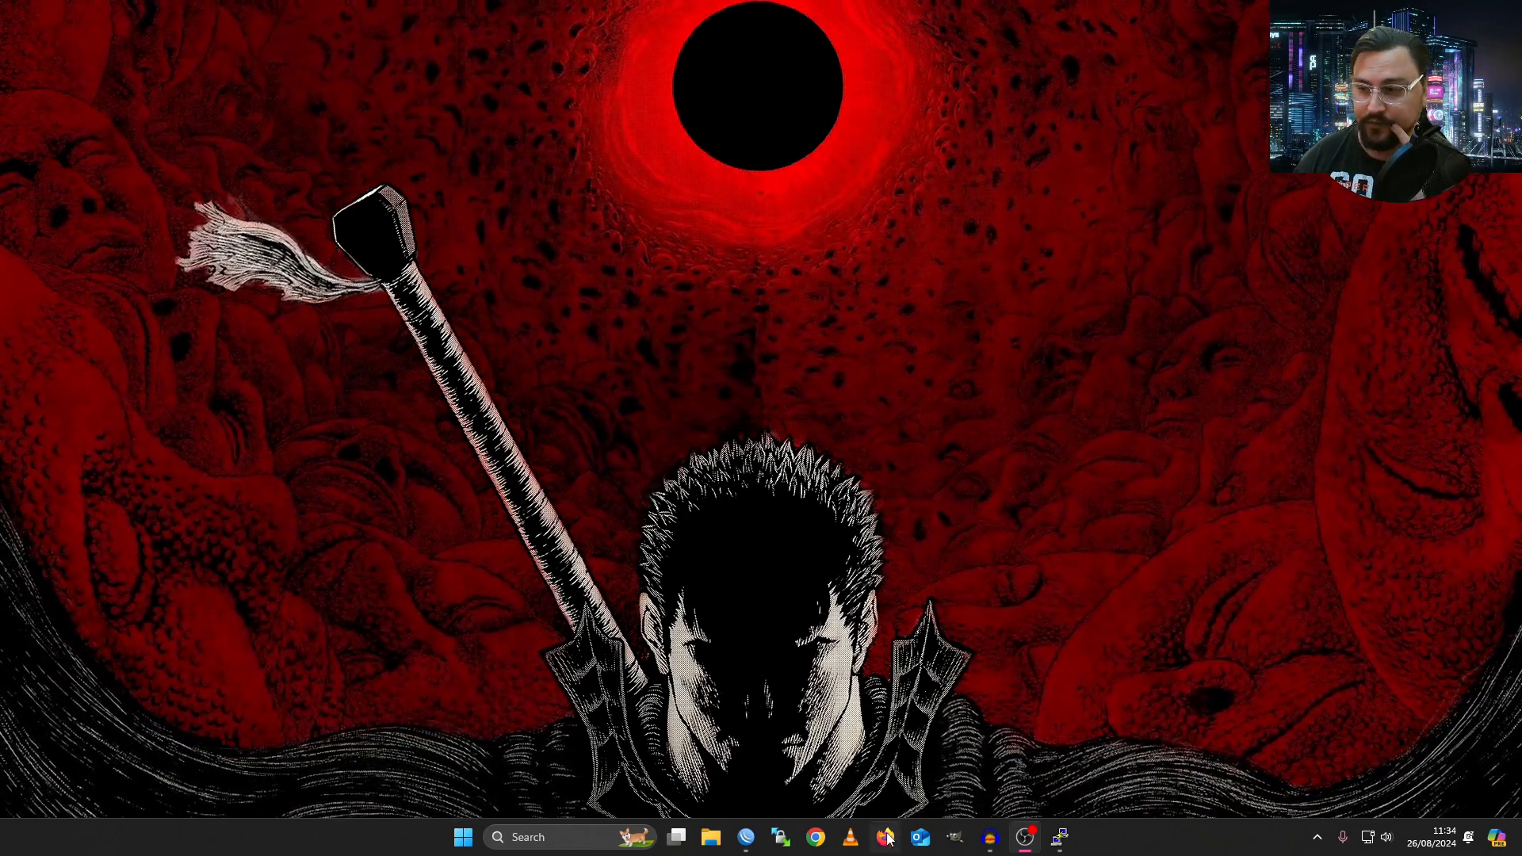
- Reach the Management tools page of the RouterOS docs via Network Management in Firefox
{"action": "left_click", "coordinate": [883, 837]}
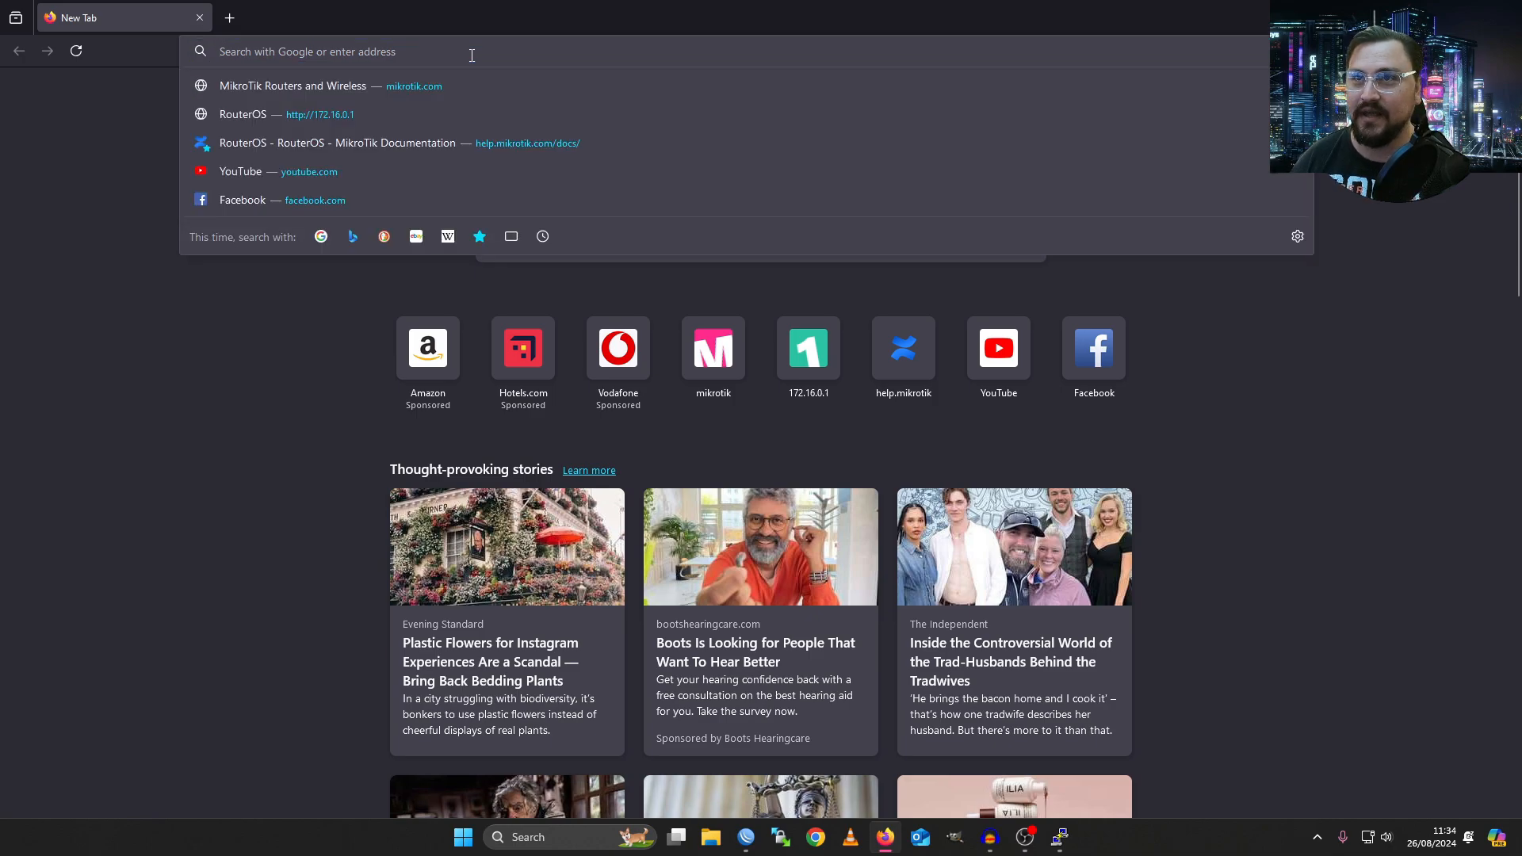
{"action": "mouse_move", "coordinate": [492, 49]}
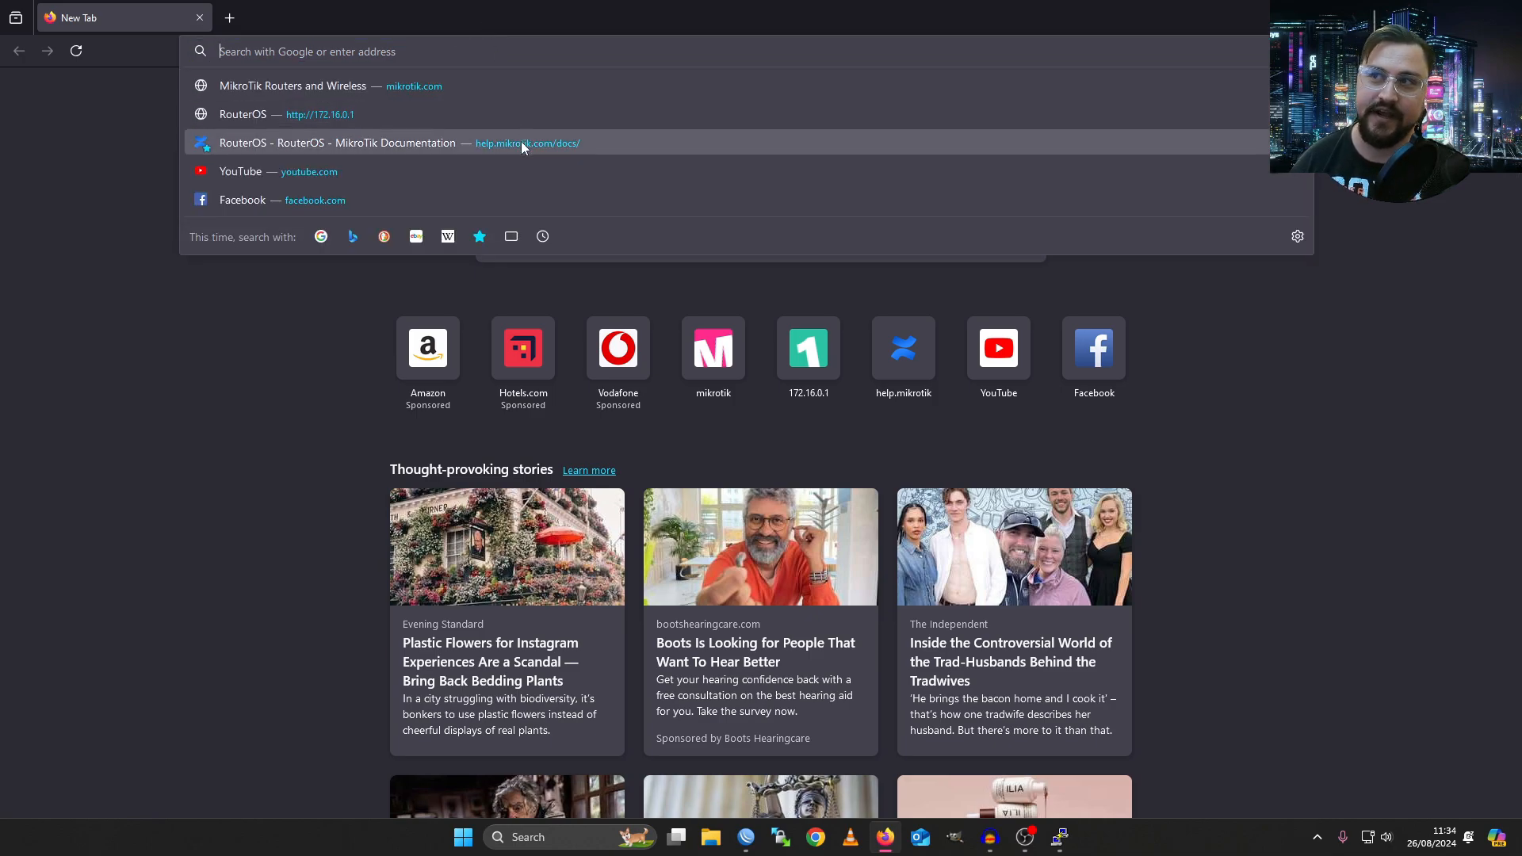
{"action": "left_click", "coordinate": [336, 142]}
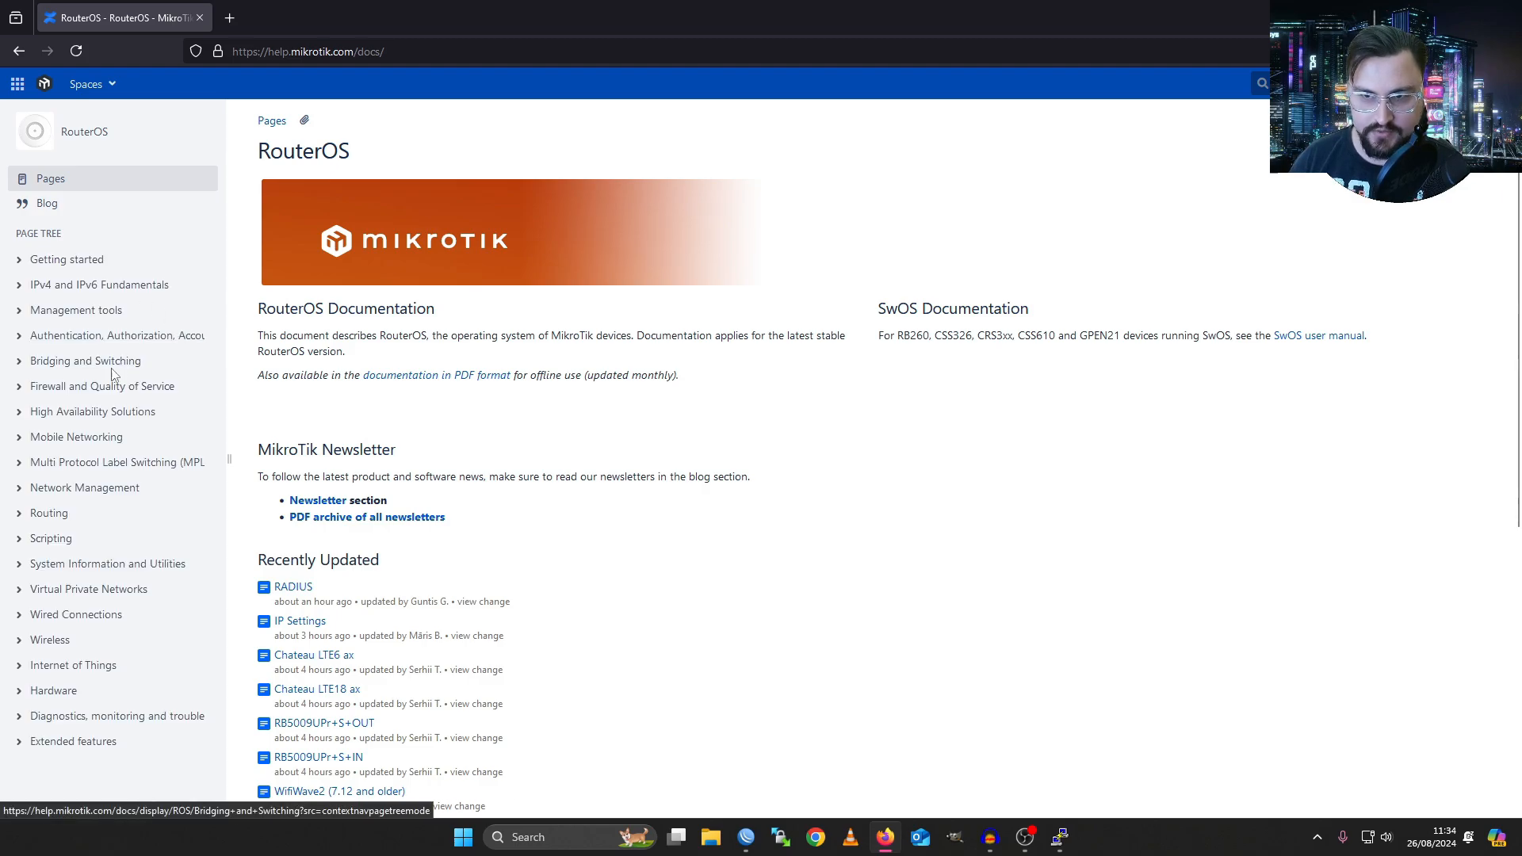
{"action": "left_click", "coordinate": [84, 486]}
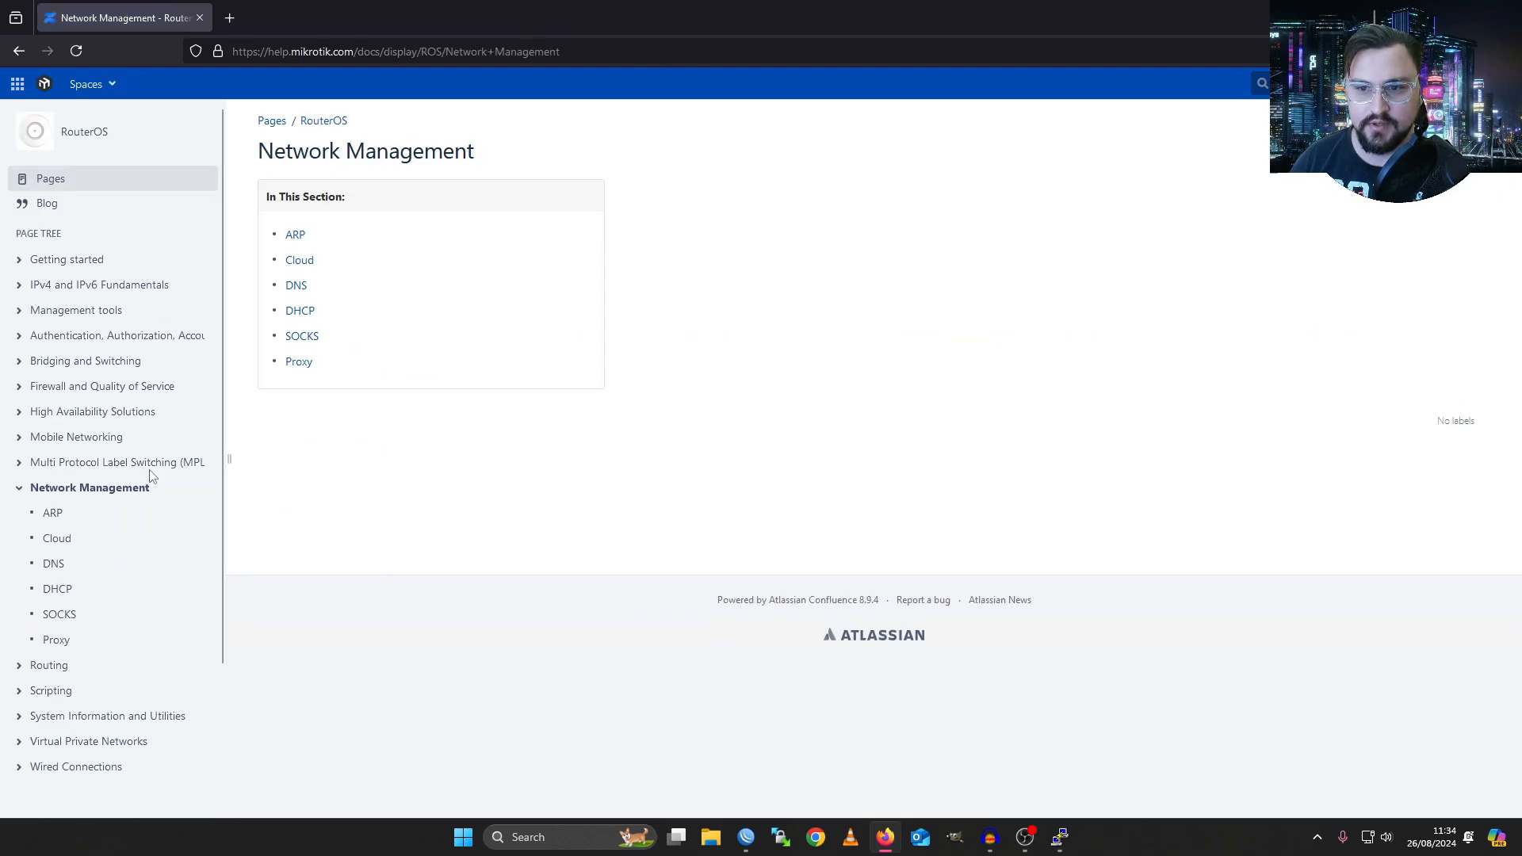
{"action": "scroll", "scroll_direction": "down", "scroll_amount": 3}
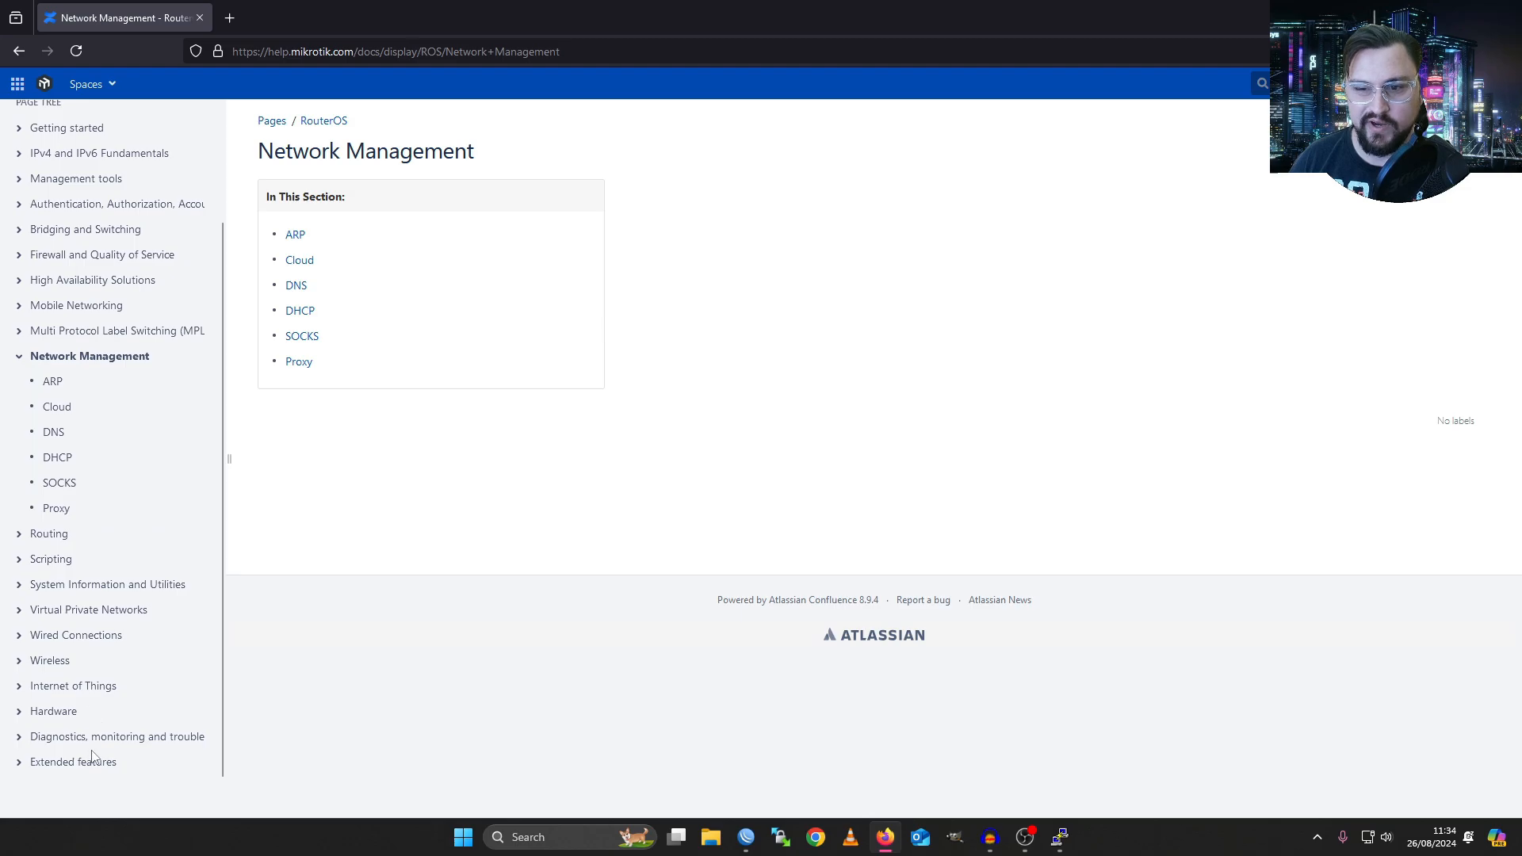
{"action": "mouse_move", "coordinate": [107, 583]}
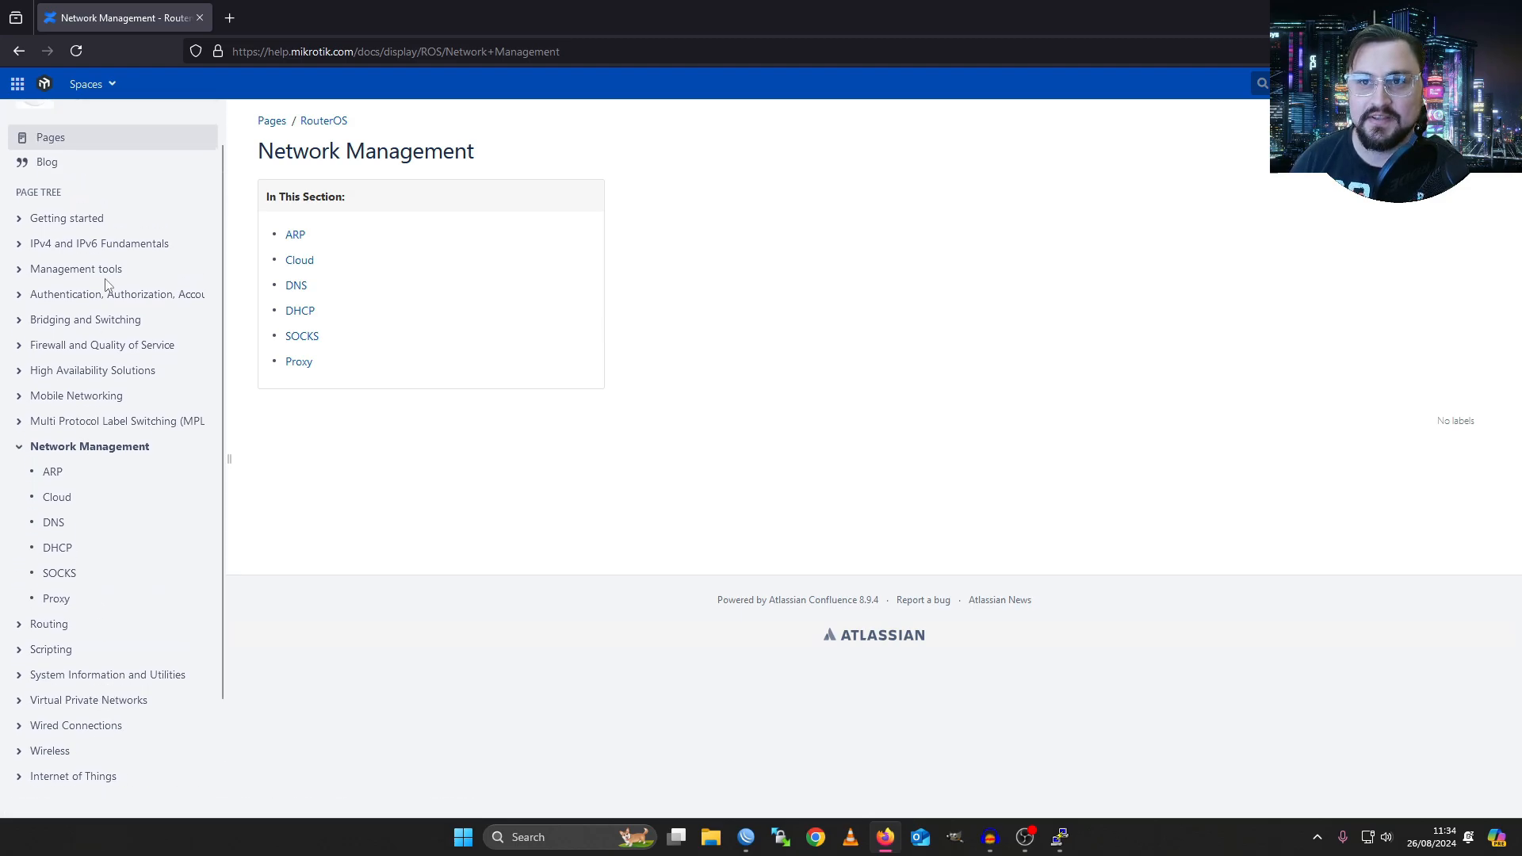
{"action": "left_click", "coordinate": [75, 269]}
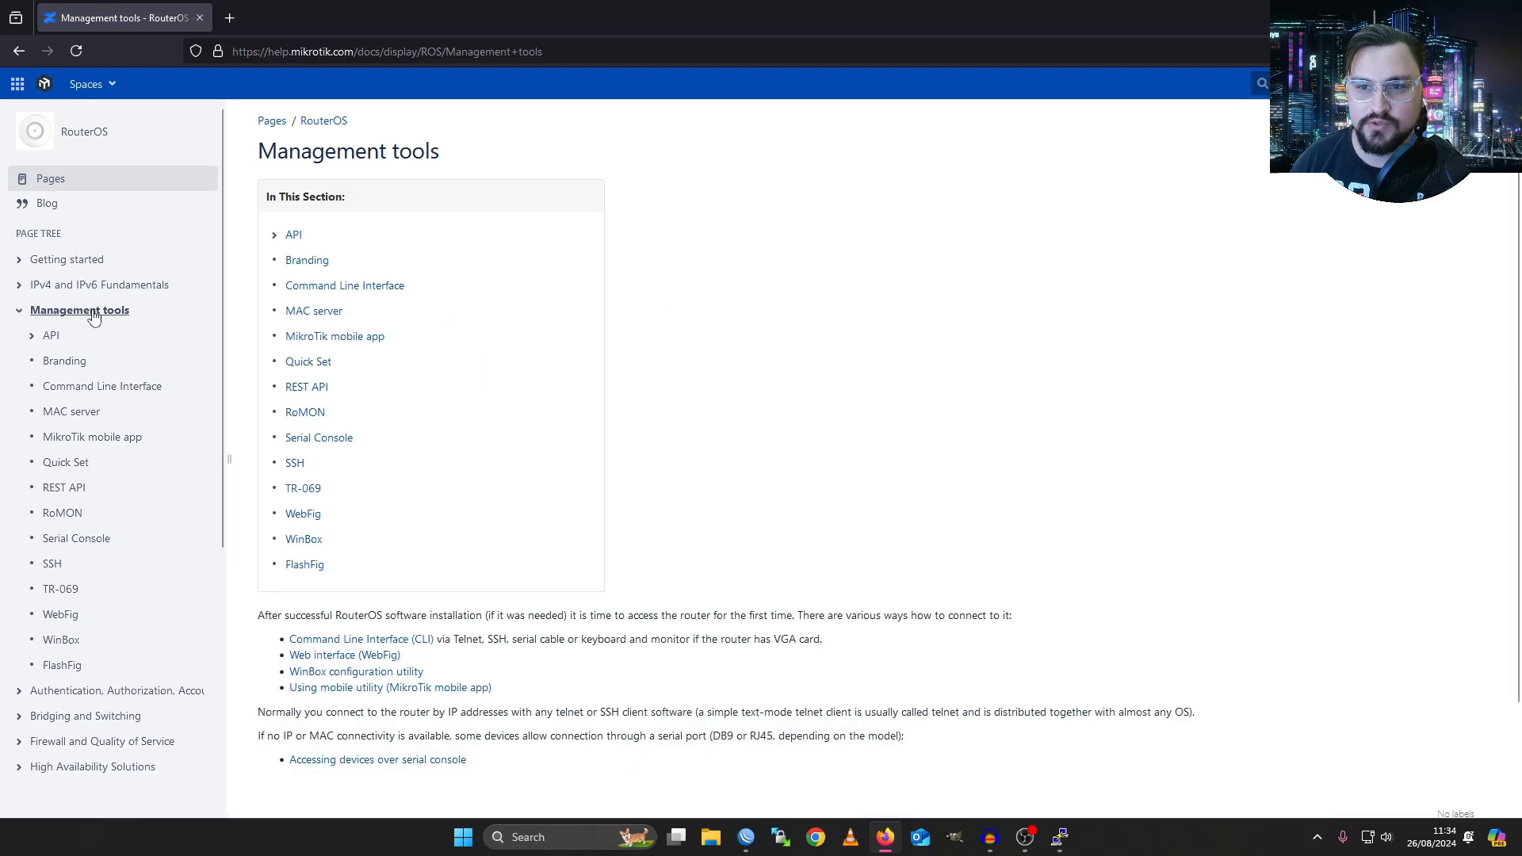
{"action": "mouse_move", "coordinate": [97, 324]}
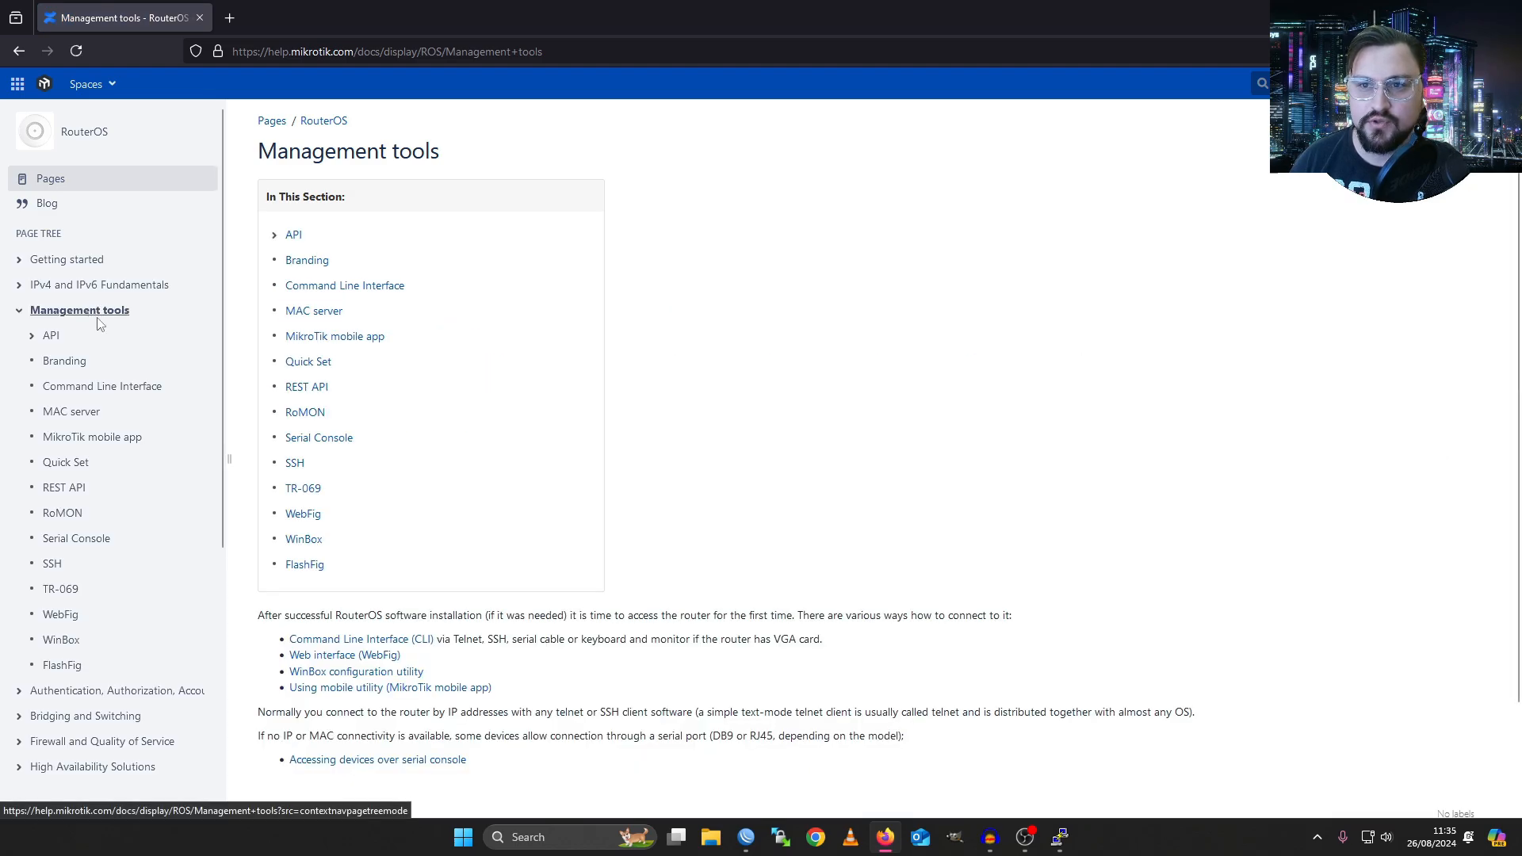
{"action": "mouse_move", "coordinate": [176, 338]}
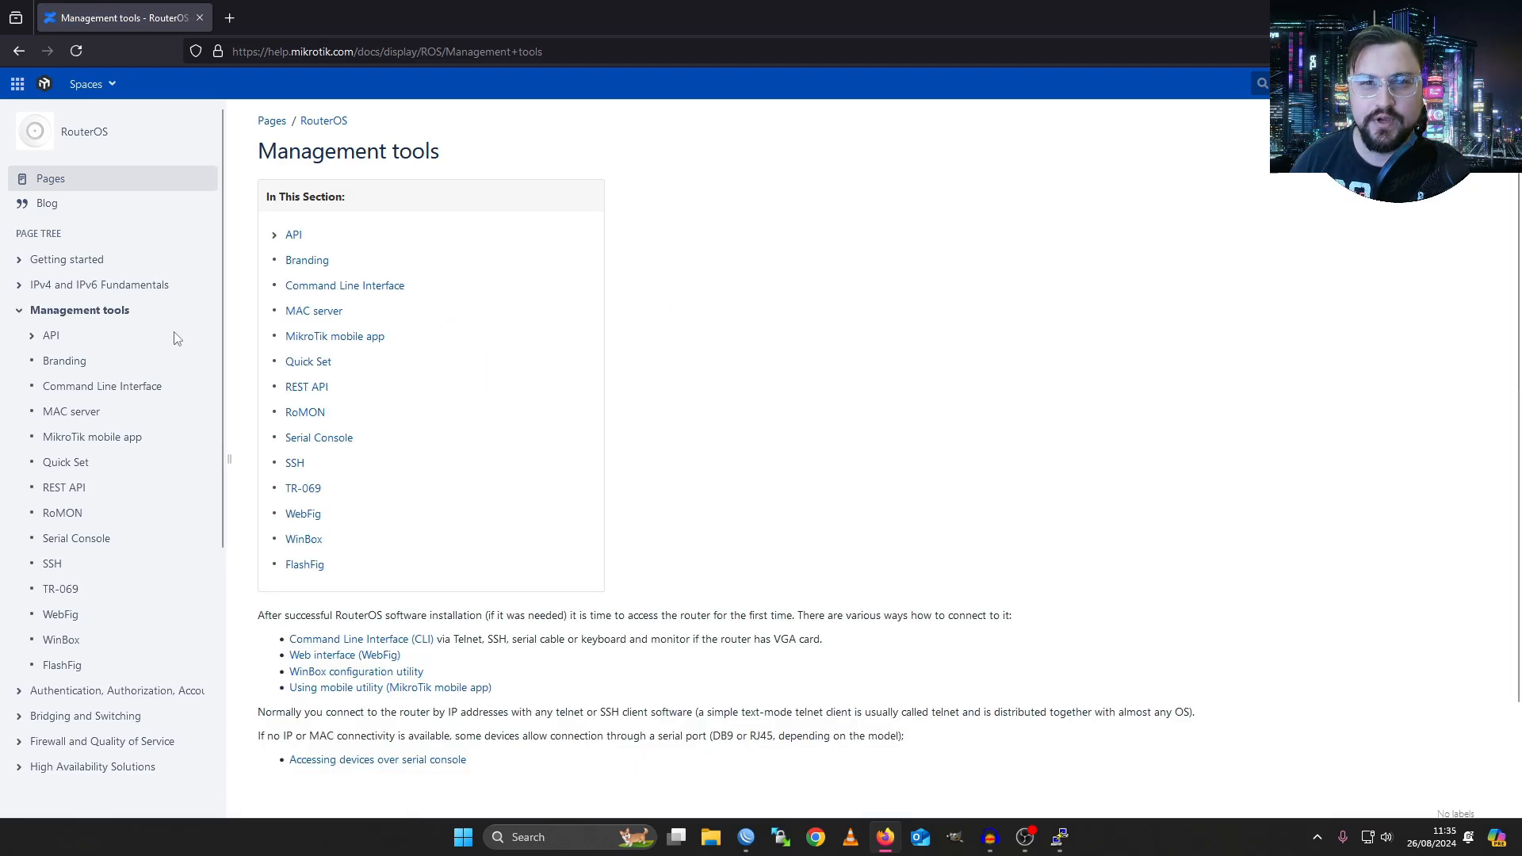
{"action": "mouse_move", "coordinate": [166, 347]}
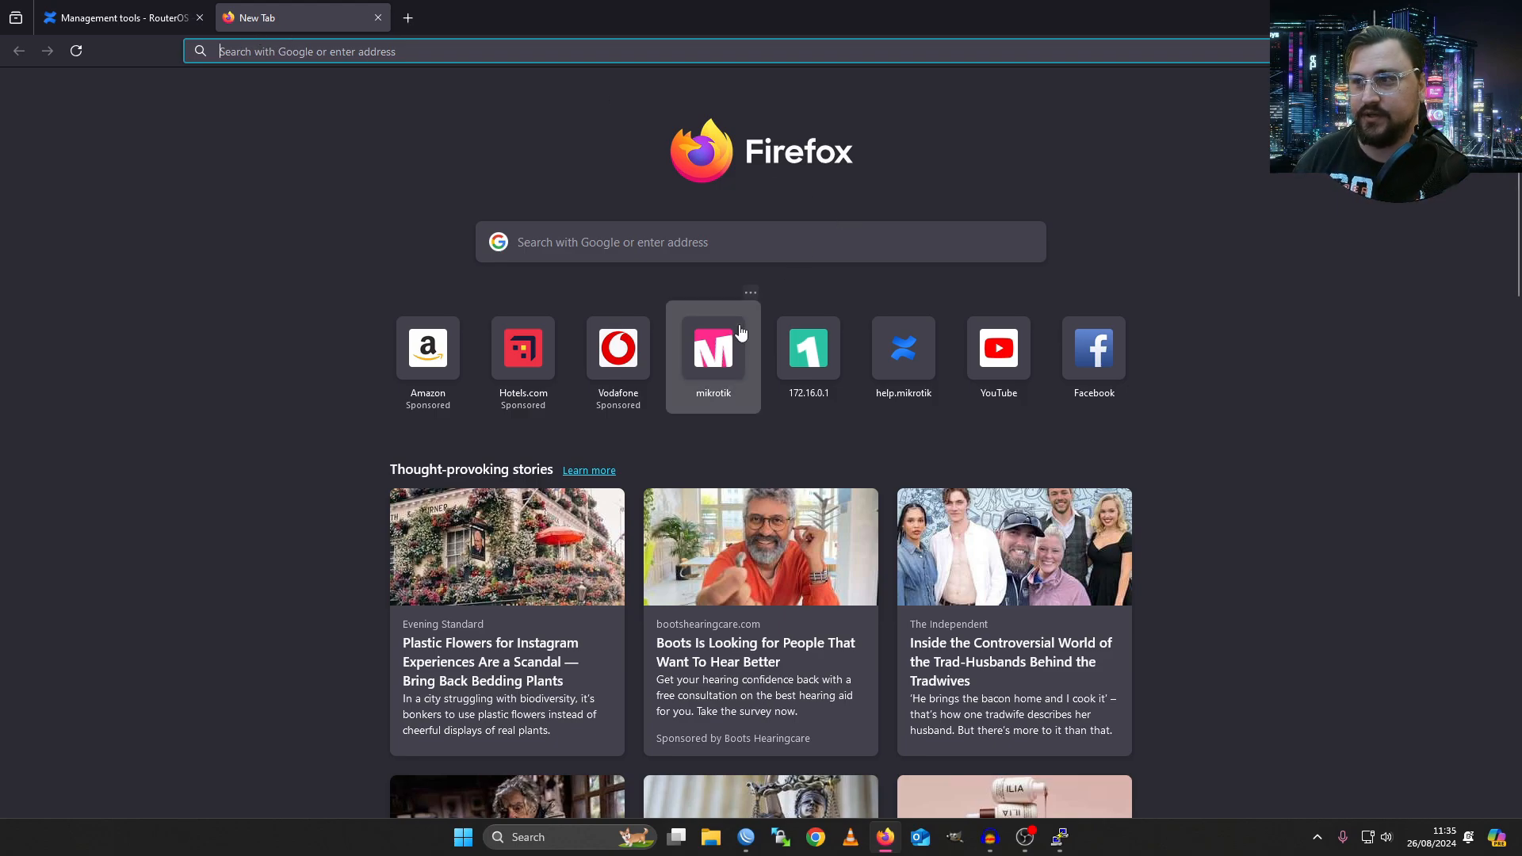
- From mikrotik.com's Software page, expand the WinBox 3.41 download choices (64-bit / 32-bit)
{"action": "left_click", "coordinate": [712, 347]}
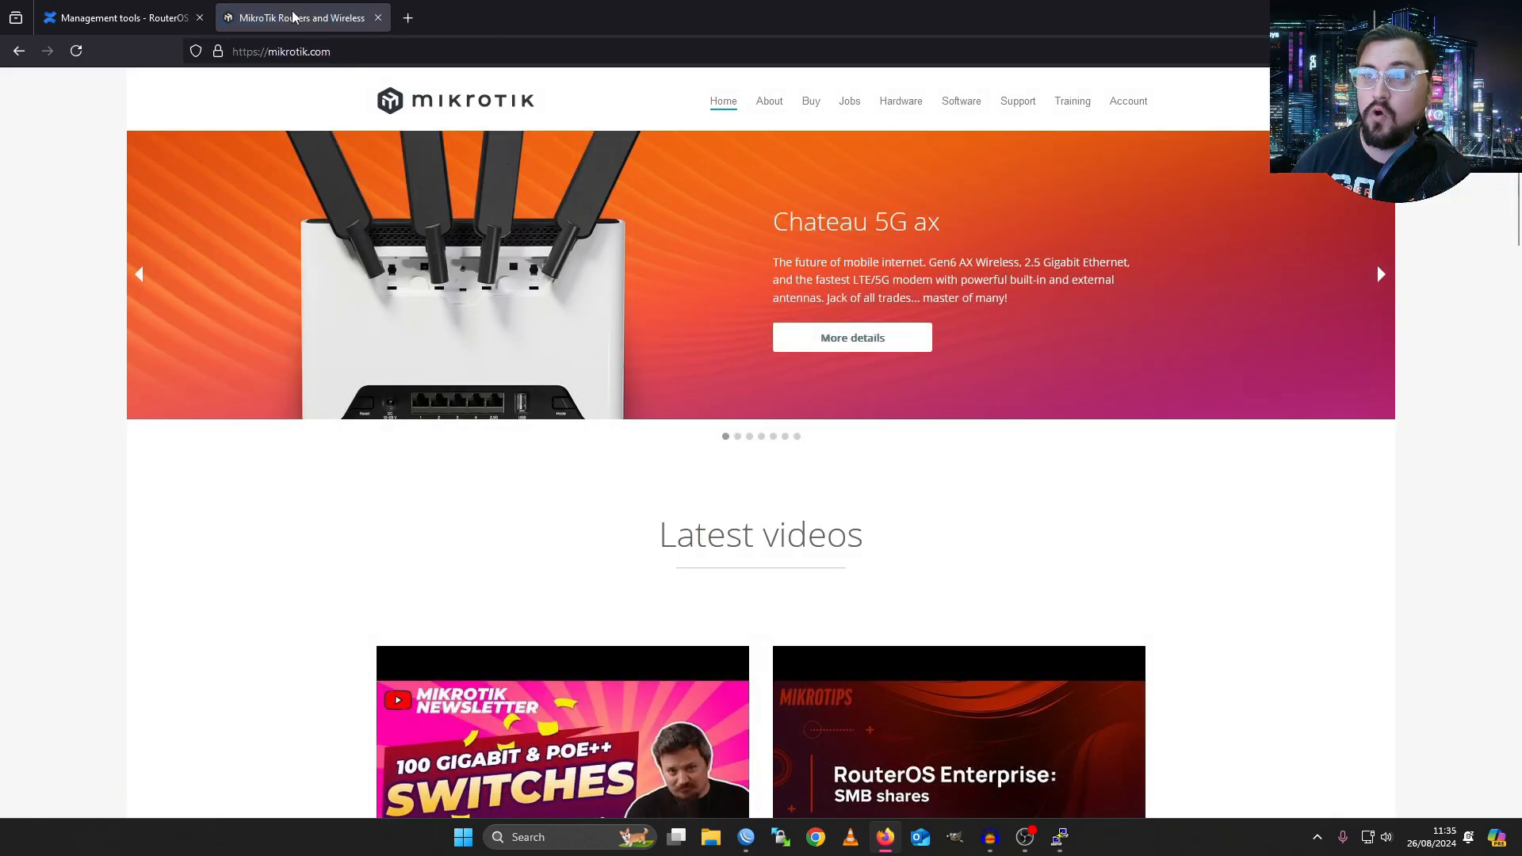
{"action": "mouse_move", "coordinate": [961, 101]}
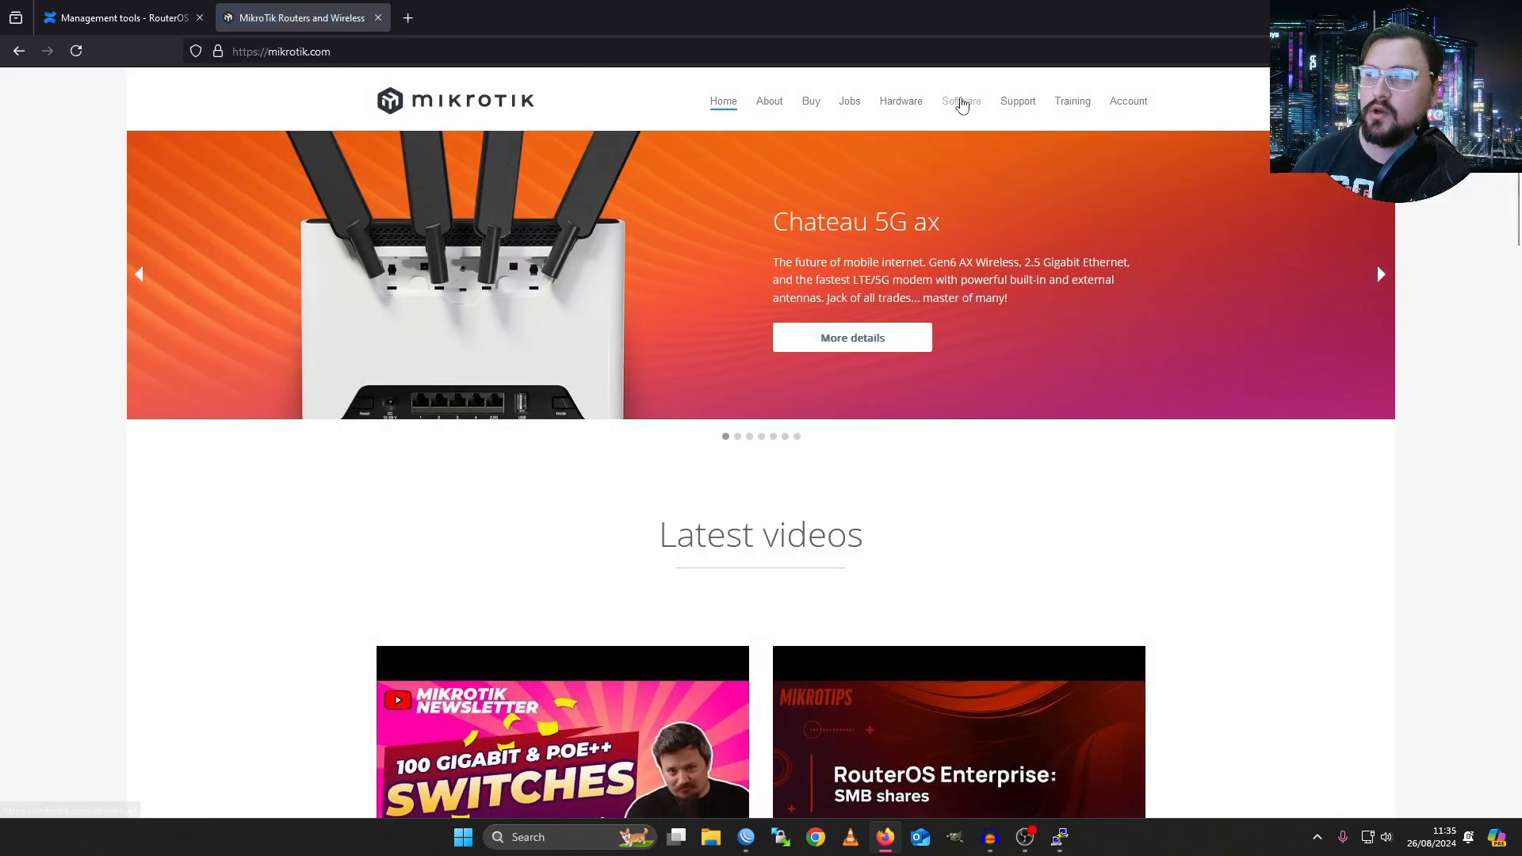
{"action": "left_click", "coordinate": [961, 102]}
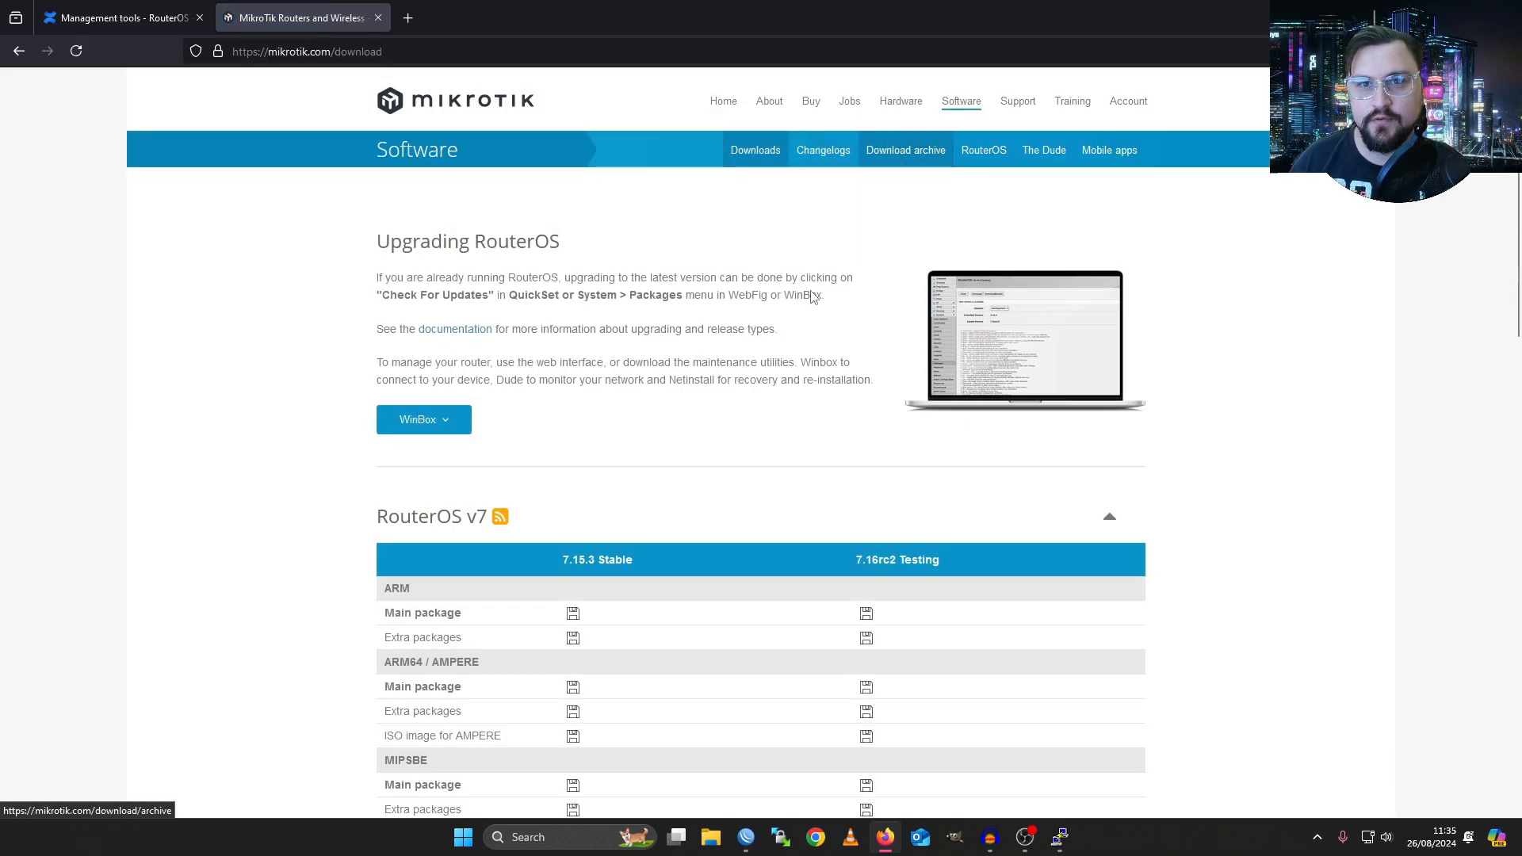
{"action": "left_click", "coordinate": [424, 418]}
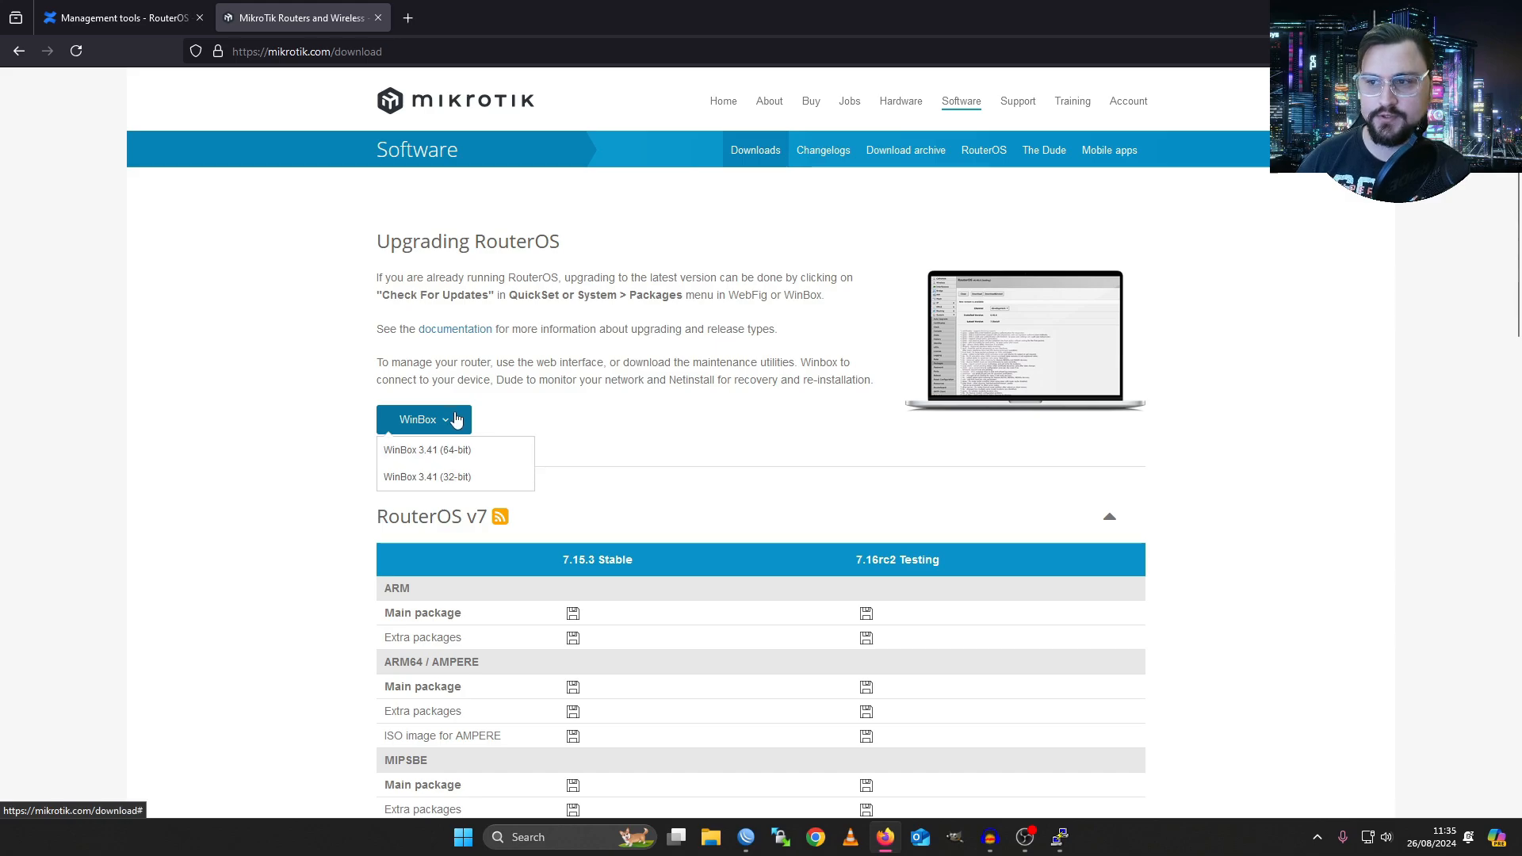
{"action": "mouse_move", "coordinate": [426, 449]}
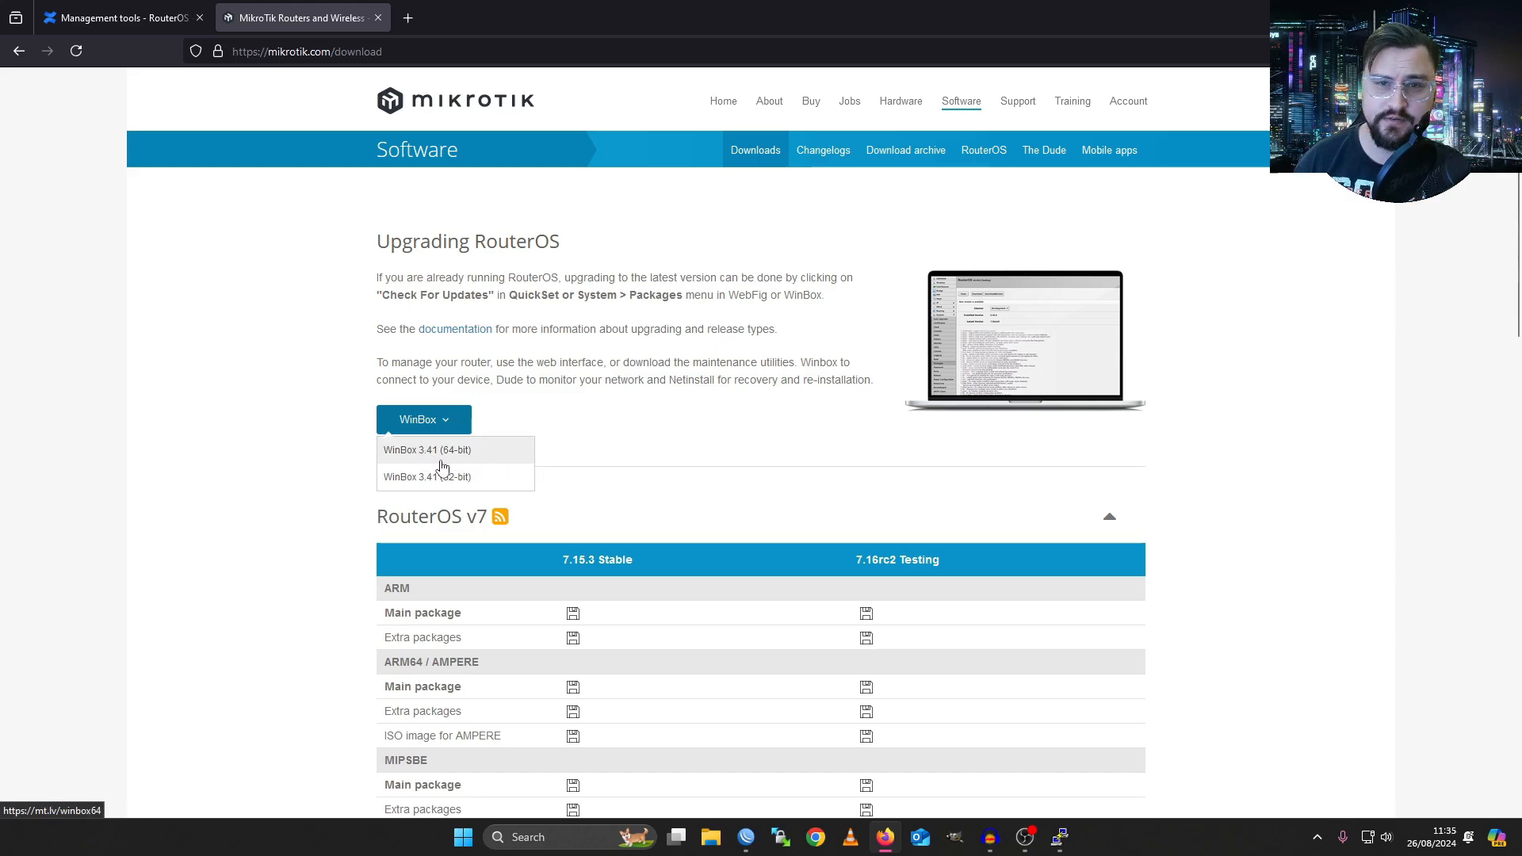
{"action": "mouse_move", "coordinate": [485, 463]}
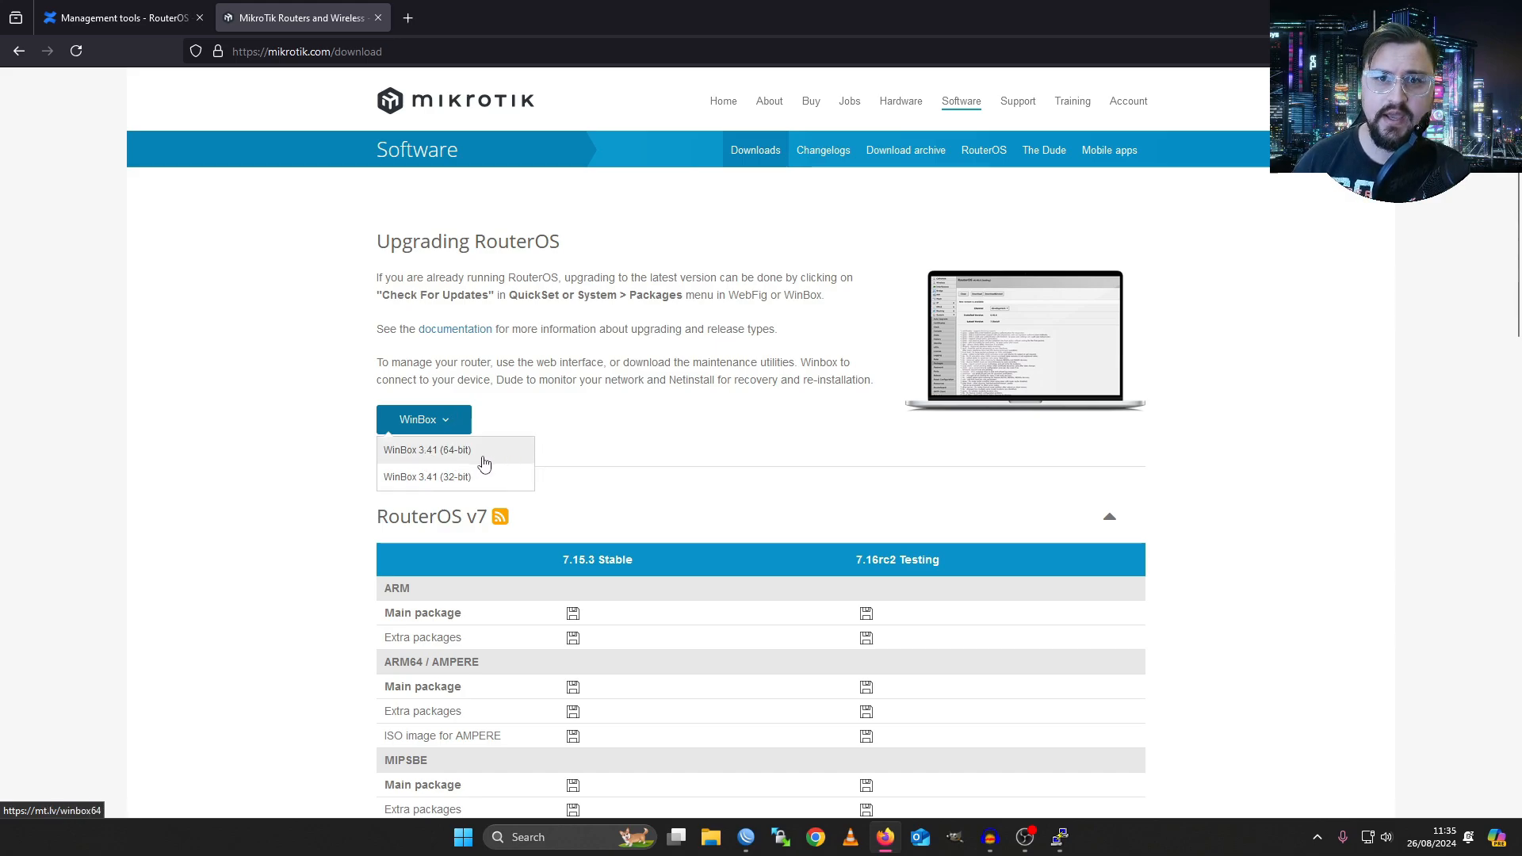
{"action": "mouse_move", "coordinate": [490, 464]}
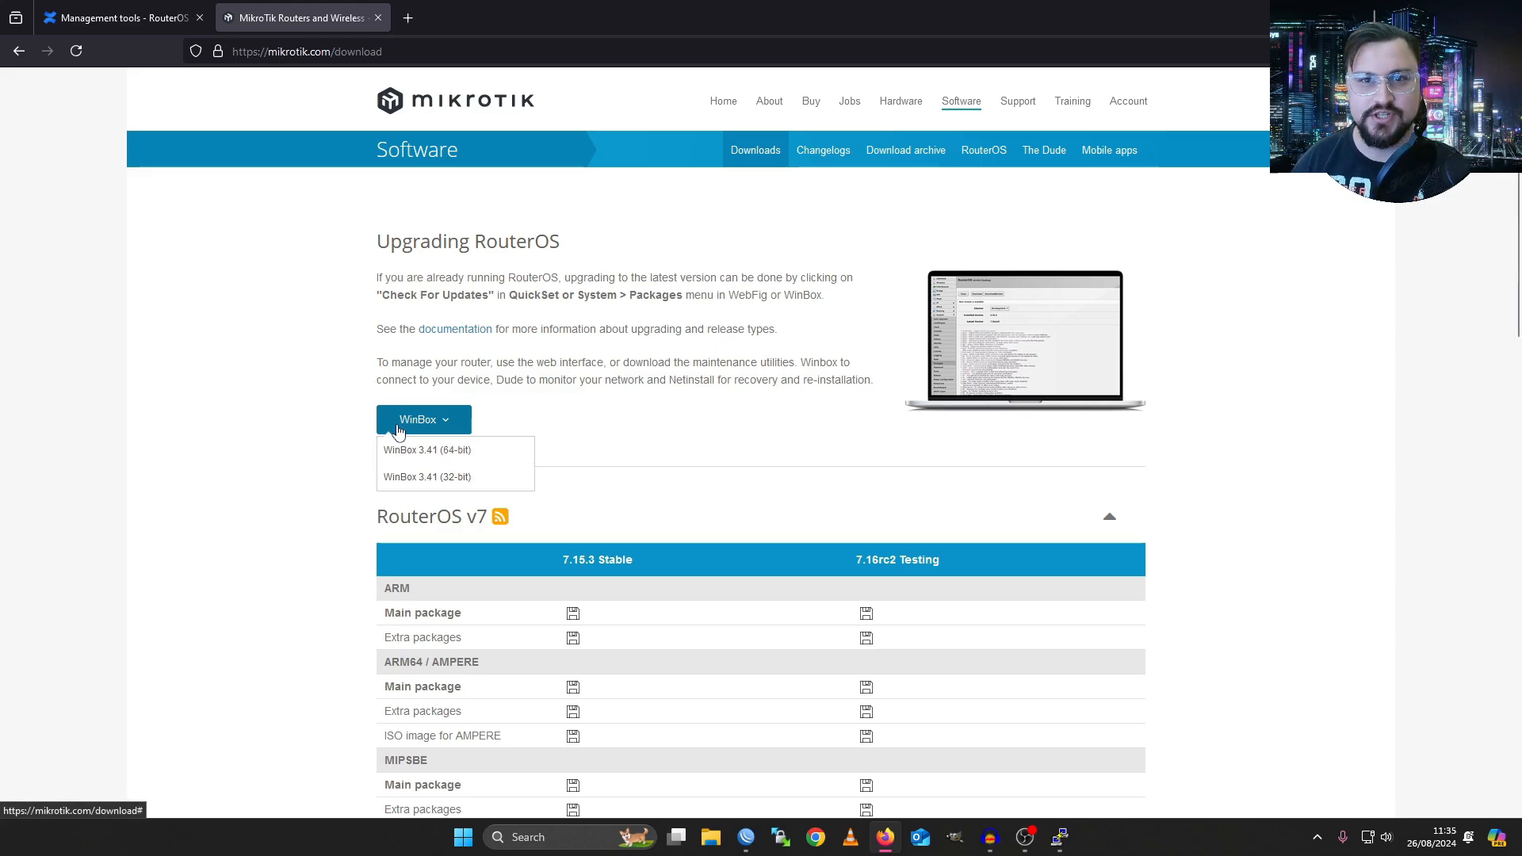
{"action": "mouse_move", "coordinate": [426, 448]}
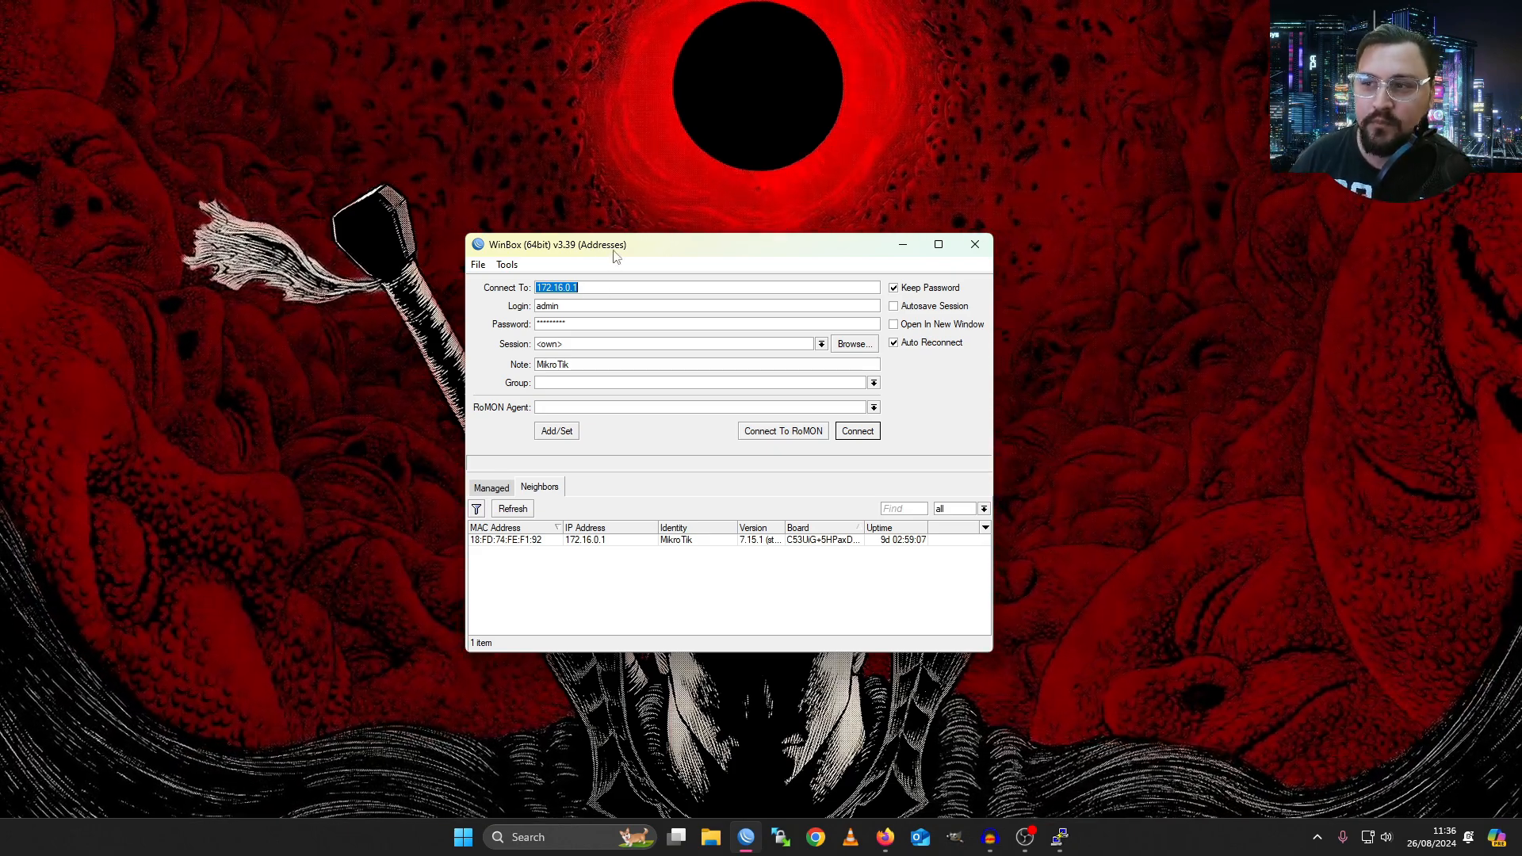
{"action": "mouse_move", "coordinate": [568, 552]}
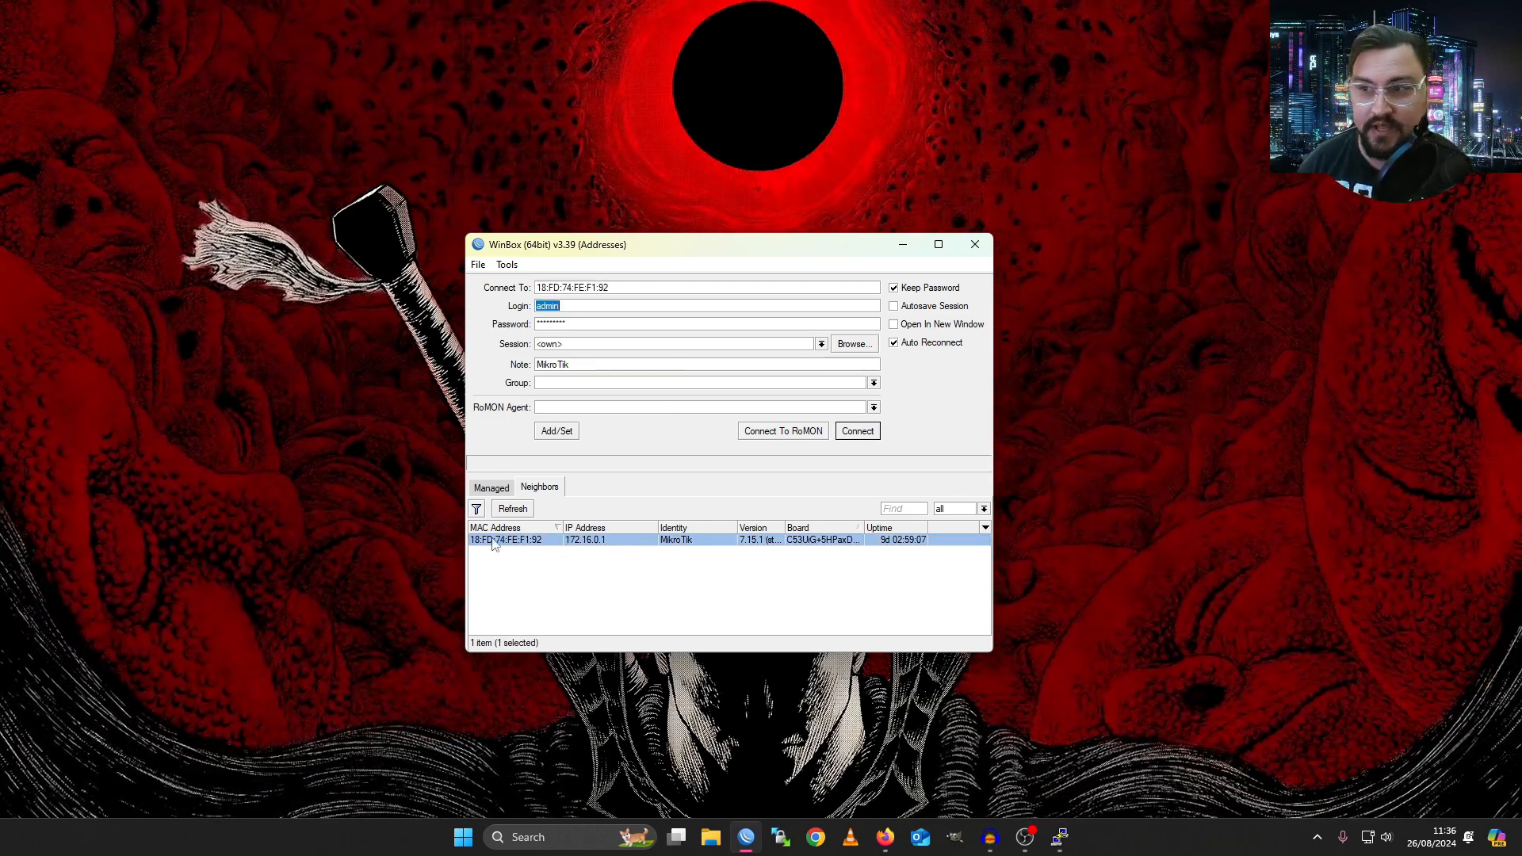
{"action": "mouse_move", "coordinate": [514, 558]}
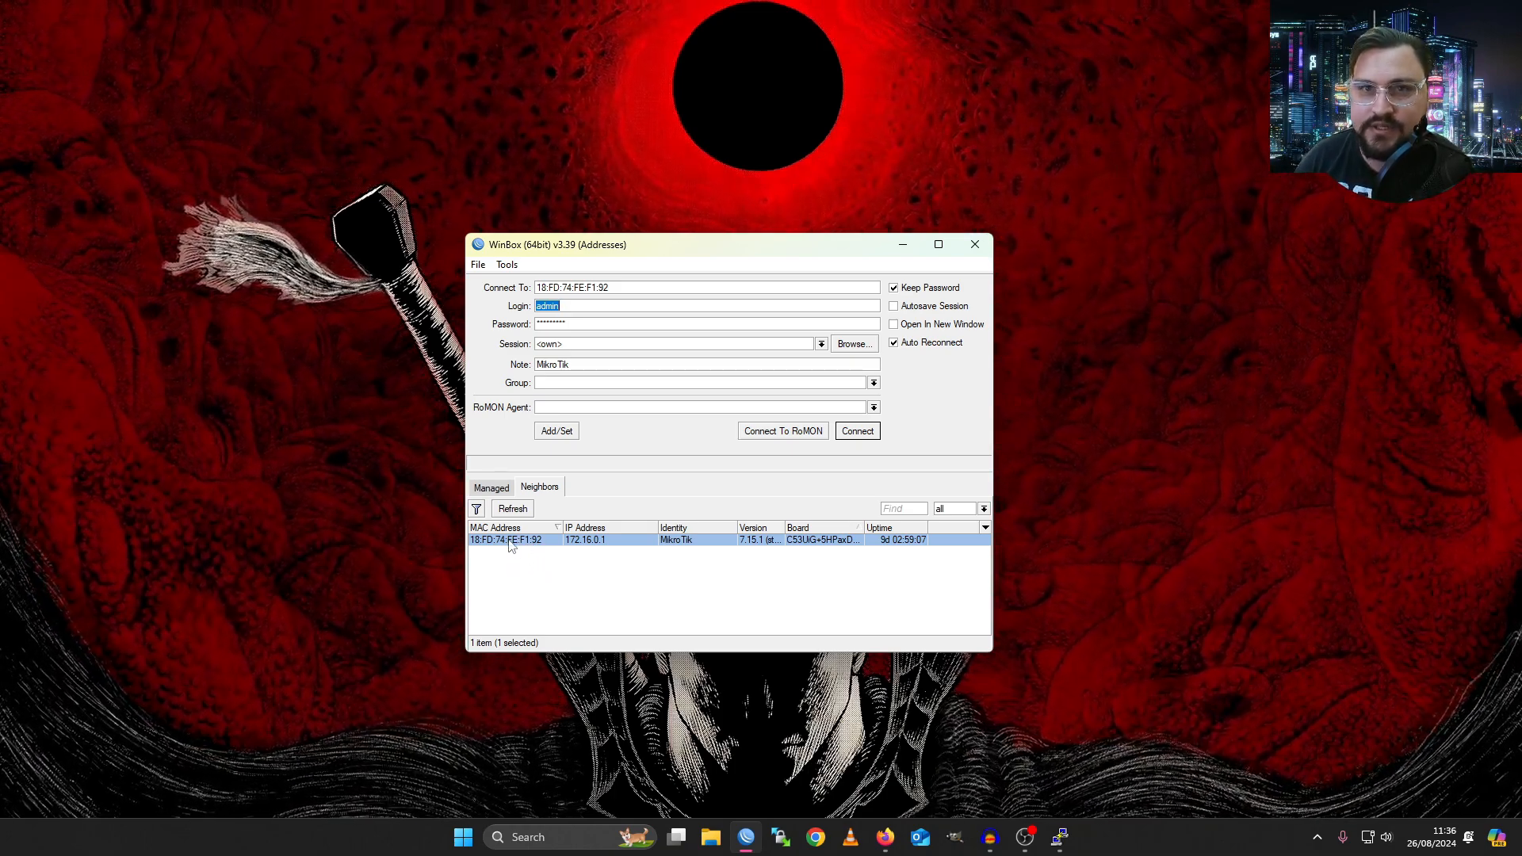
{"action": "mouse_move", "coordinate": [612, 550]}
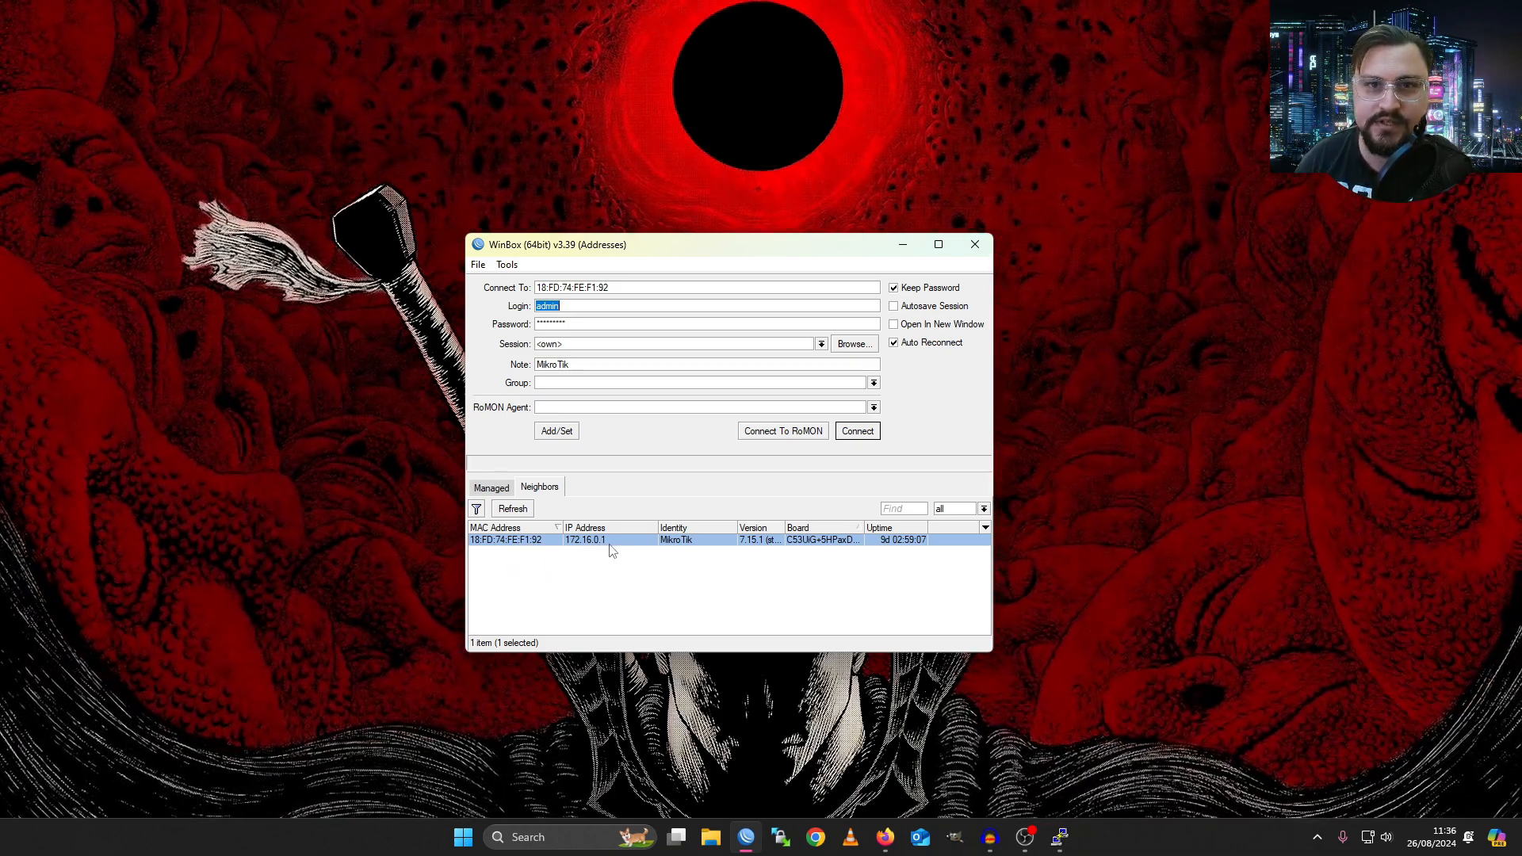
{"action": "mouse_move", "coordinate": [585, 589]}
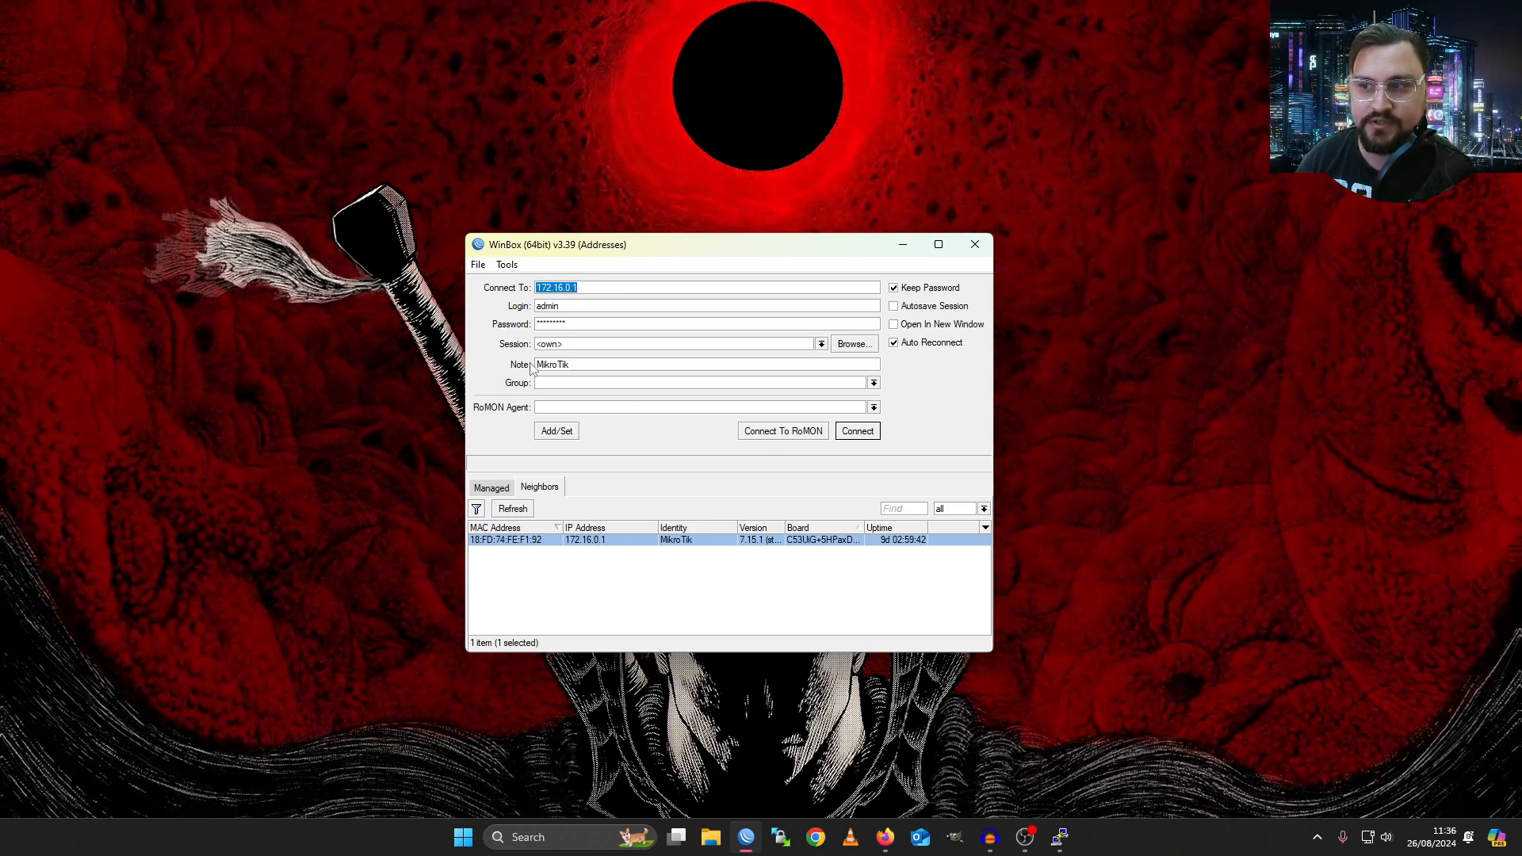
{"action": "left_click", "coordinate": [504, 539]}
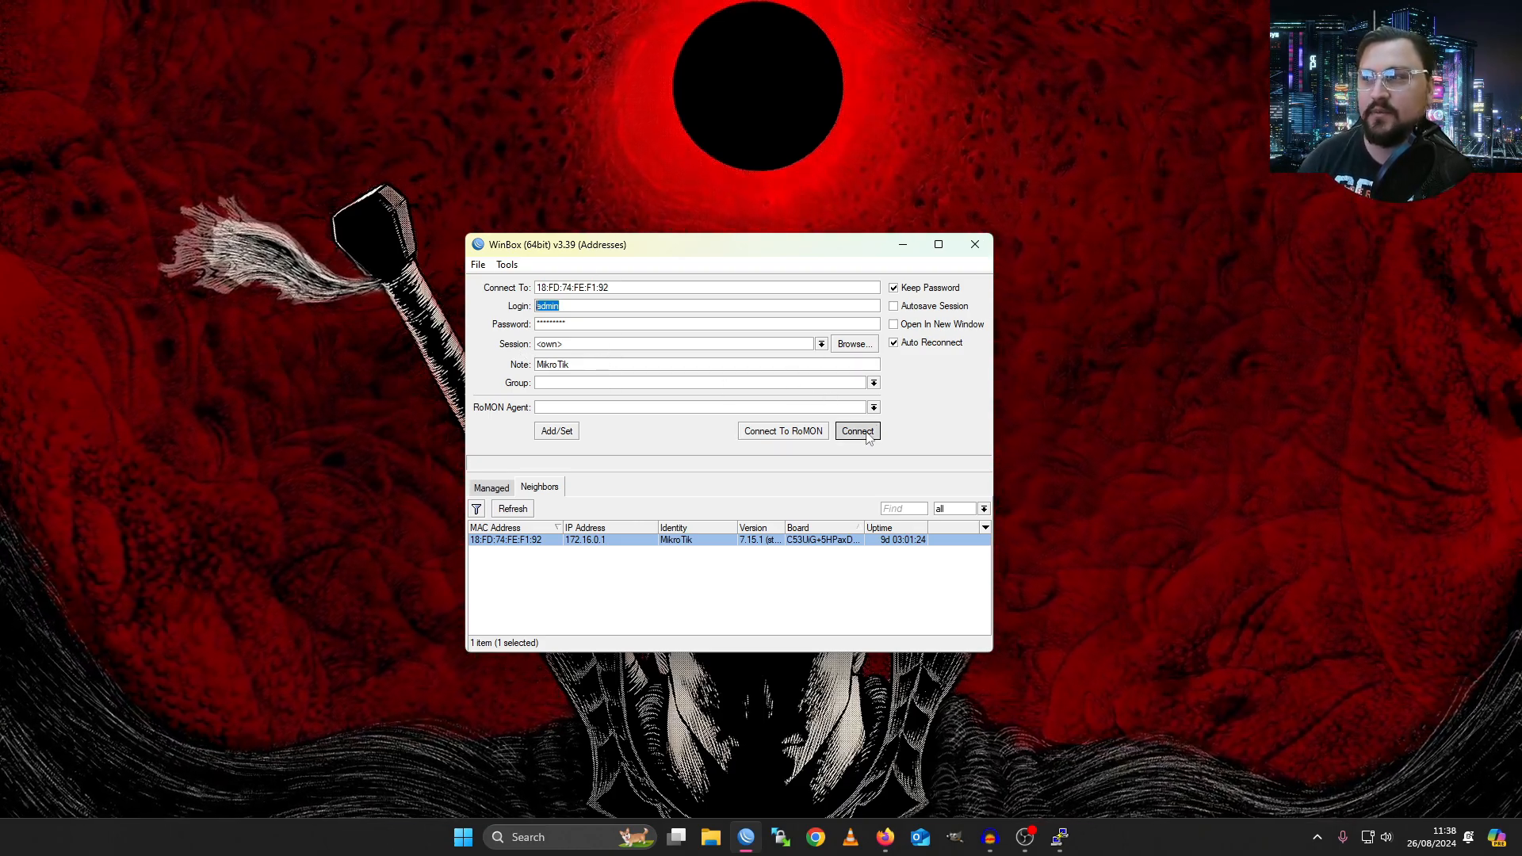
{"action": "left_click", "coordinate": [856, 429]}
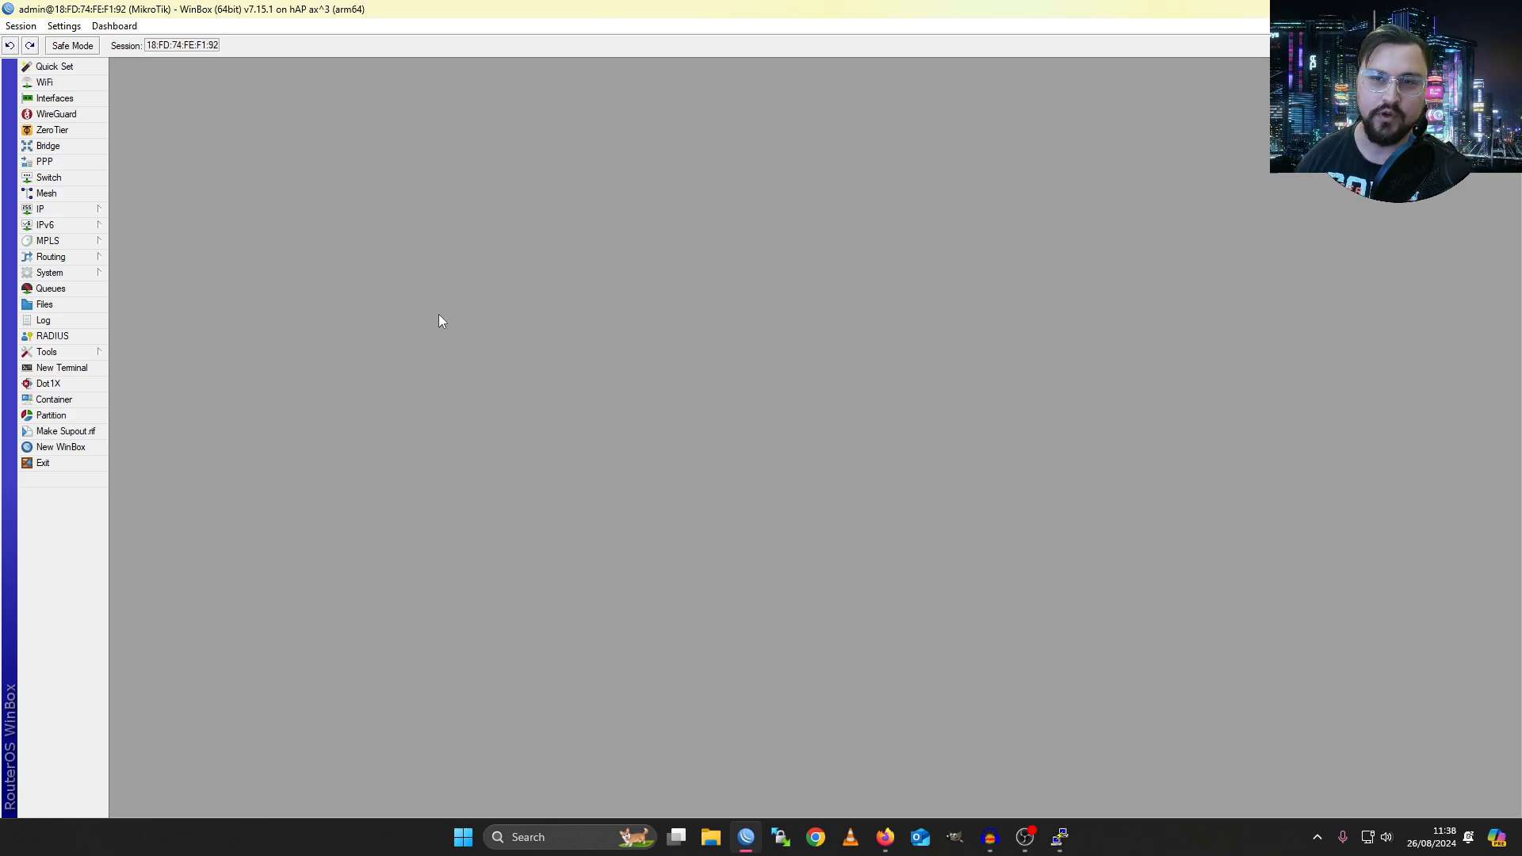
{"action": "mouse_move", "coordinate": [116, 123]}
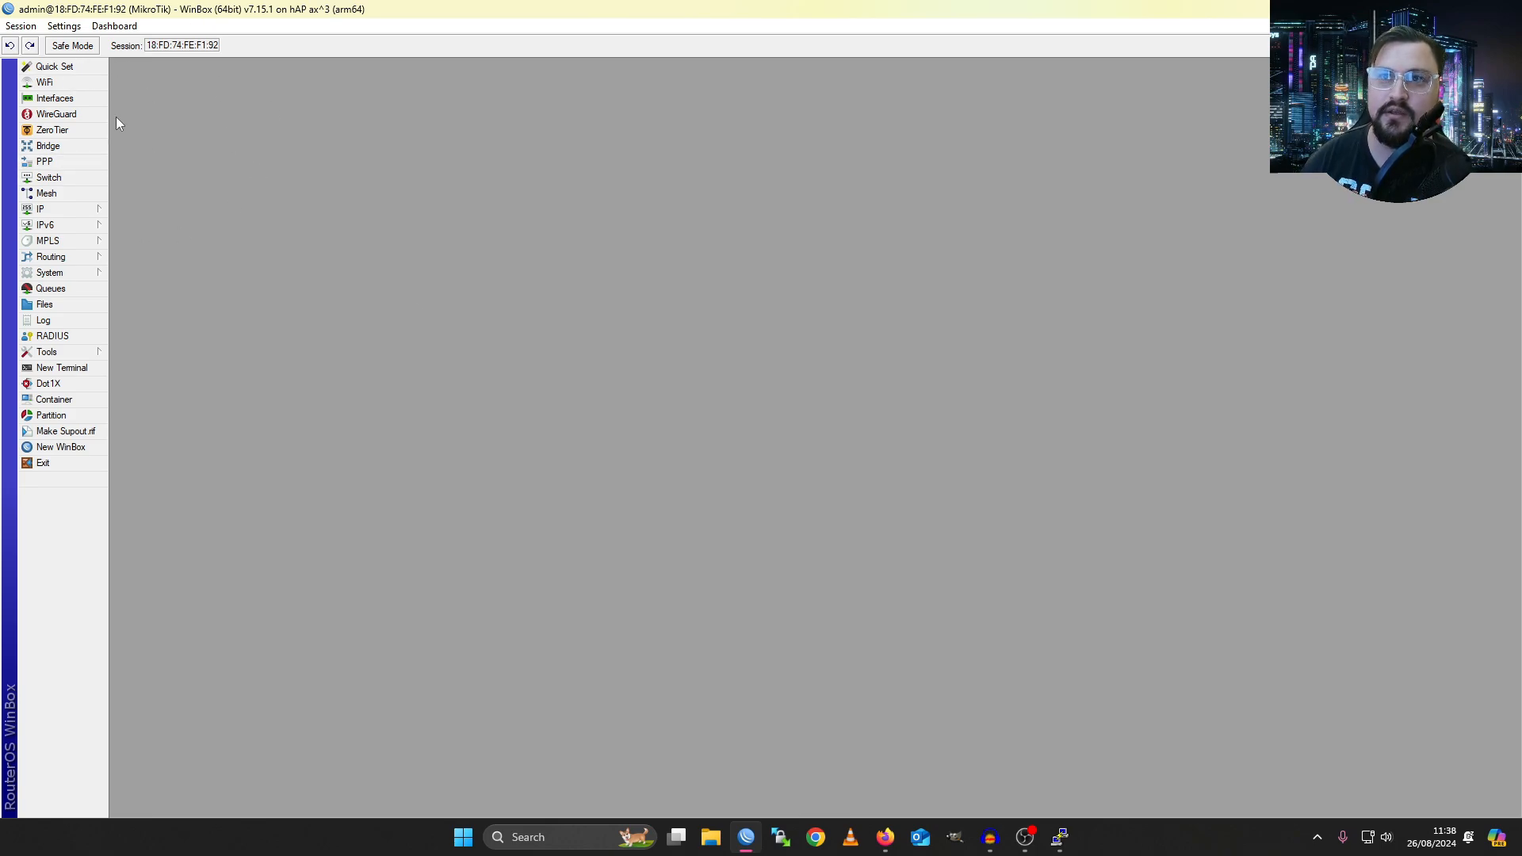
{"action": "mouse_move", "coordinate": [151, 134]}
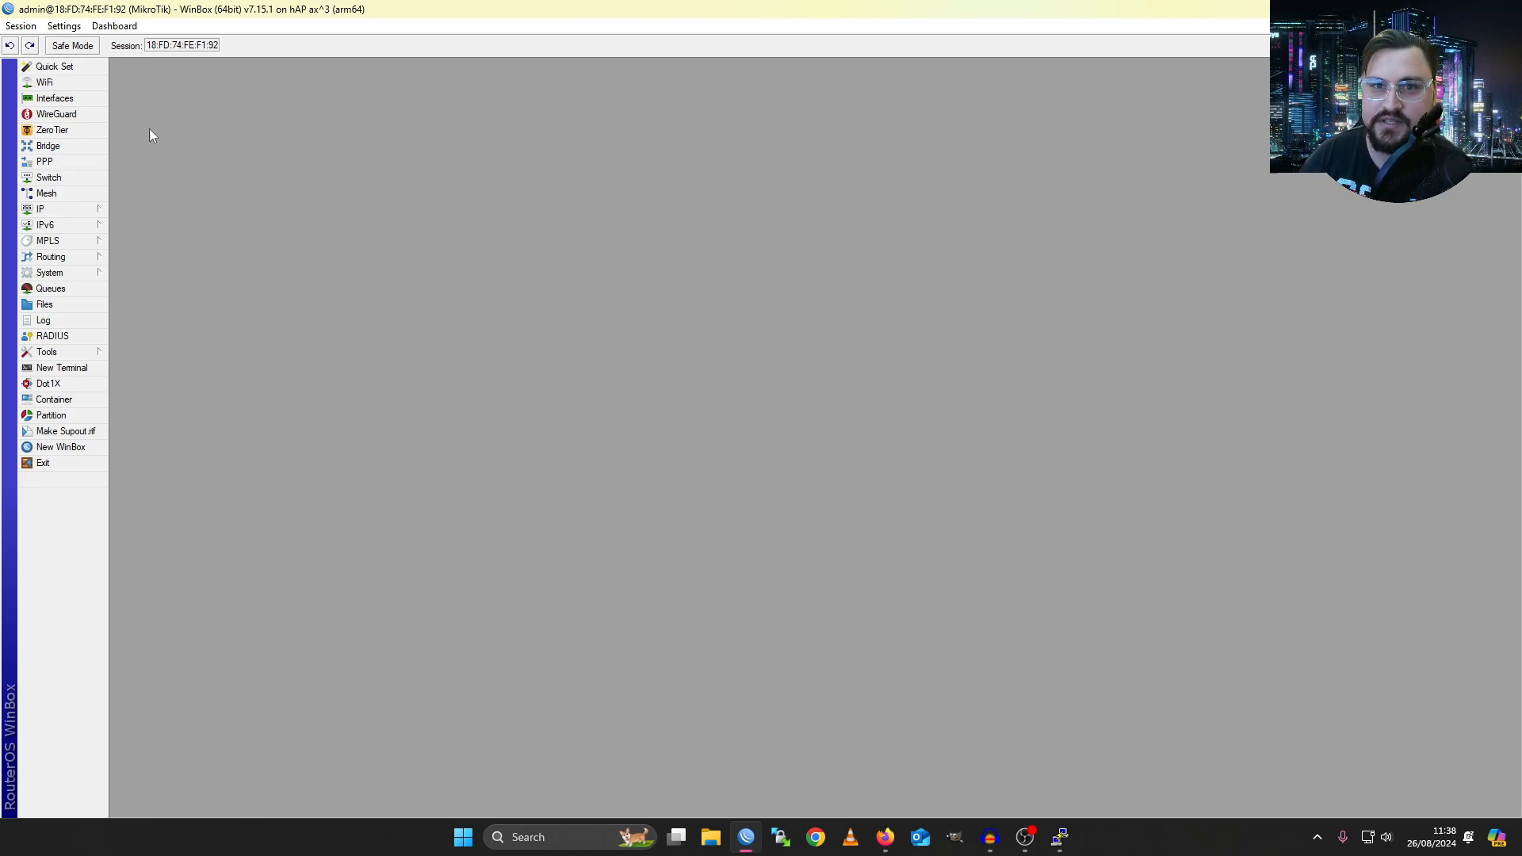
{"action": "mouse_move", "coordinate": [144, 150]}
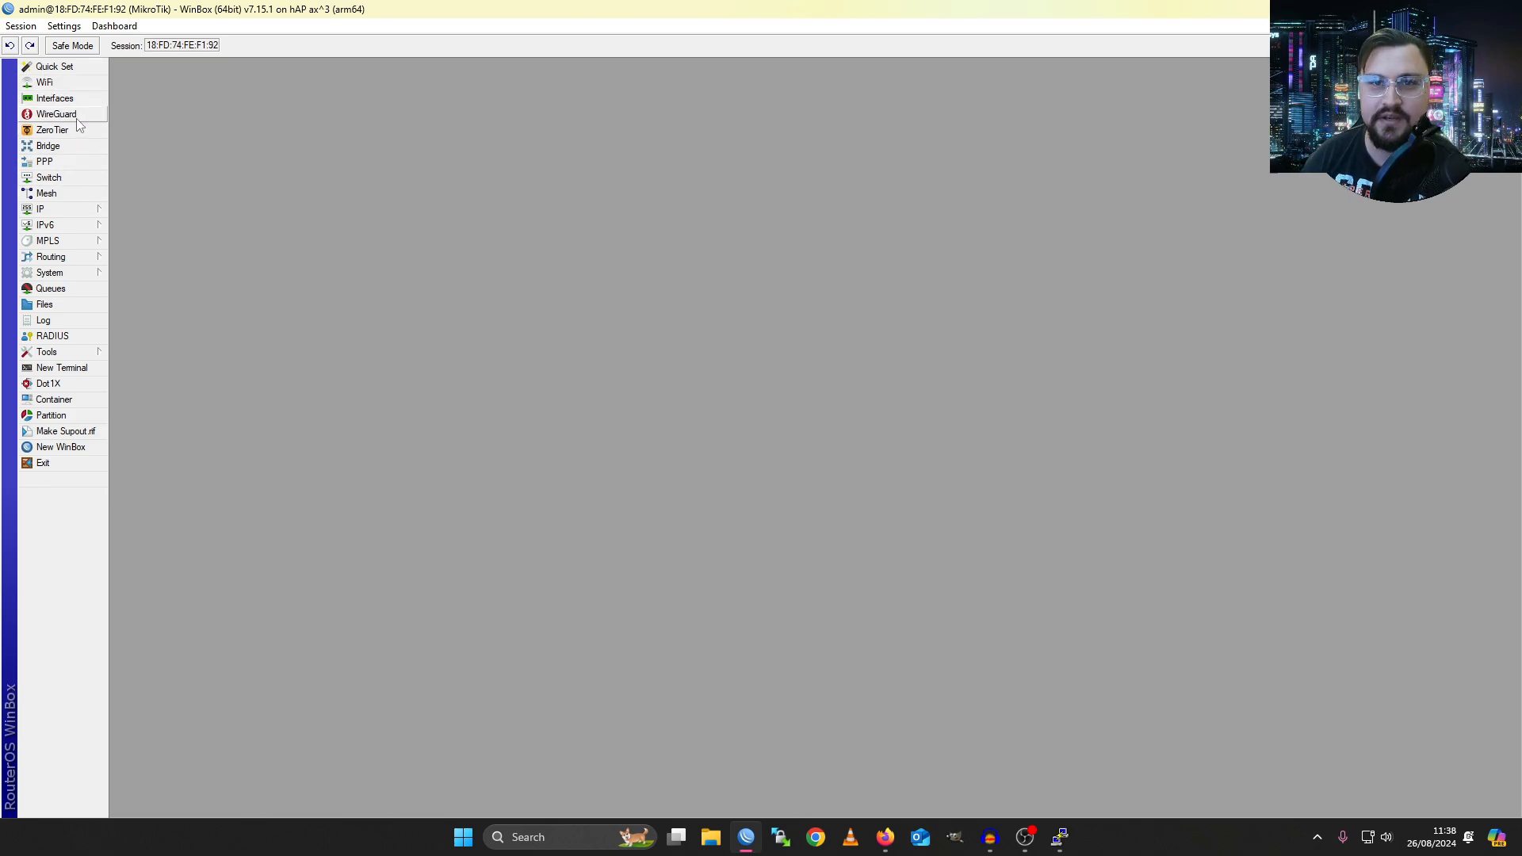
{"action": "mouse_move", "coordinate": [65, 448]}
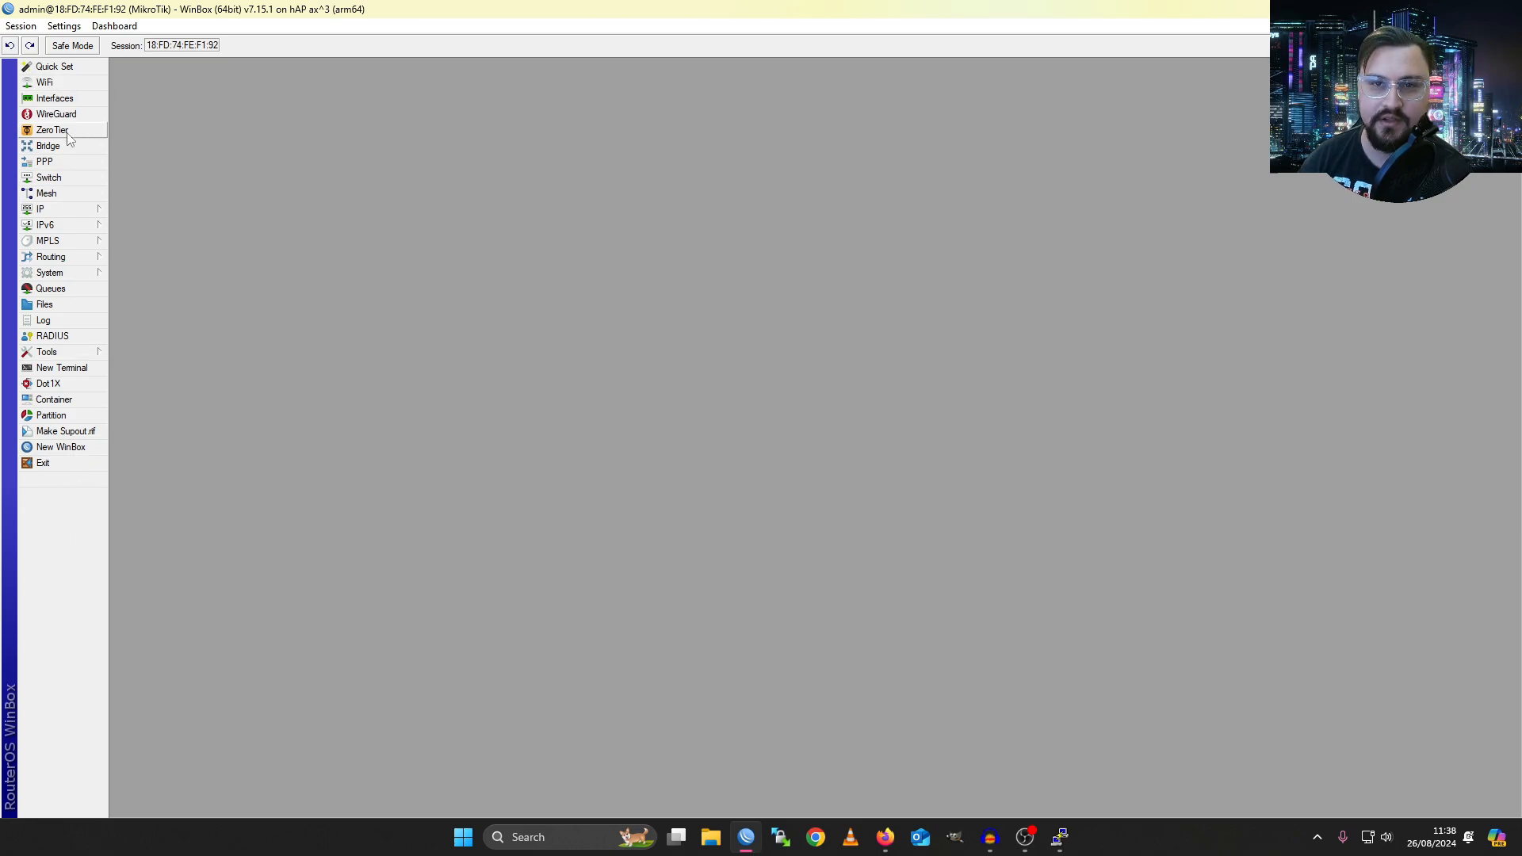
{"action": "mouse_move", "coordinate": [67, 212]}
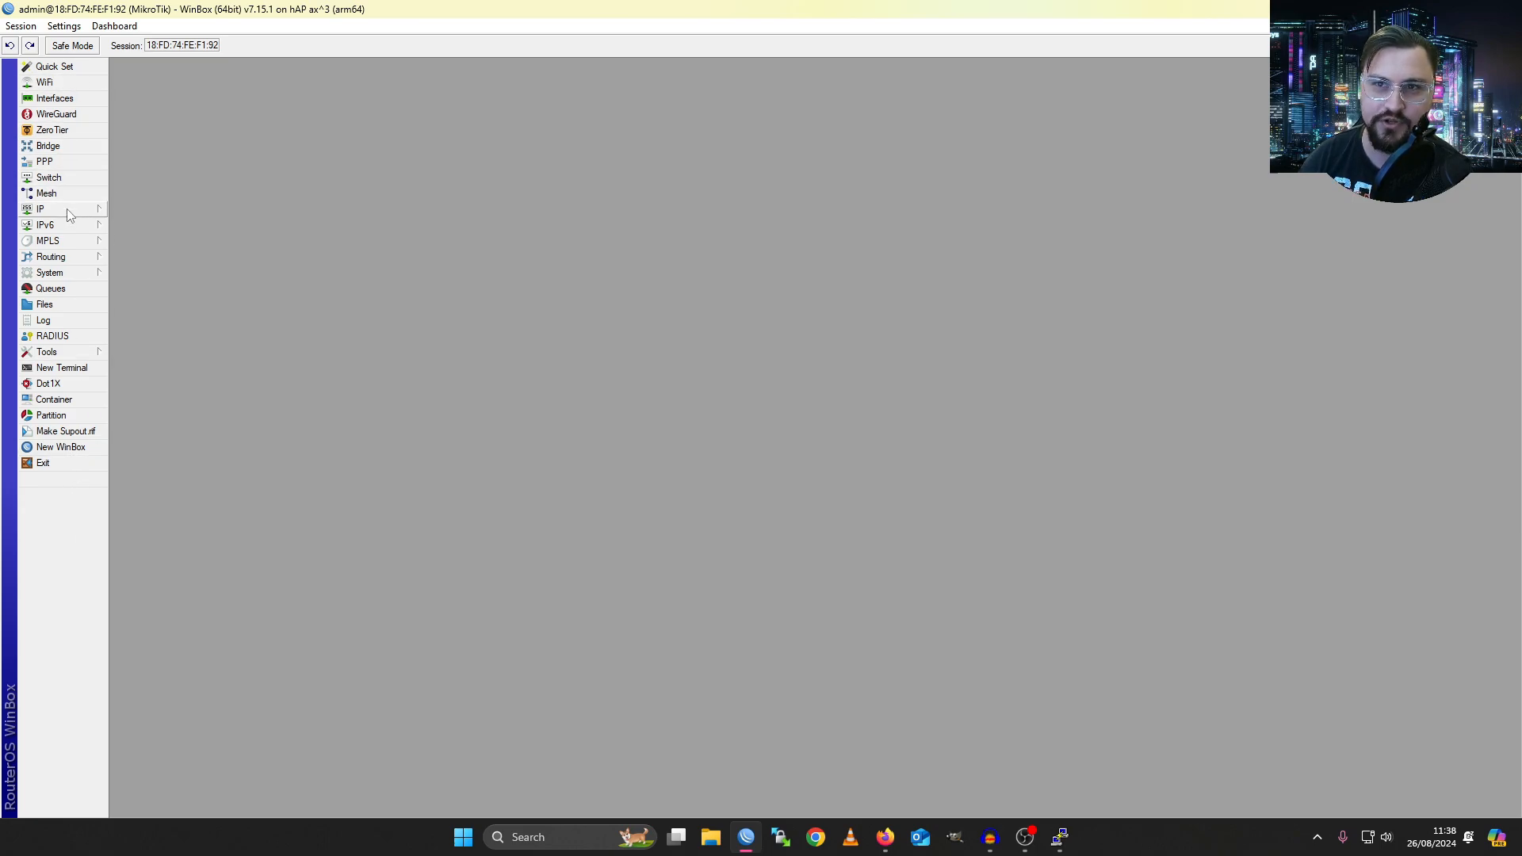
{"action": "mouse_move", "coordinate": [86, 174]}
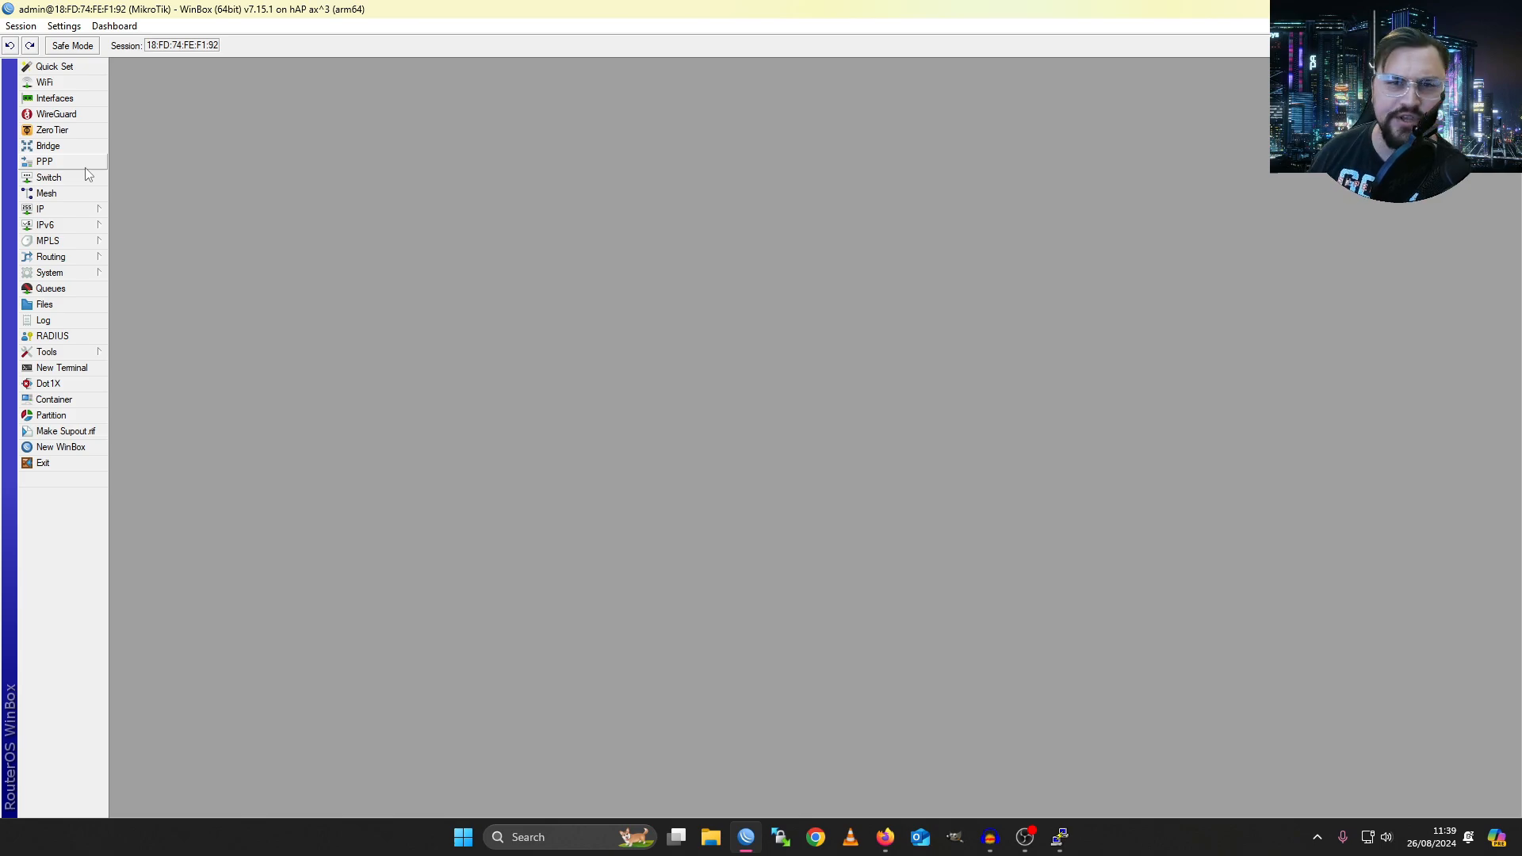
{"action": "mouse_move", "coordinate": [101, 377]}
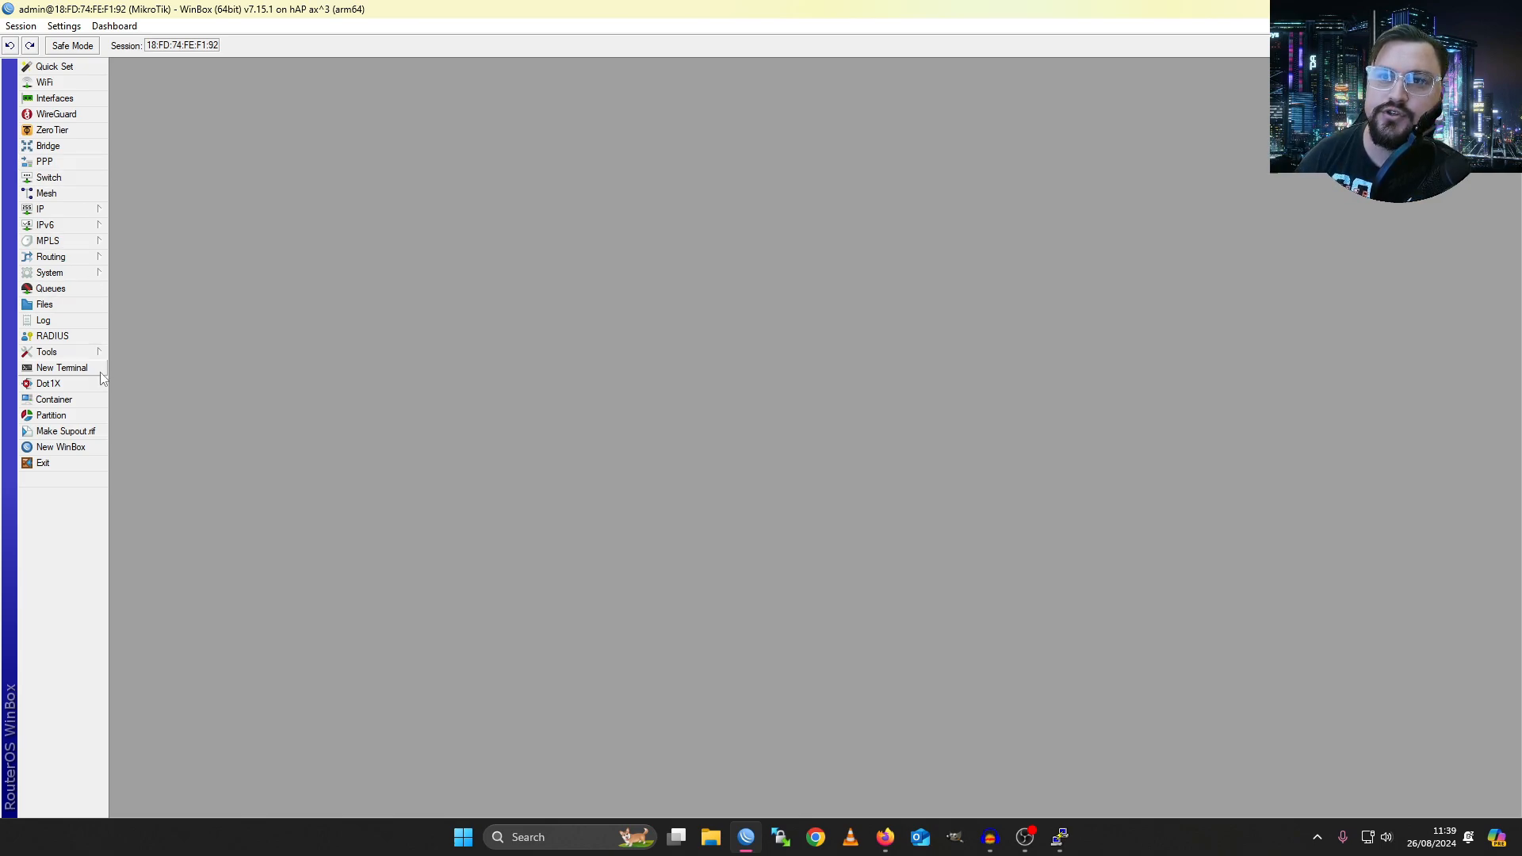
{"action": "mouse_move", "coordinate": [60, 382]}
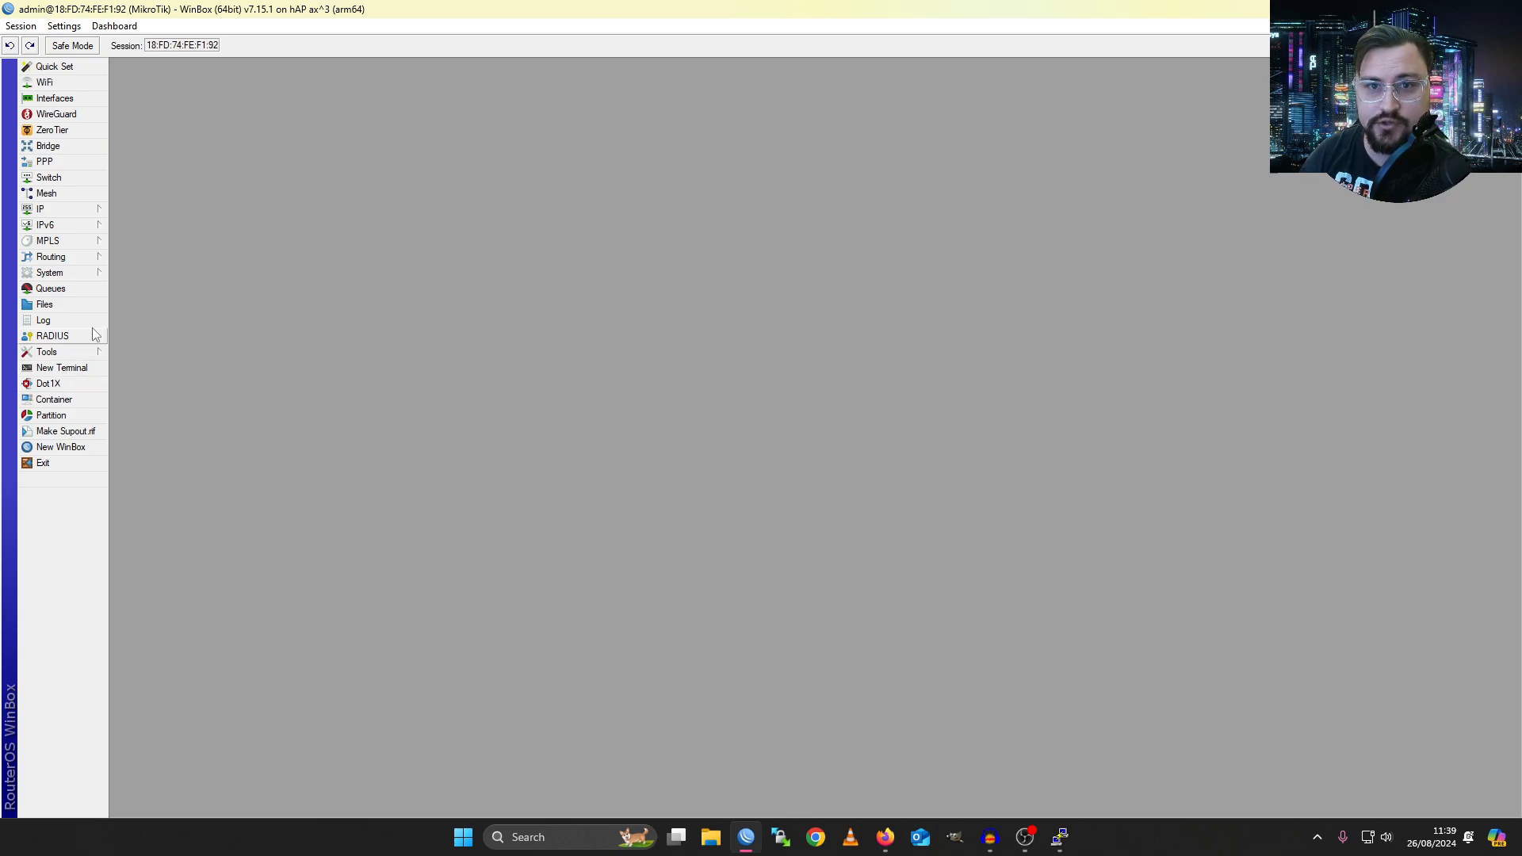
{"action": "mouse_move", "coordinate": [68, 277]}
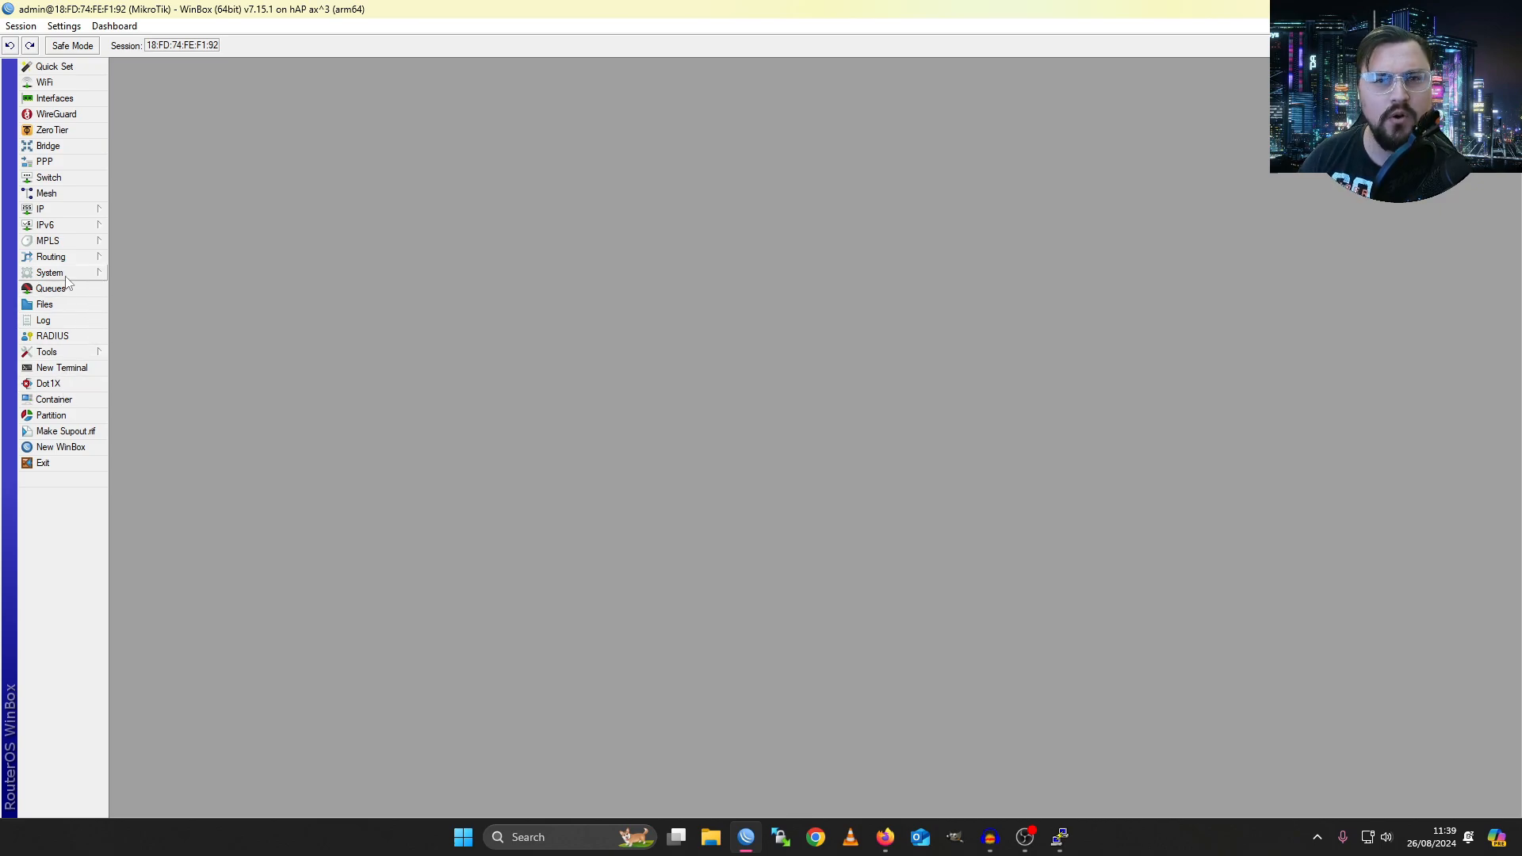
{"action": "mouse_move", "coordinate": [106, 209]}
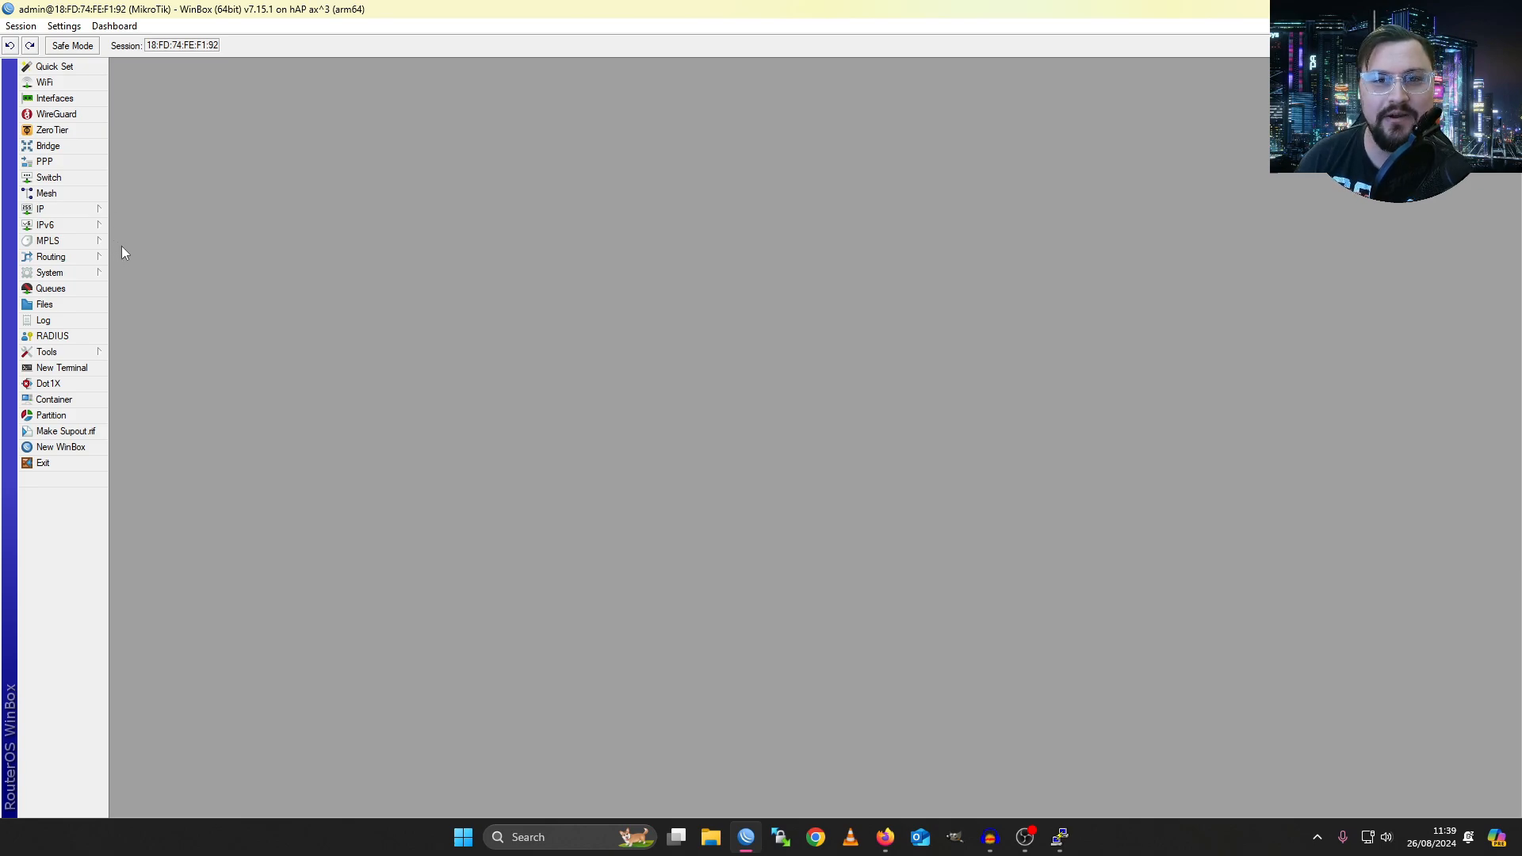
{"action": "mouse_move", "coordinate": [97, 275]}
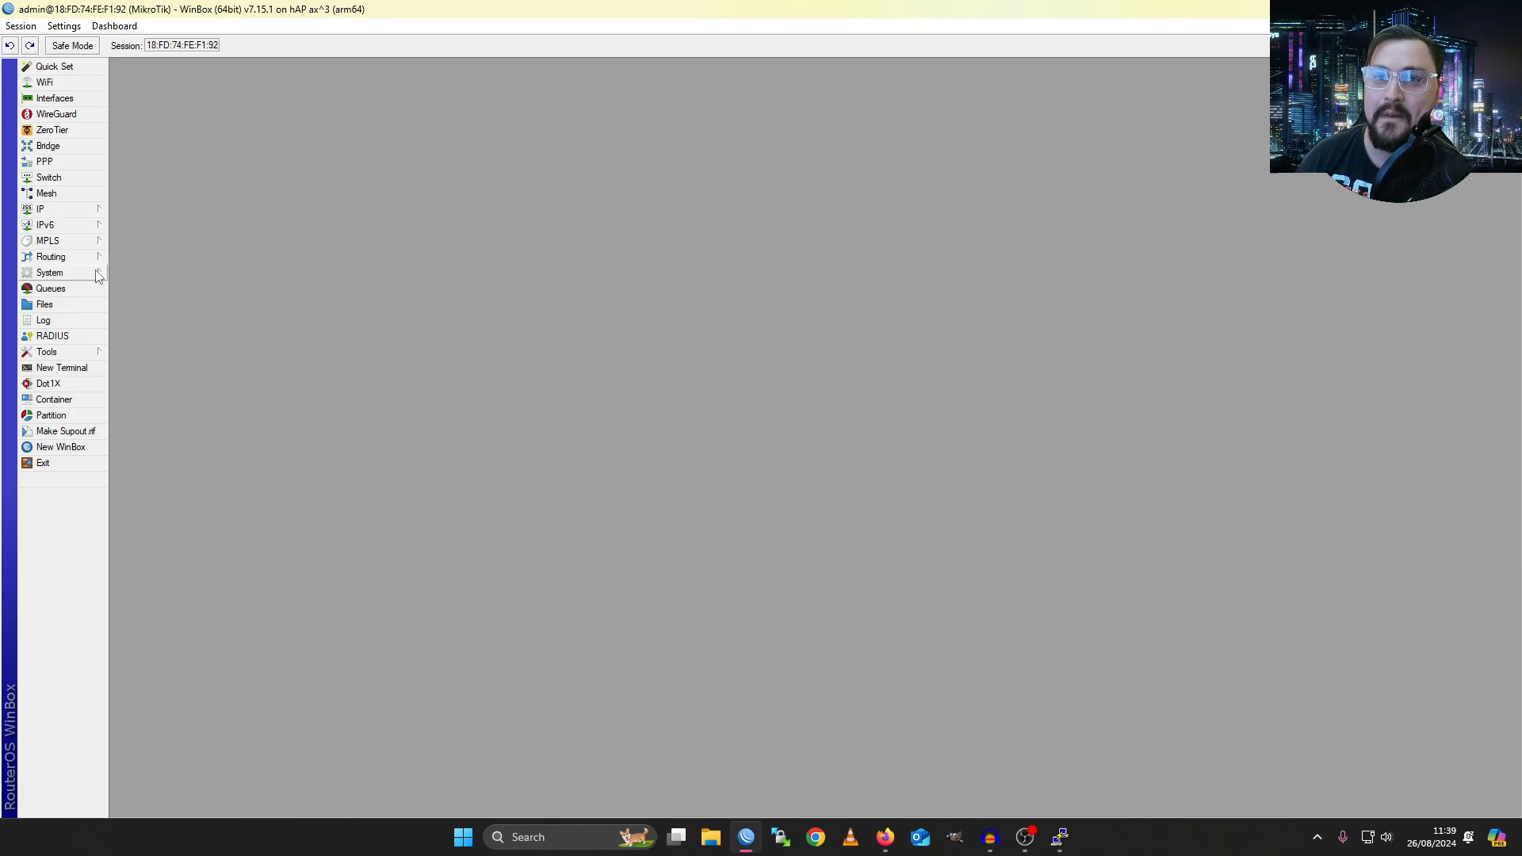
{"action": "mouse_move", "coordinate": [63, 241]}
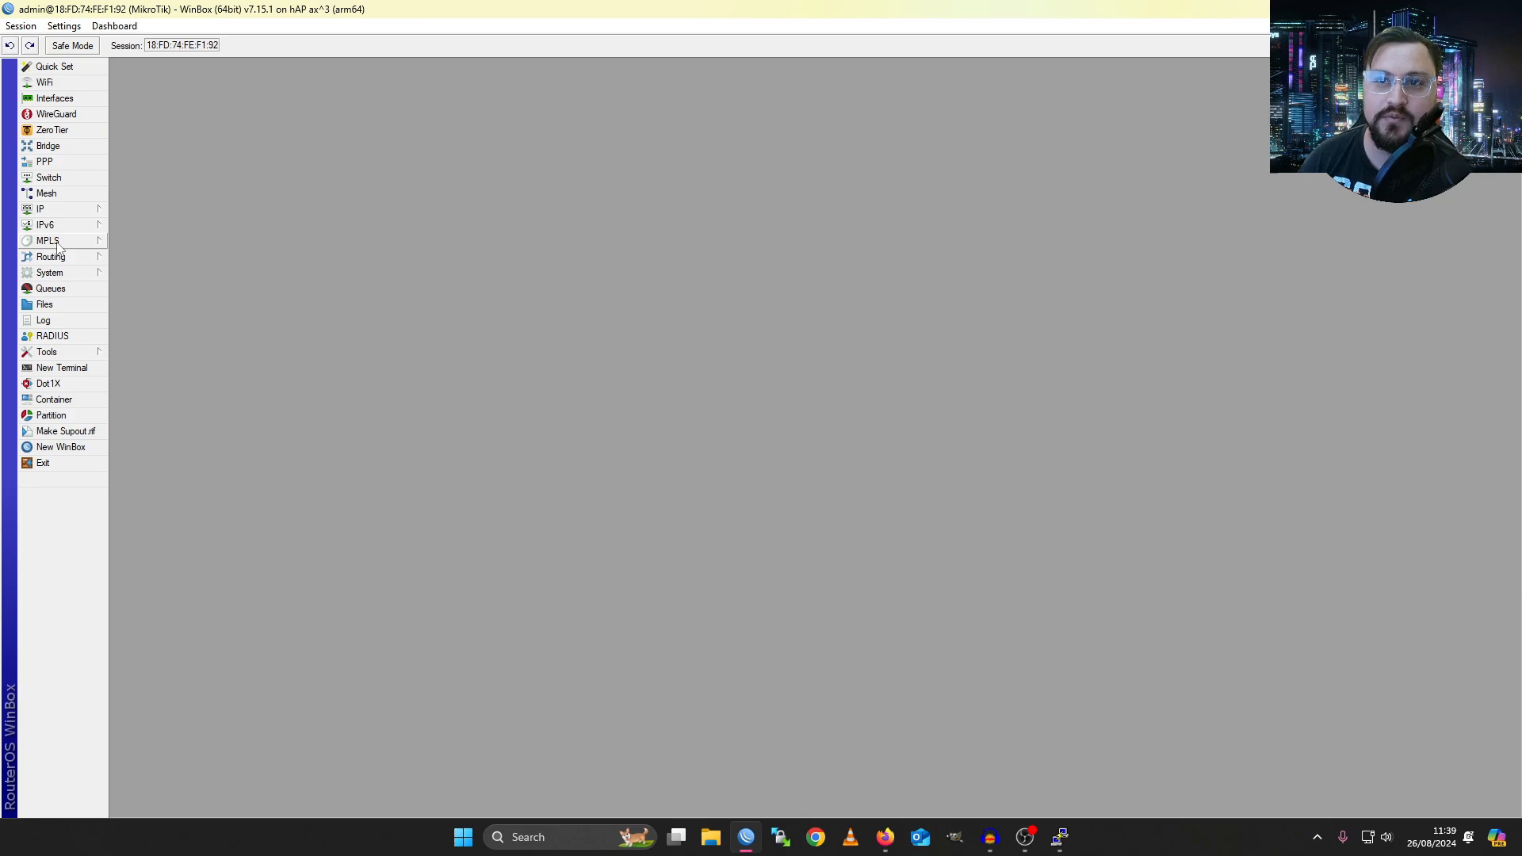
{"action": "mouse_move", "coordinate": [68, 193]}
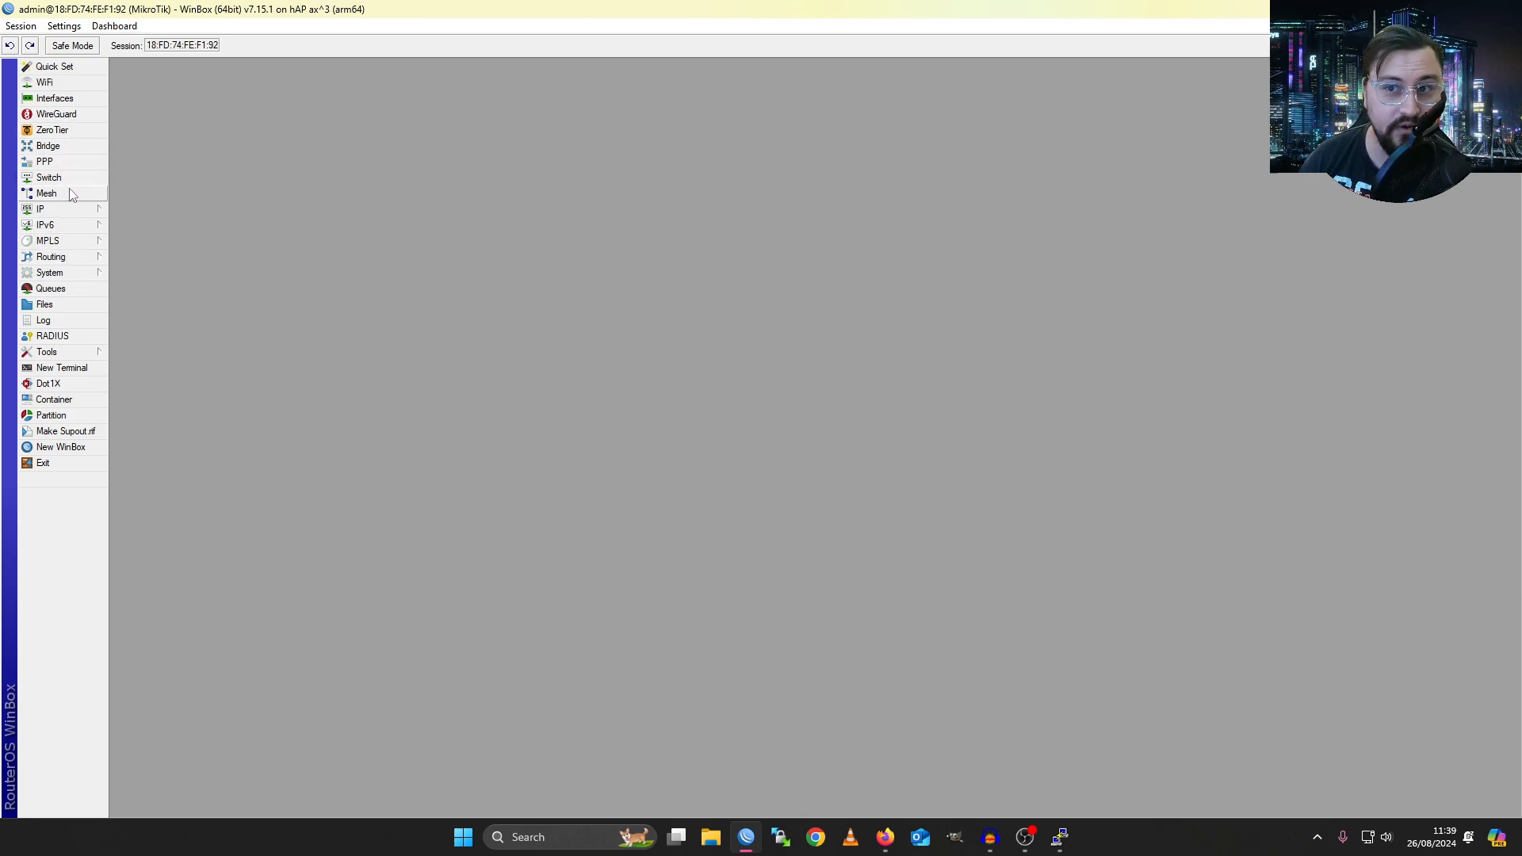
{"action": "mouse_move", "coordinate": [86, 155]}
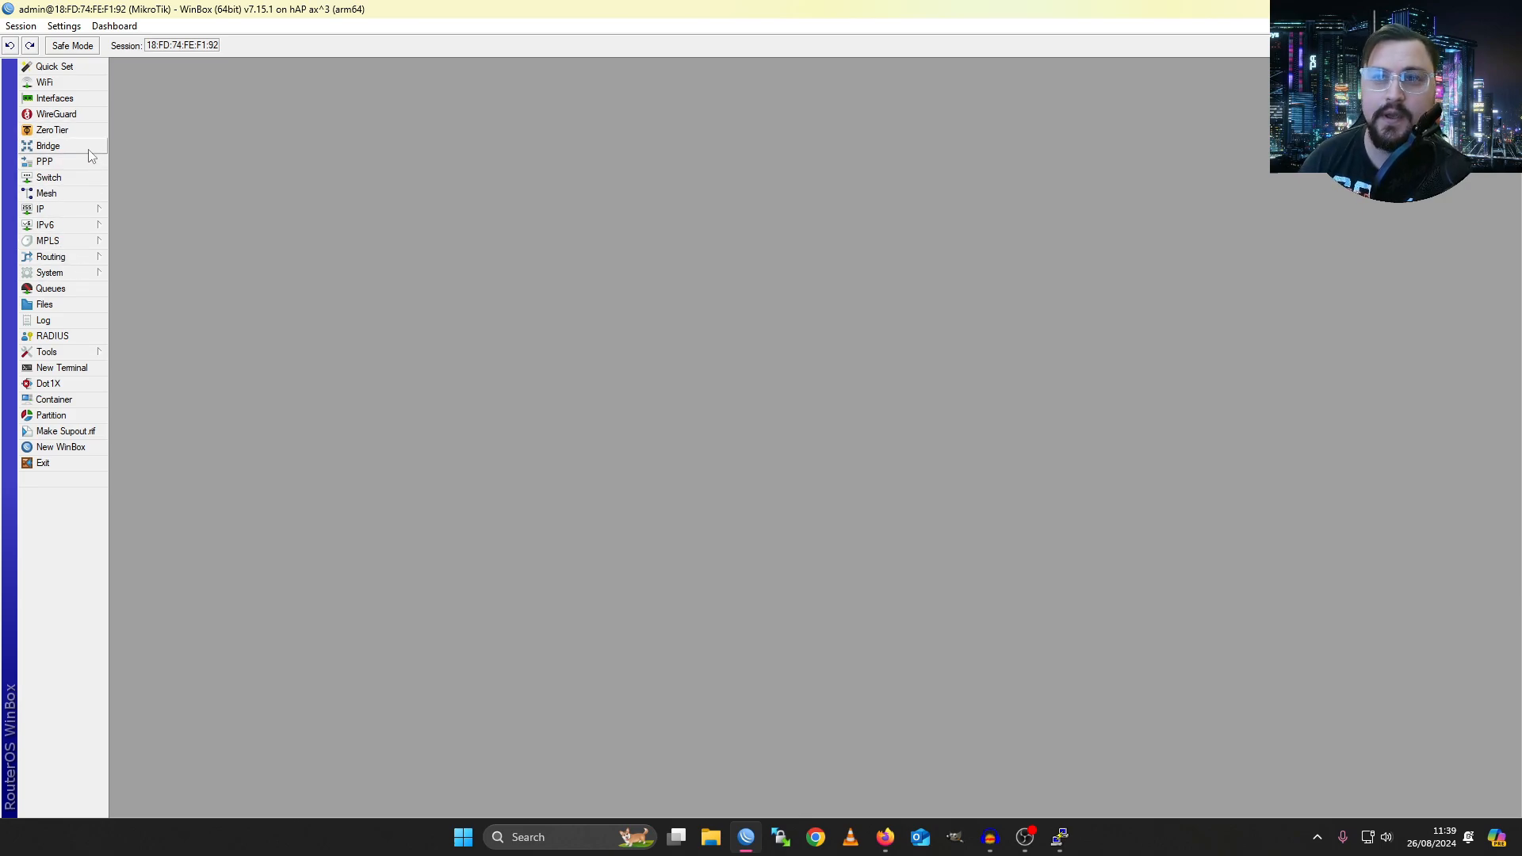
{"action": "mouse_move", "coordinate": [49, 415]}
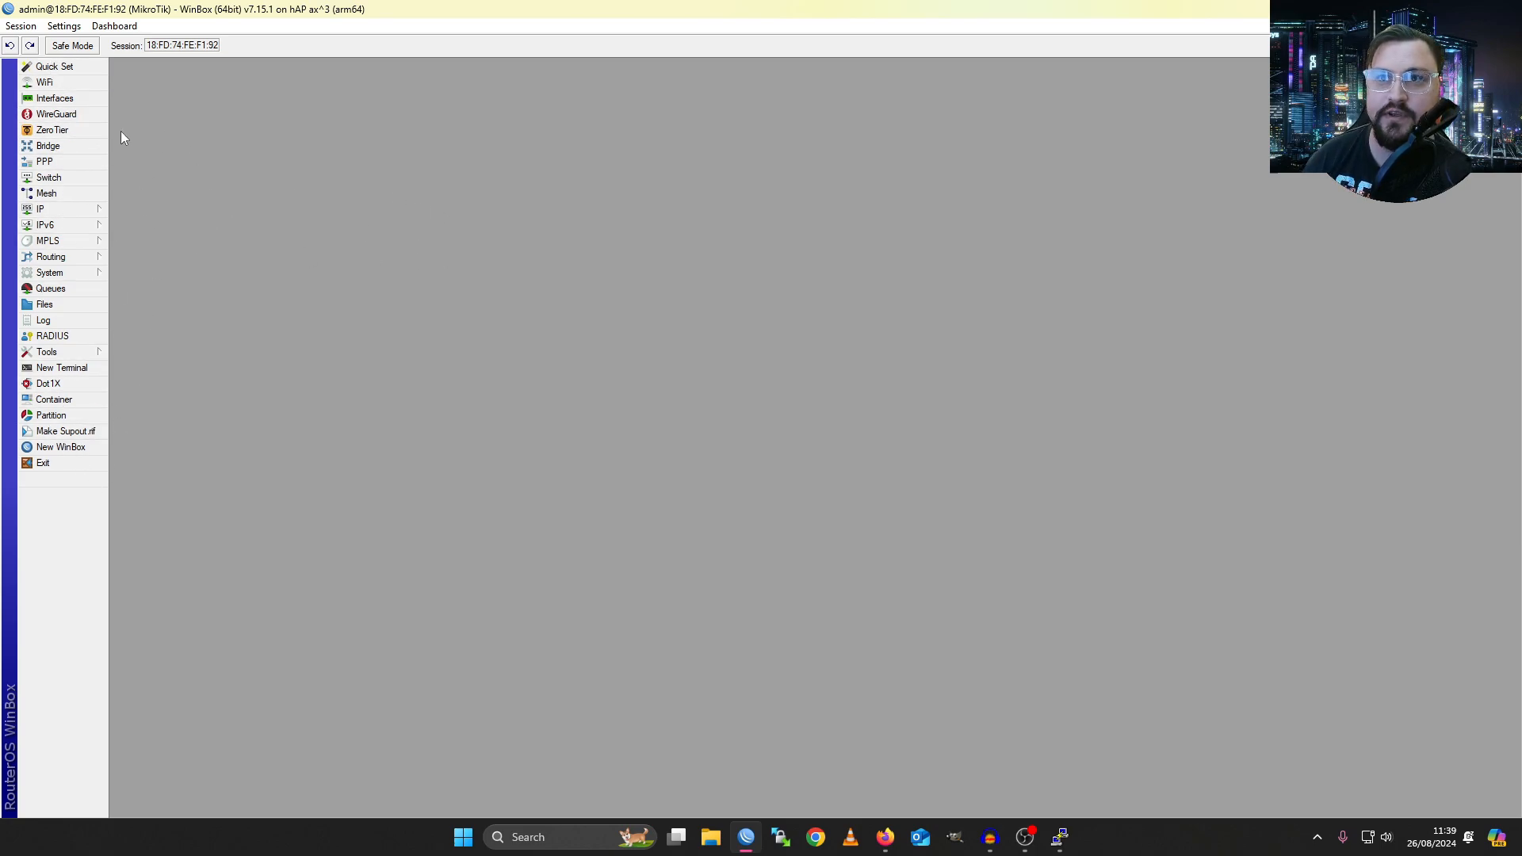
- Show the Interface List with live traffic and highlight the bridge and wifi1 rows
{"action": "left_click", "coordinate": [53, 98]}
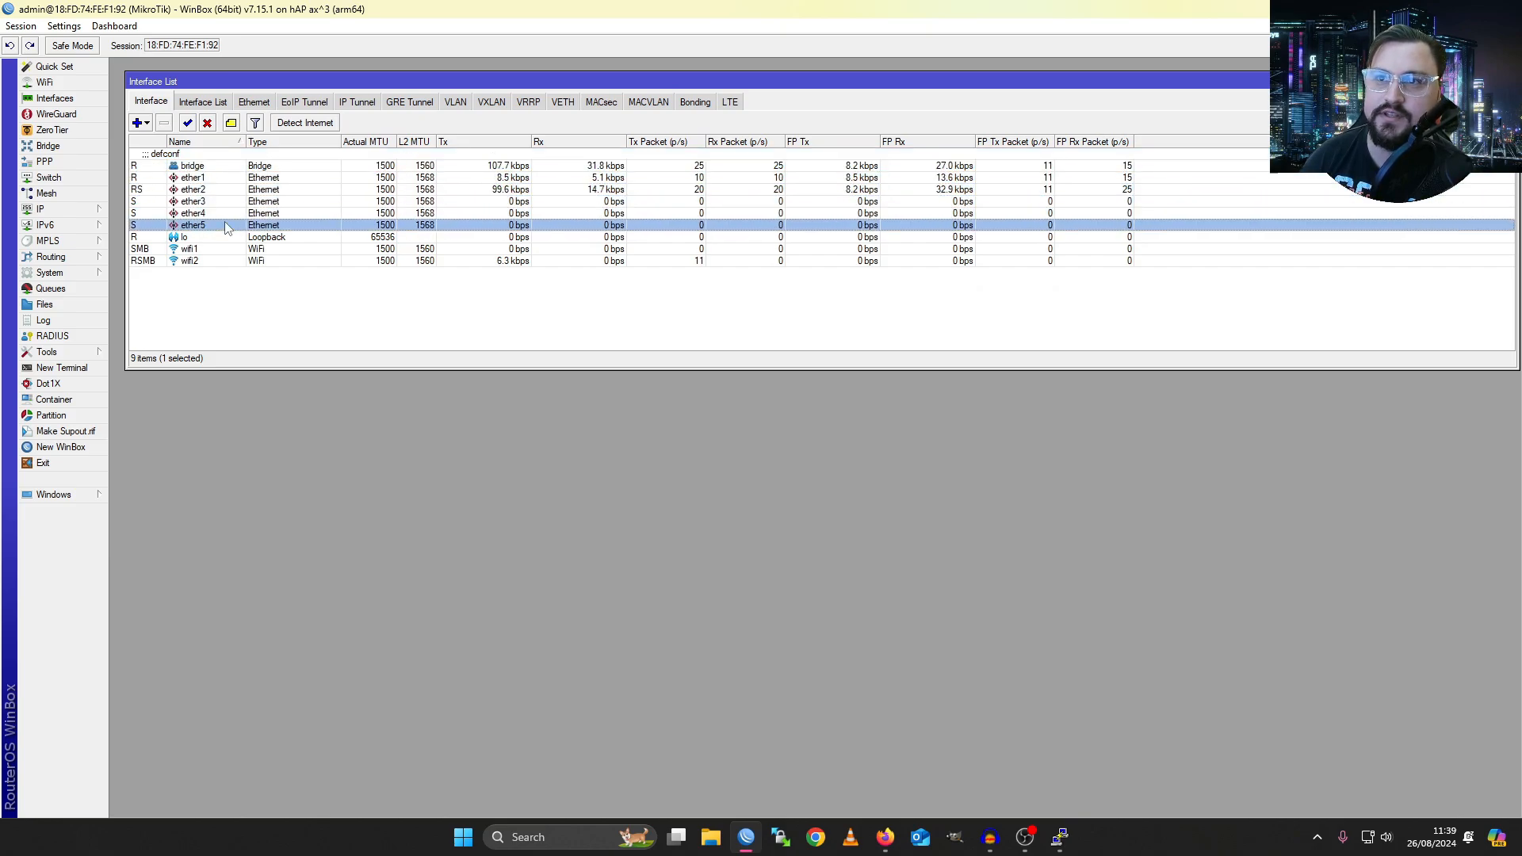
{"action": "left_click", "coordinate": [192, 165]}
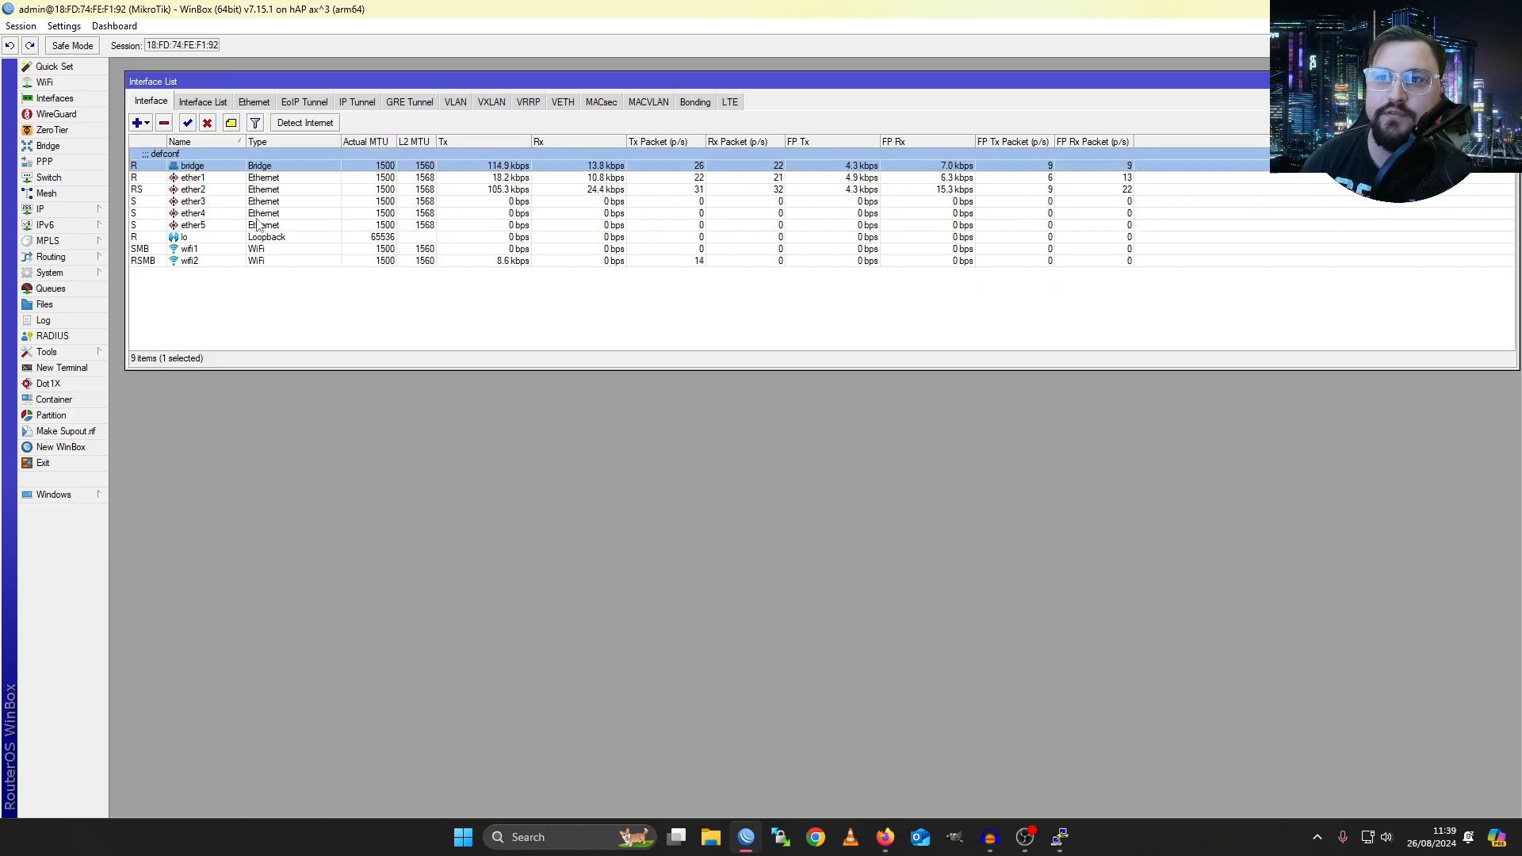
{"action": "left_click", "coordinate": [188, 249]}
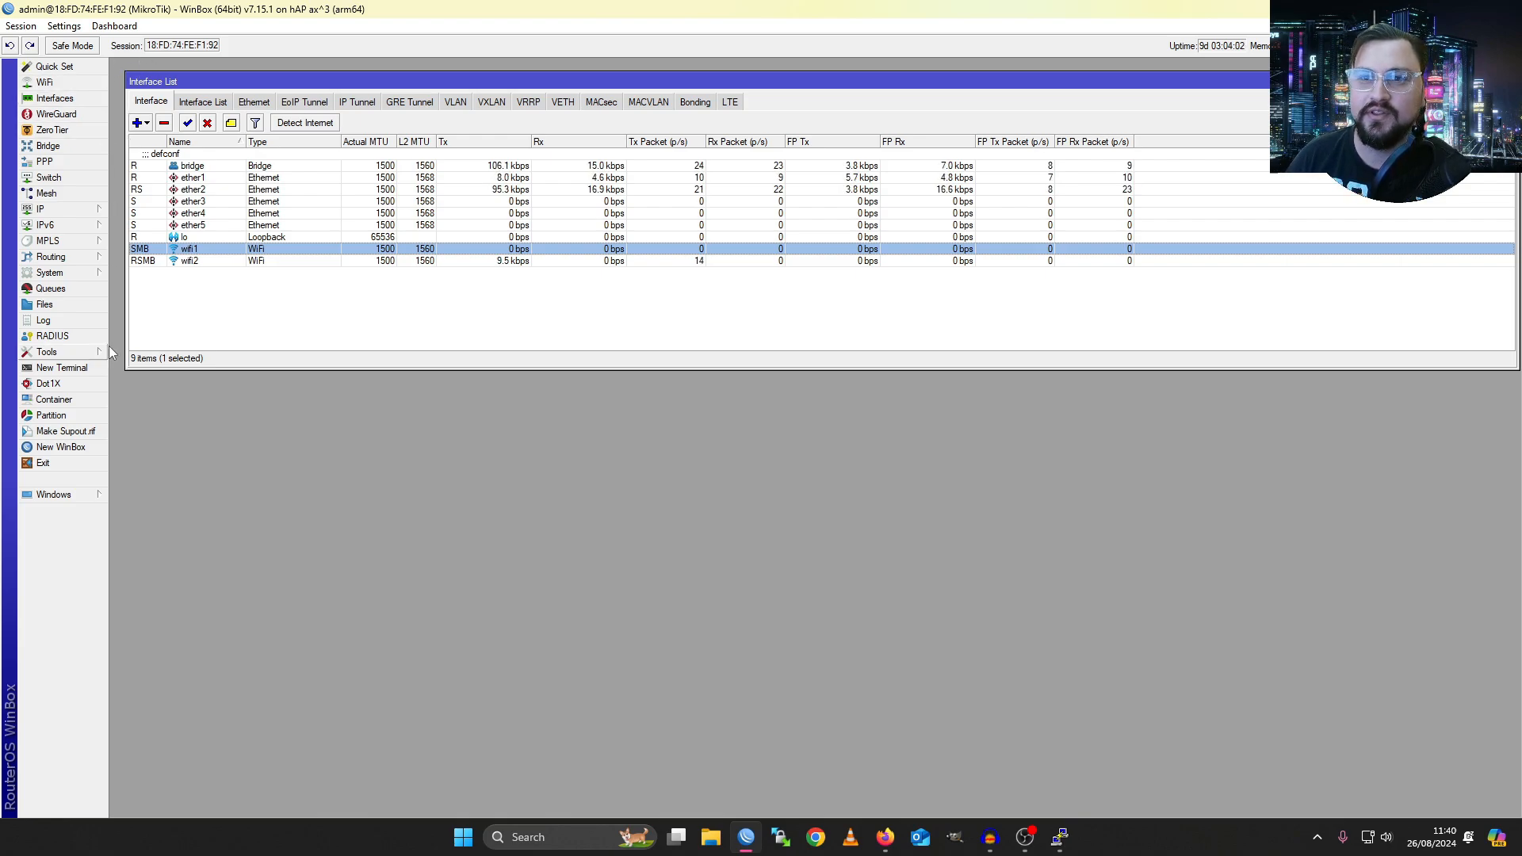
{"action": "mouse_move", "coordinate": [254, 282]}
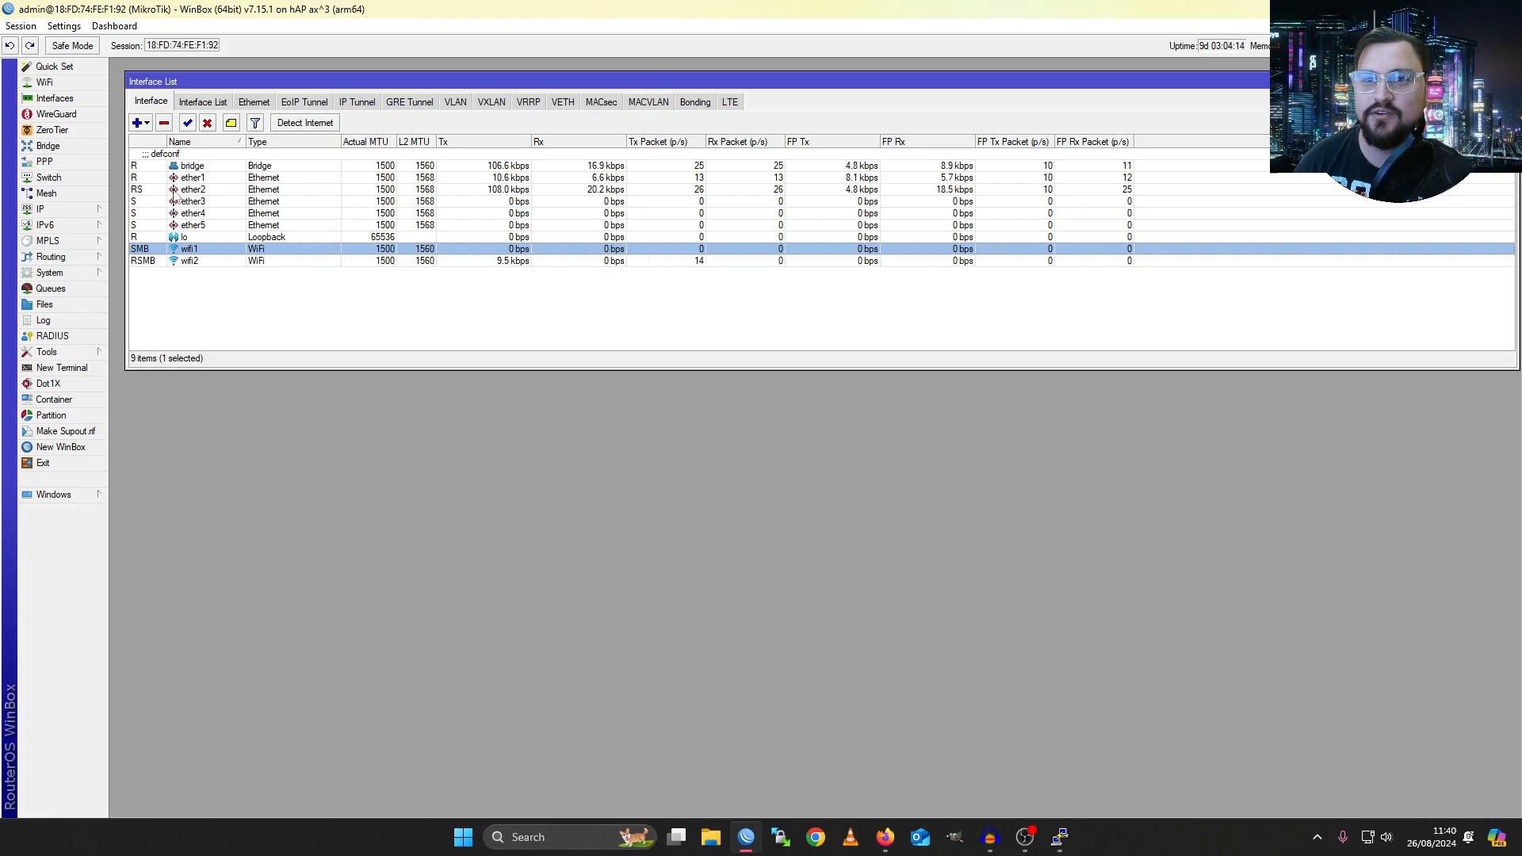
- Run ping 8.8.8.8 in a maximized router terminal, getting four replies and 0% loss
{"action": "left_click", "coordinate": [62, 366]}
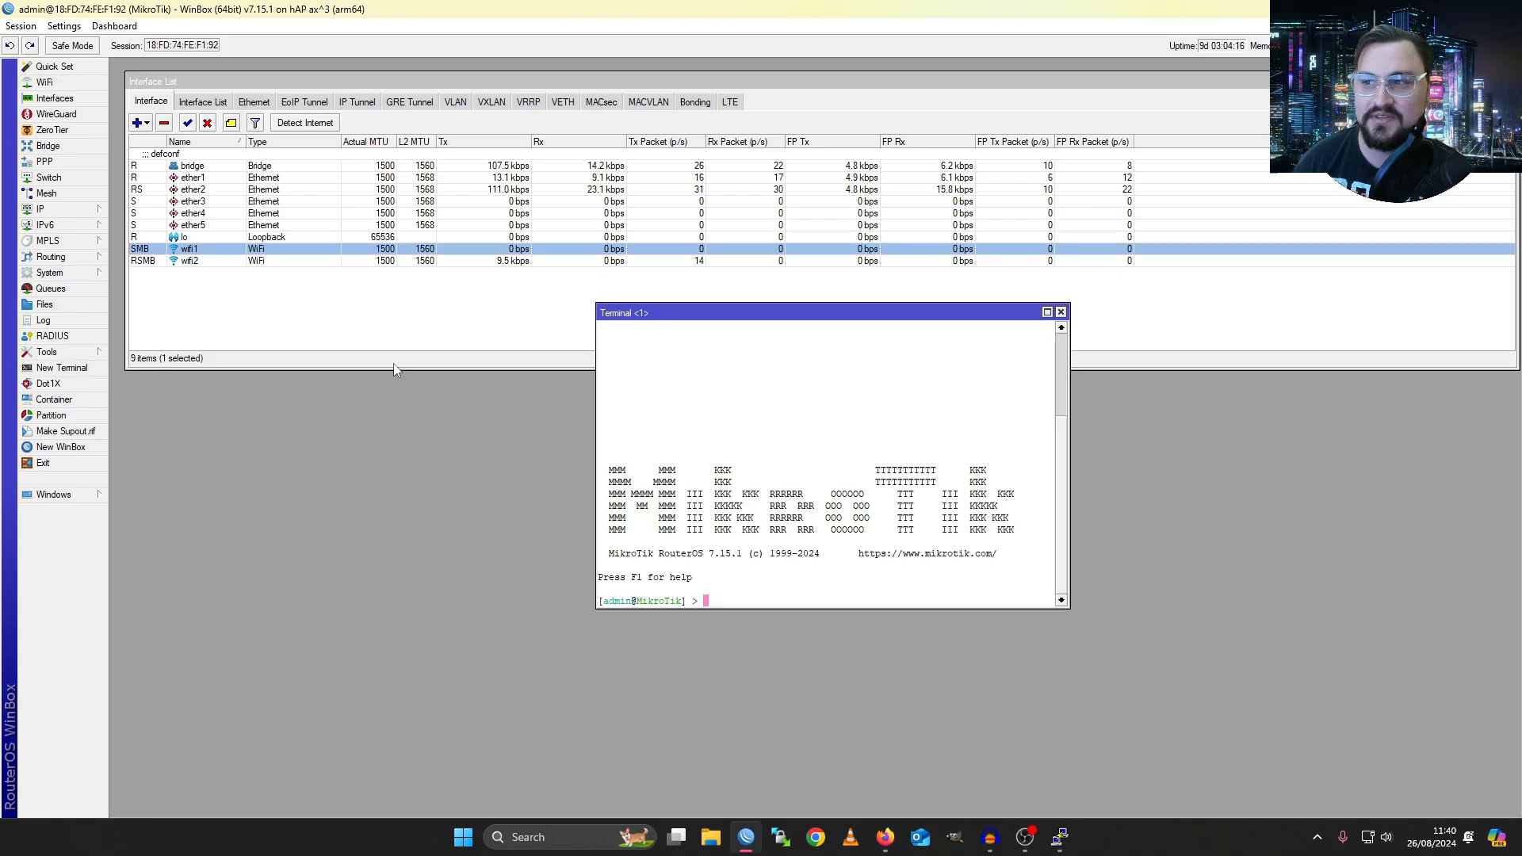
{"action": "left_click", "coordinate": [1046, 312]}
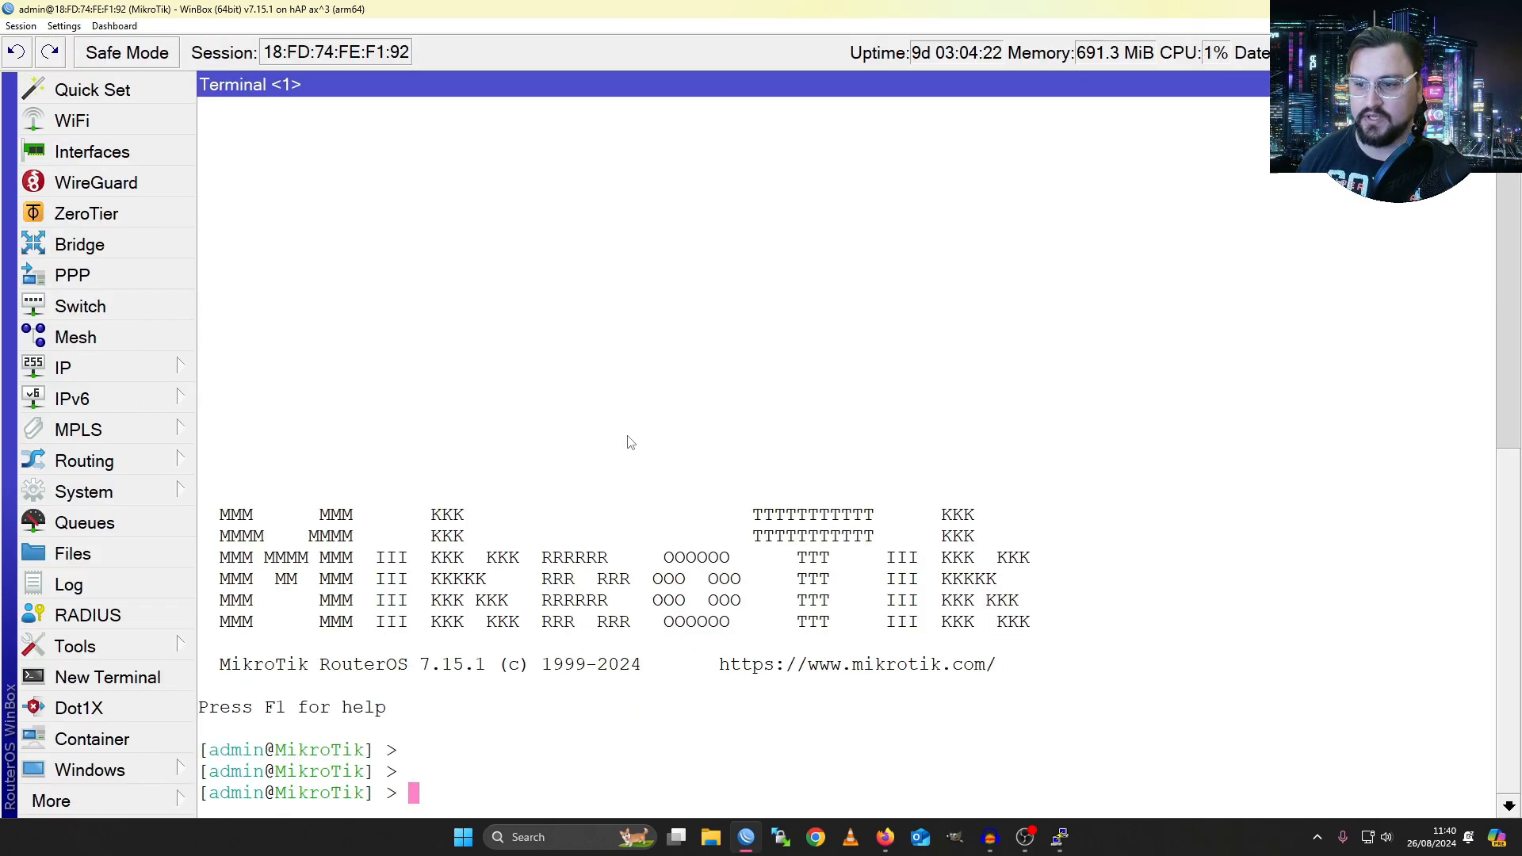
{"action": "type", "text": "p"}
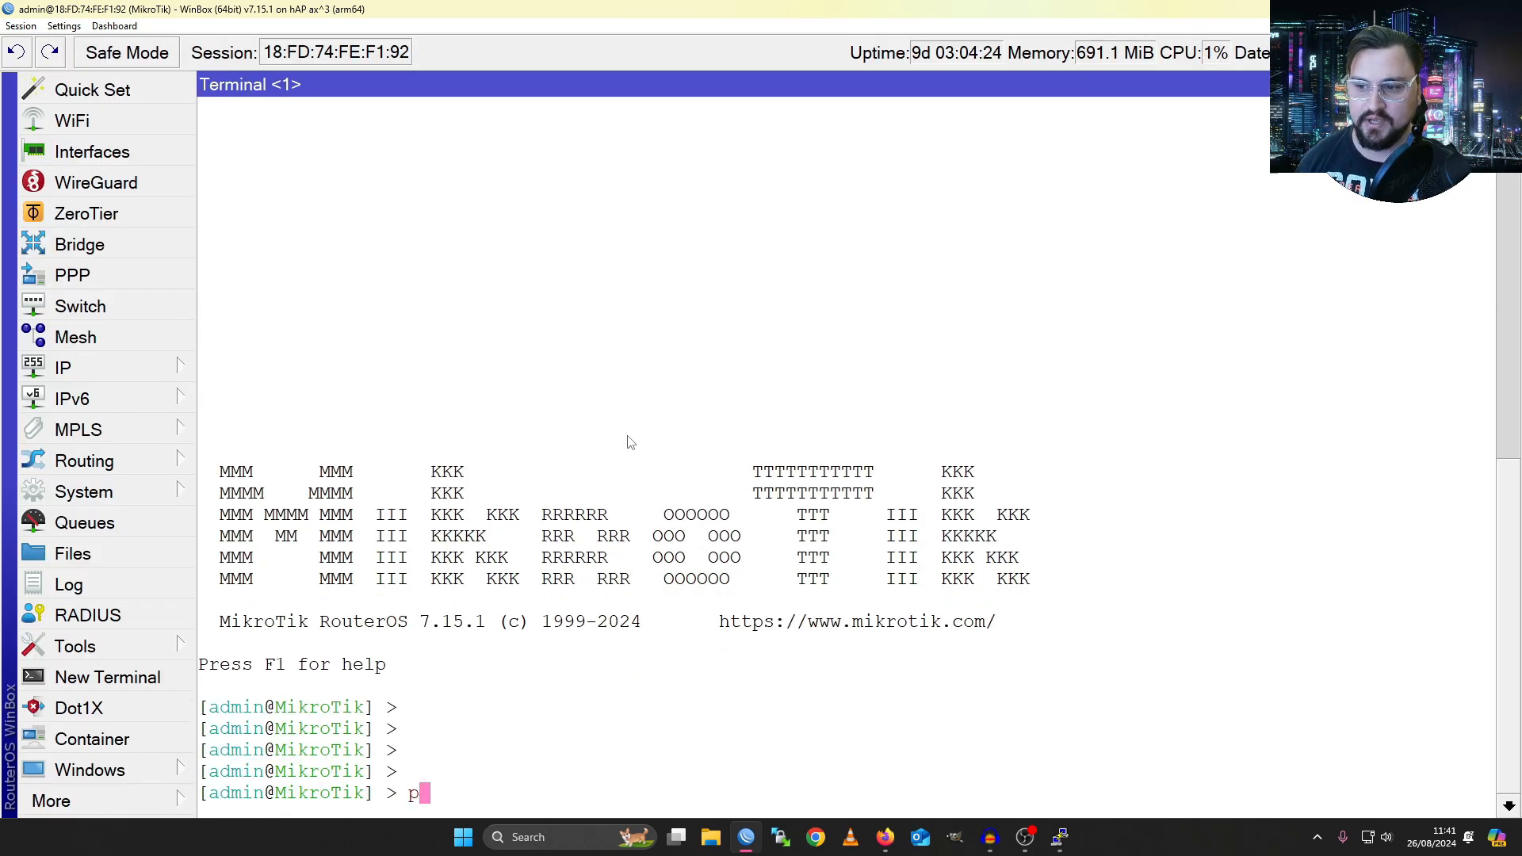
{"action": "type", "text": "ing 8.8.8.8"}
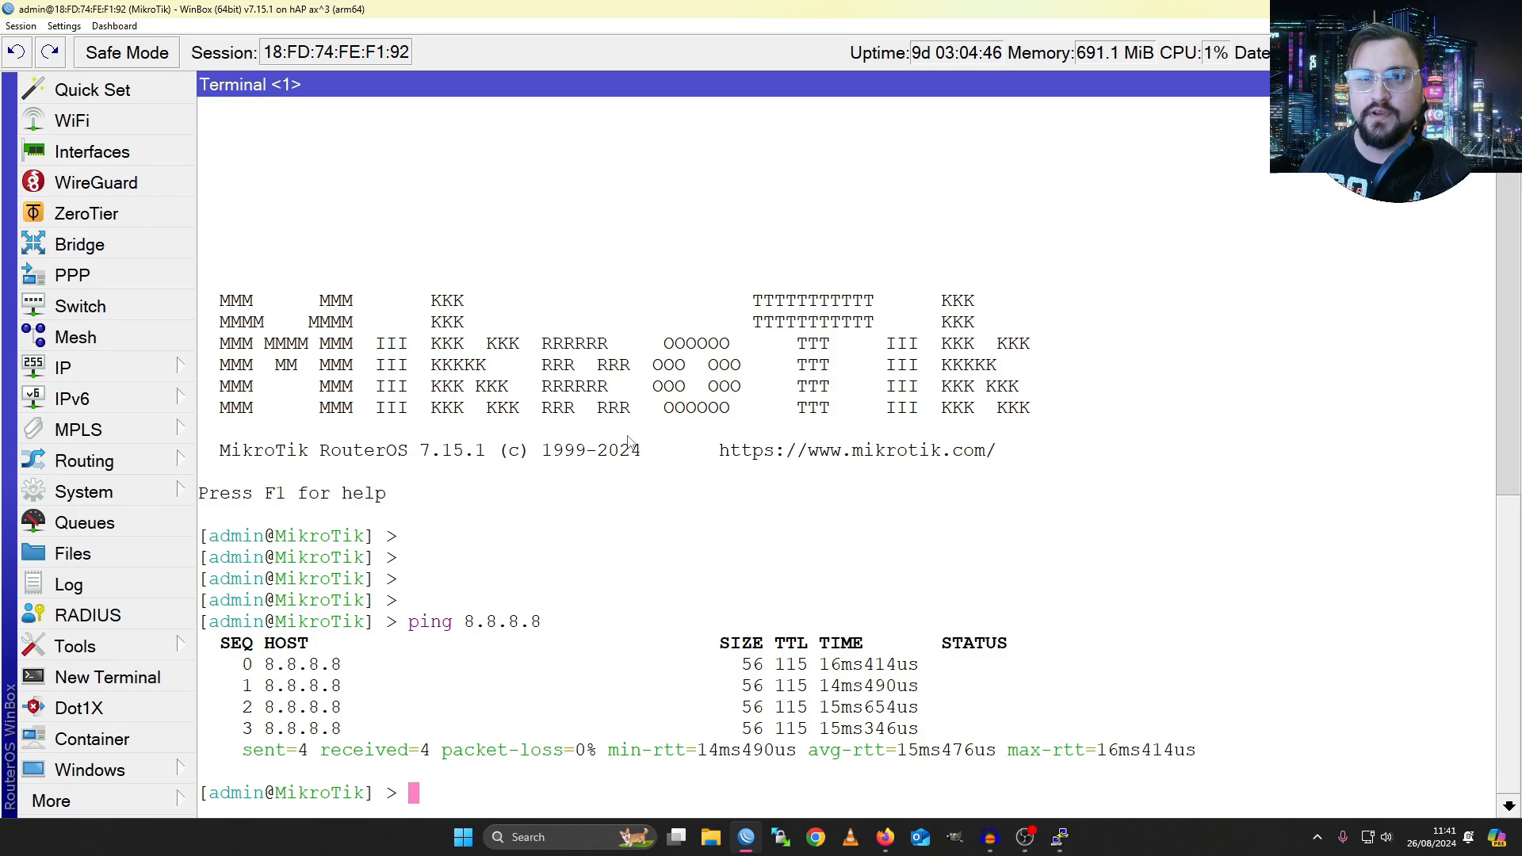
{"action": "left_click", "coordinate": [84, 459]}
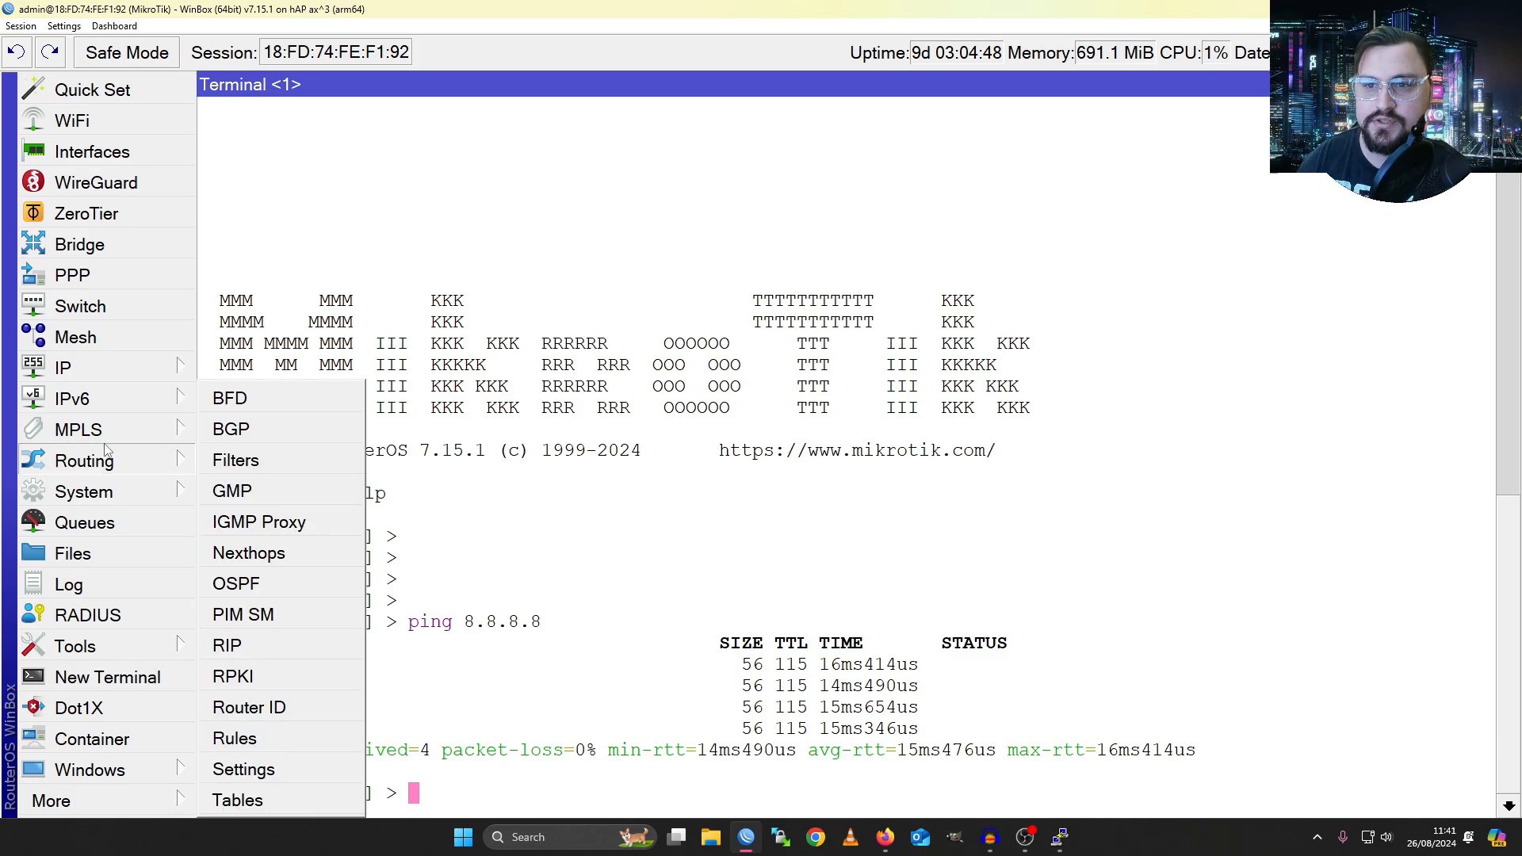
{"action": "mouse_move", "coordinate": [310, 739]}
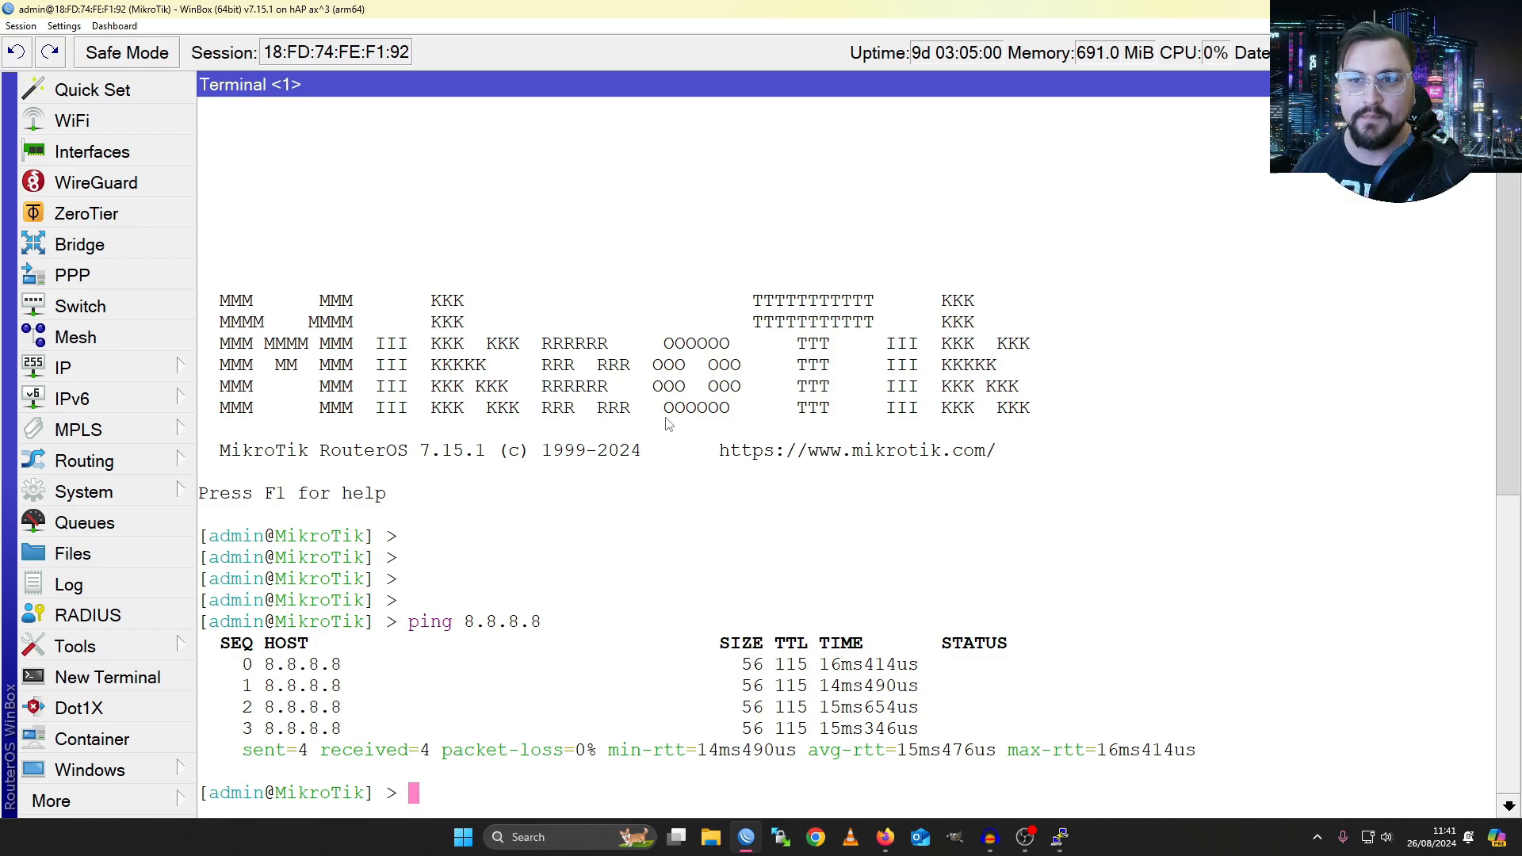
{"action": "mouse_move", "coordinate": [710, 490]}
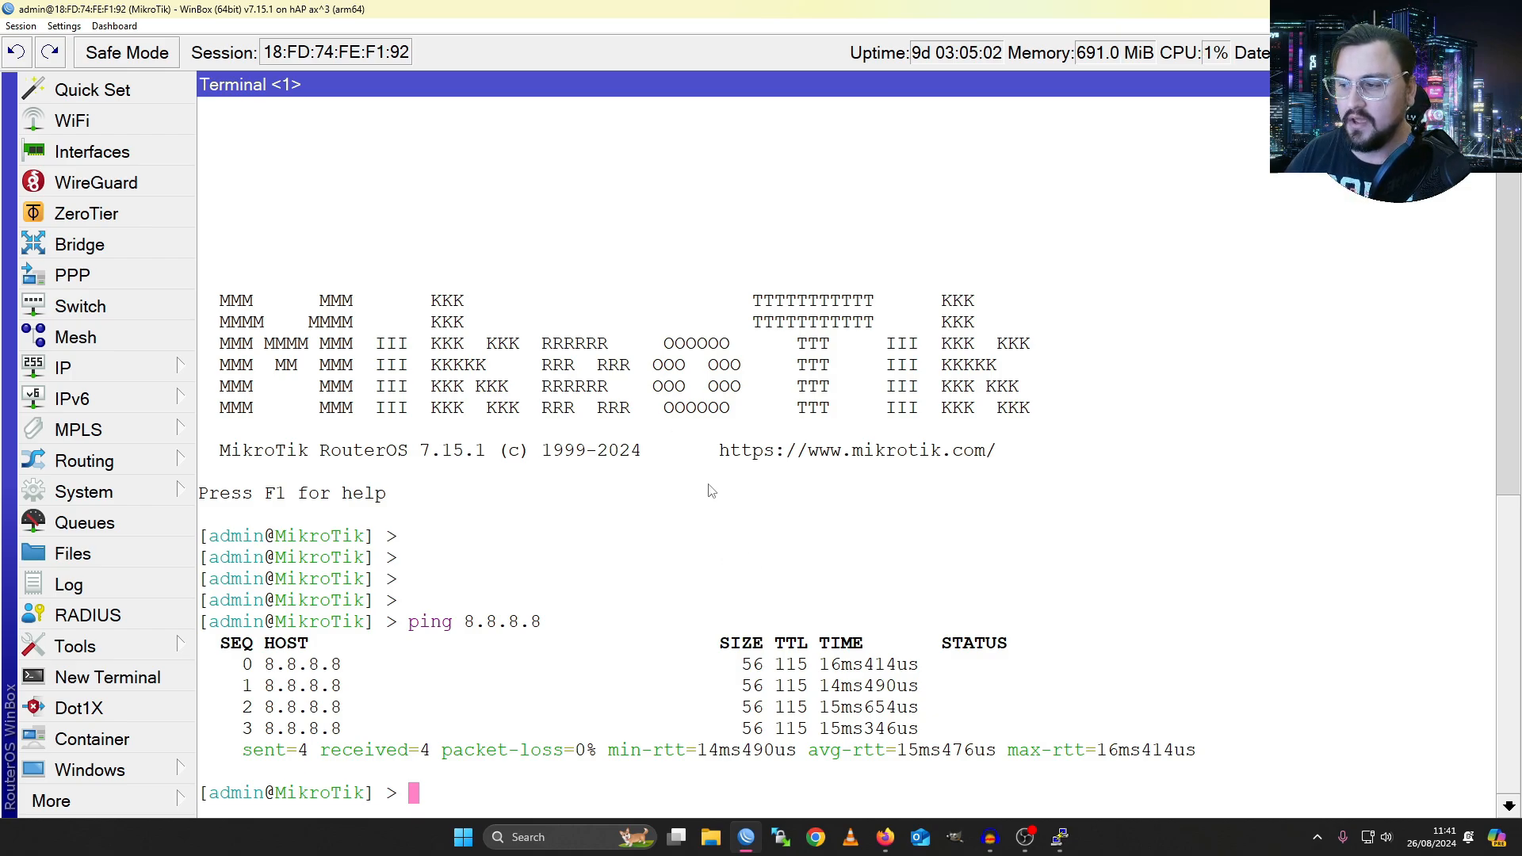
{"action": "mouse_move", "coordinate": [887, 269]}
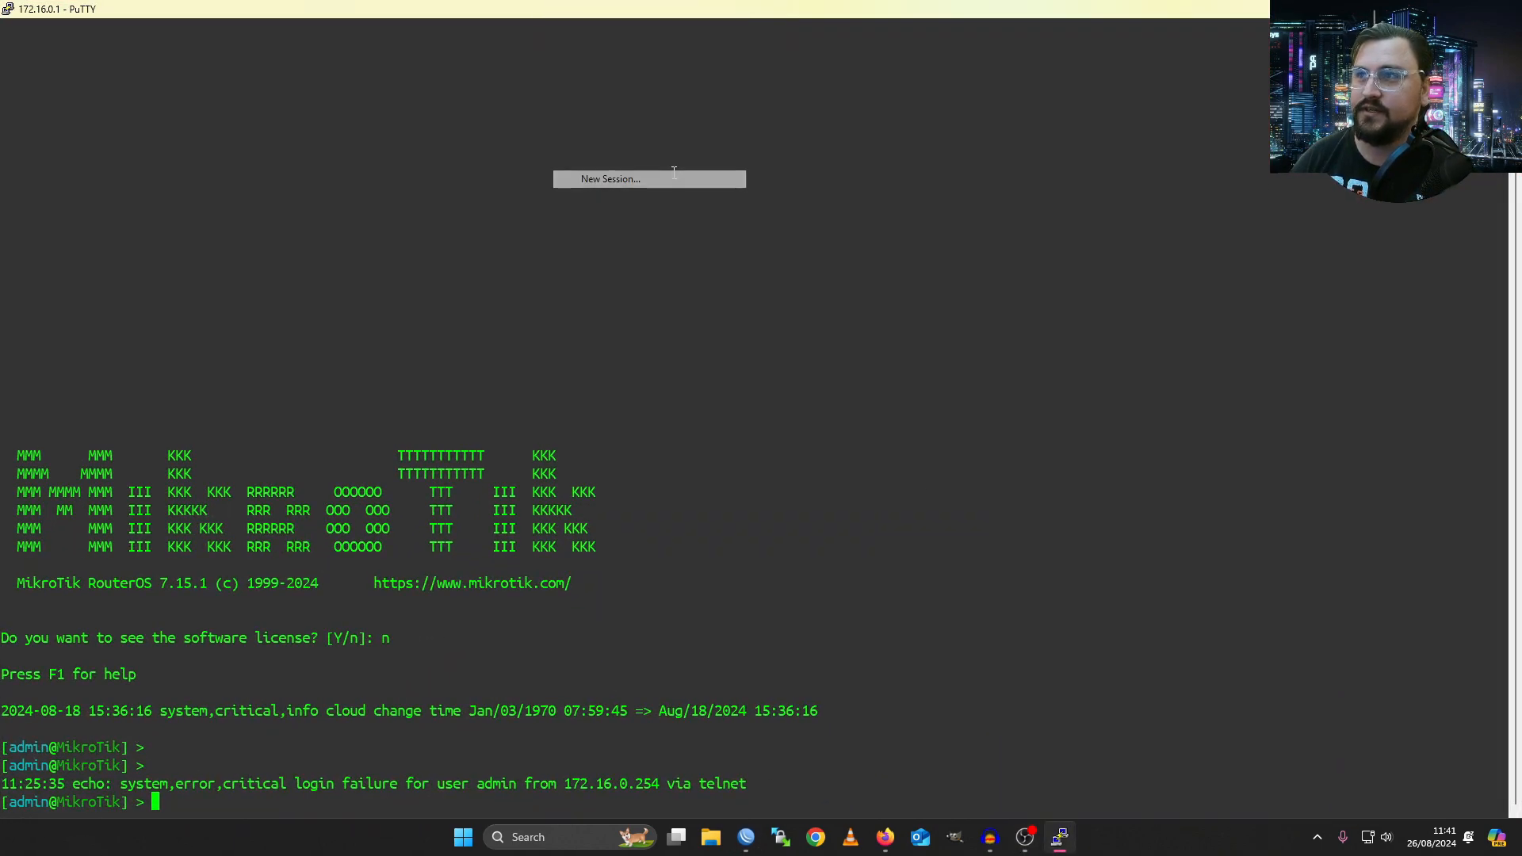
- Start a New Session from the PuTTY title bar to reach the Configuration dialog
{"action": "left_click", "coordinate": [608, 179]}
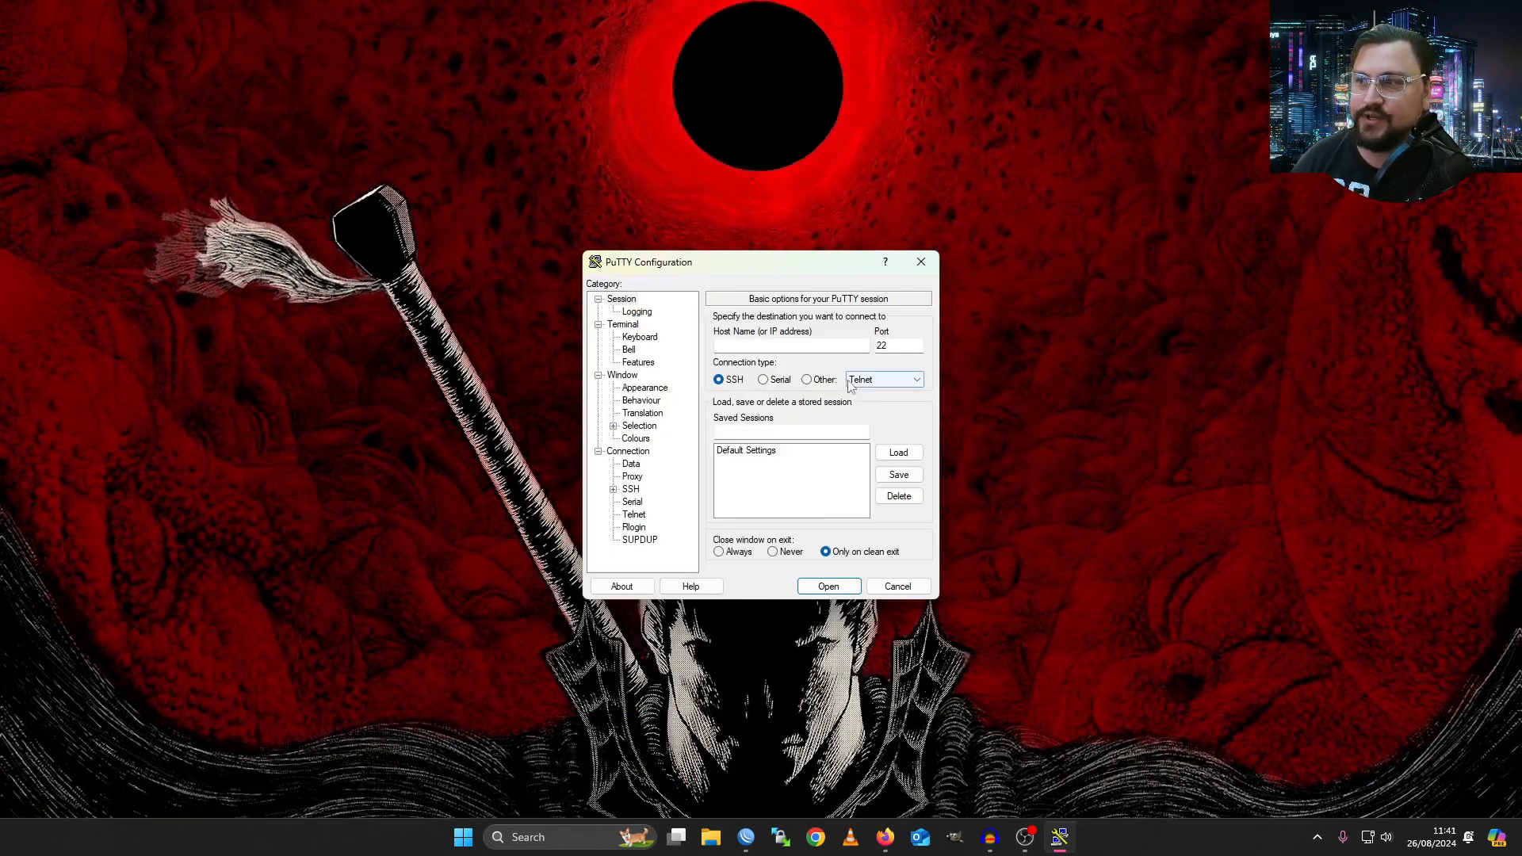
{"action": "mouse_move", "coordinate": [786, 392]}
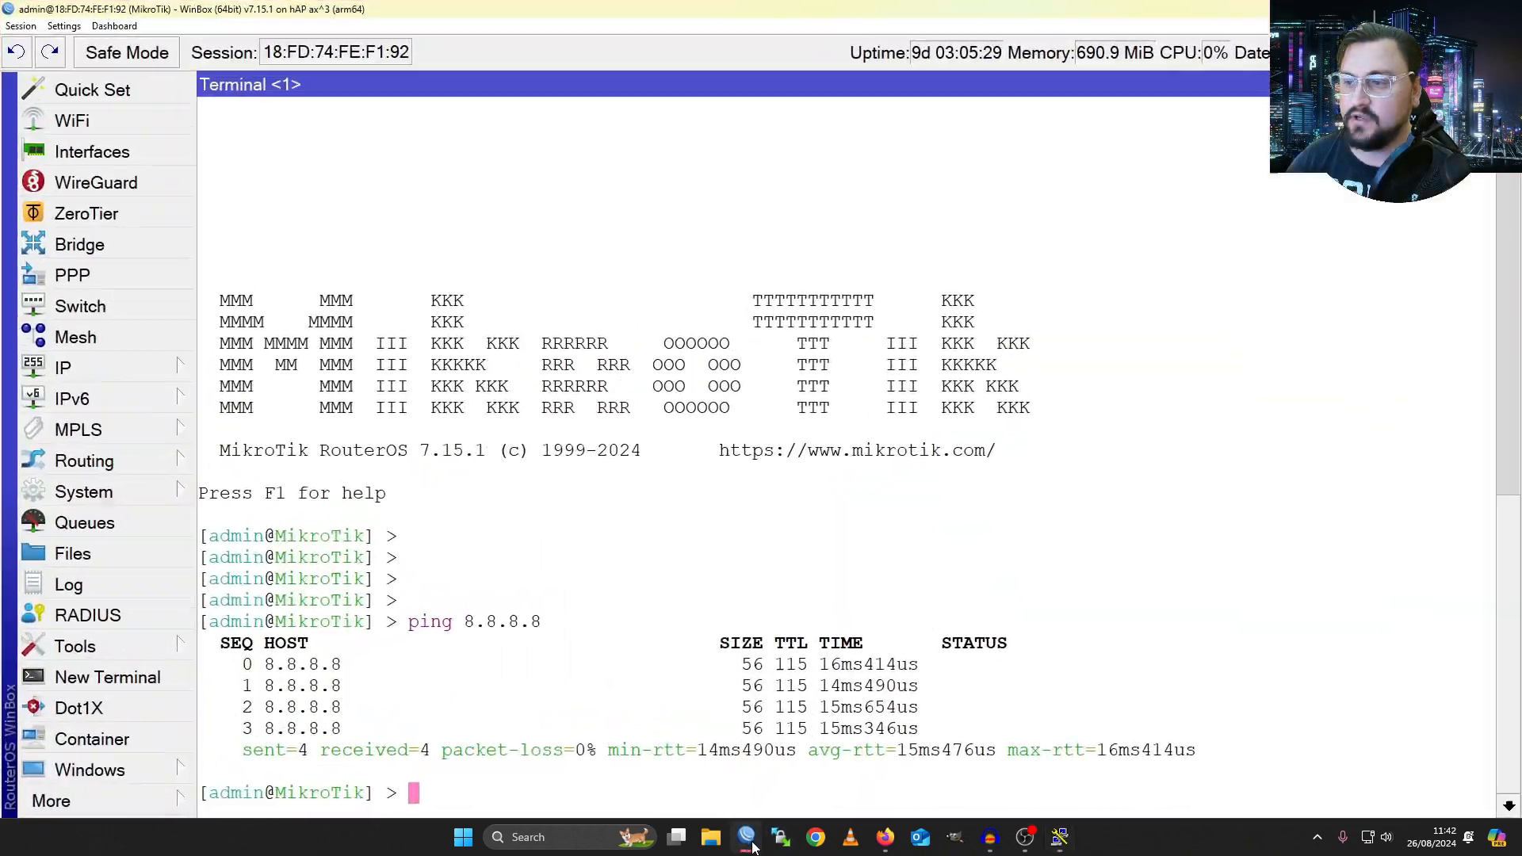
- Fill PuTTY's Host Name with 172.16.0.1 from WinBox's neighbor list, keeping SSH on port 22
{"action": "left_click", "coordinate": [19, 25]}
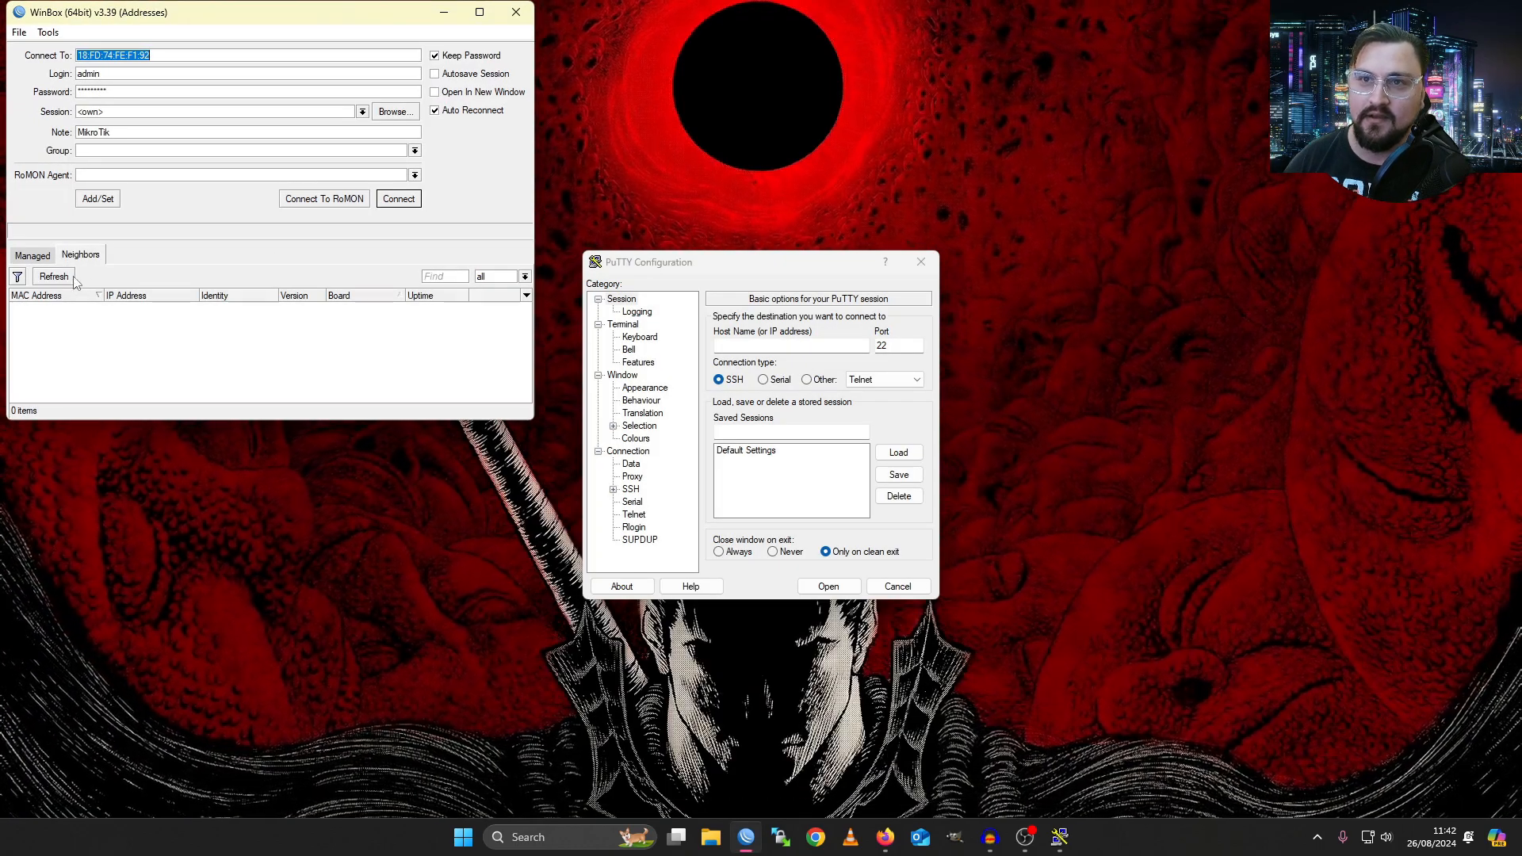
{"action": "left_click", "coordinate": [54, 276]}
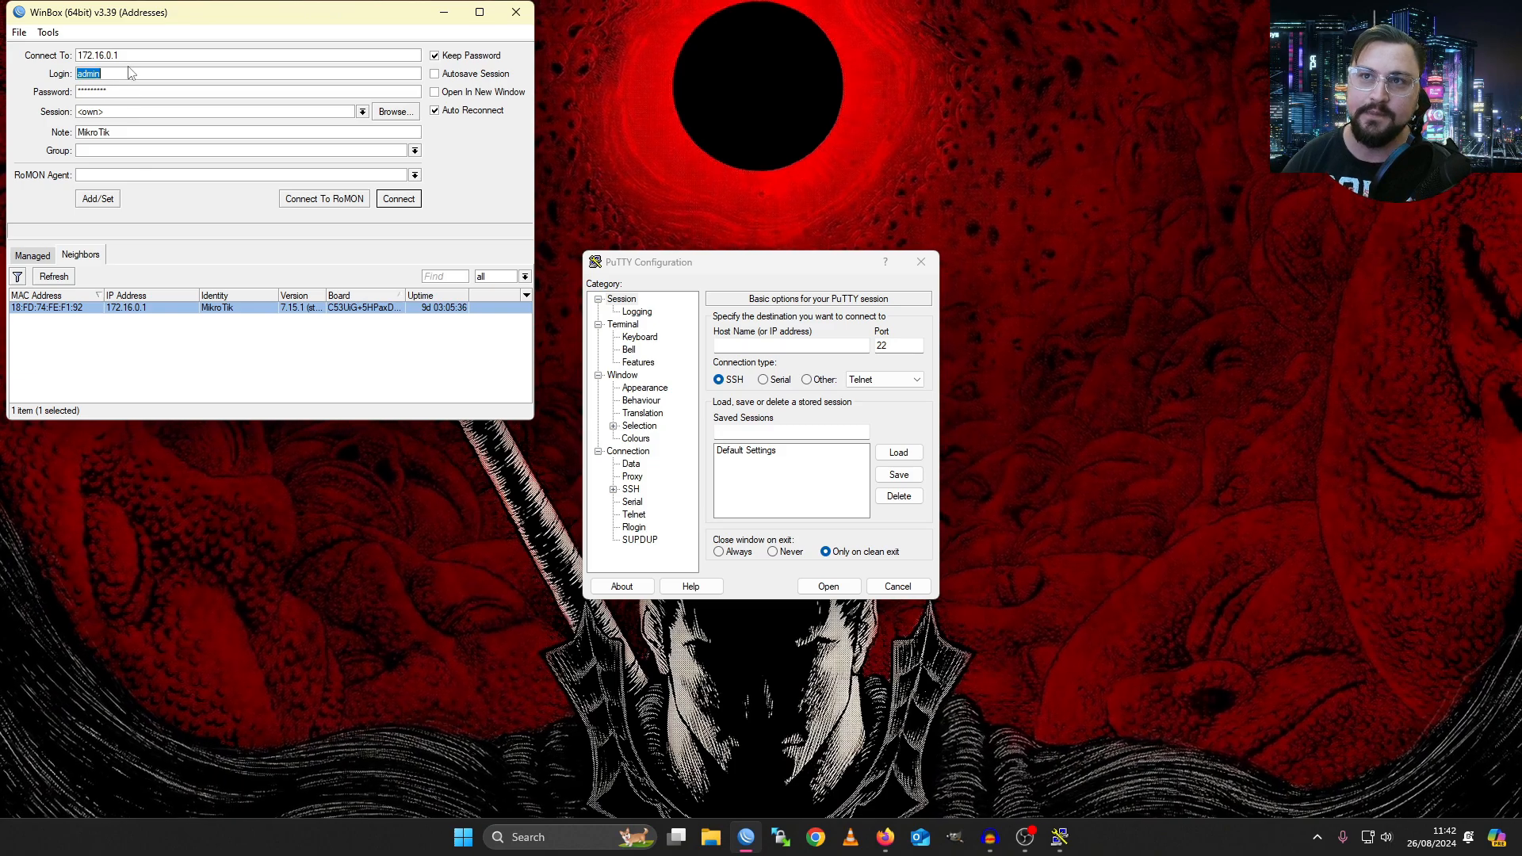
{"action": "left_click", "coordinate": [247, 54]}
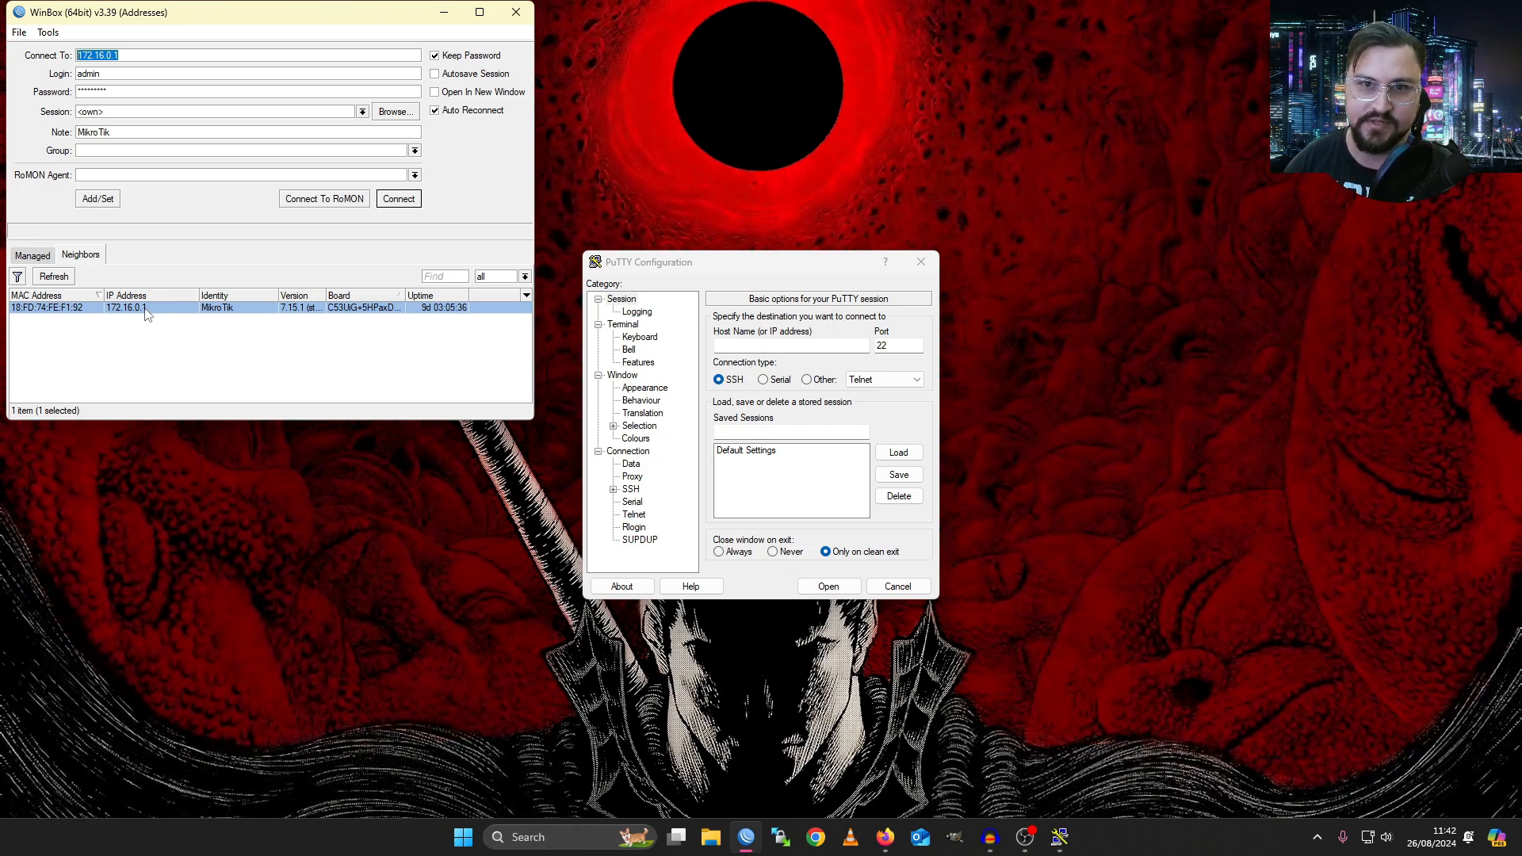
{"action": "type", "text": "172.16.0.1"}
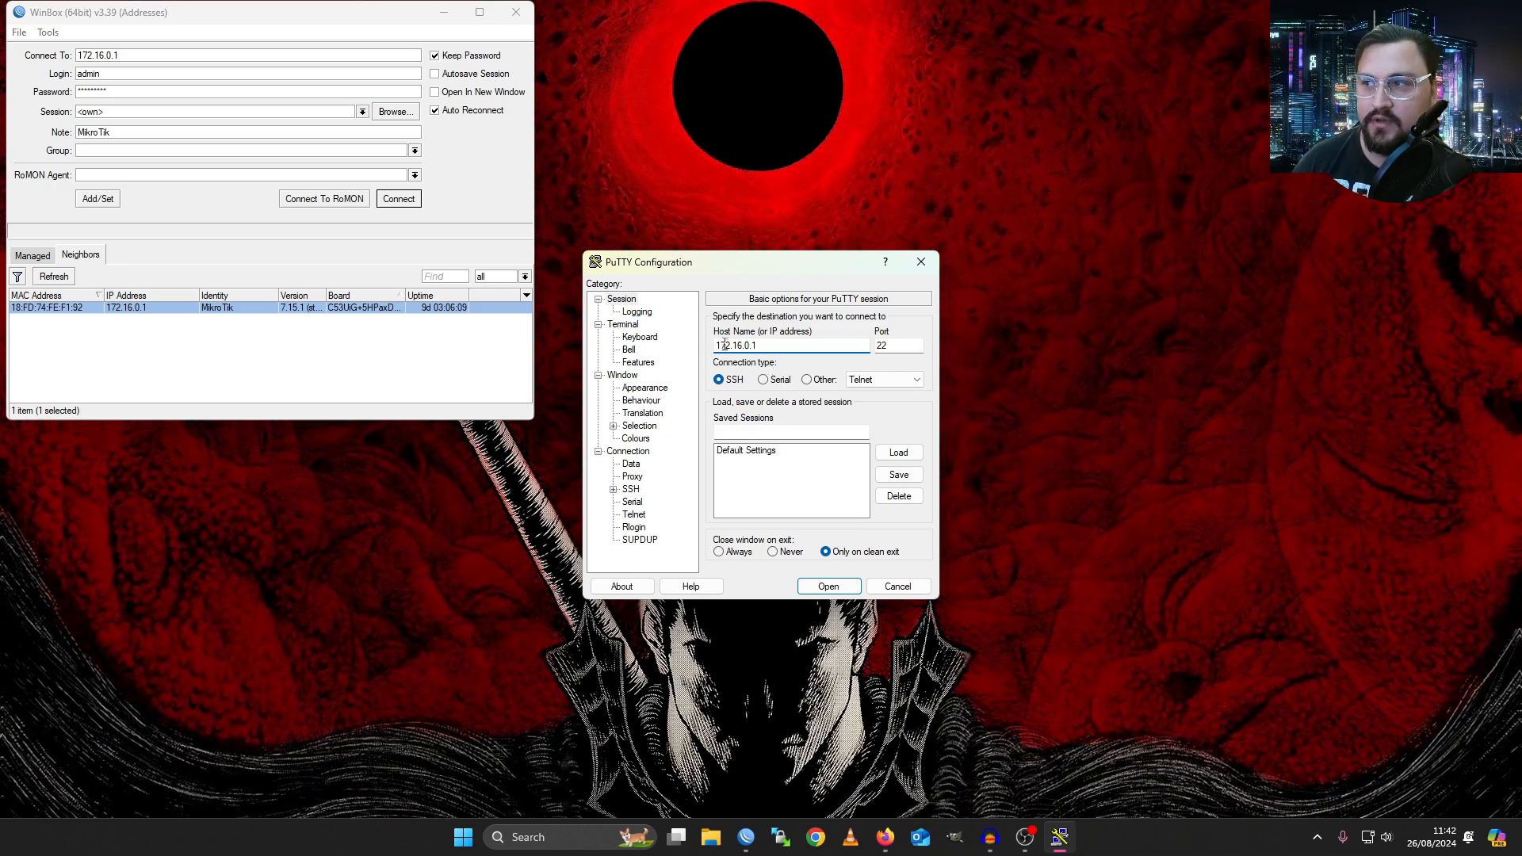
{"action": "left_click", "coordinate": [827, 585]}
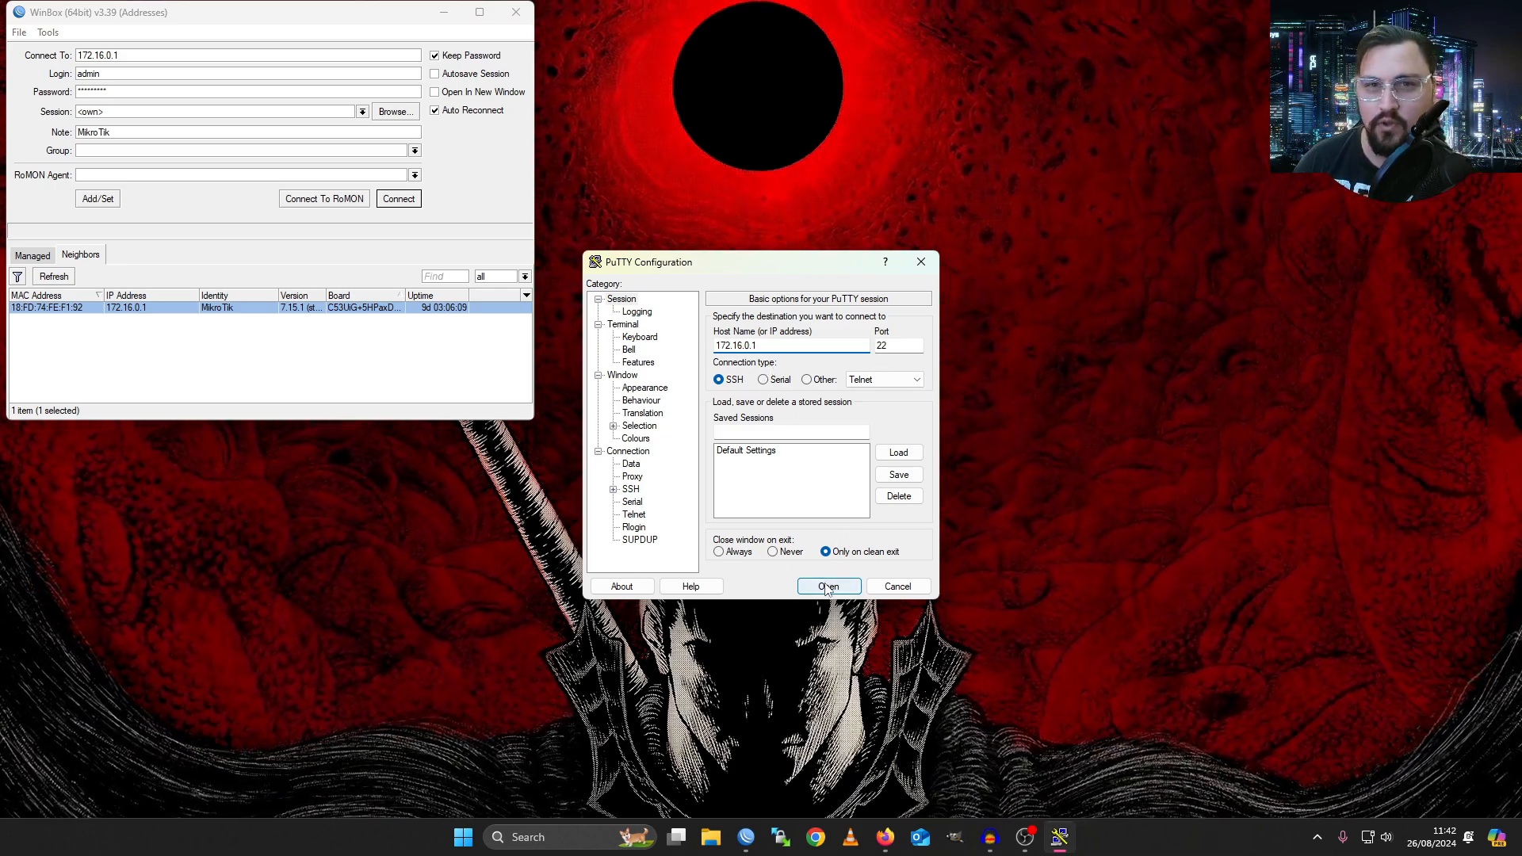
{"action": "left_click", "coordinate": [827, 587]}
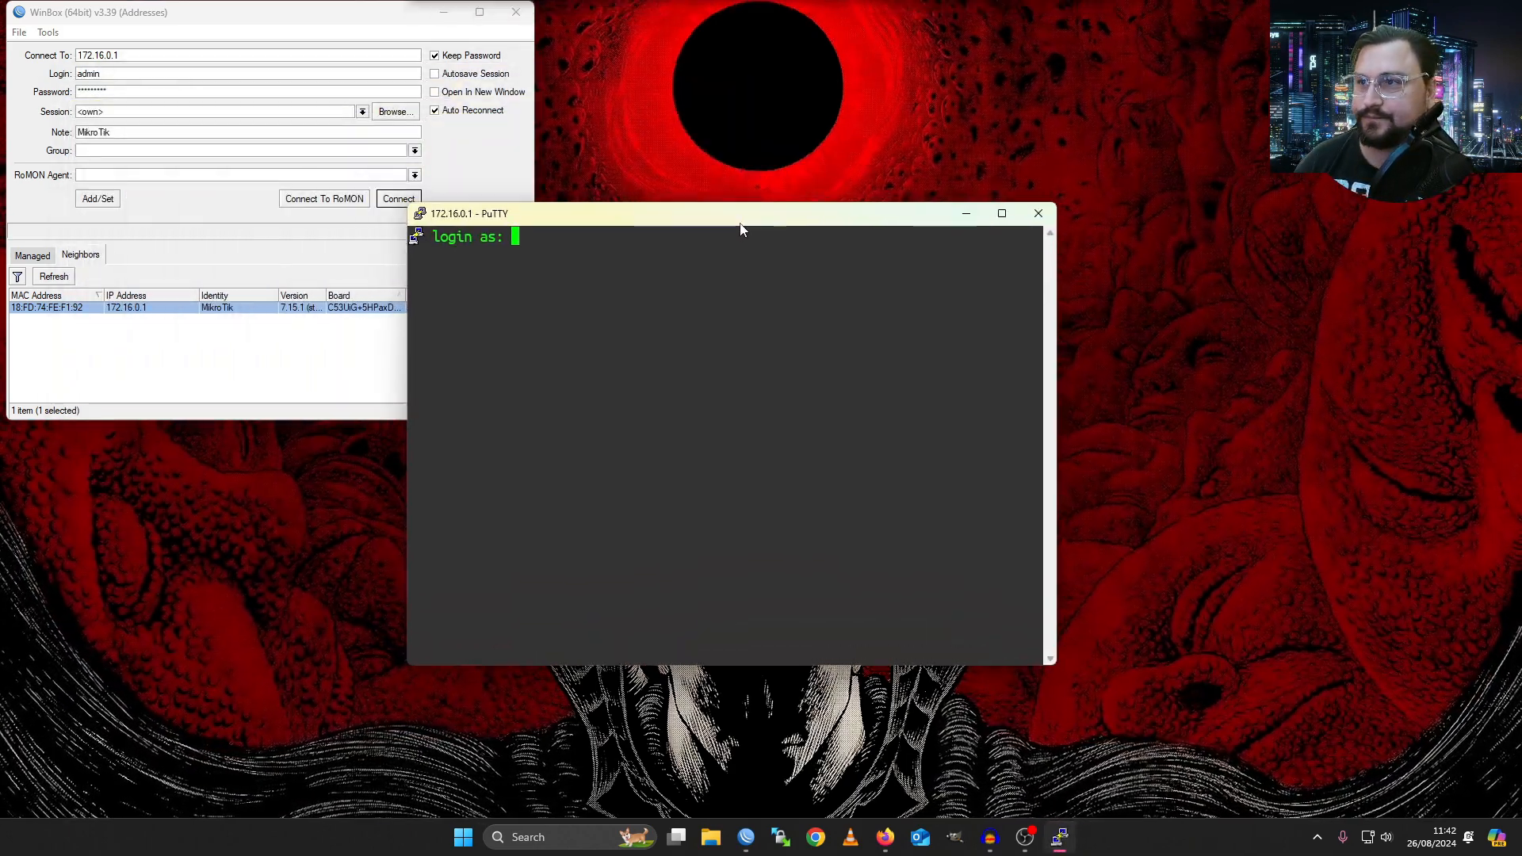
{"action": "type", "text": "admin"}
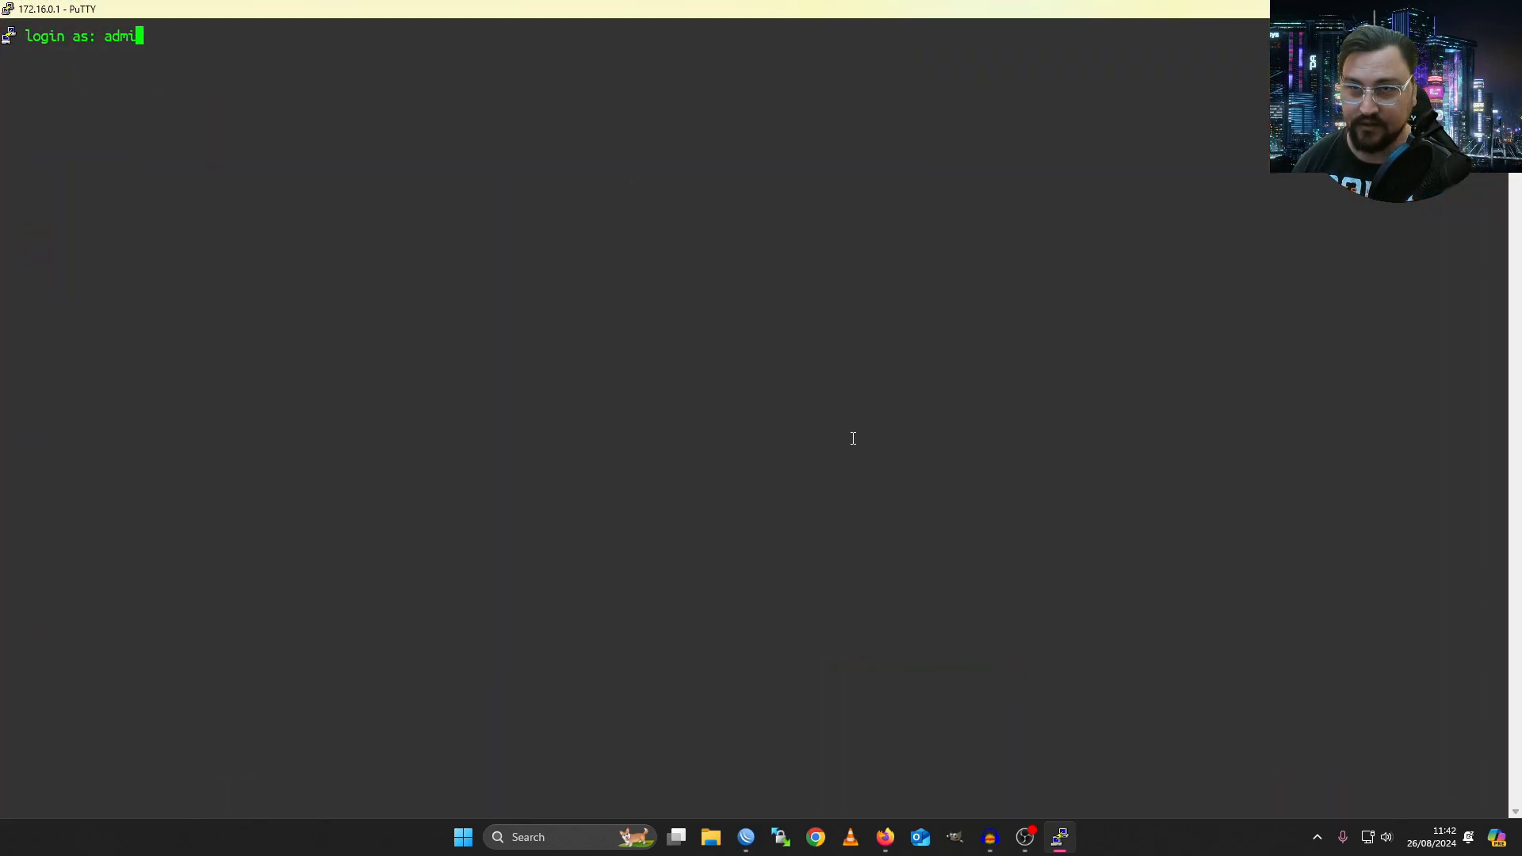
{"action": "key", "text": "Return"}
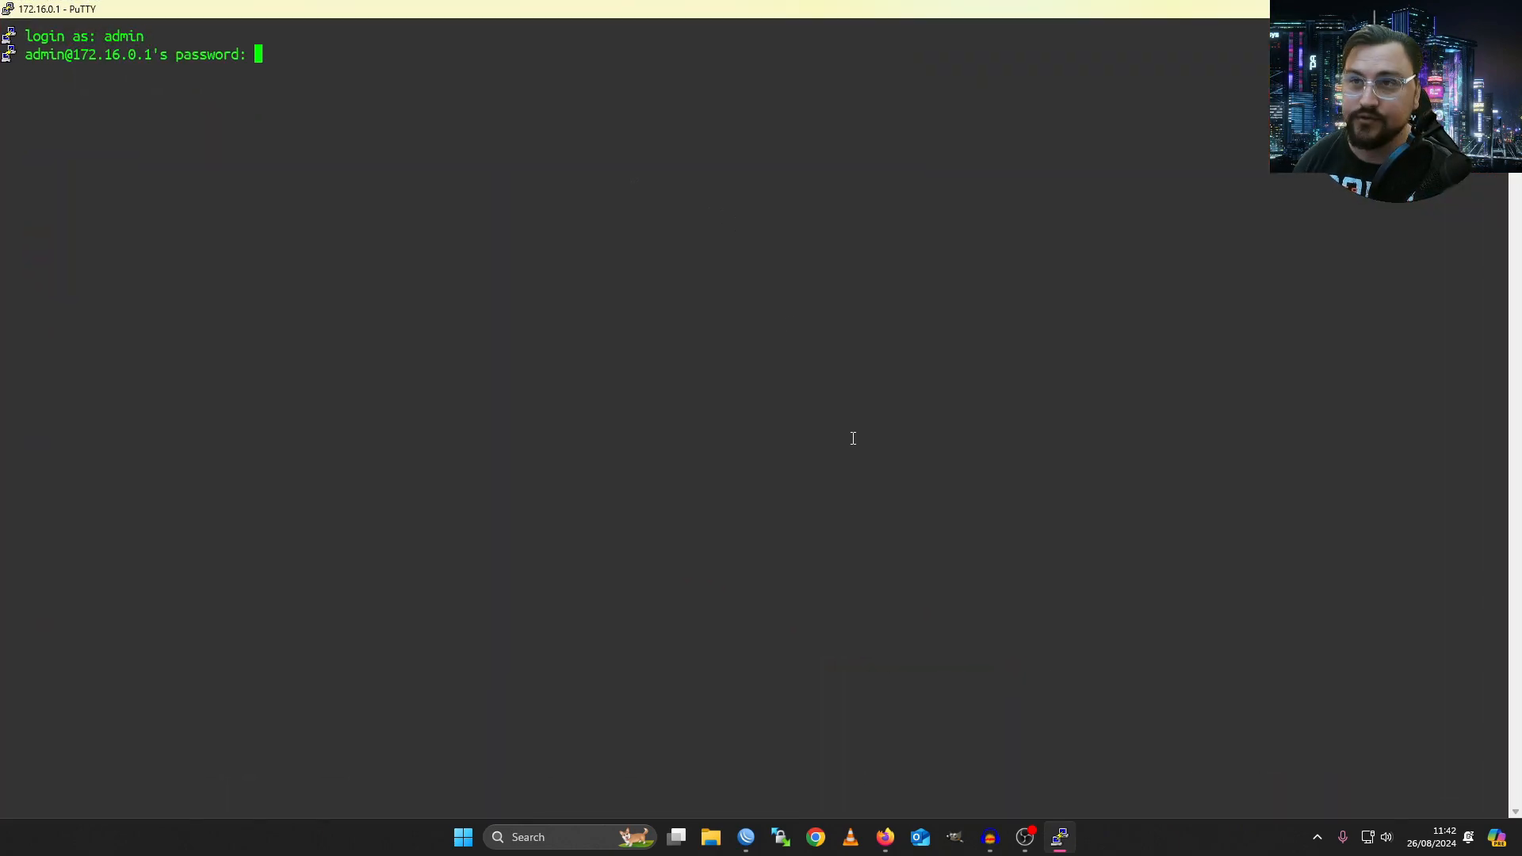
{"action": "key", "text": "Return"}
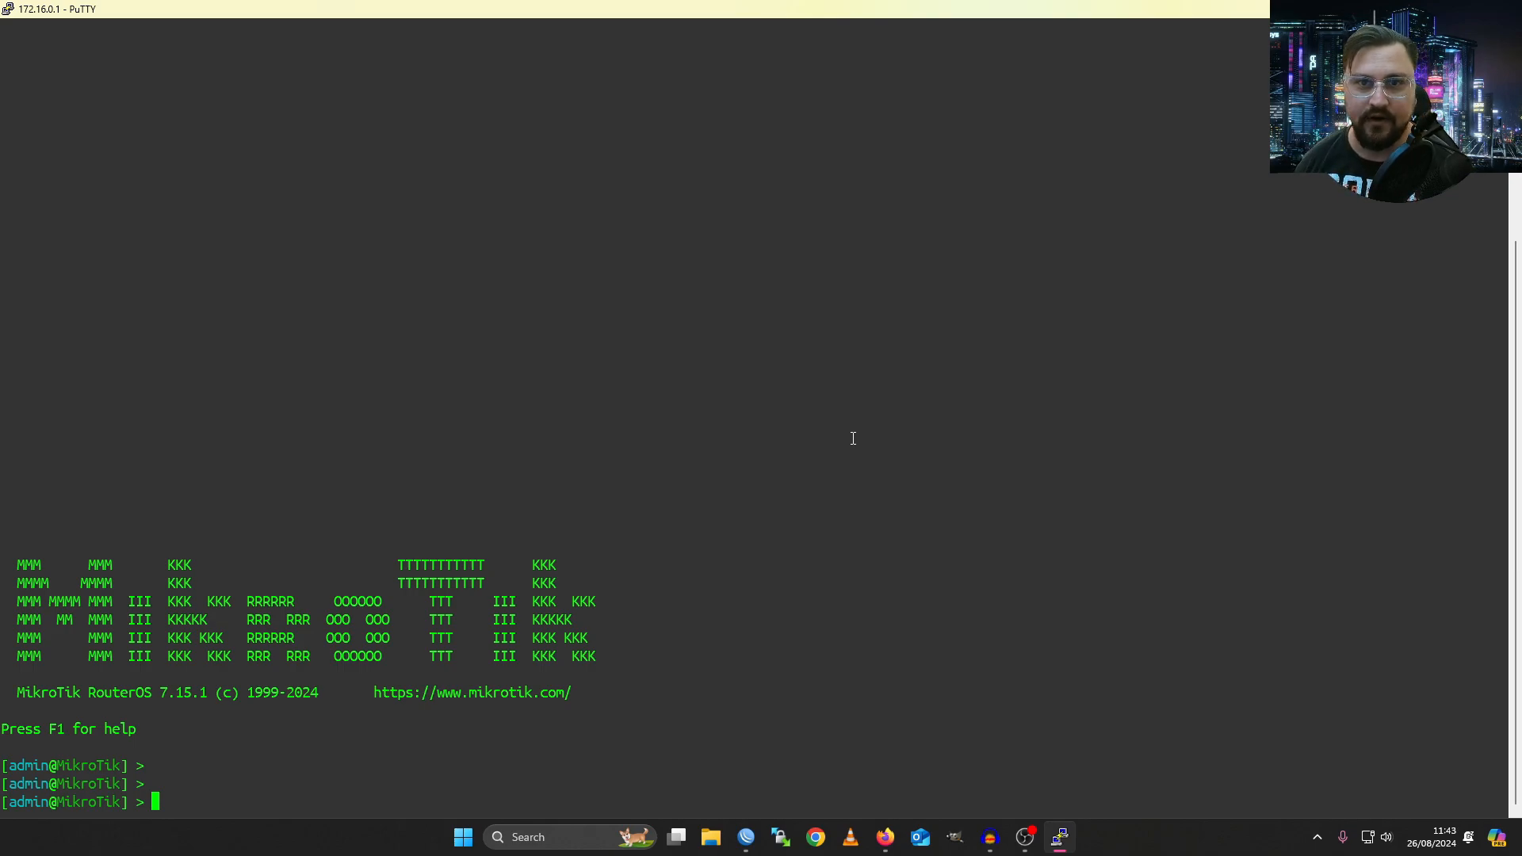
{"action": "type", "text": "ping www.goo"}
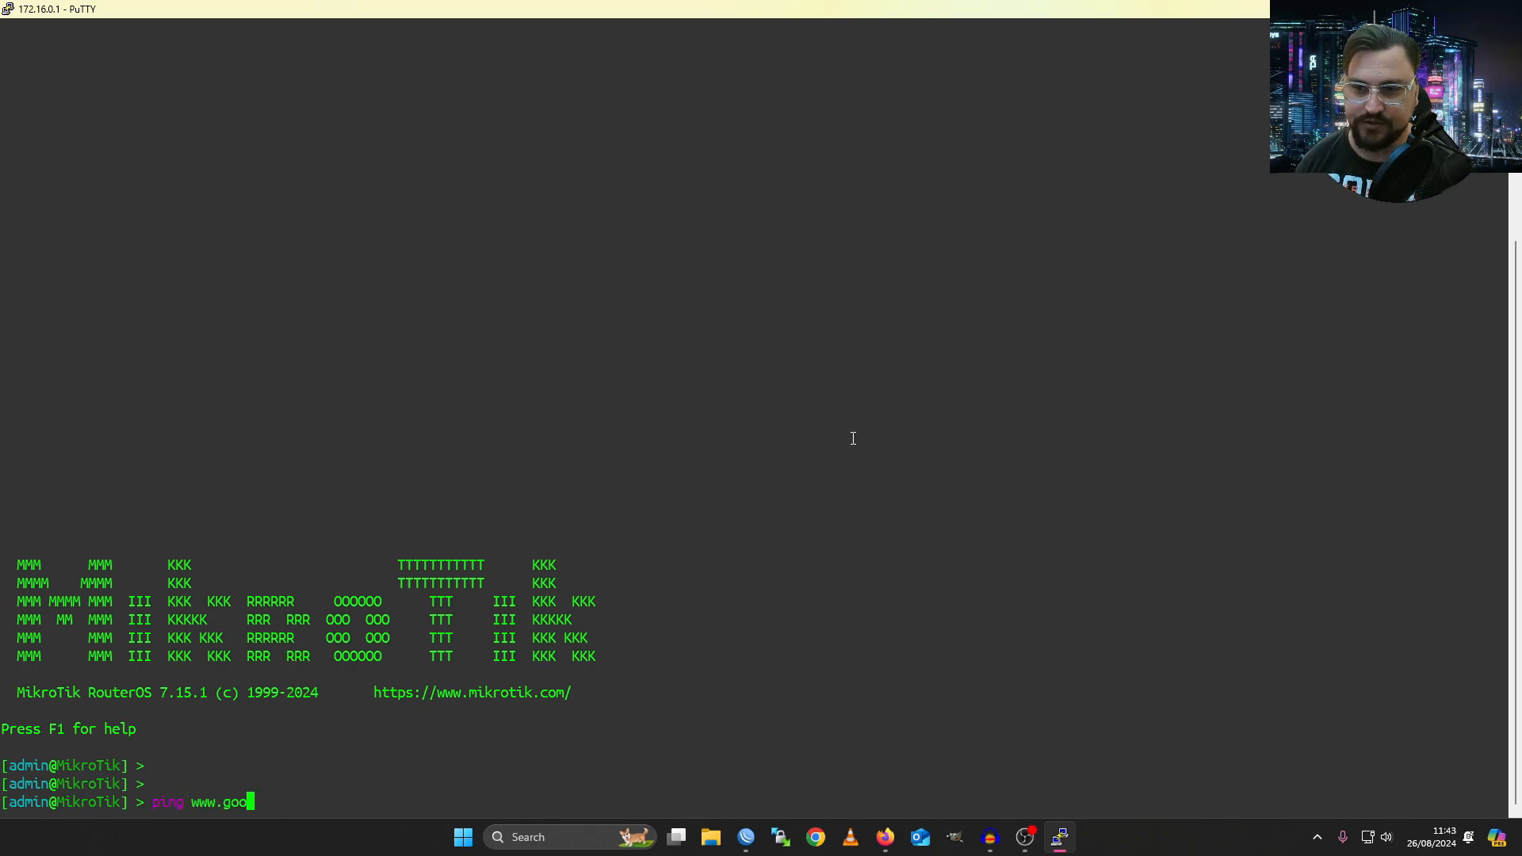
{"action": "key", "text": "Return"}
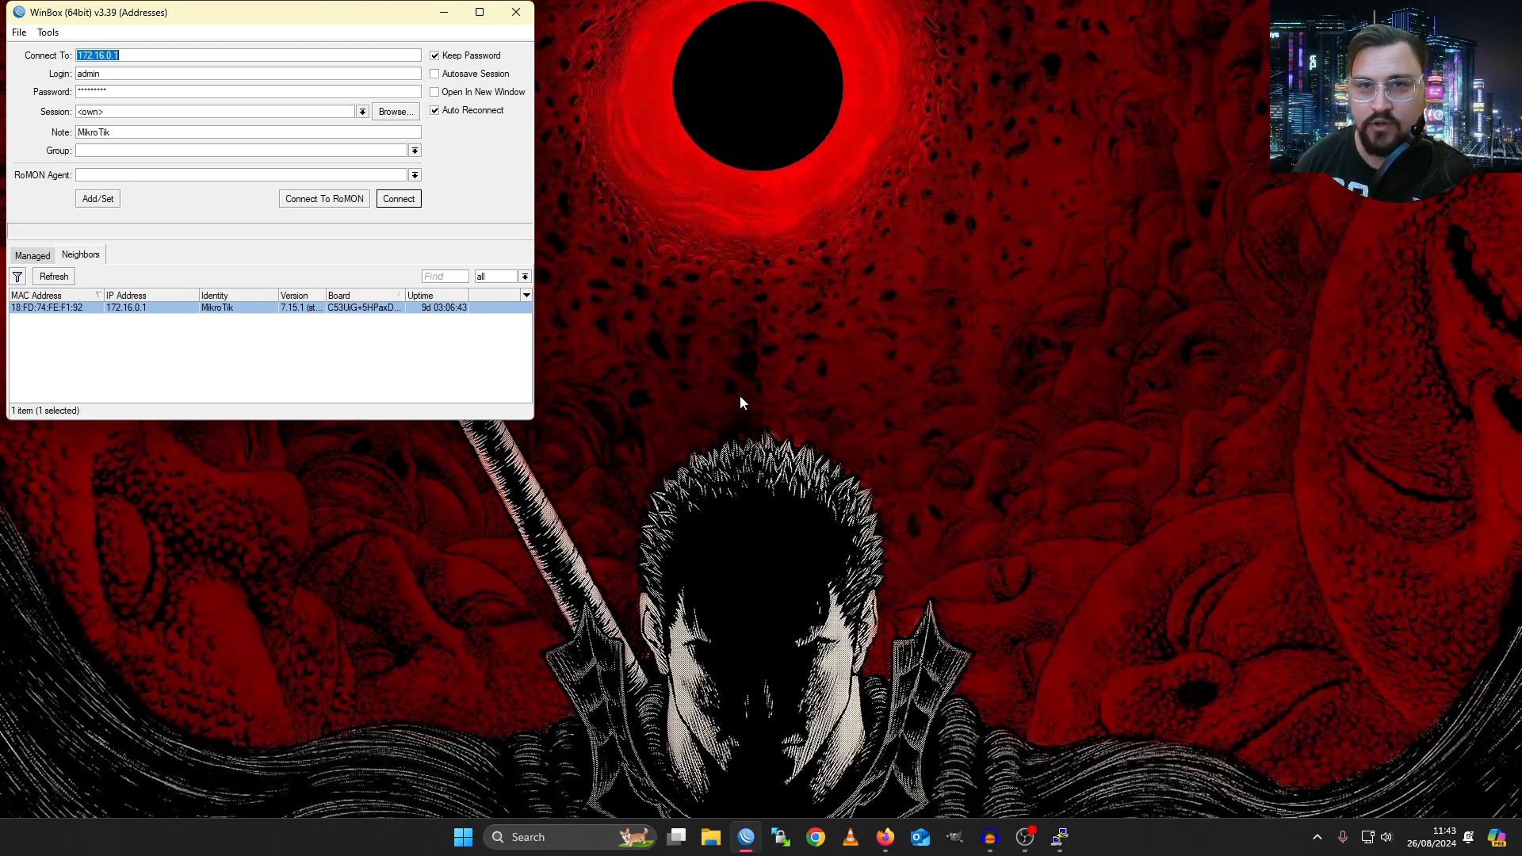
{"action": "mouse_move", "coordinate": [640, 6]}
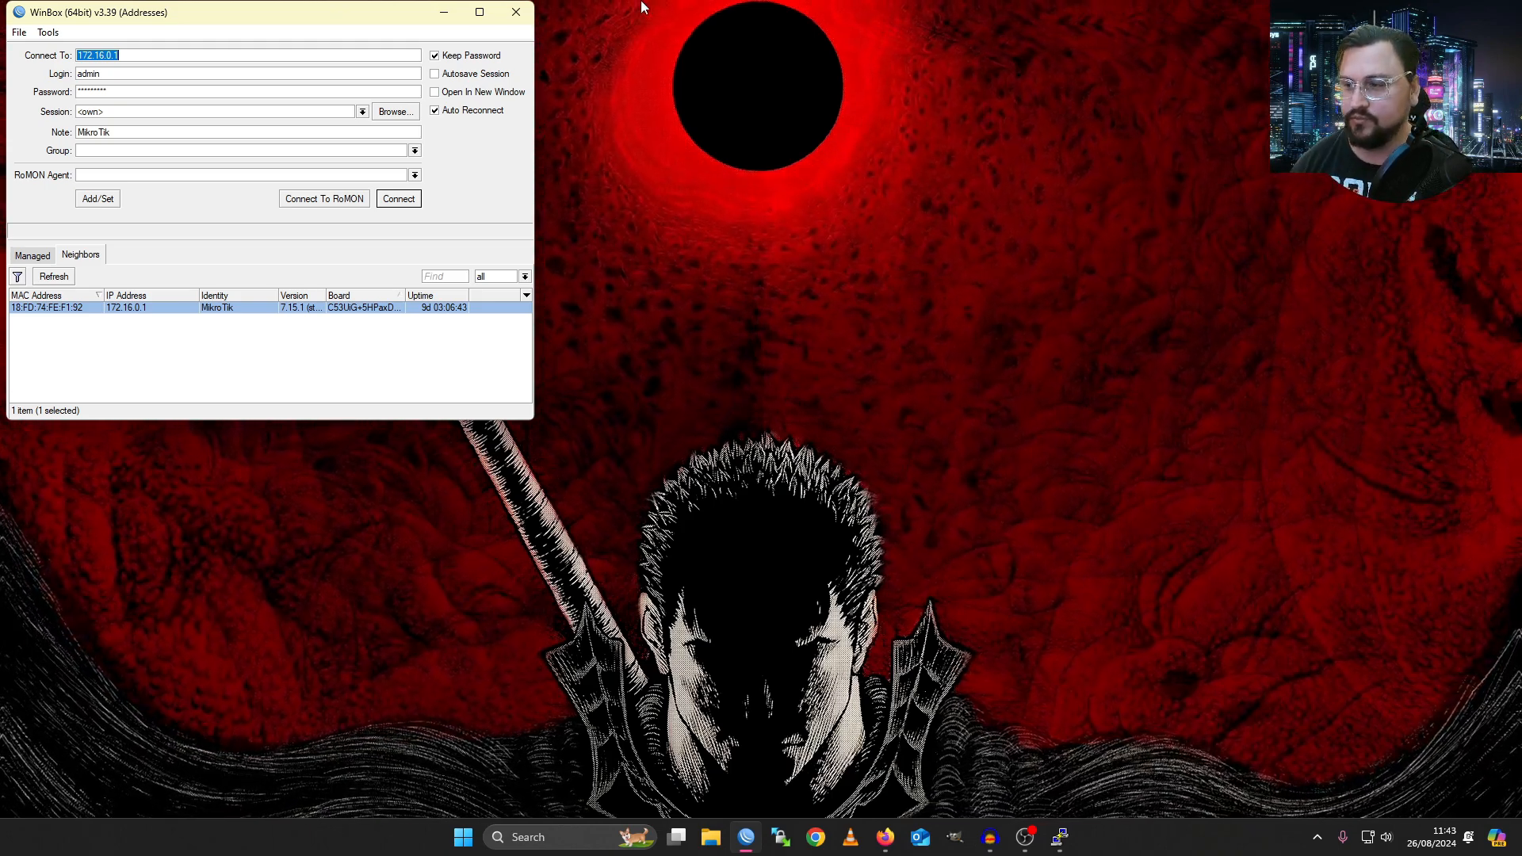
- Close the SSH window from the taskbar and pick Serial as the new PuTTY connection type
{"action": "right_click", "coordinate": [1057, 837]}
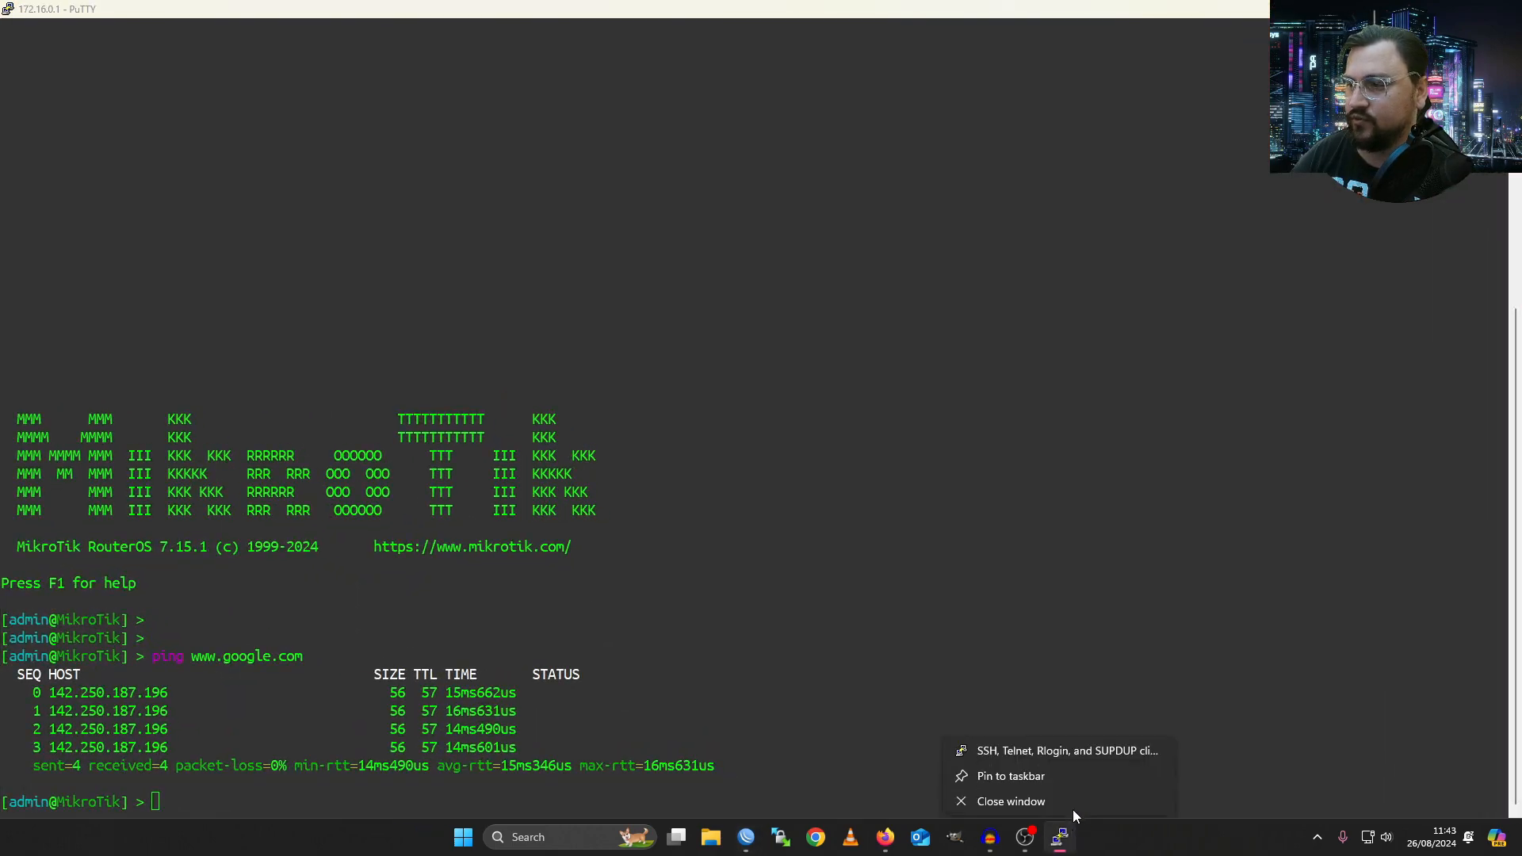
{"action": "left_click", "coordinate": [1062, 750]}
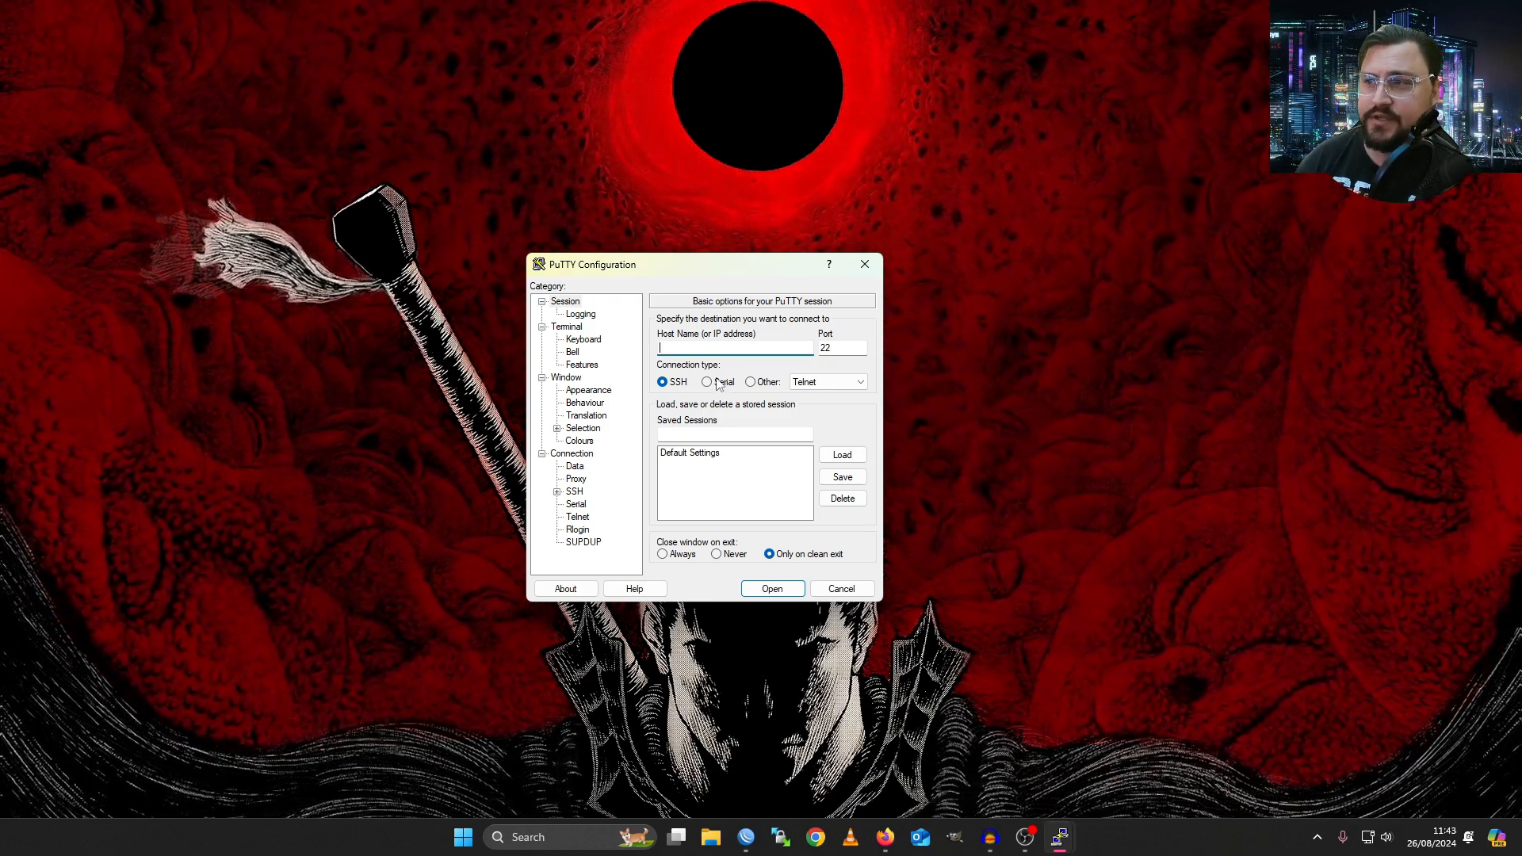
{"action": "left_click", "coordinate": [707, 381]}
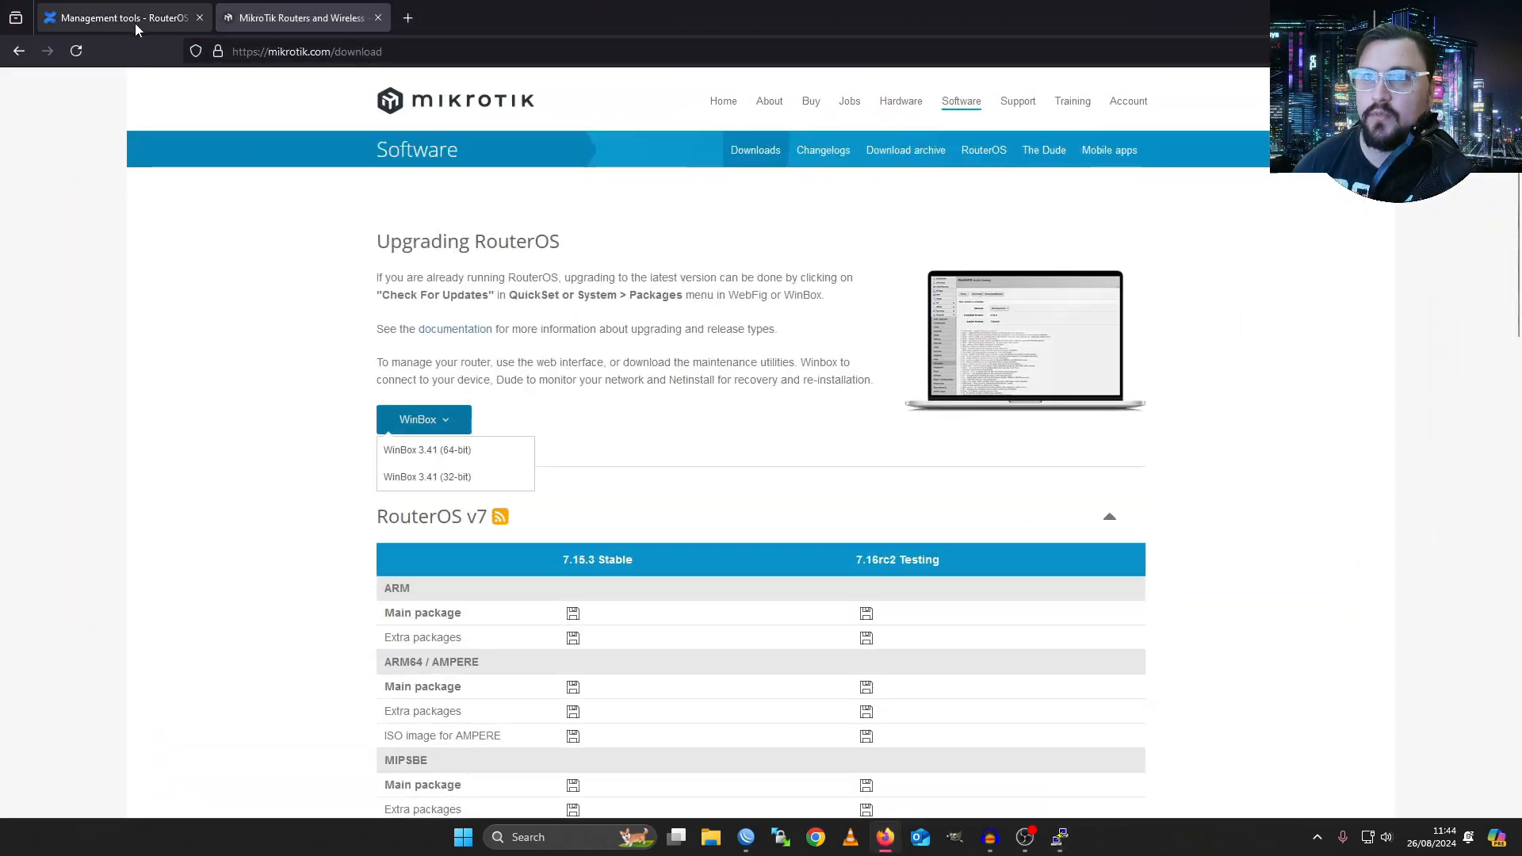
- Go to the Serial Console guide and scroll down to Serial Terminal Usage
{"action": "left_click", "coordinate": [115, 17]}
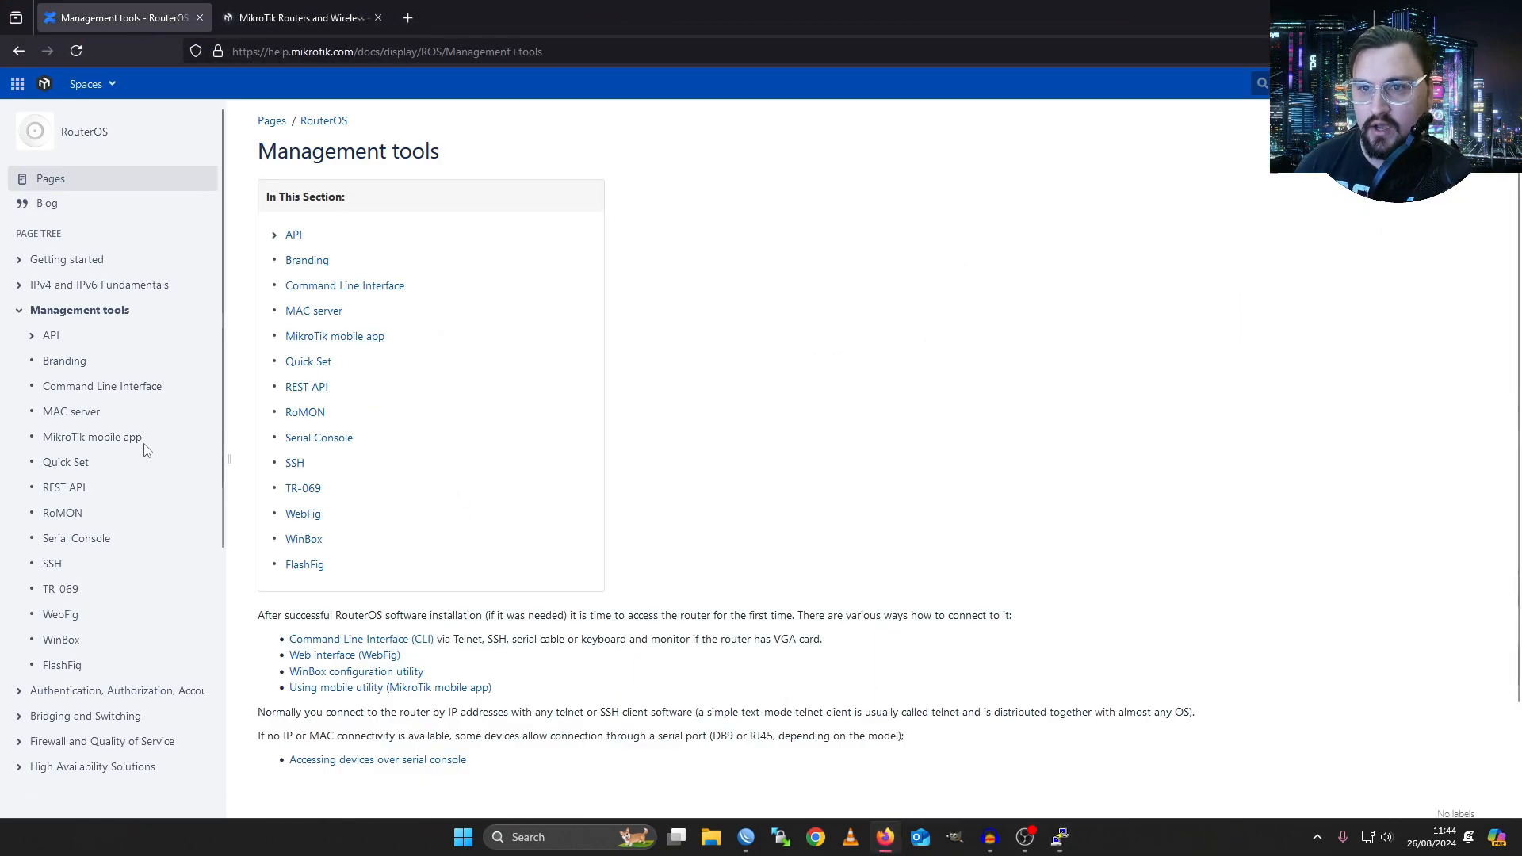
{"action": "mouse_move", "coordinate": [101, 550]}
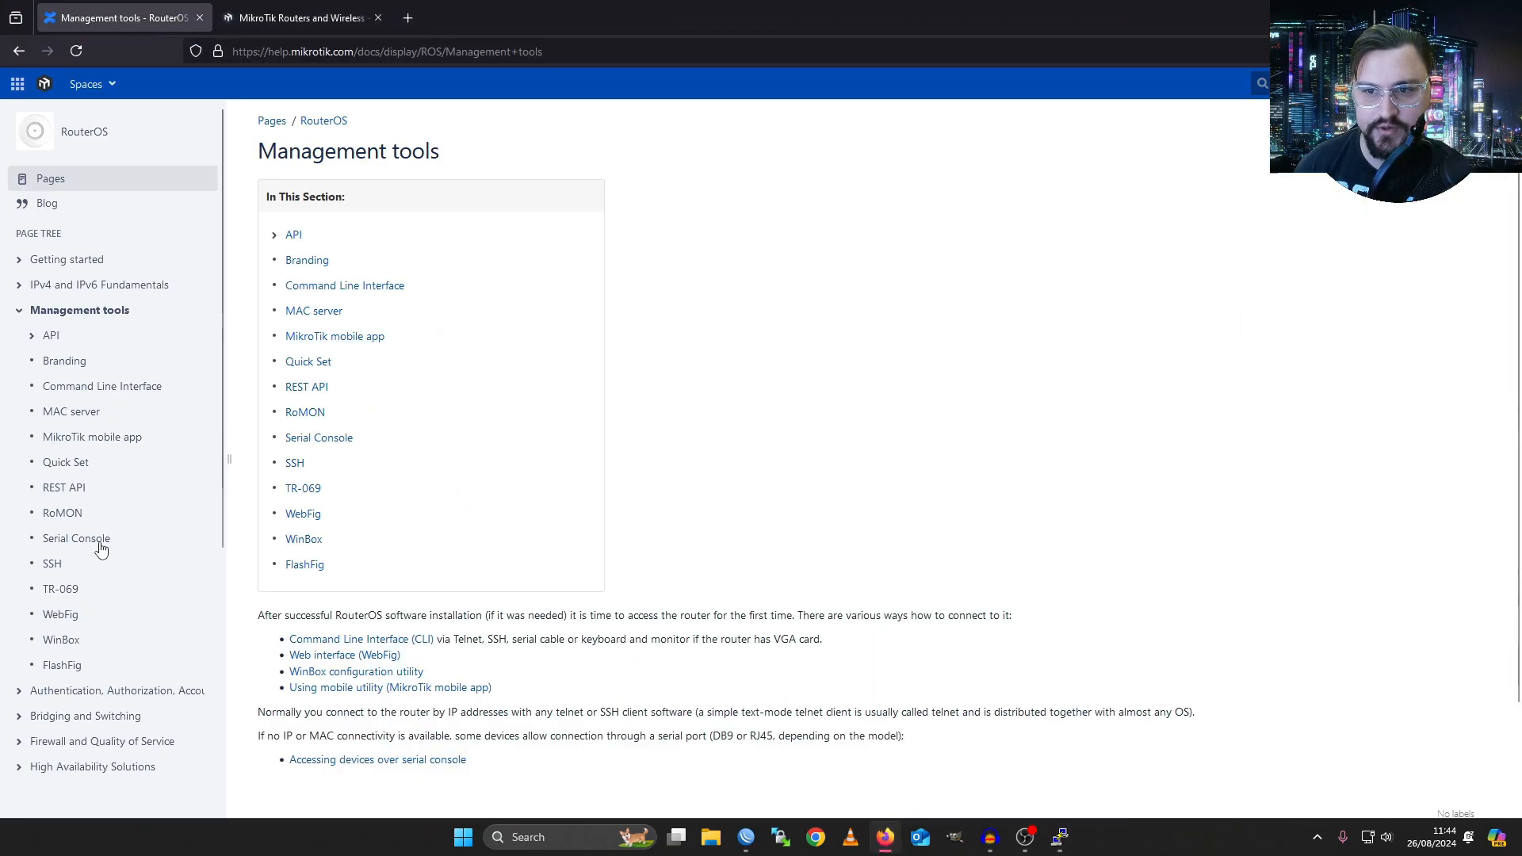
{"action": "left_click", "coordinate": [76, 537]}
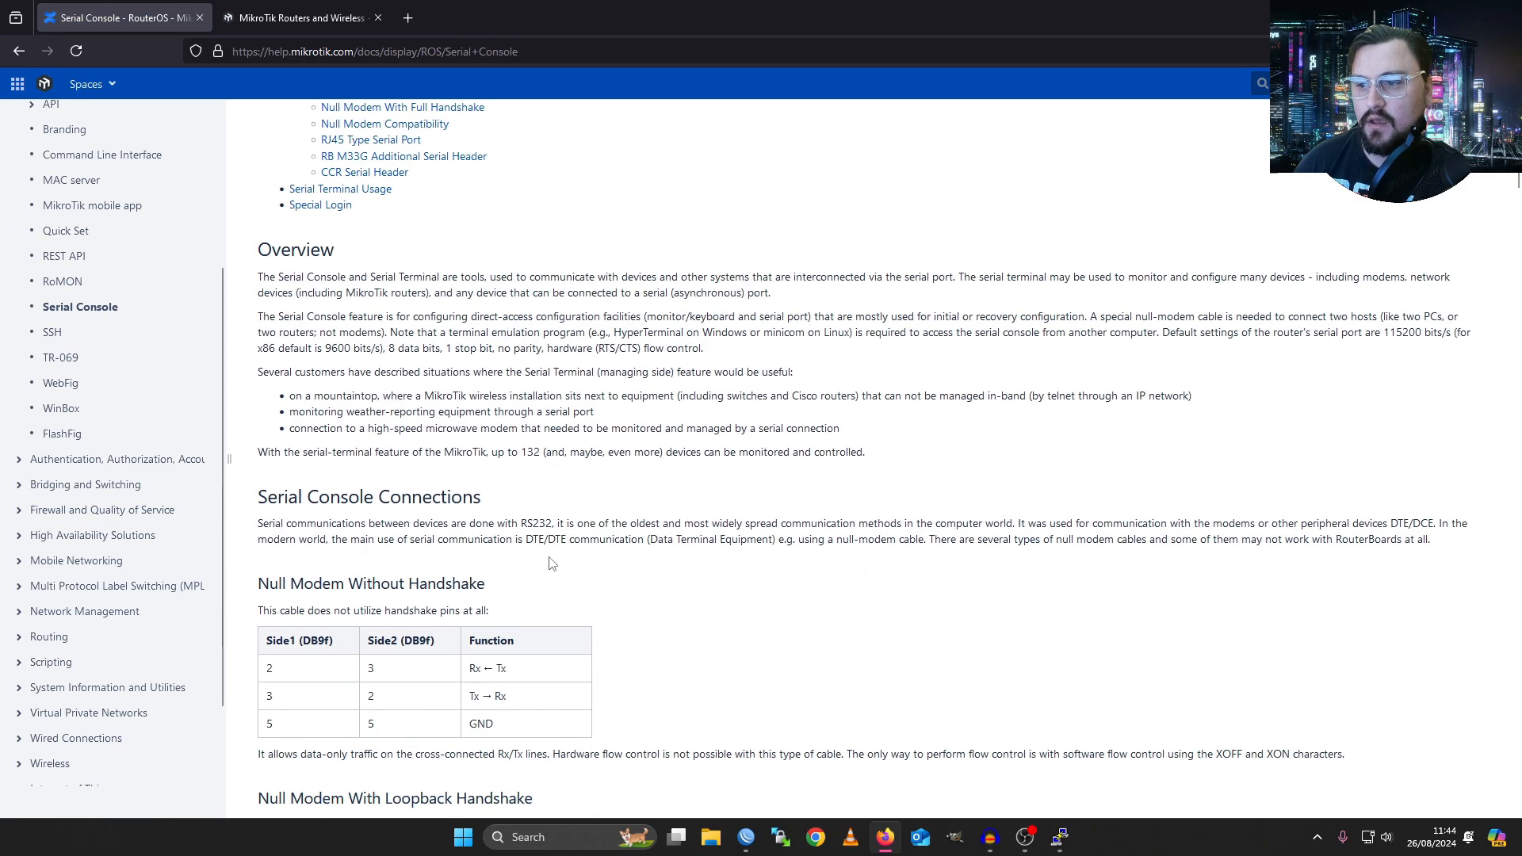
{"action": "scroll", "scroll_direction": "down", "scroll_amount": 3}
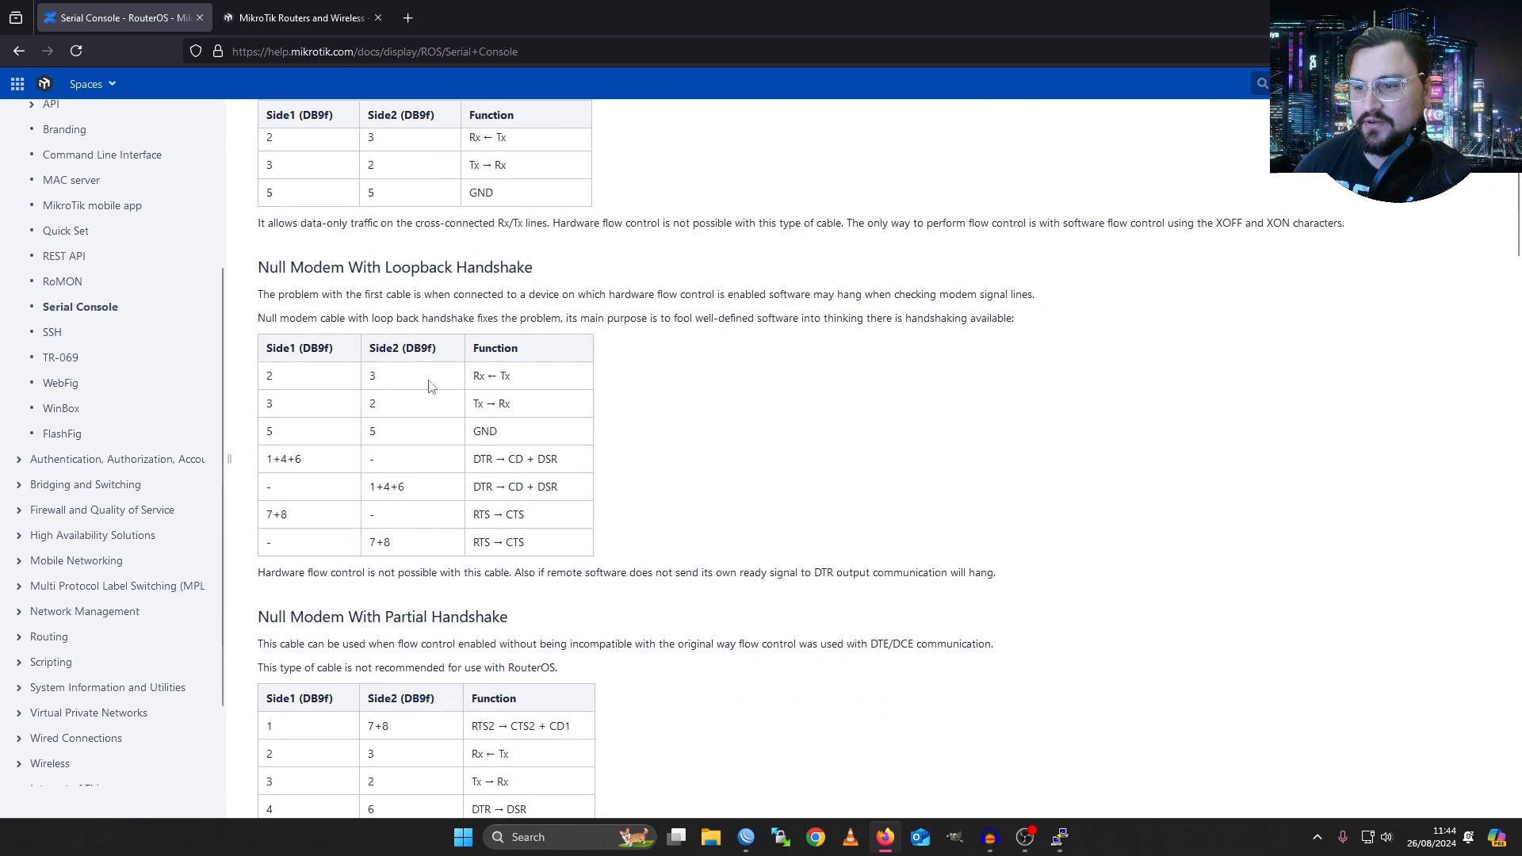
{"action": "scroll", "scroll_direction": "down", "scroll_amount": 3}
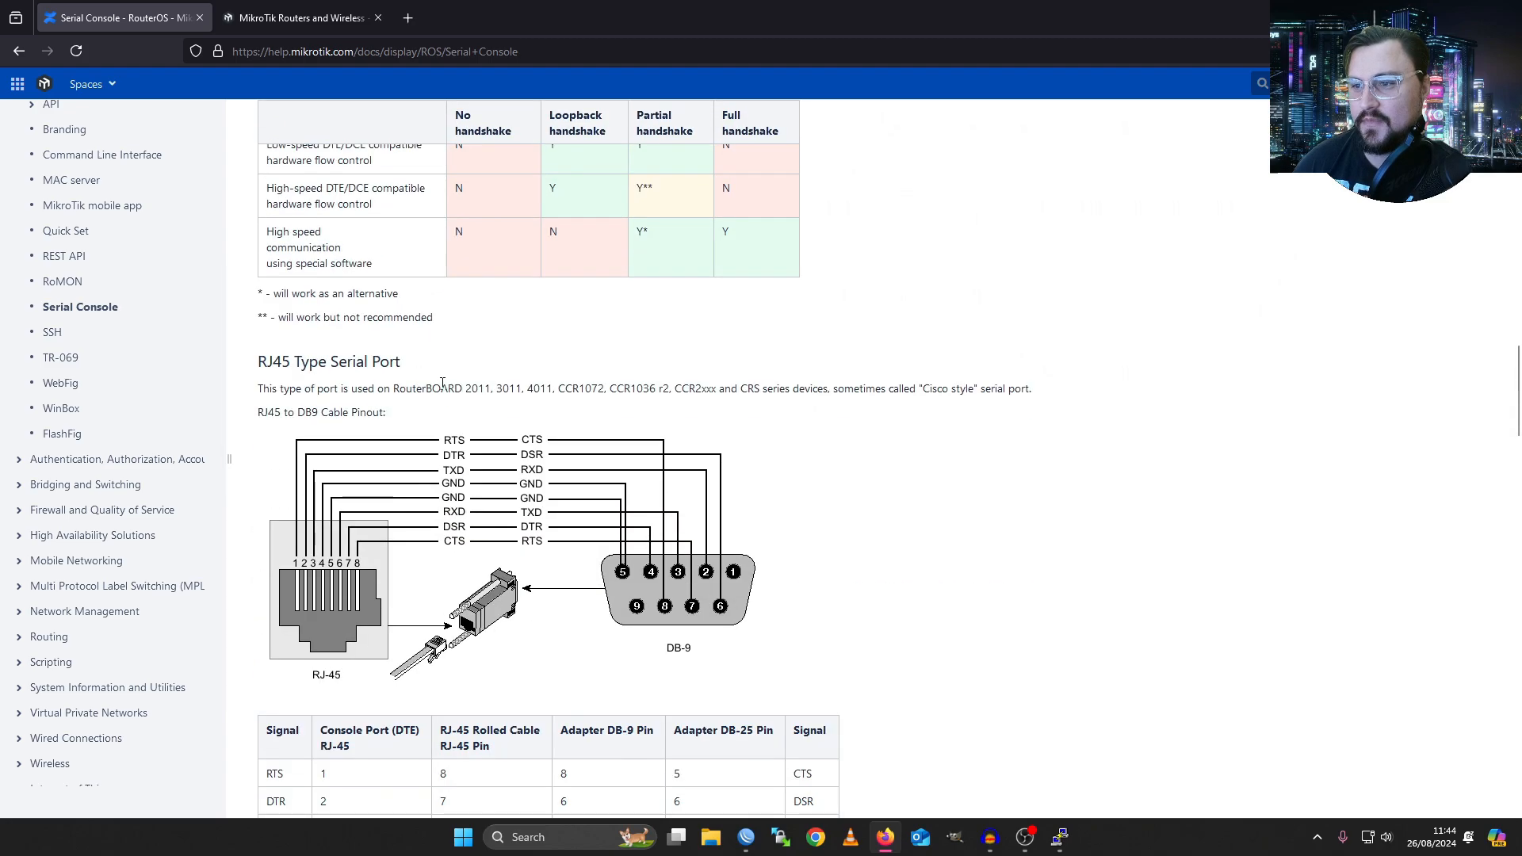
{"action": "scroll", "scroll_direction": "down", "scroll_amount": 3}
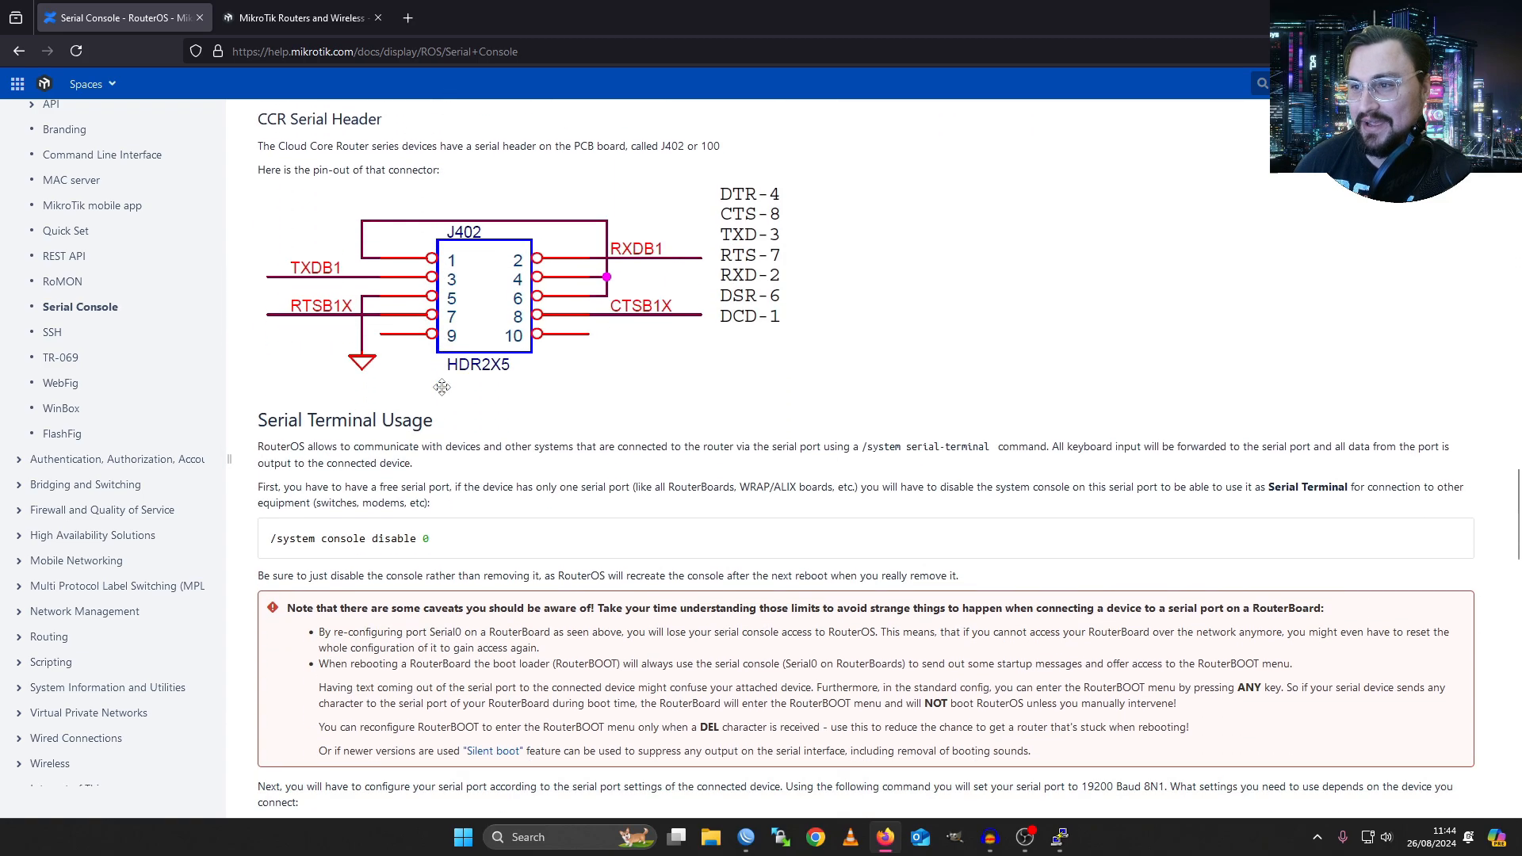
{"action": "scroll", "scroll_direction": "down", "scroll_amount": 3}
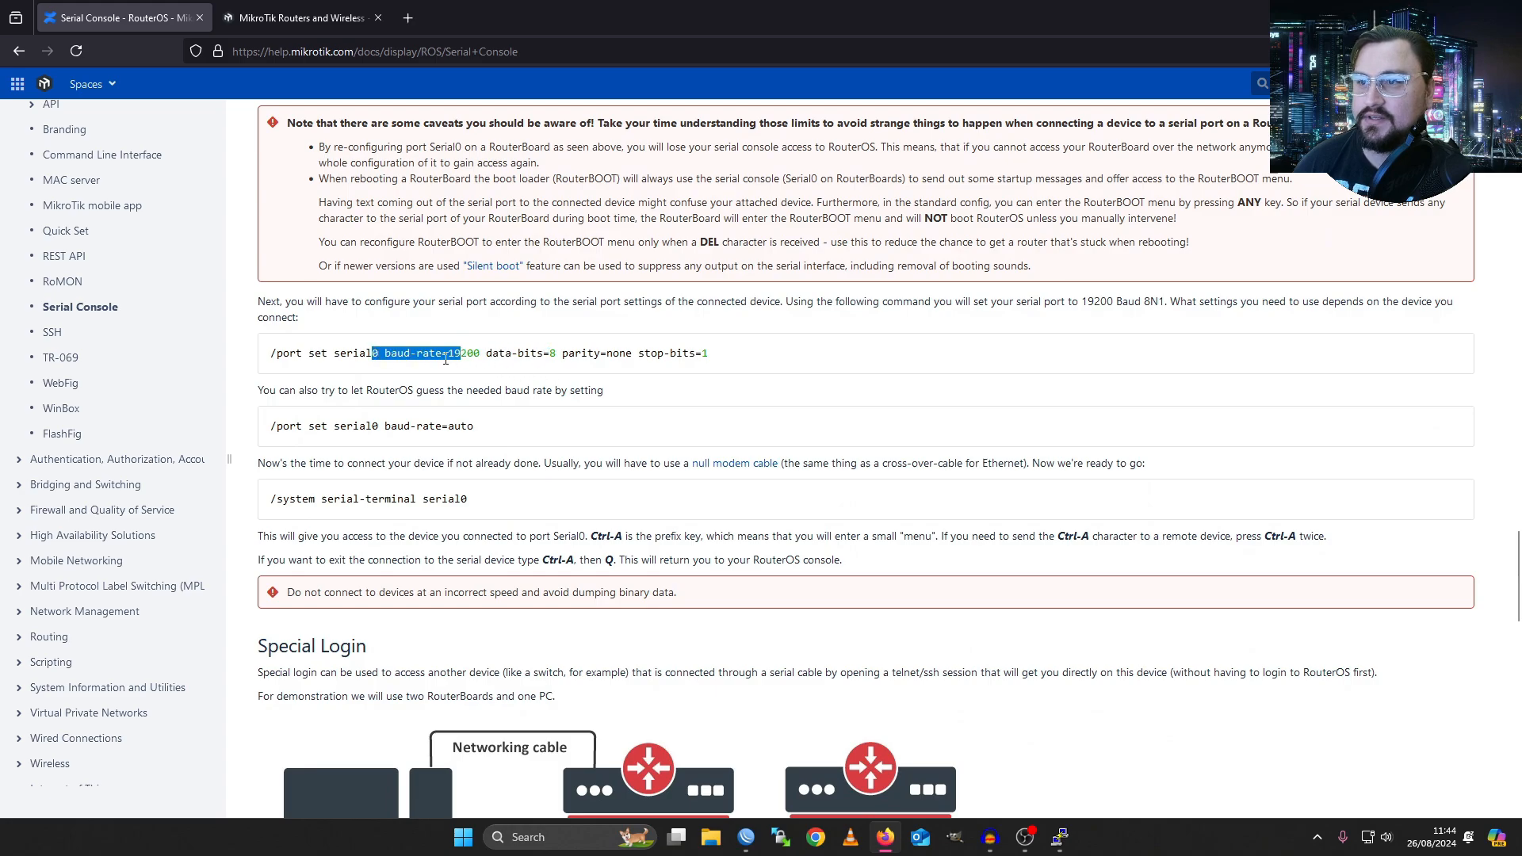
- Review the serial port command, selecting its data-bits value and the CCR header pin-out
{"action": "left_click", "coordinate": [462, 352]}
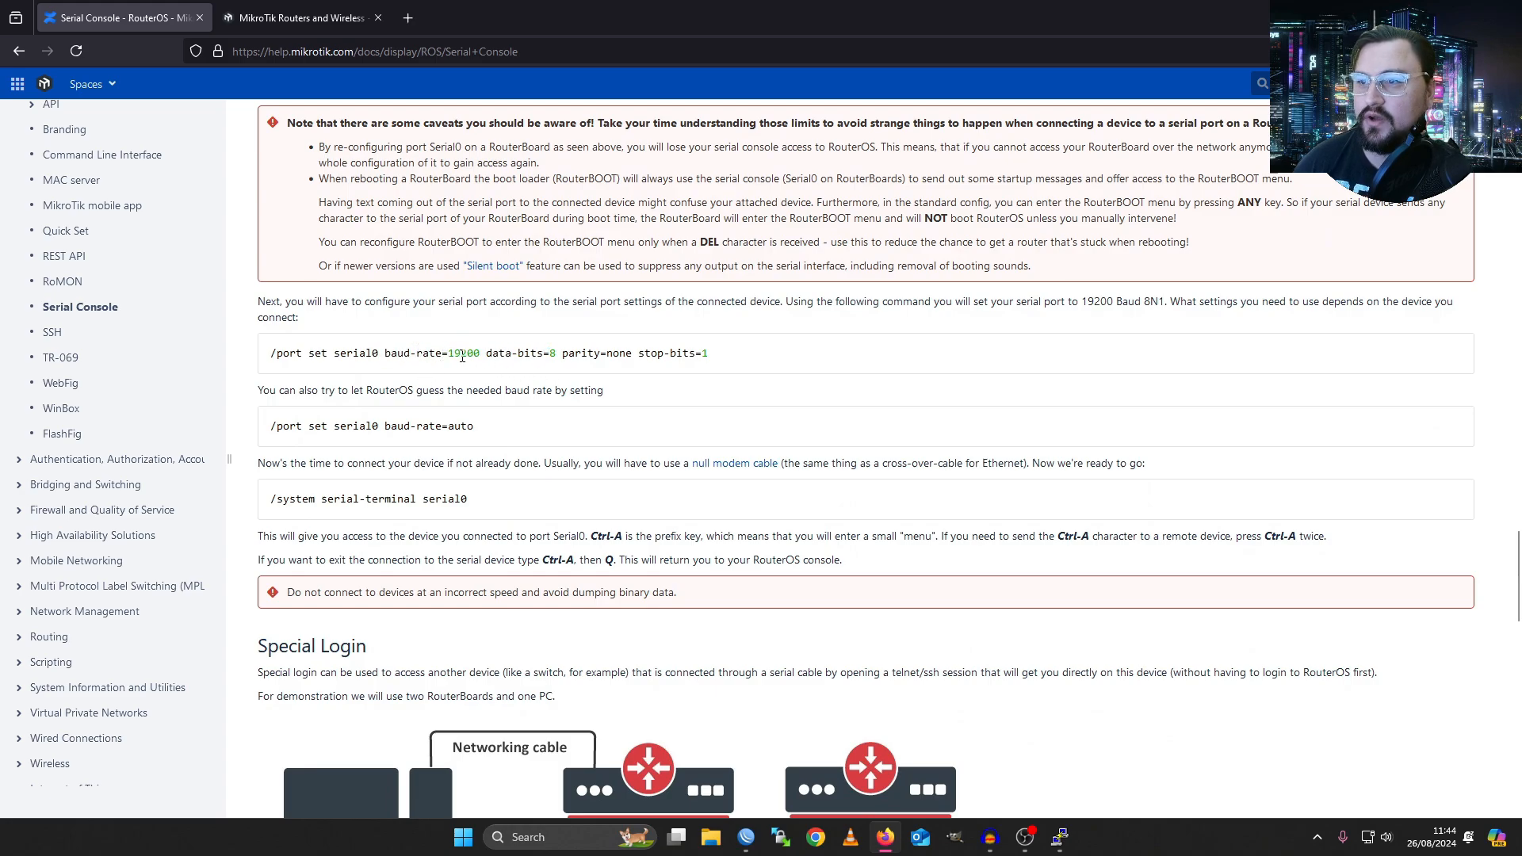
{"action": "double_click", "coordinate": [514, 352]}
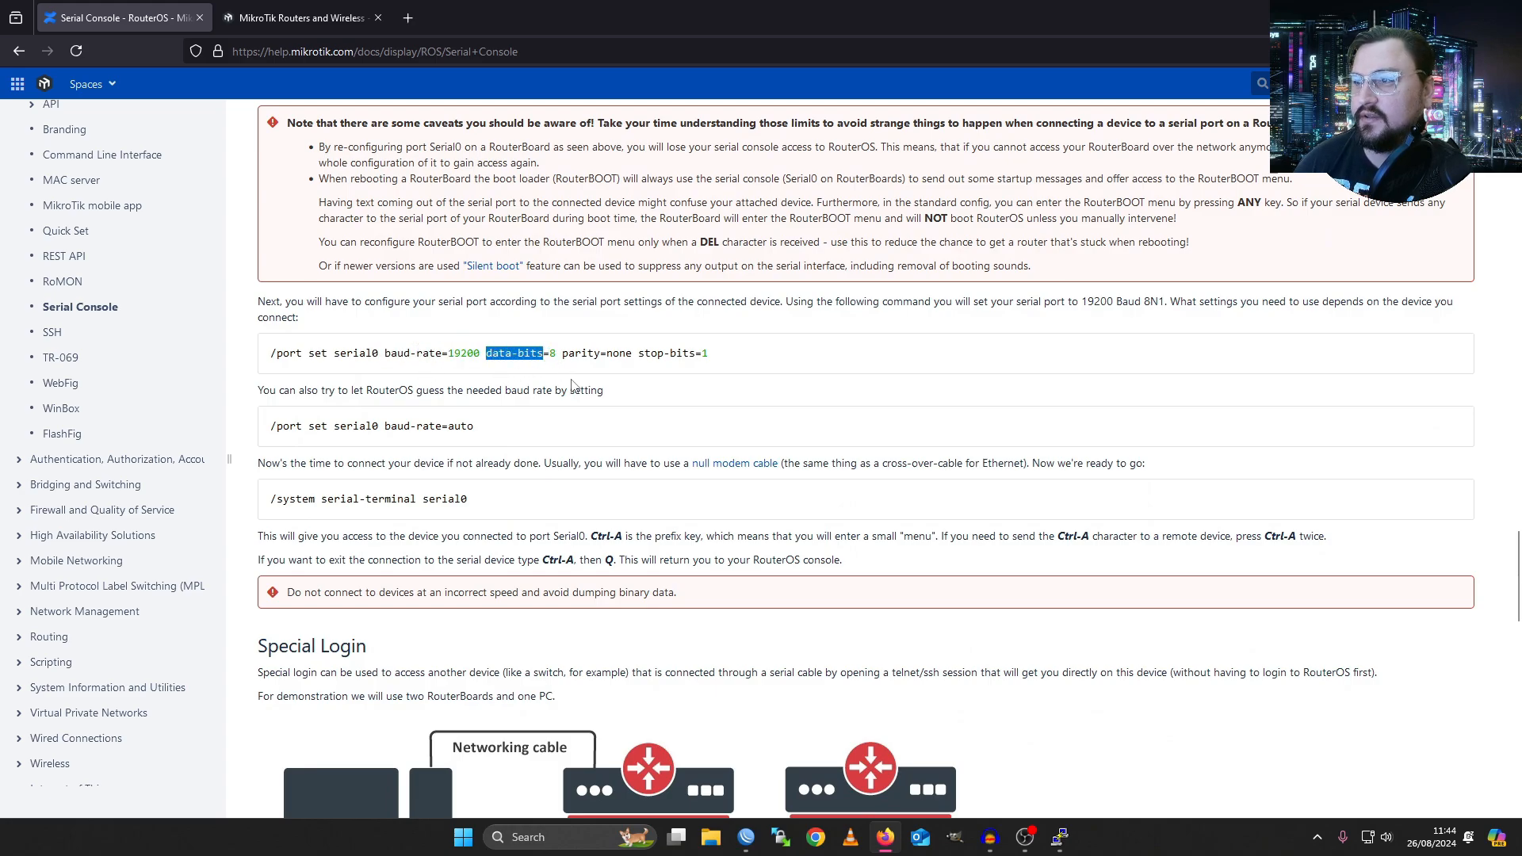
{"action": "scroll", "scroll_direction": "up", "scroll_amount": 3}
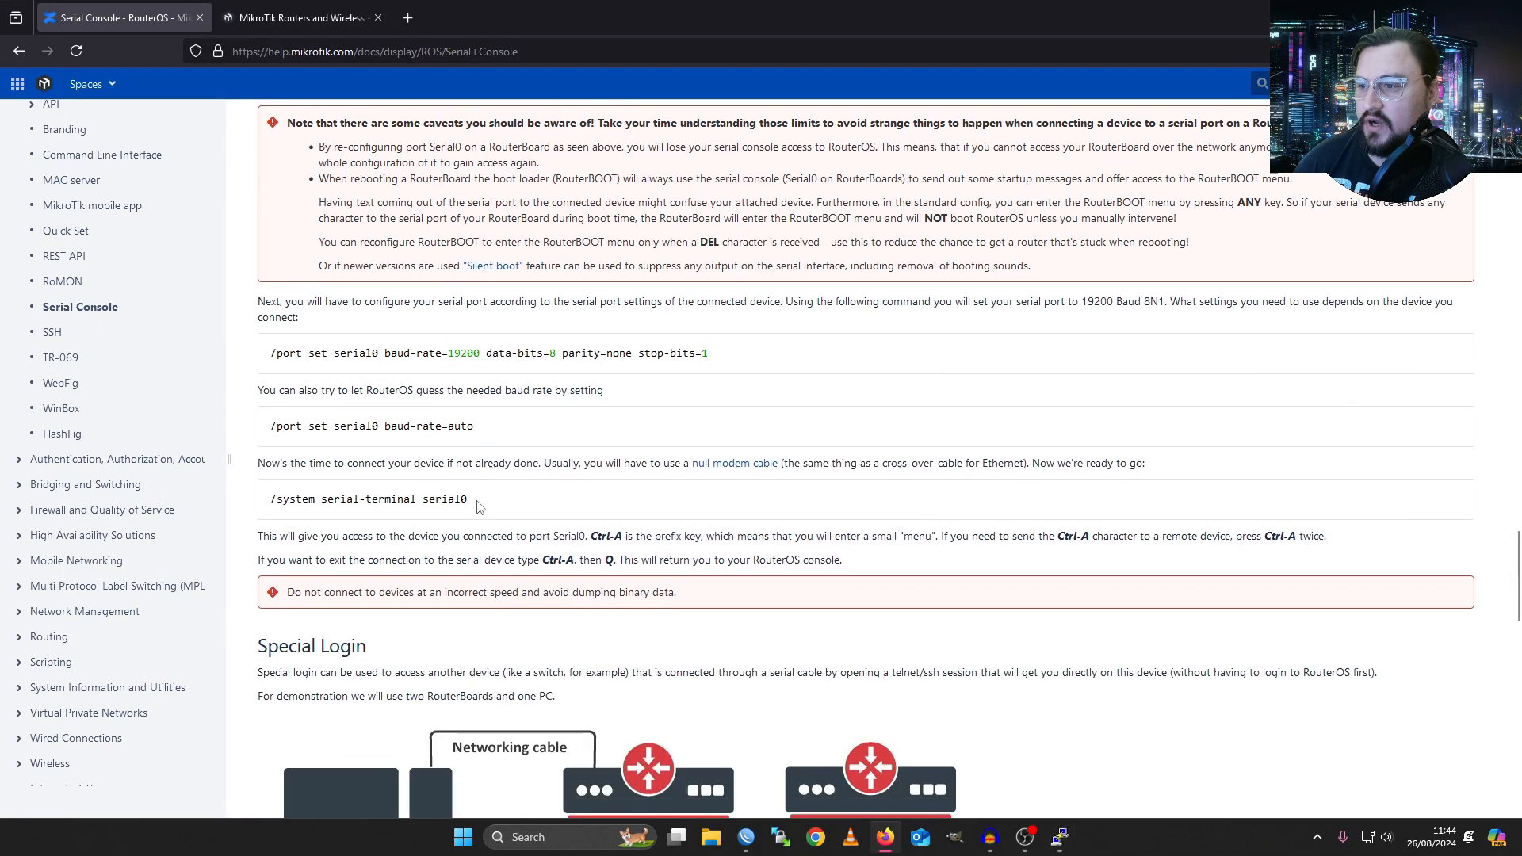
{"action": "scroll", "scroll_direction": "up", "scroll_amount": 3}
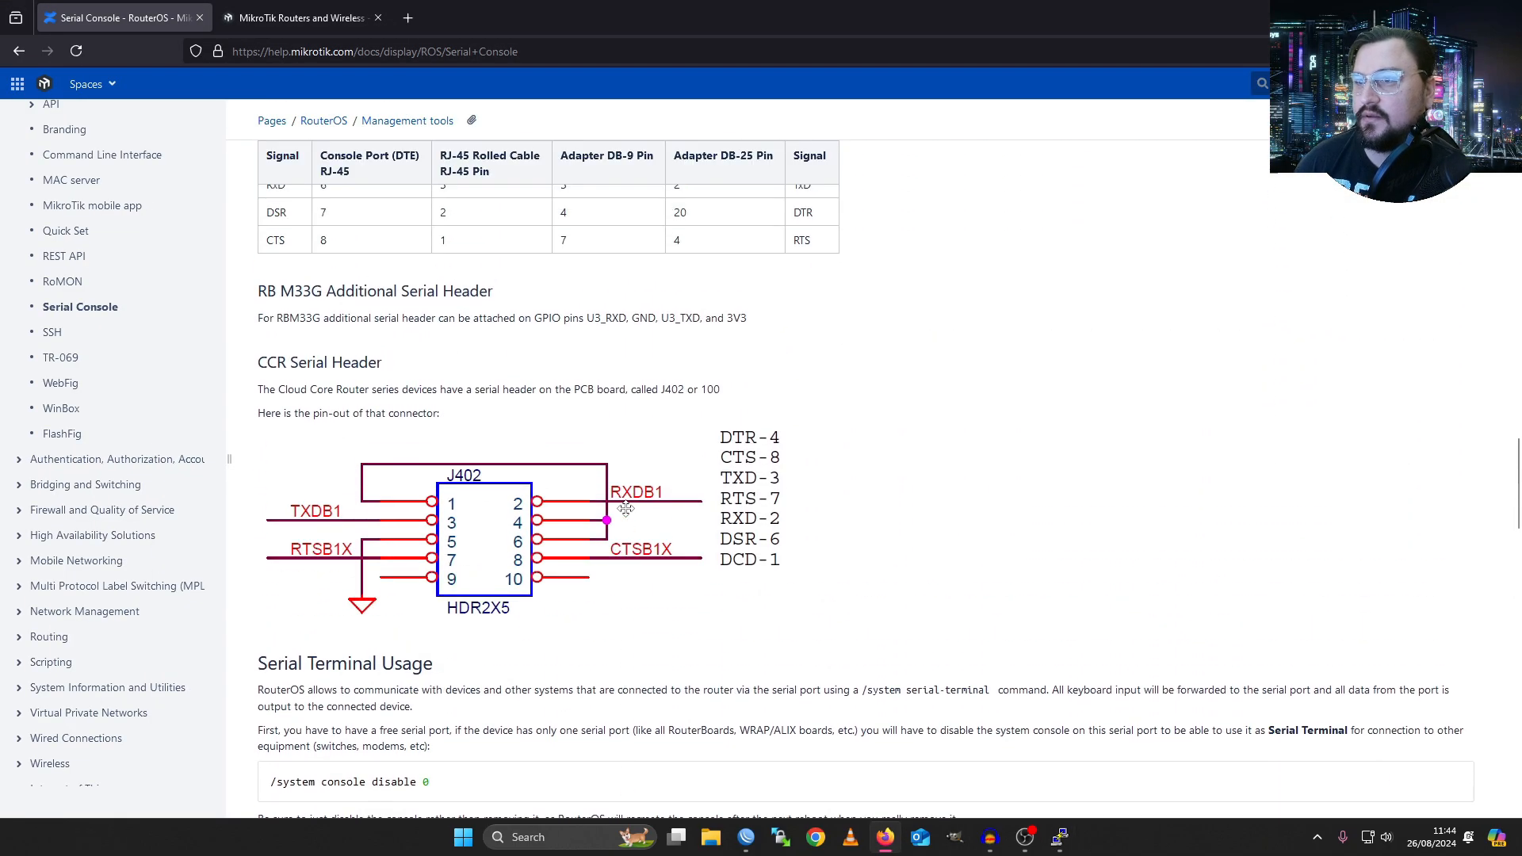
{"action": "scroll", "scroll_direction": "down", "scroll_amount": 3}
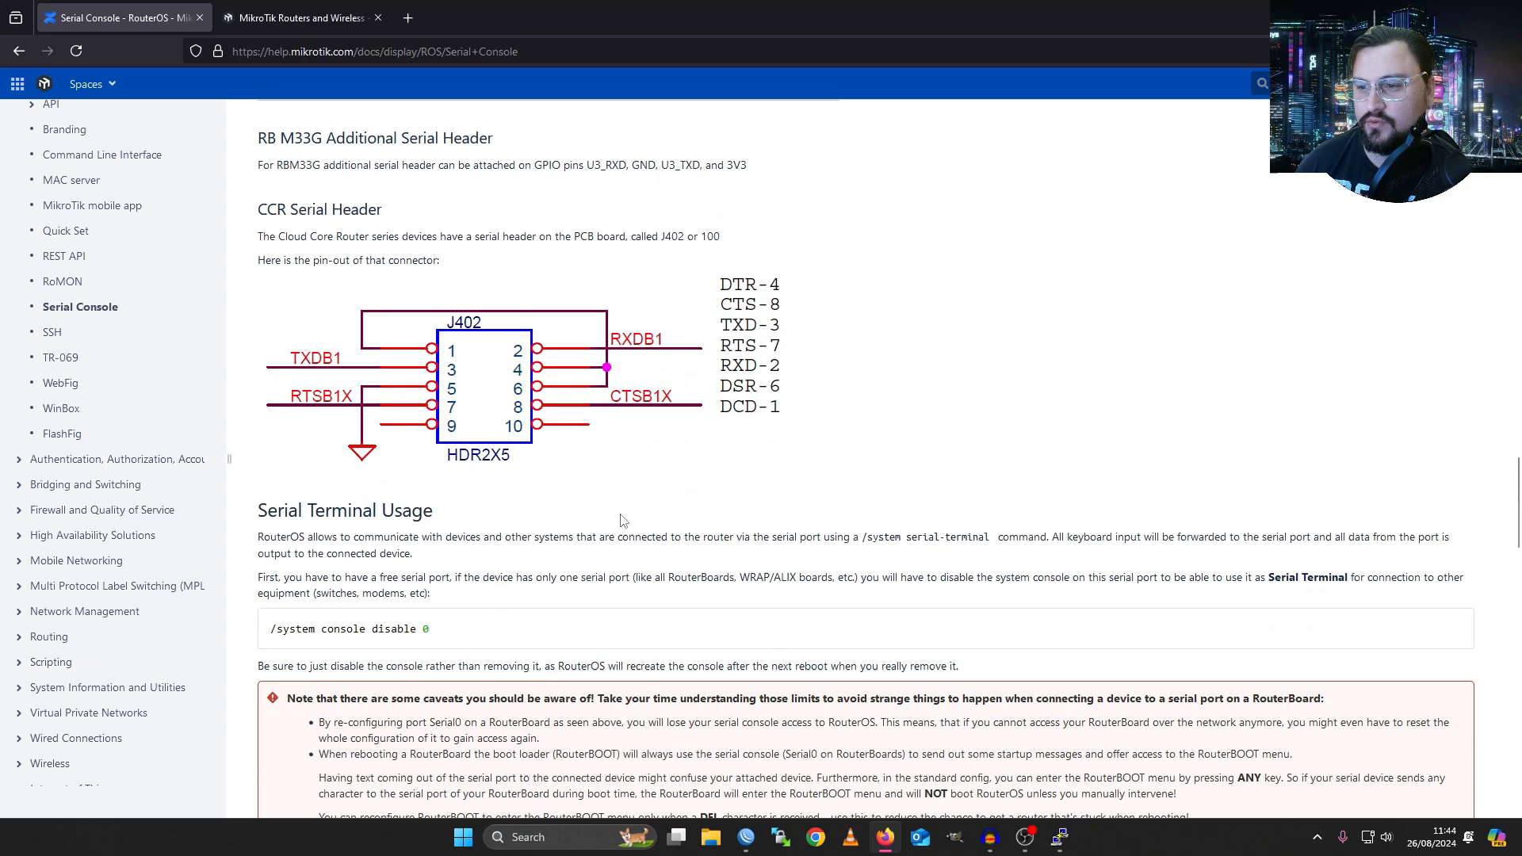
{"action": "scroll", "scroll_direction": "down", "scroll_amount": 3}
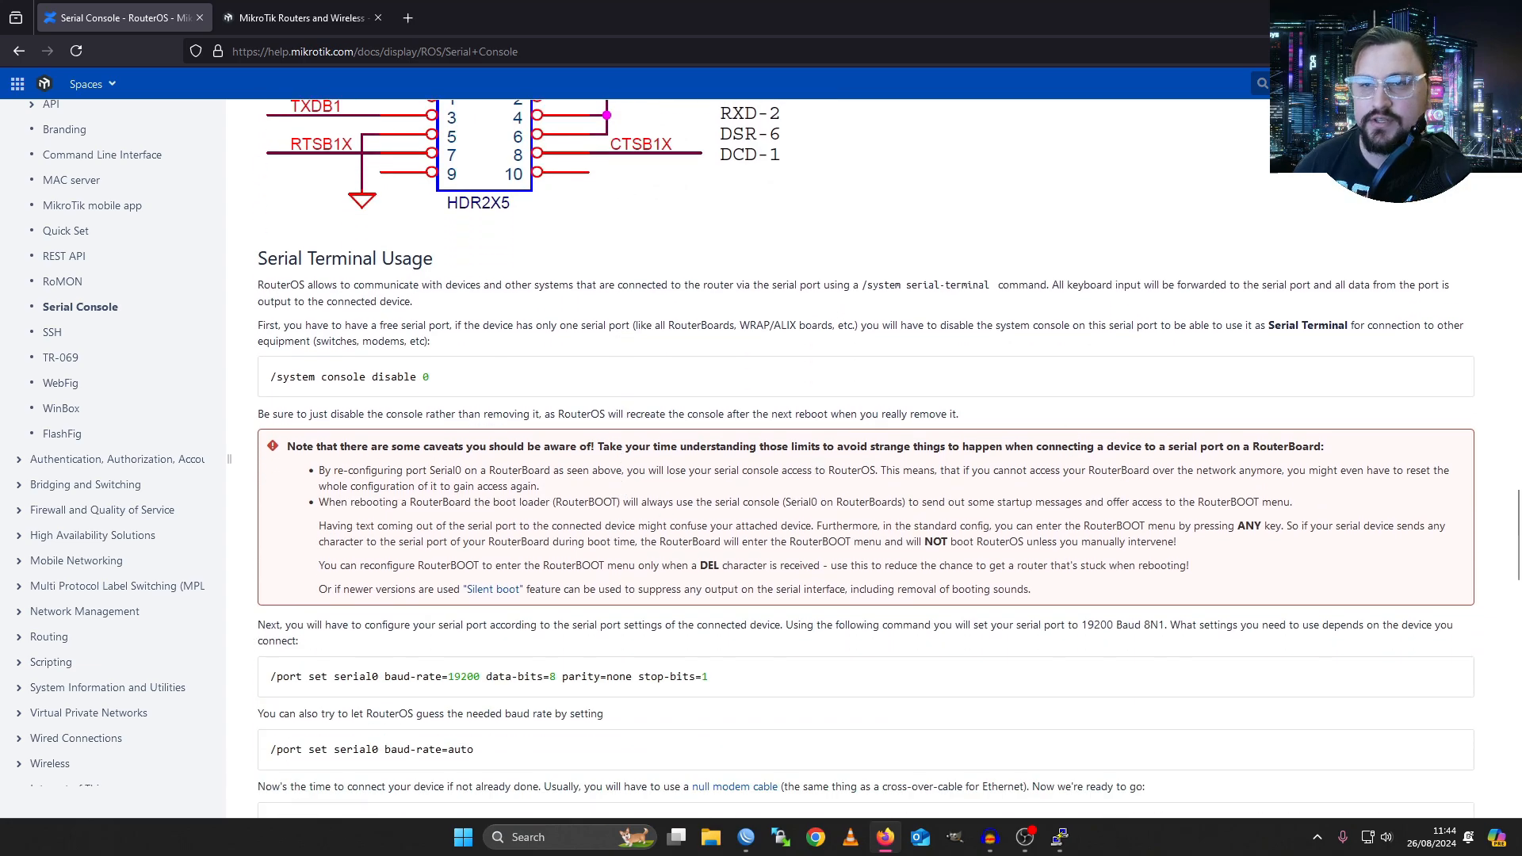
- Start the COM1 serial session, then bring the Serial Console documentation page back into view
{"action": "left_click", "coordinate": [1059, 837]}
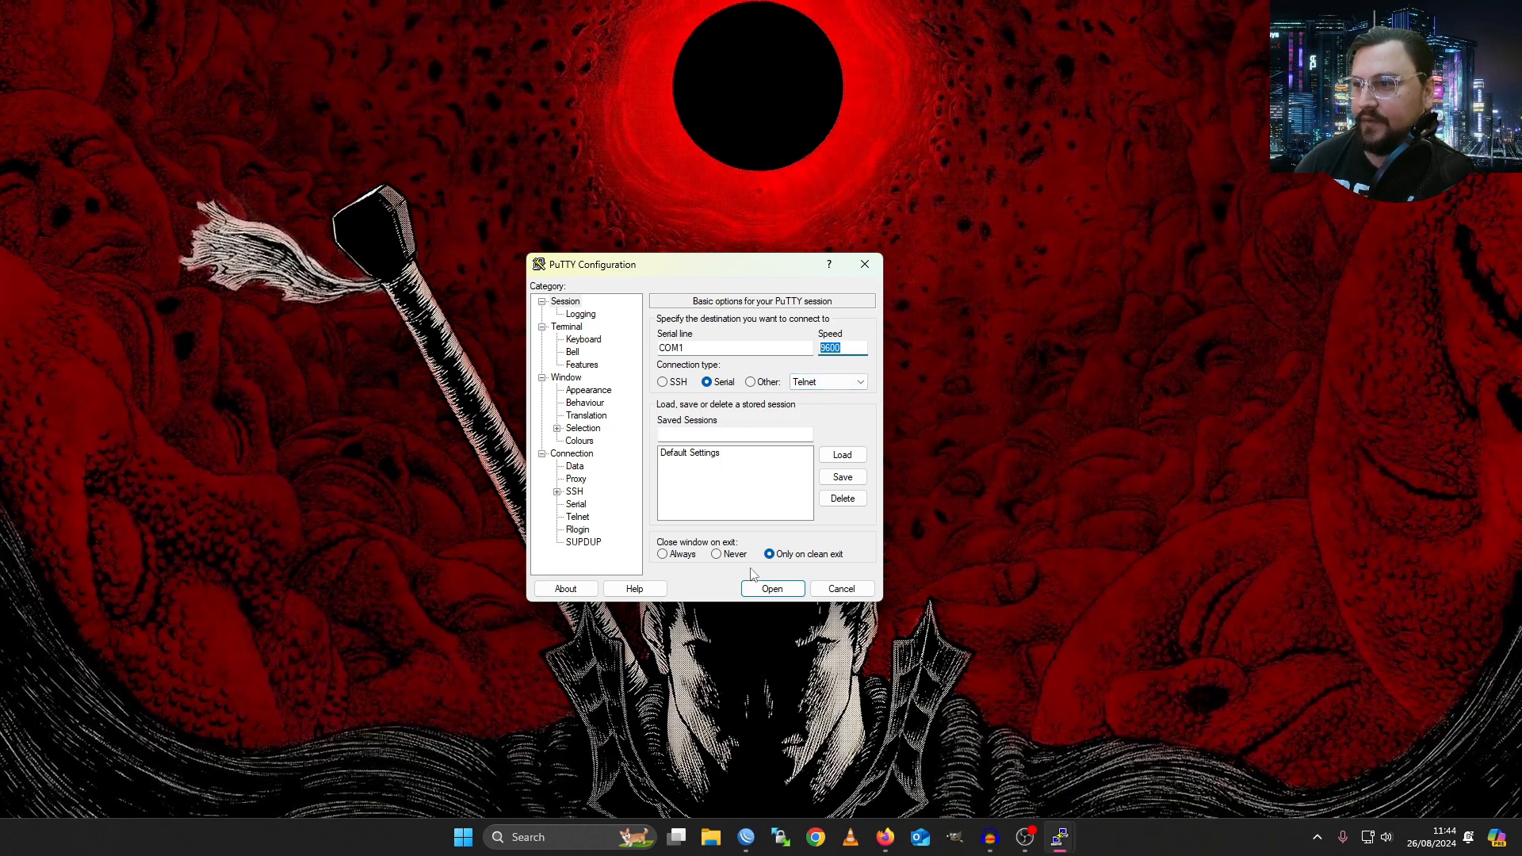
{"action": "left_click", "coordinate": [772, 588]}
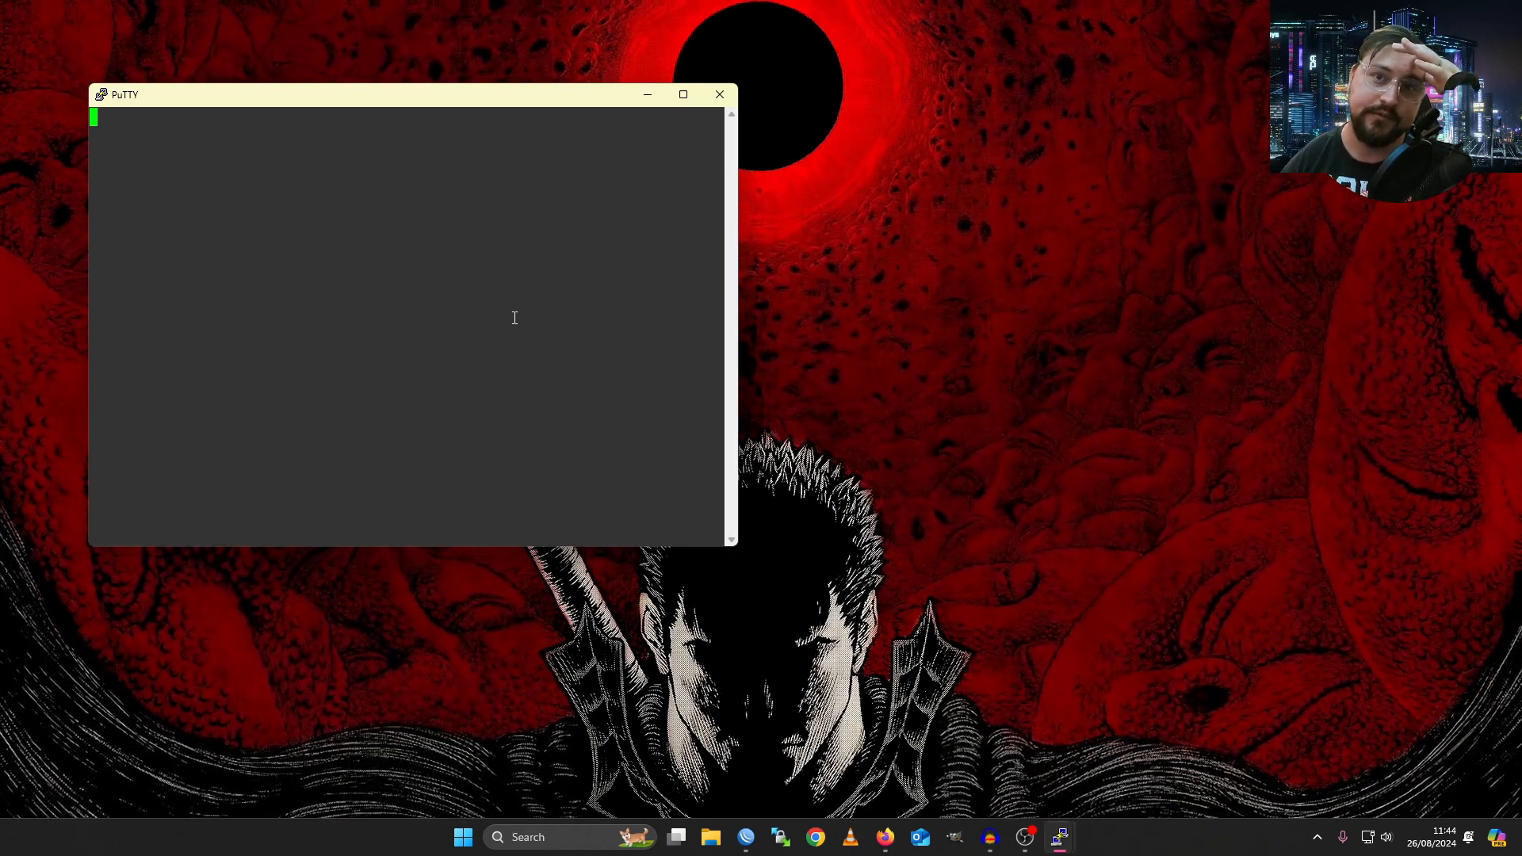
{"action": "mouse_move", "coordinate": [422, 387]}
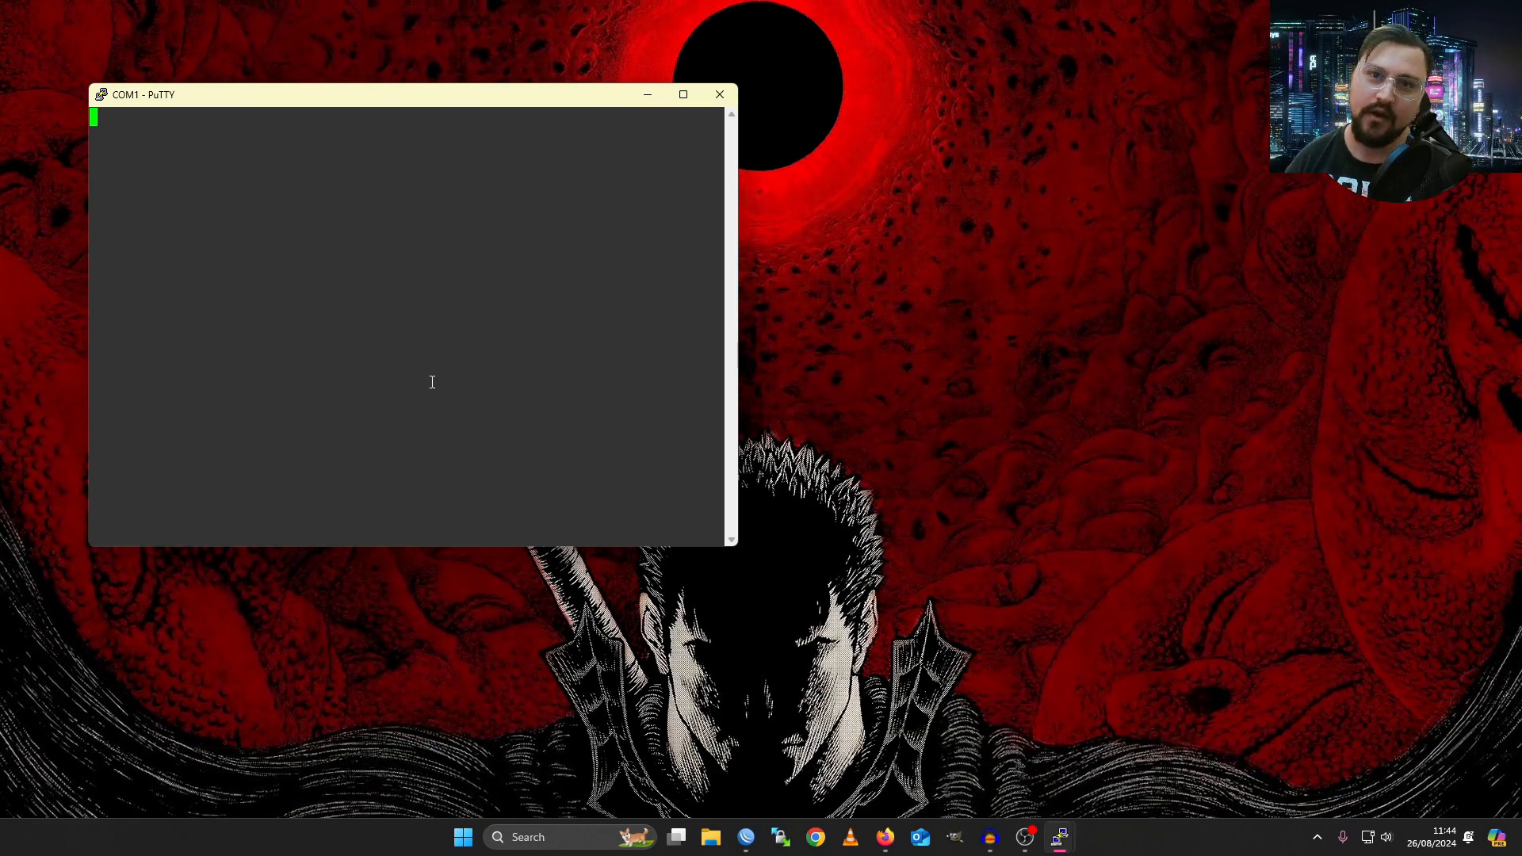
{"action": "left_click", "coordinate": [718, 93]}
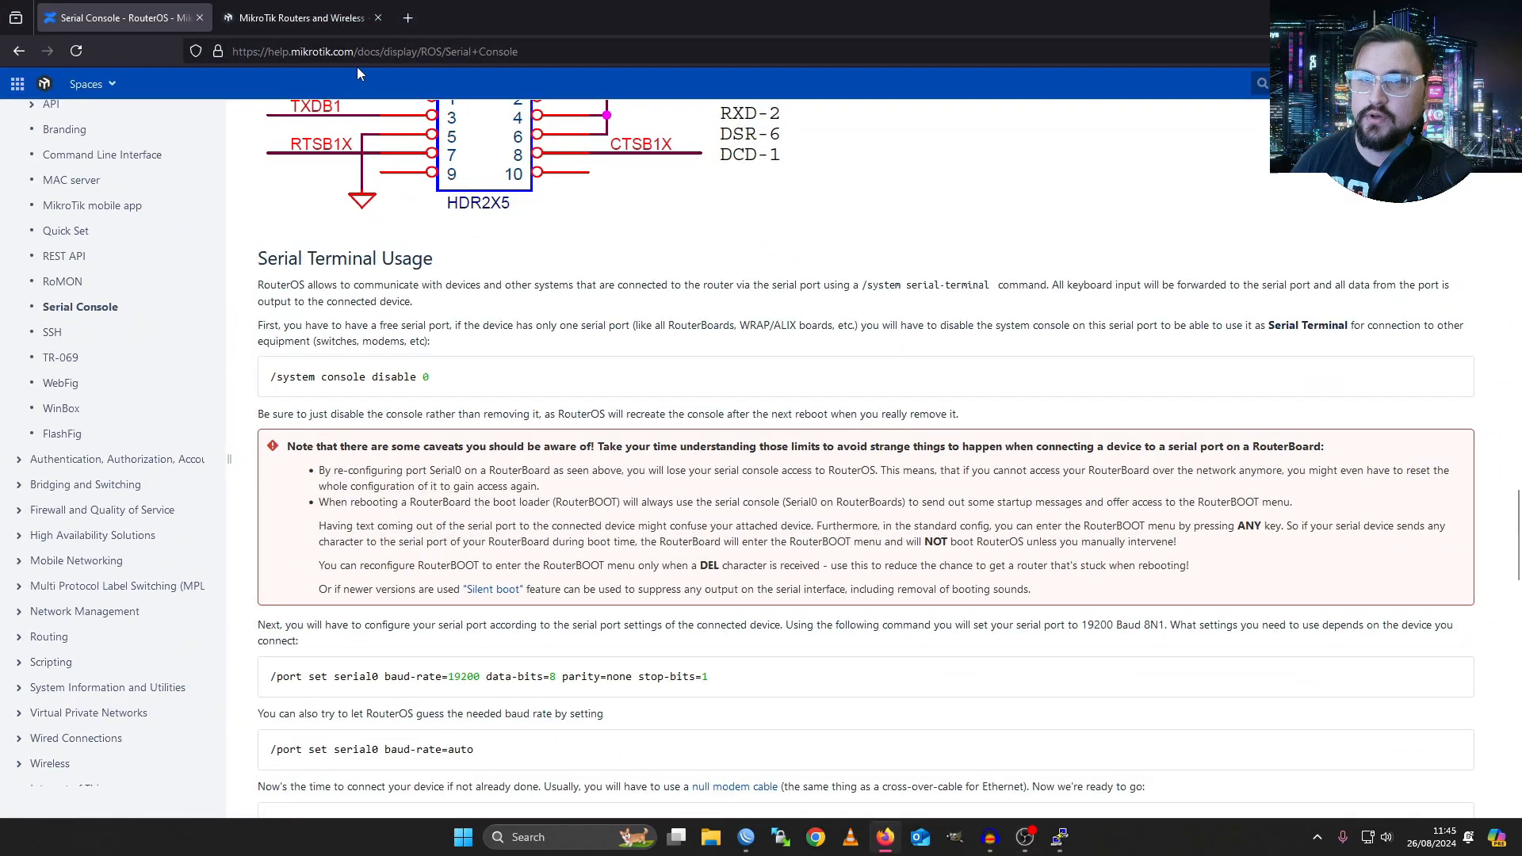
{"action": "left_click", "coordinate": [408, 17]}
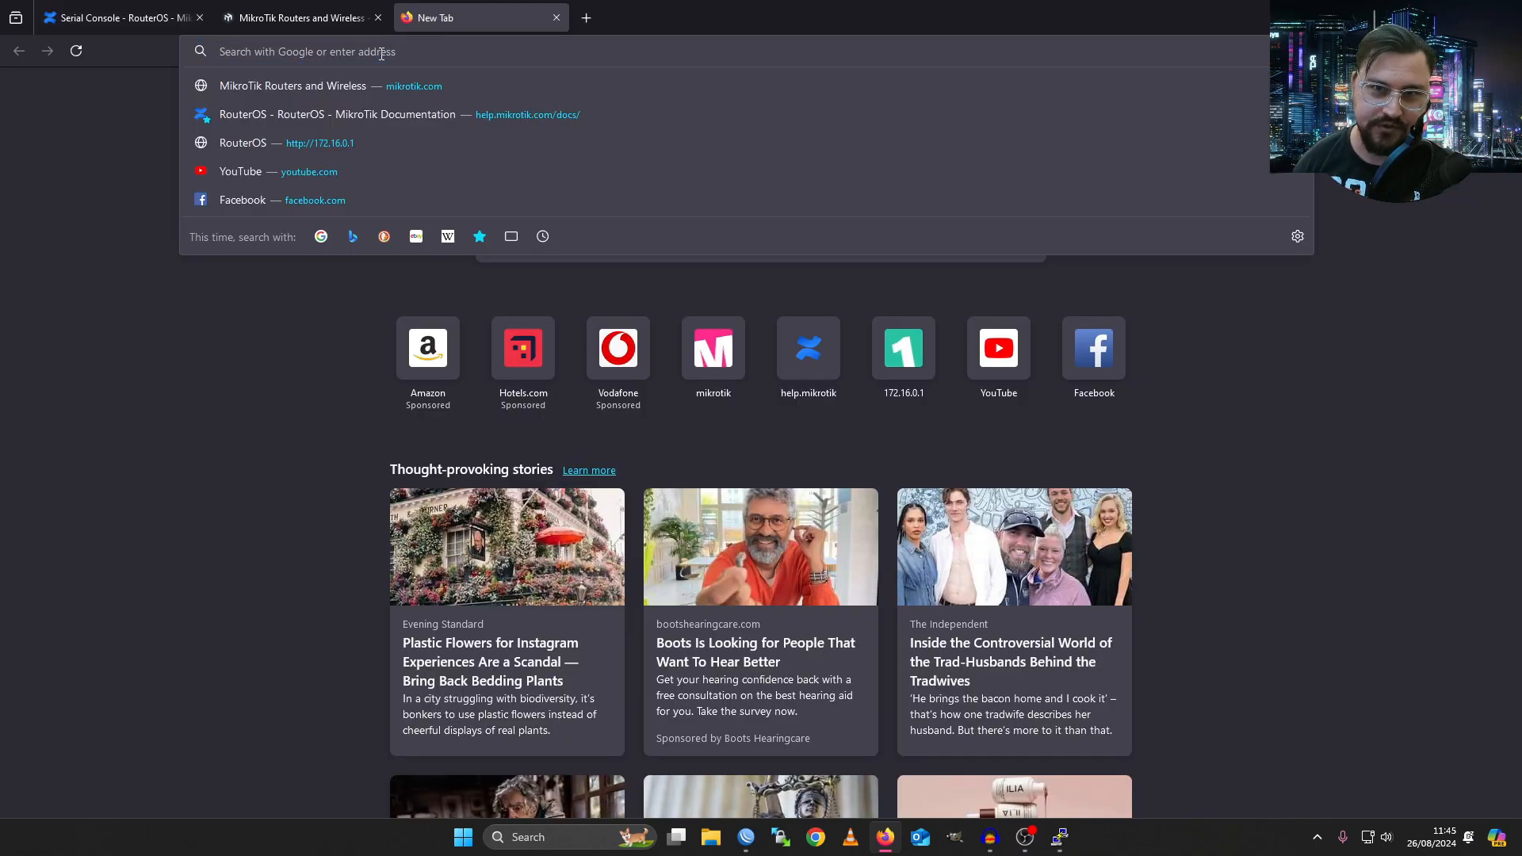
{"action": "type", "text": "http"}
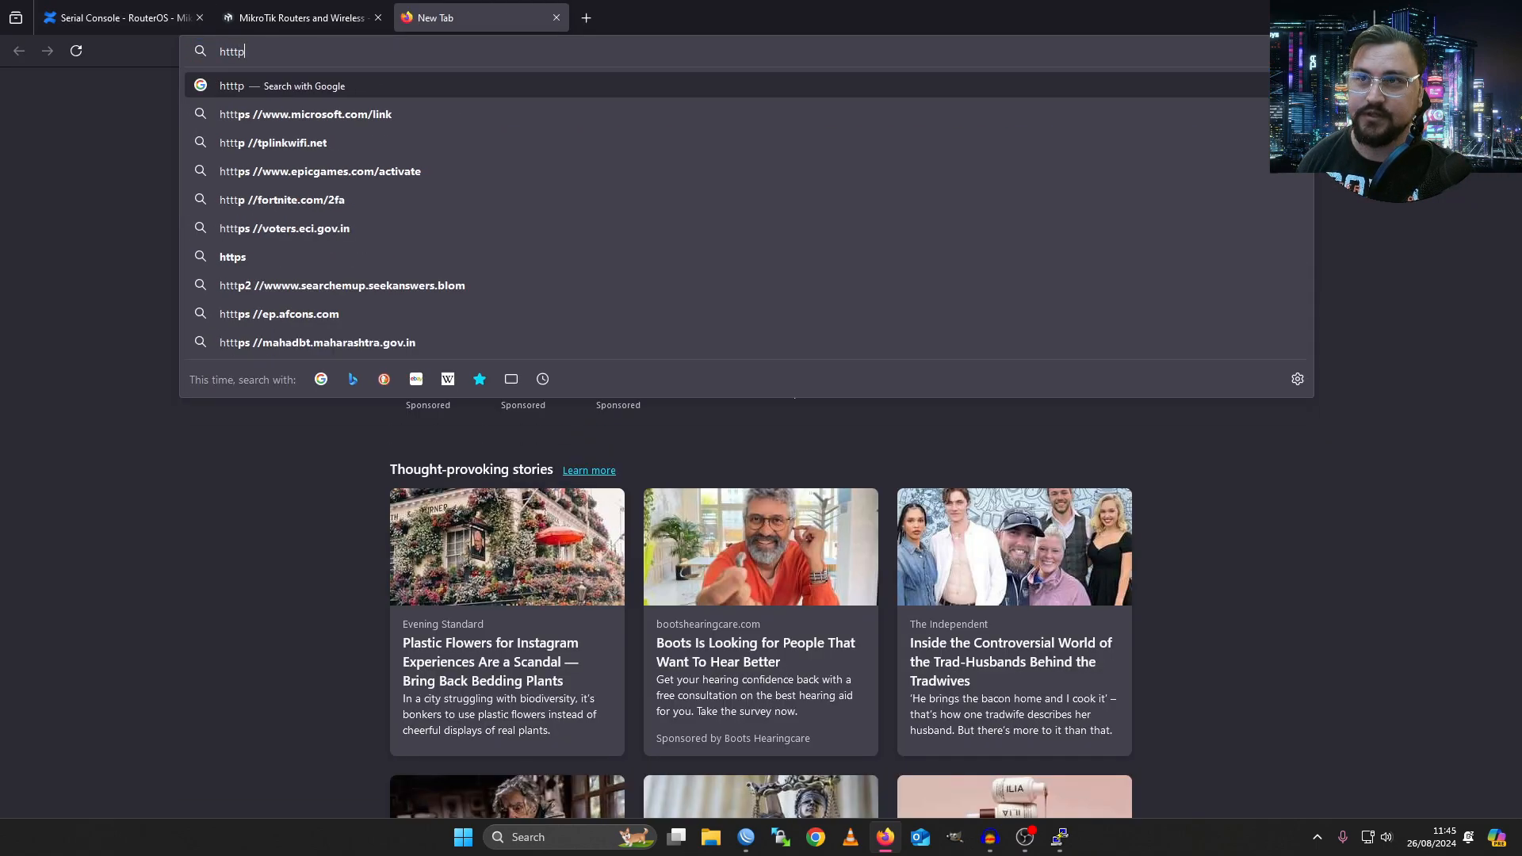
{"action": "type", "text": "://"}
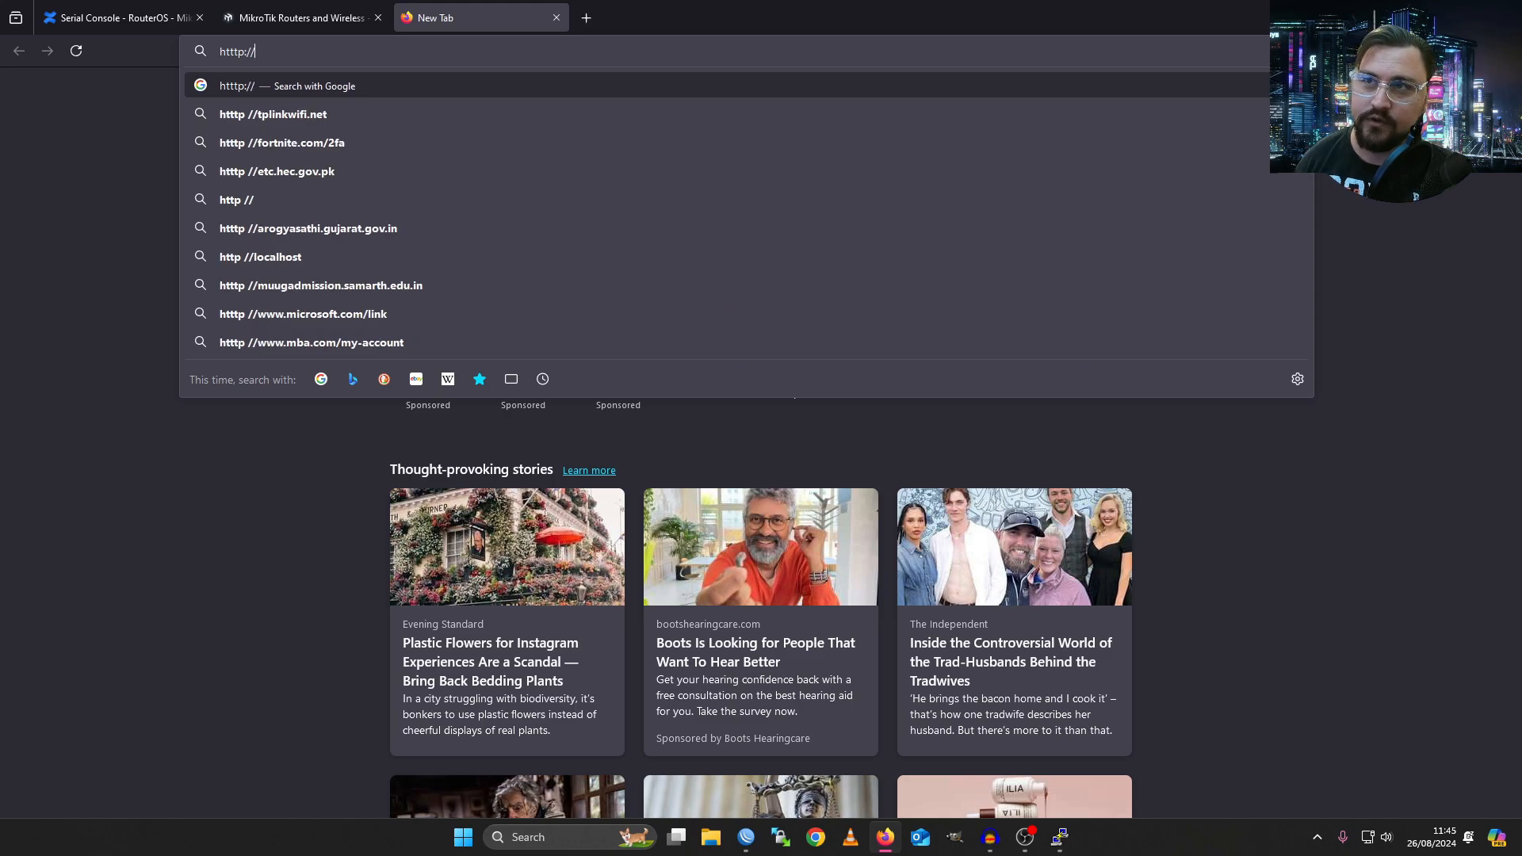
{"action": "type", "text": "172.16.0.1"}
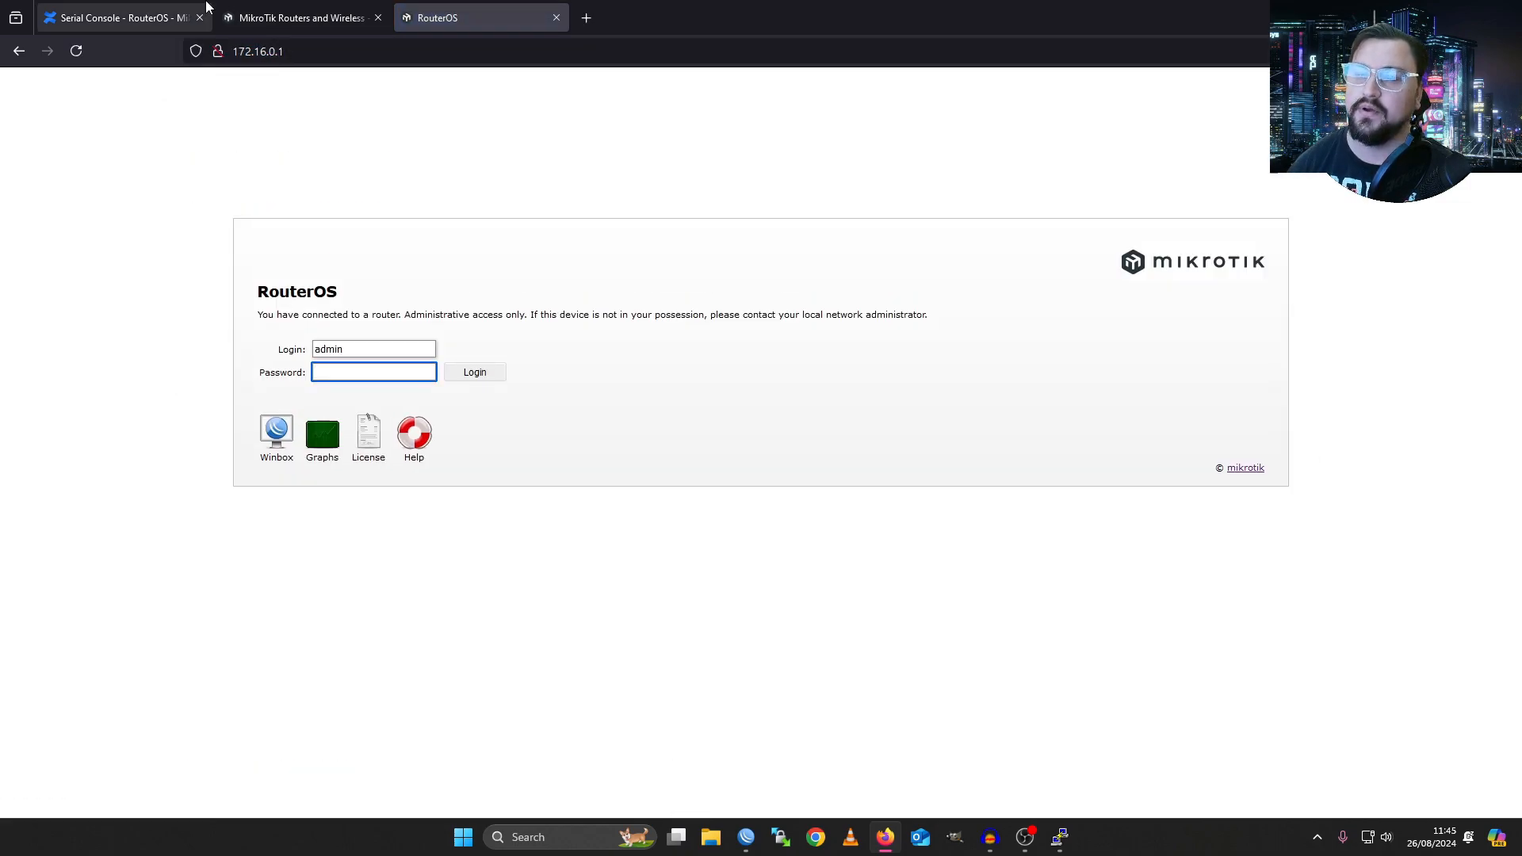
{"action": "mouse_move", "coordinate": [115, 17]}
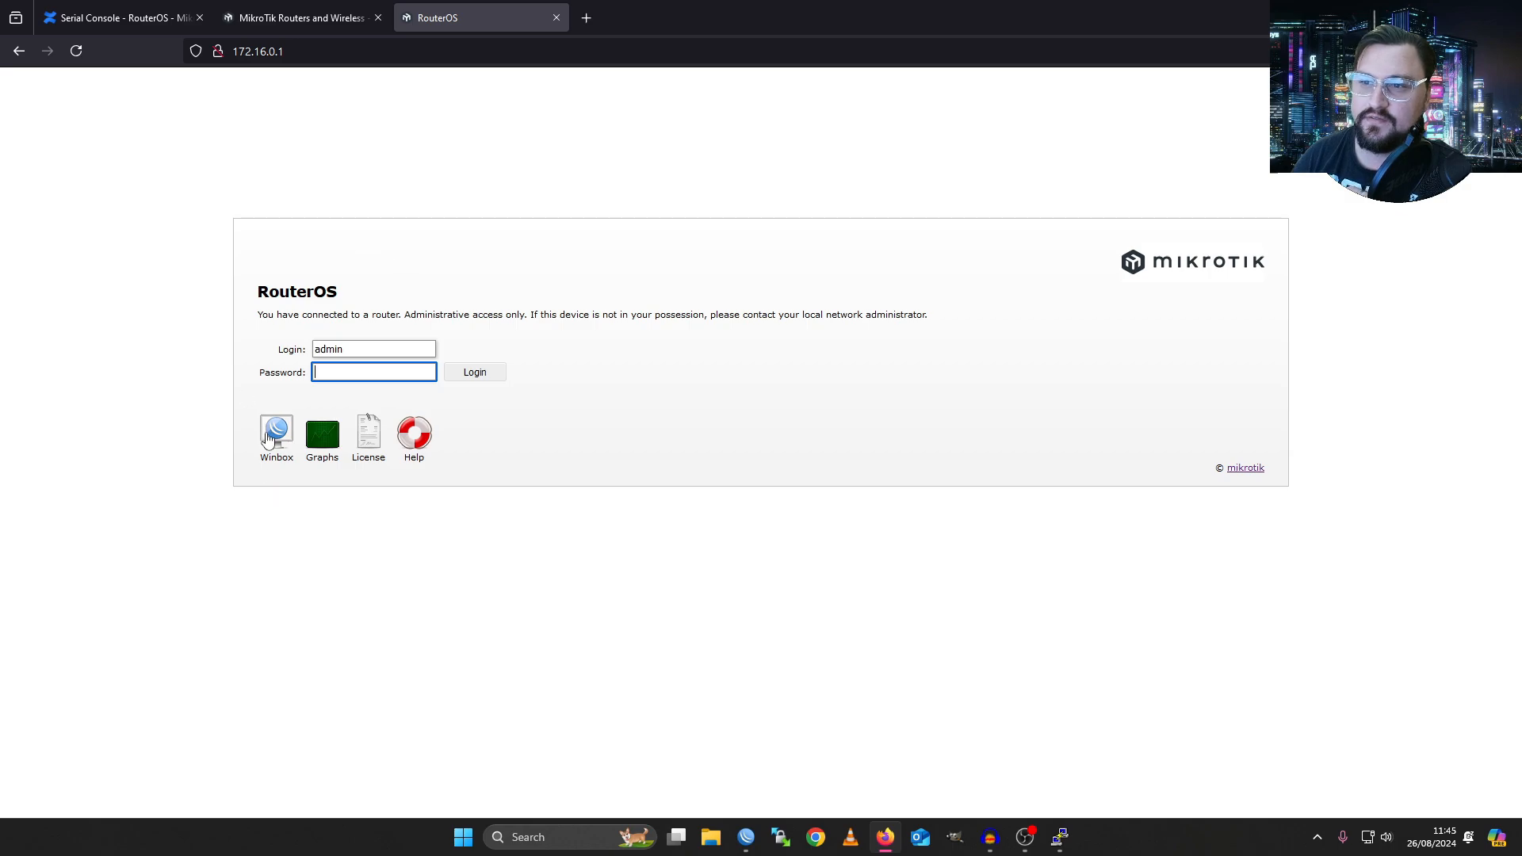
{"action": "mouse_move", "coordinate": [322, 434]}
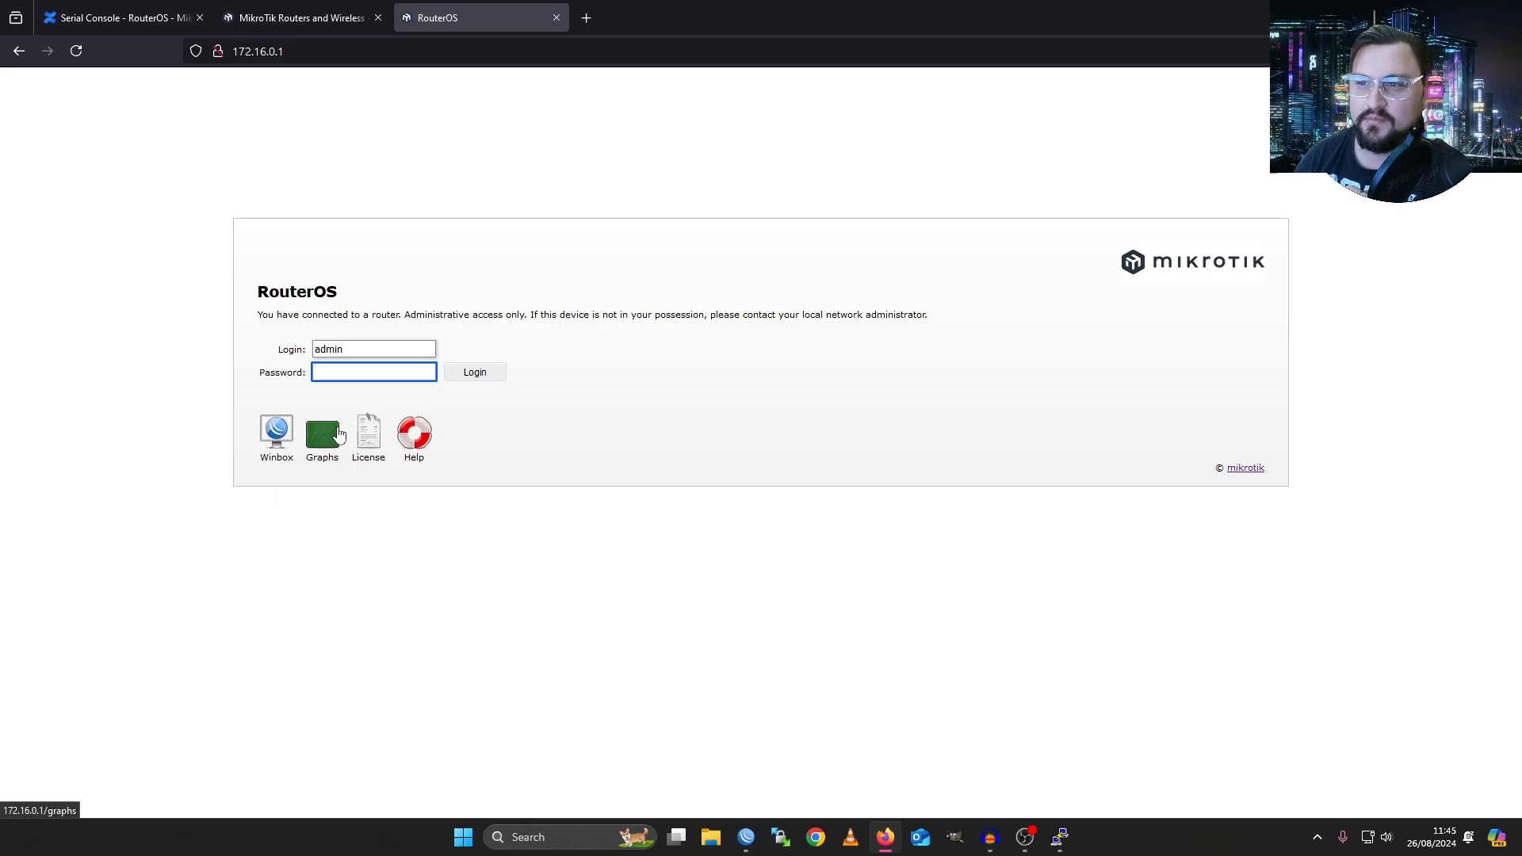
{"action": "mouse_move", "coordinate": [275, 432]}
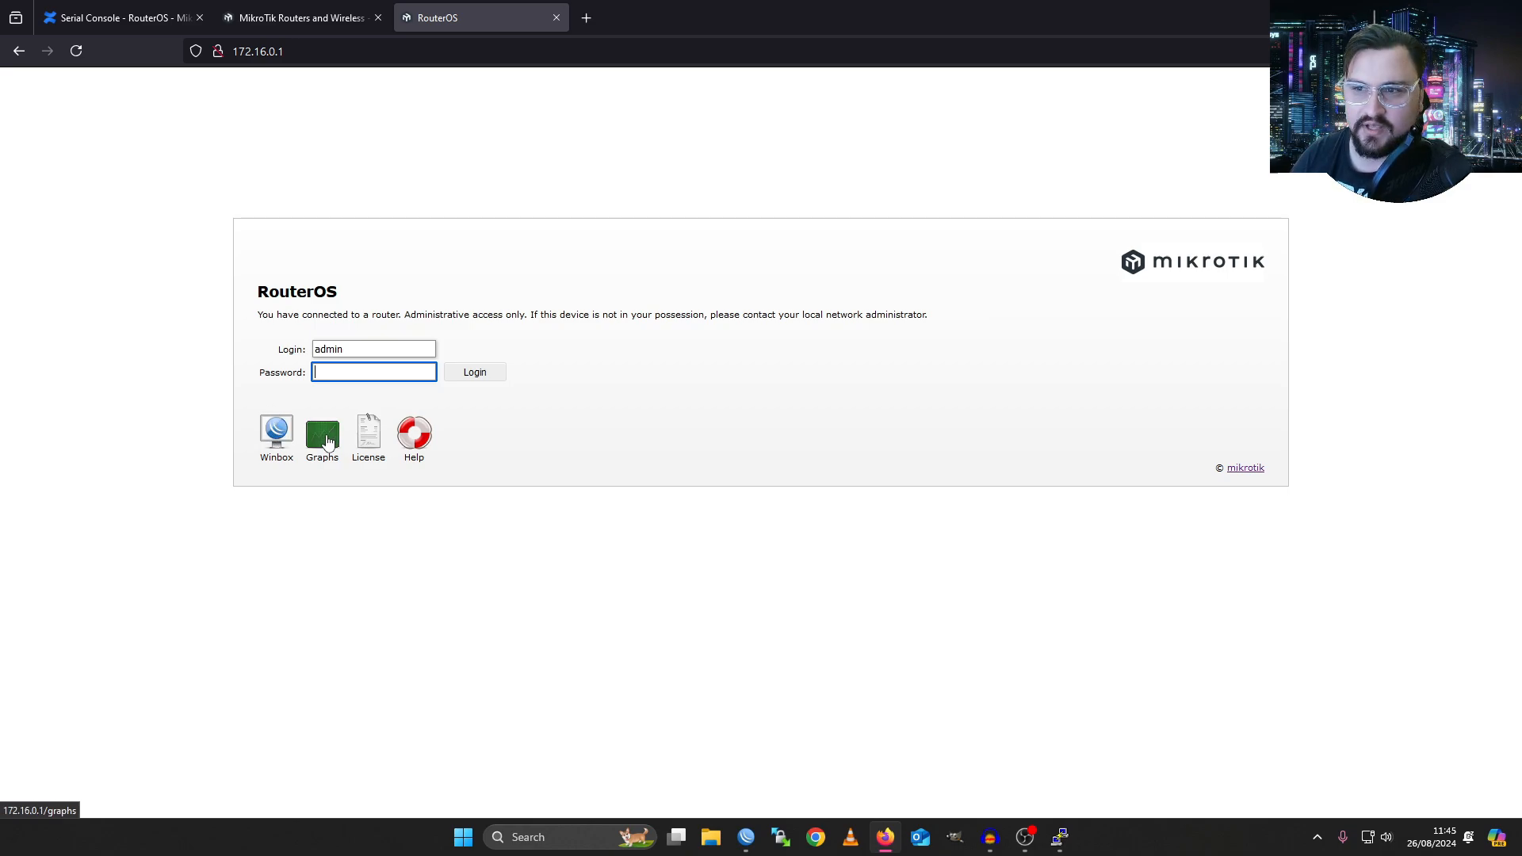
{"action": "mouse_move", "coordinate": [322, 437]}
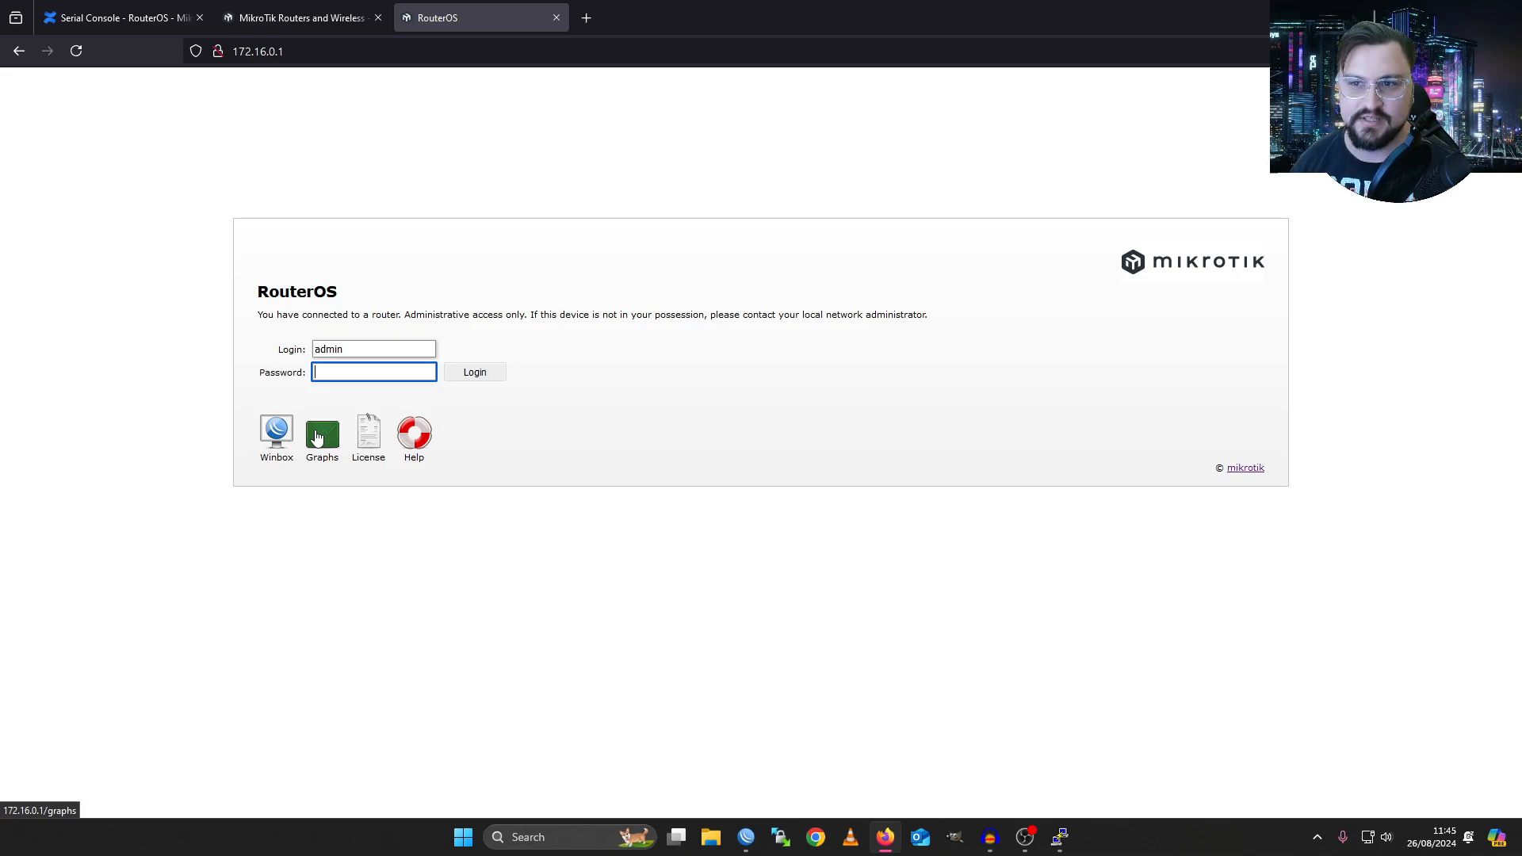
{"action": "mouse_move", "coordinate": [363, 474]}
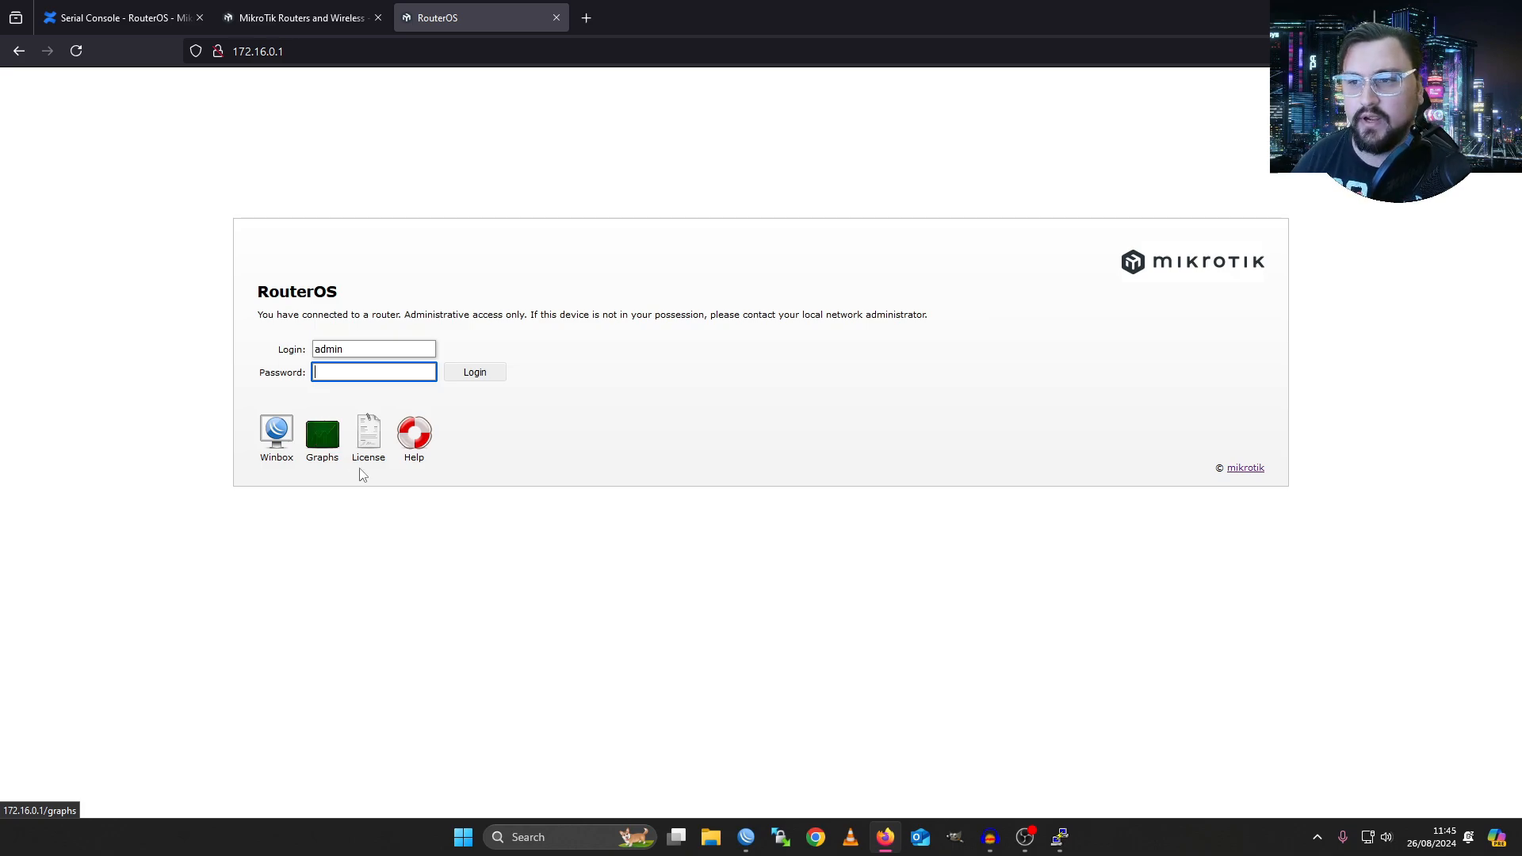
{"action": "mouse_move", "coordinate": [412, 431]}
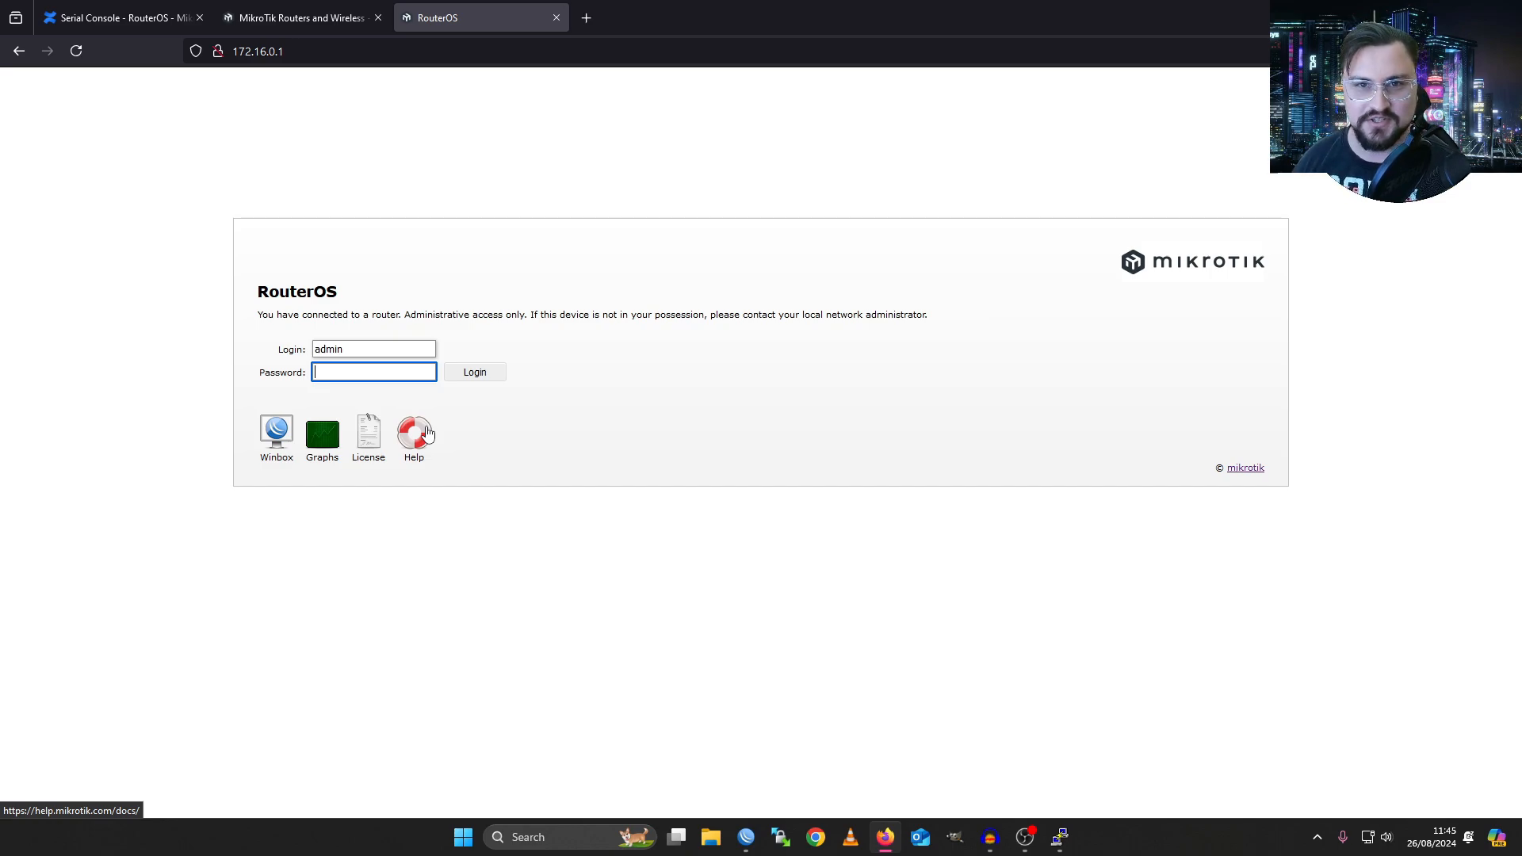
- Enter the admin password on the RouterOS login page
{"action": "type", "text": "•"}
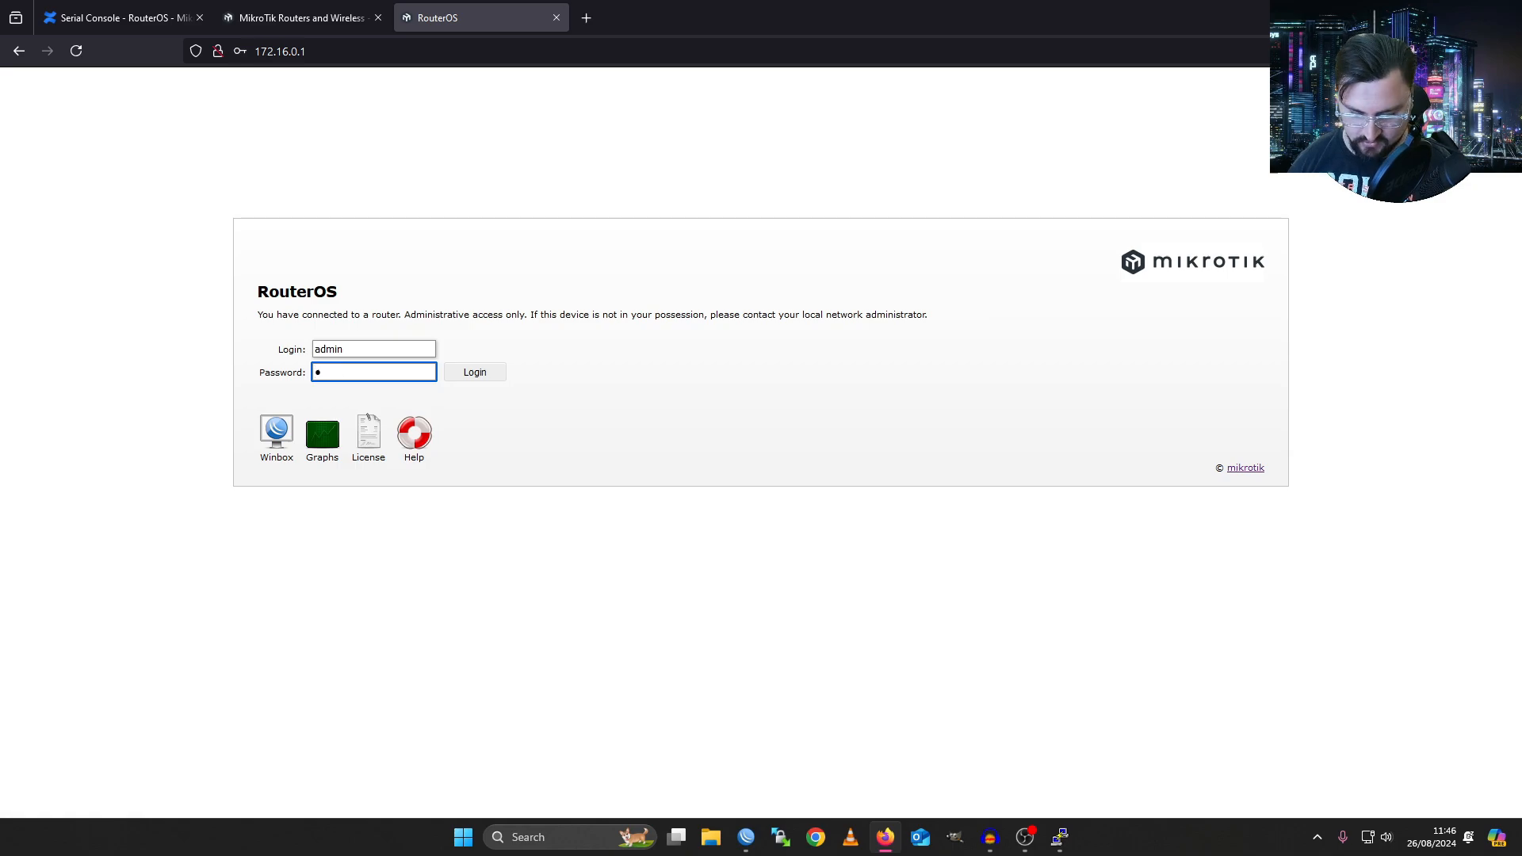
- Submit the admin login to reach the router's Quick Set page
{"action": "left_click", "coordinate": [474, 371]}
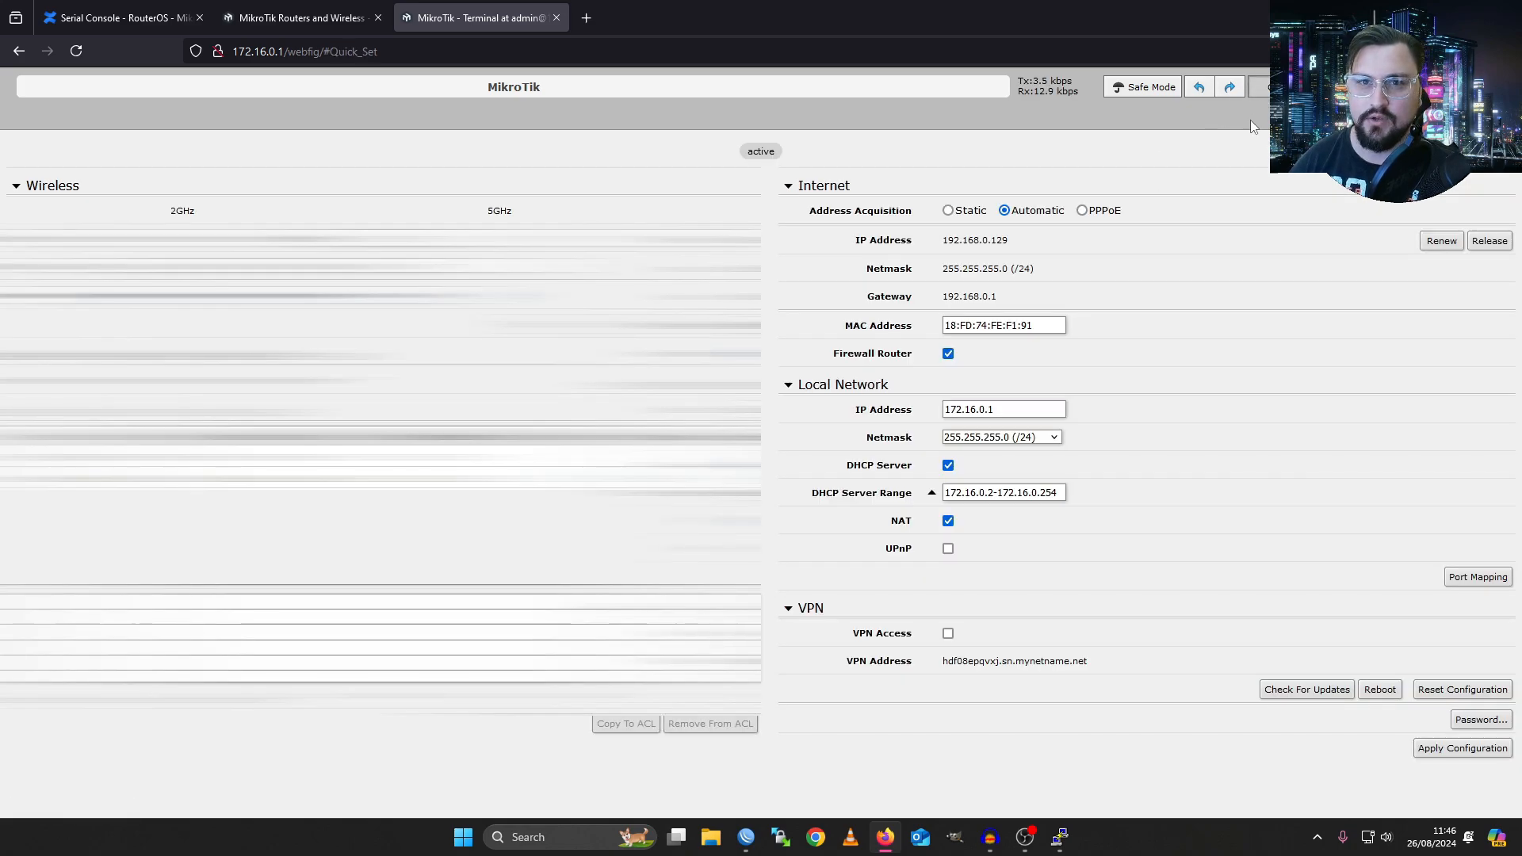
{"action": "mouse_move", "coordinate": [941, 390]}
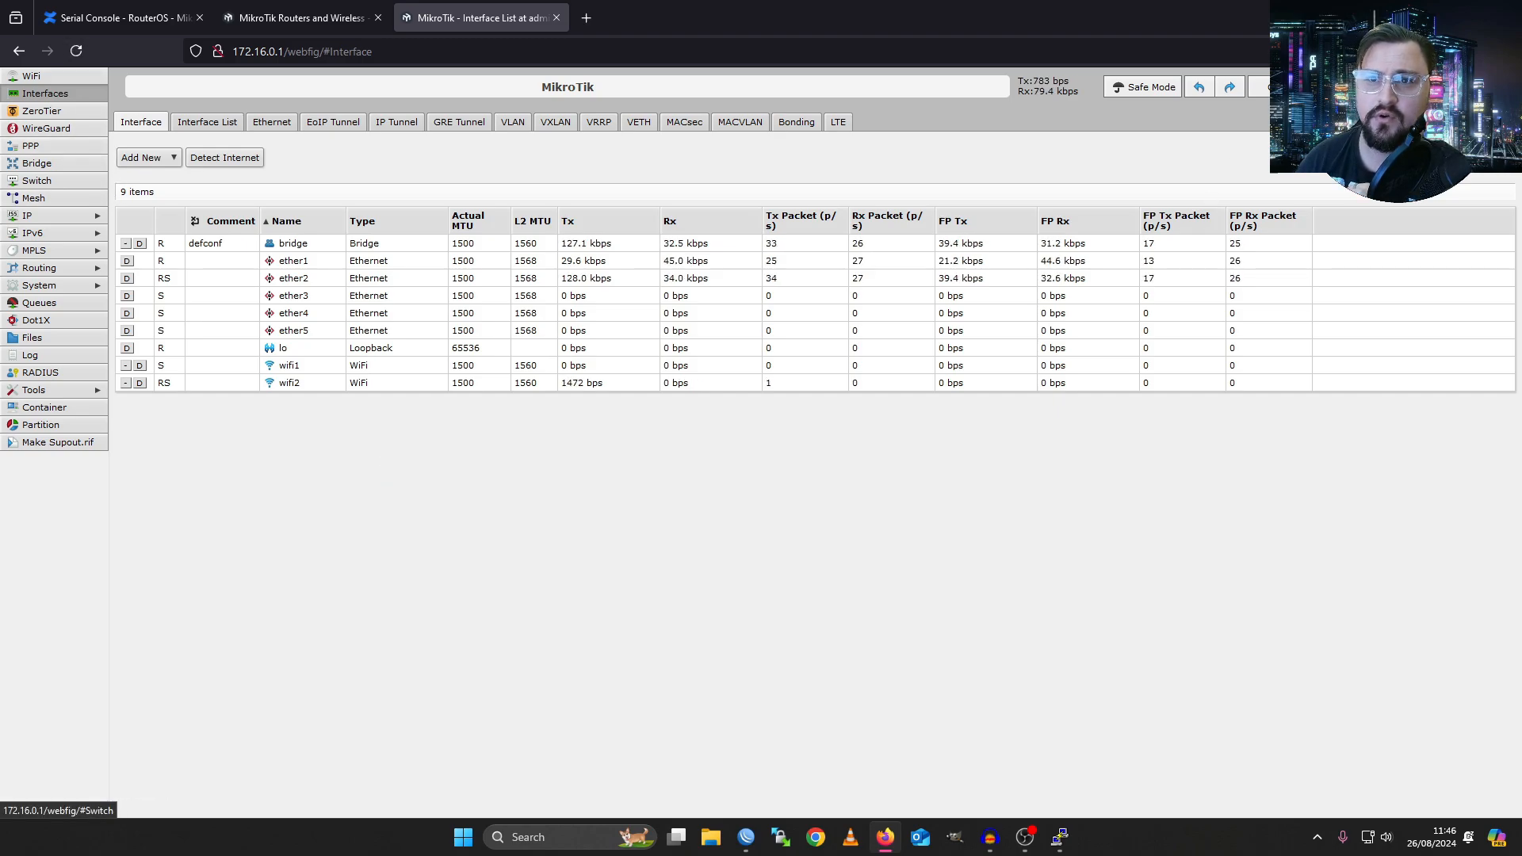
{"action": "mouse_move", "coordinate": [41, 111]}
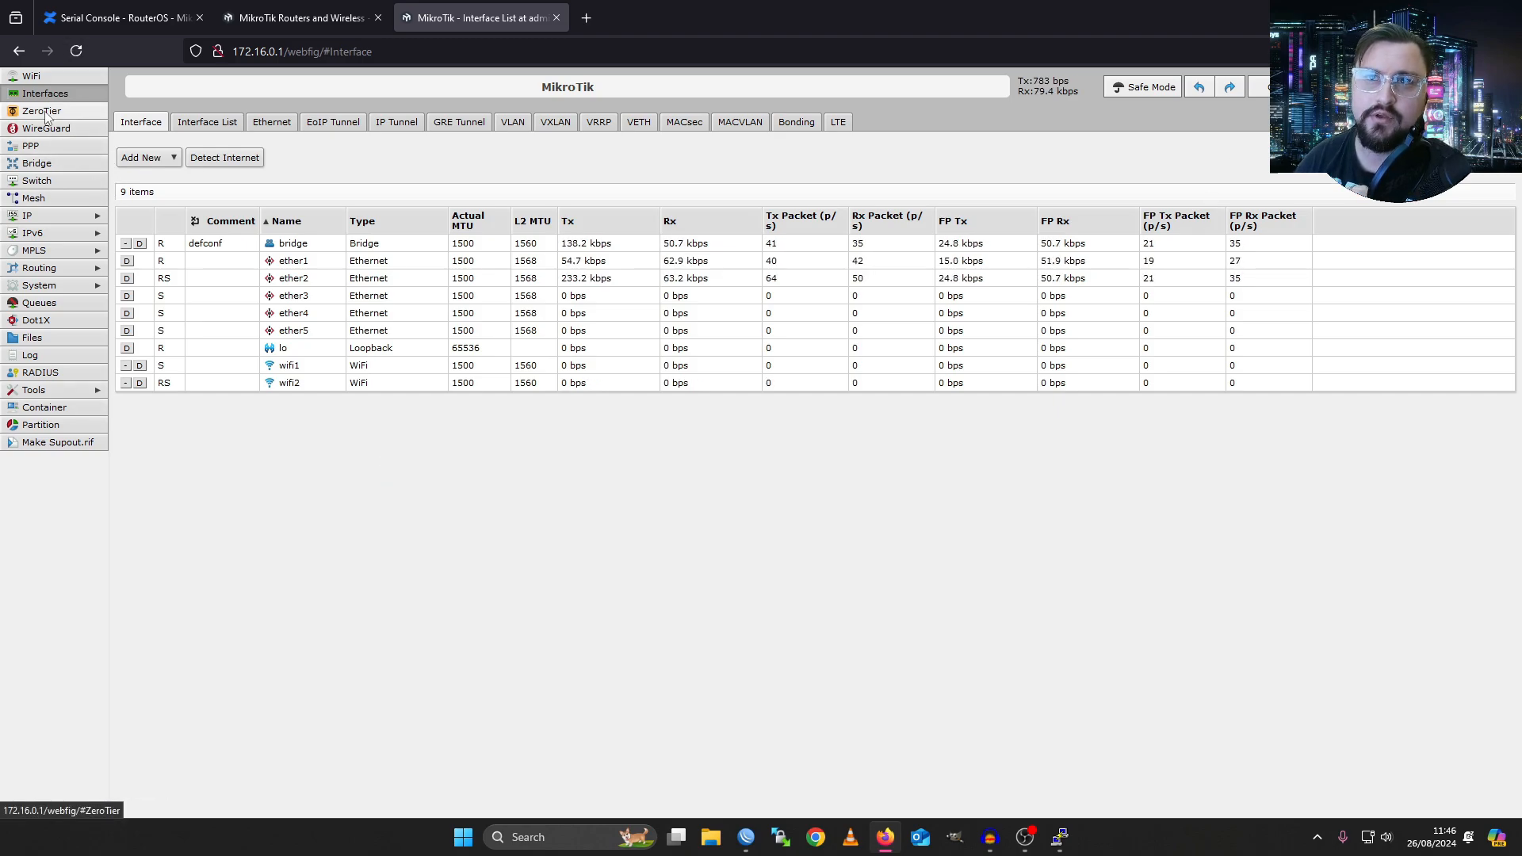
- Browse the ZeroTier list, the Interfaces list and the IP > Addresses list
{"action": "left_click", "coordinate": [42, 111]}
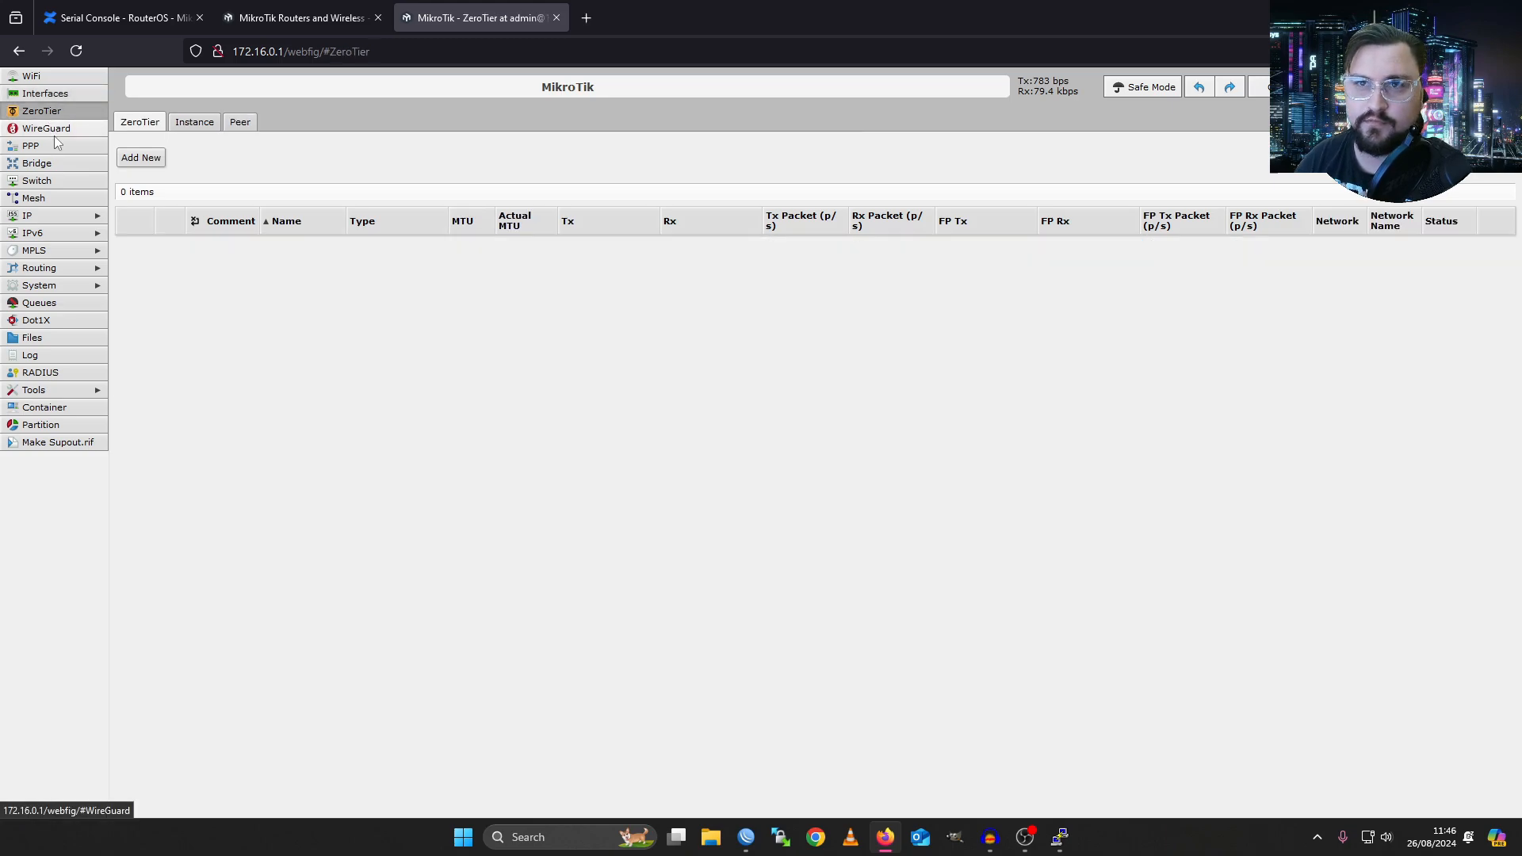
{"action": "left_click", "coordinate": [45, 94]}
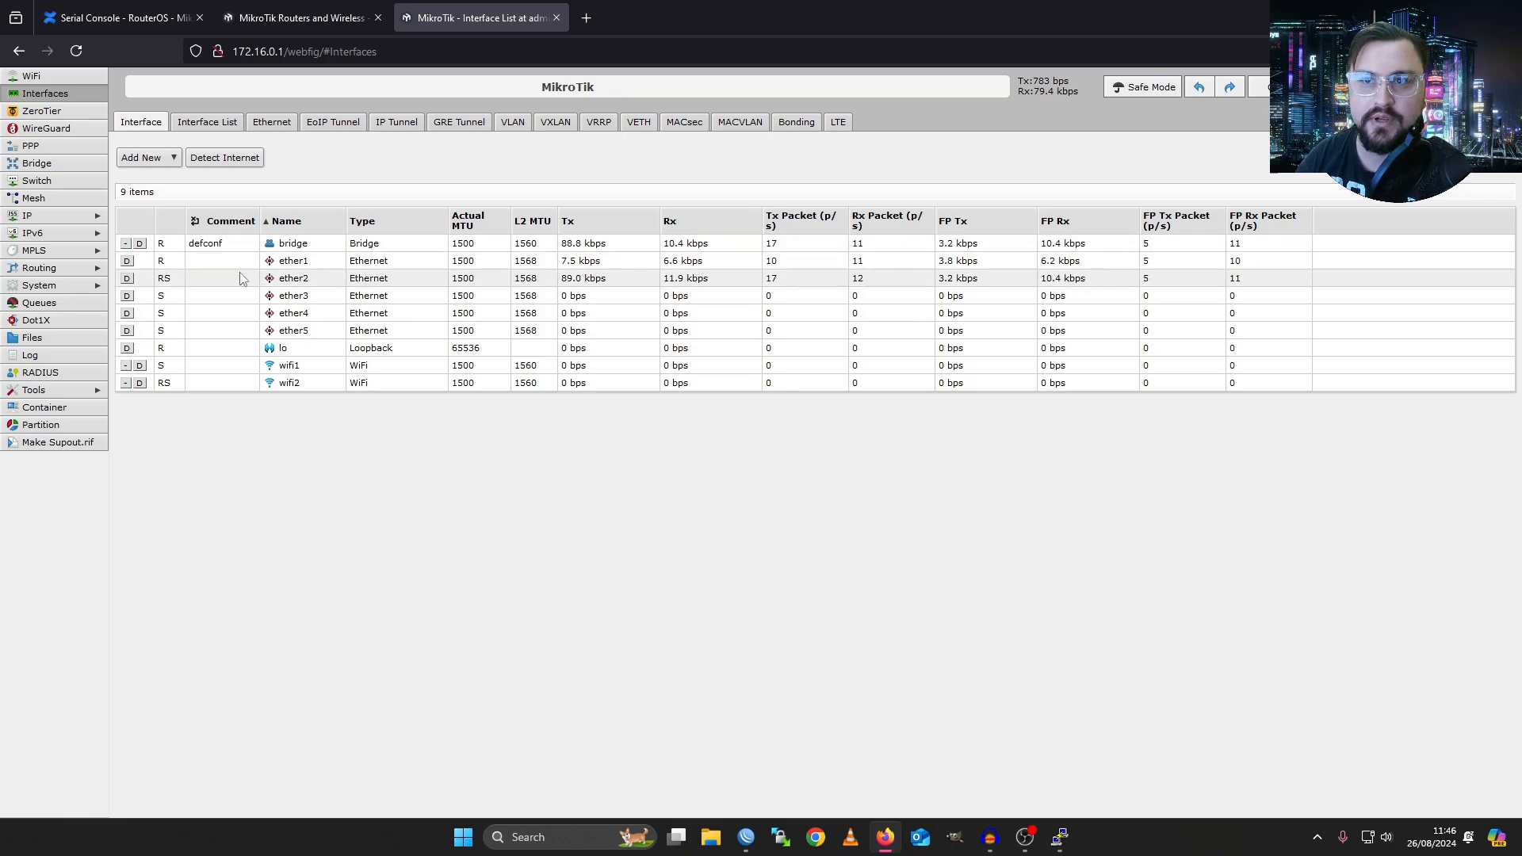
{"action": "left_click", "coordinate": [27, 214]}
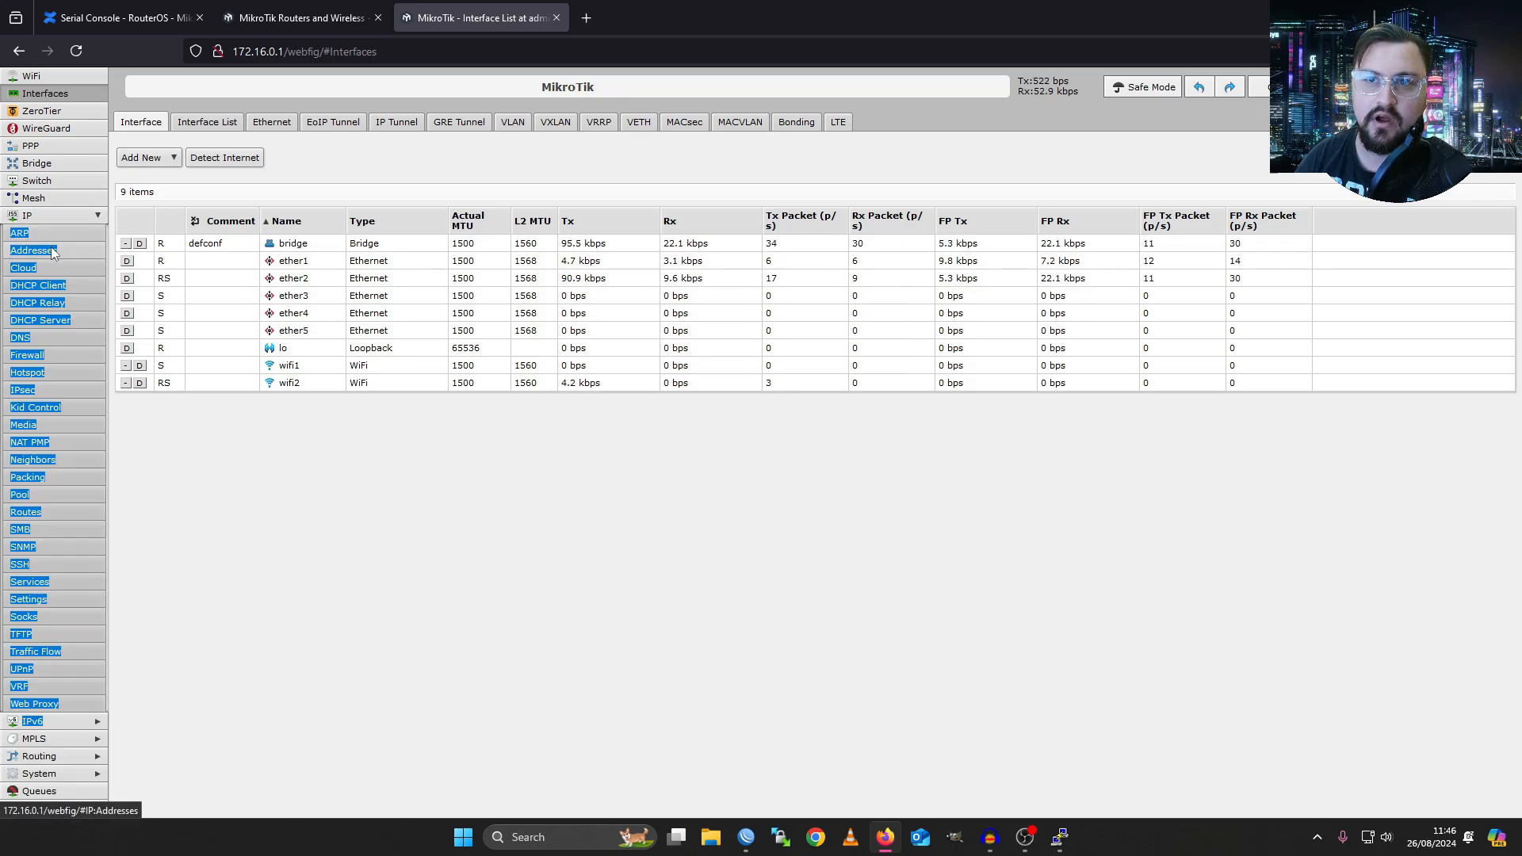
{"action": "left_click", "coordinate": [33, 249]}
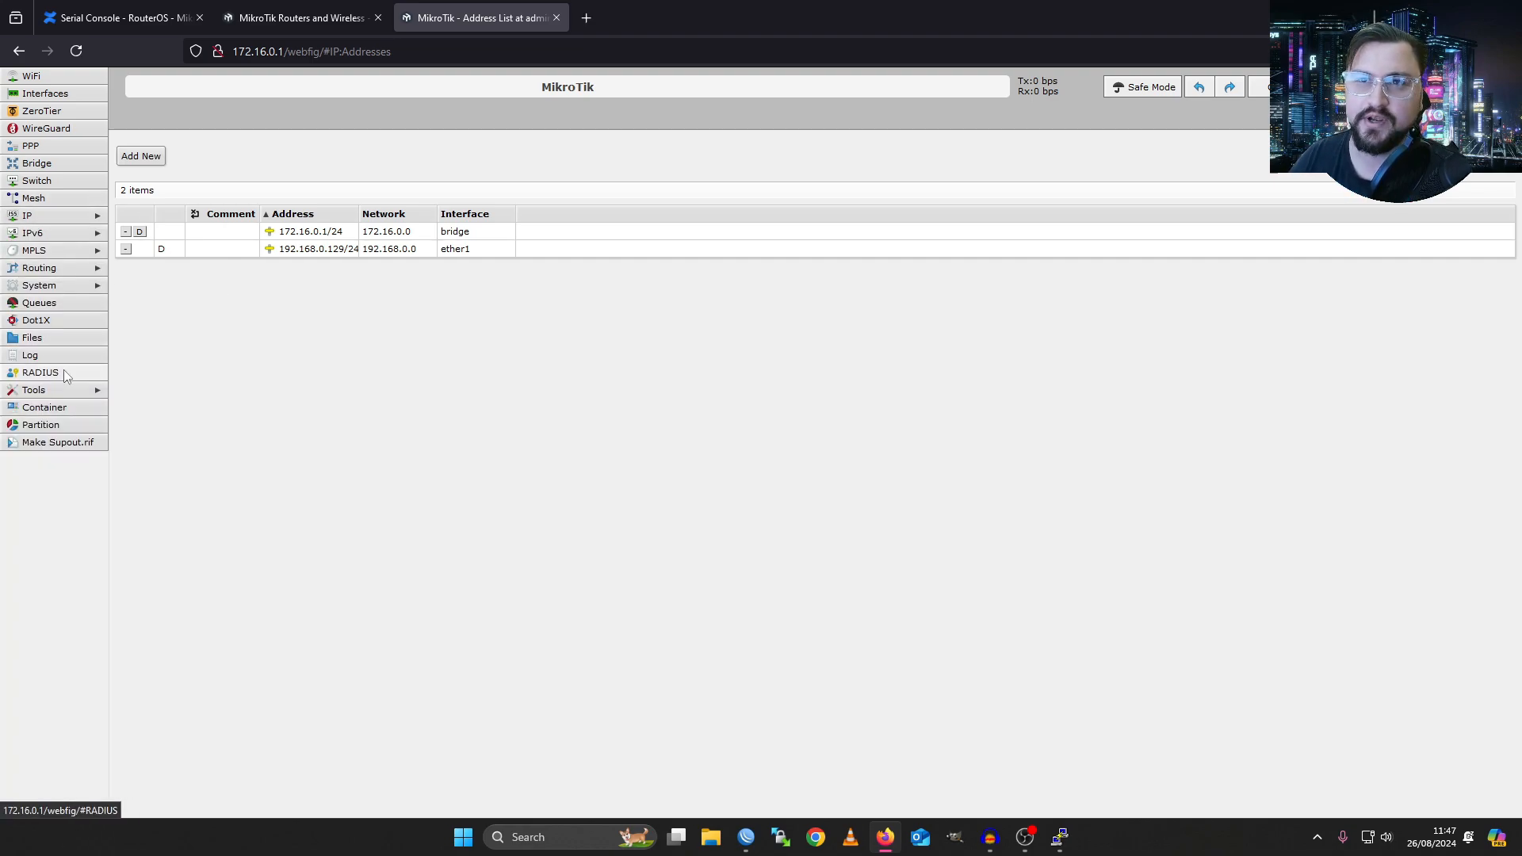
{"action": "mouse_move", "coordinate": [38, 266]}
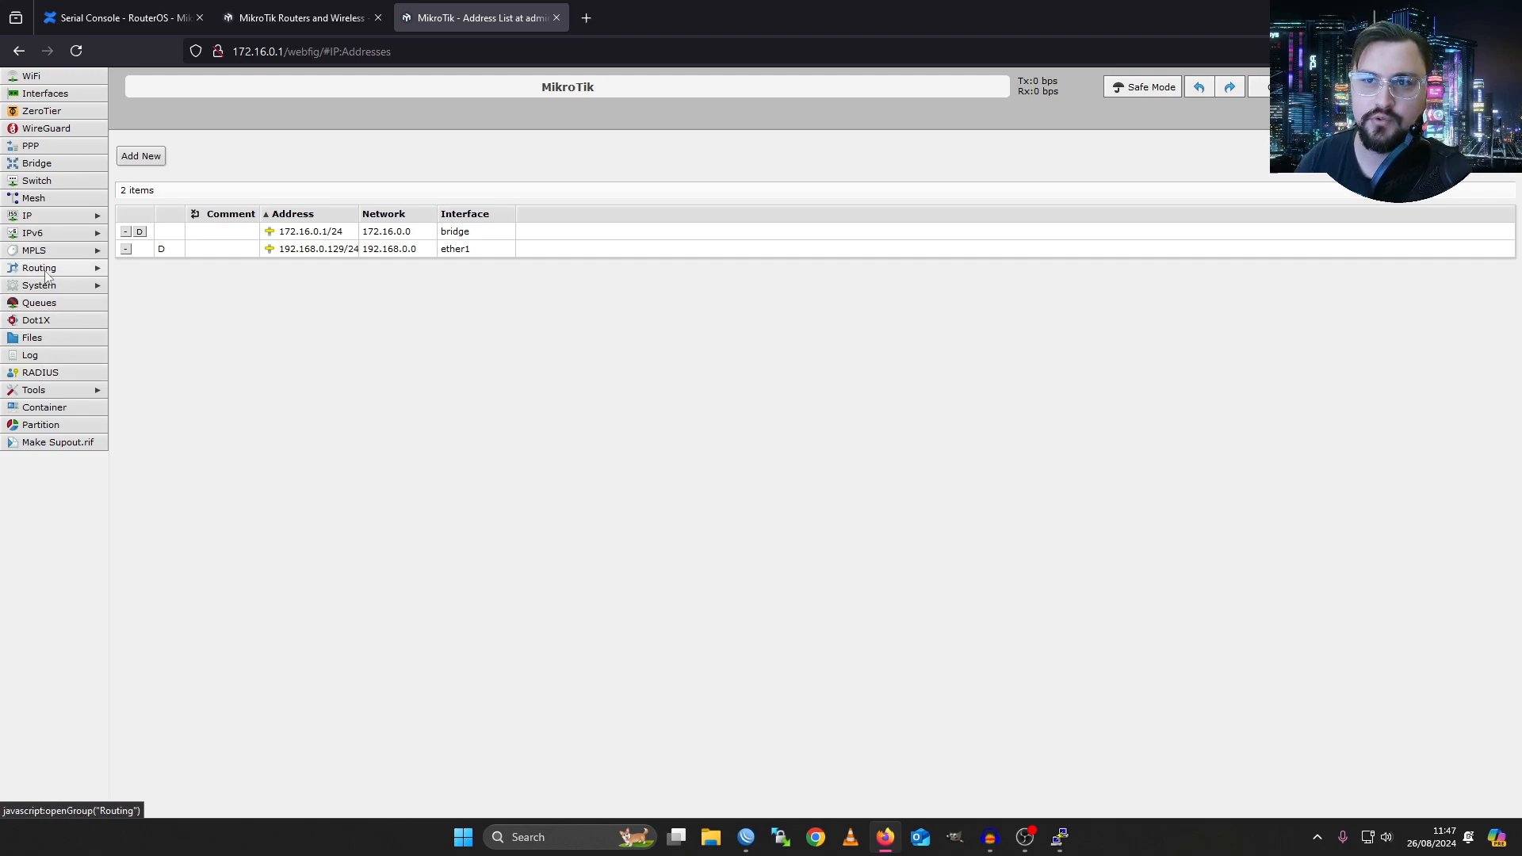
- Expand and collapse Routing, then submit an empty command at the RouterOS 7.15.1 terminal prompt
{"action": "left_click", "coordinate": [38, 266]}
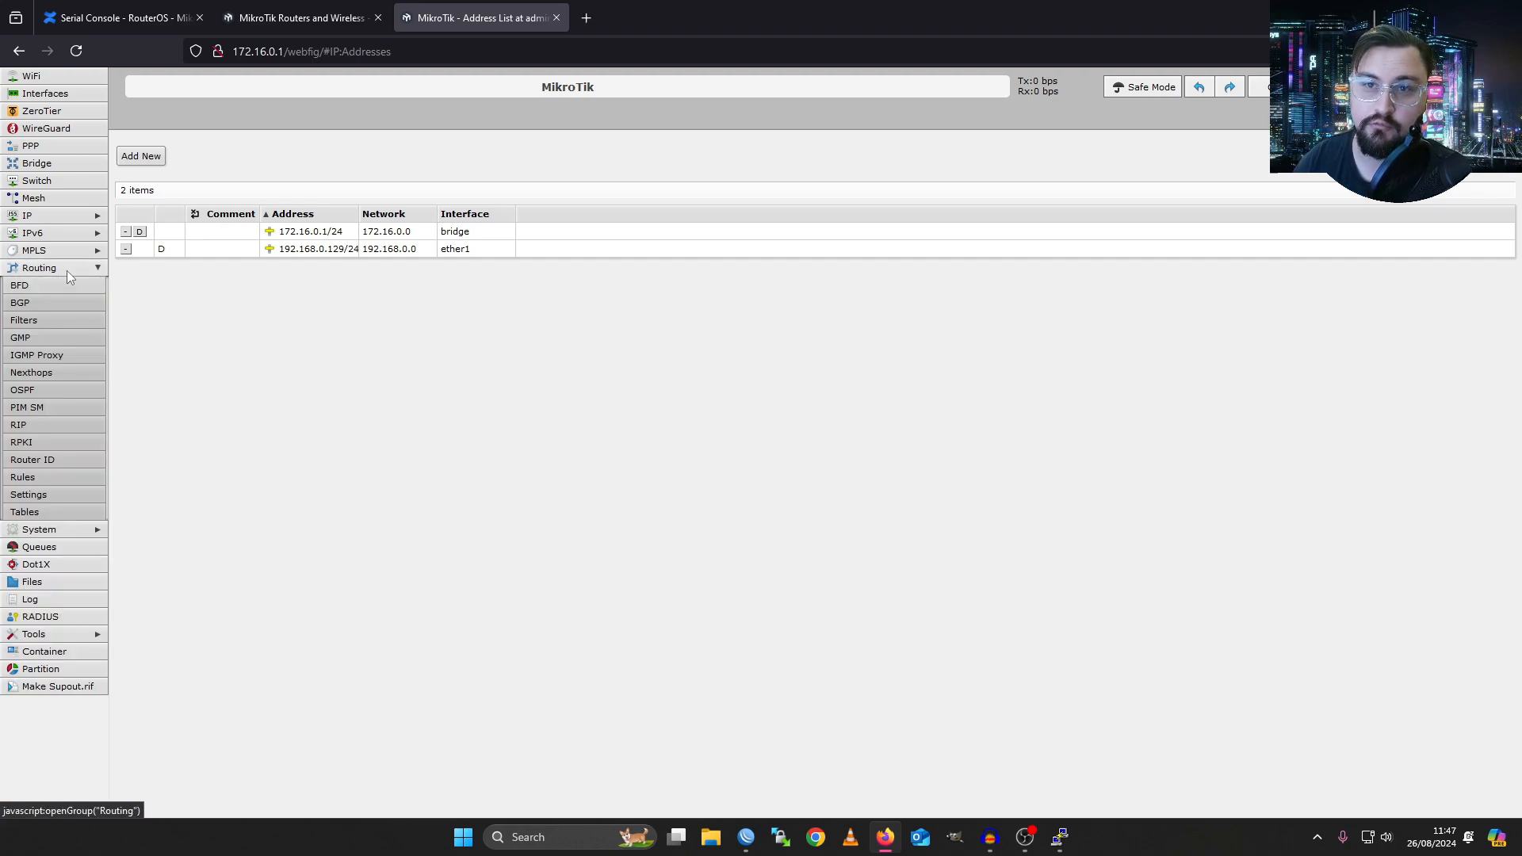
{"action": "left_click", "coordinate": [38, 266]}
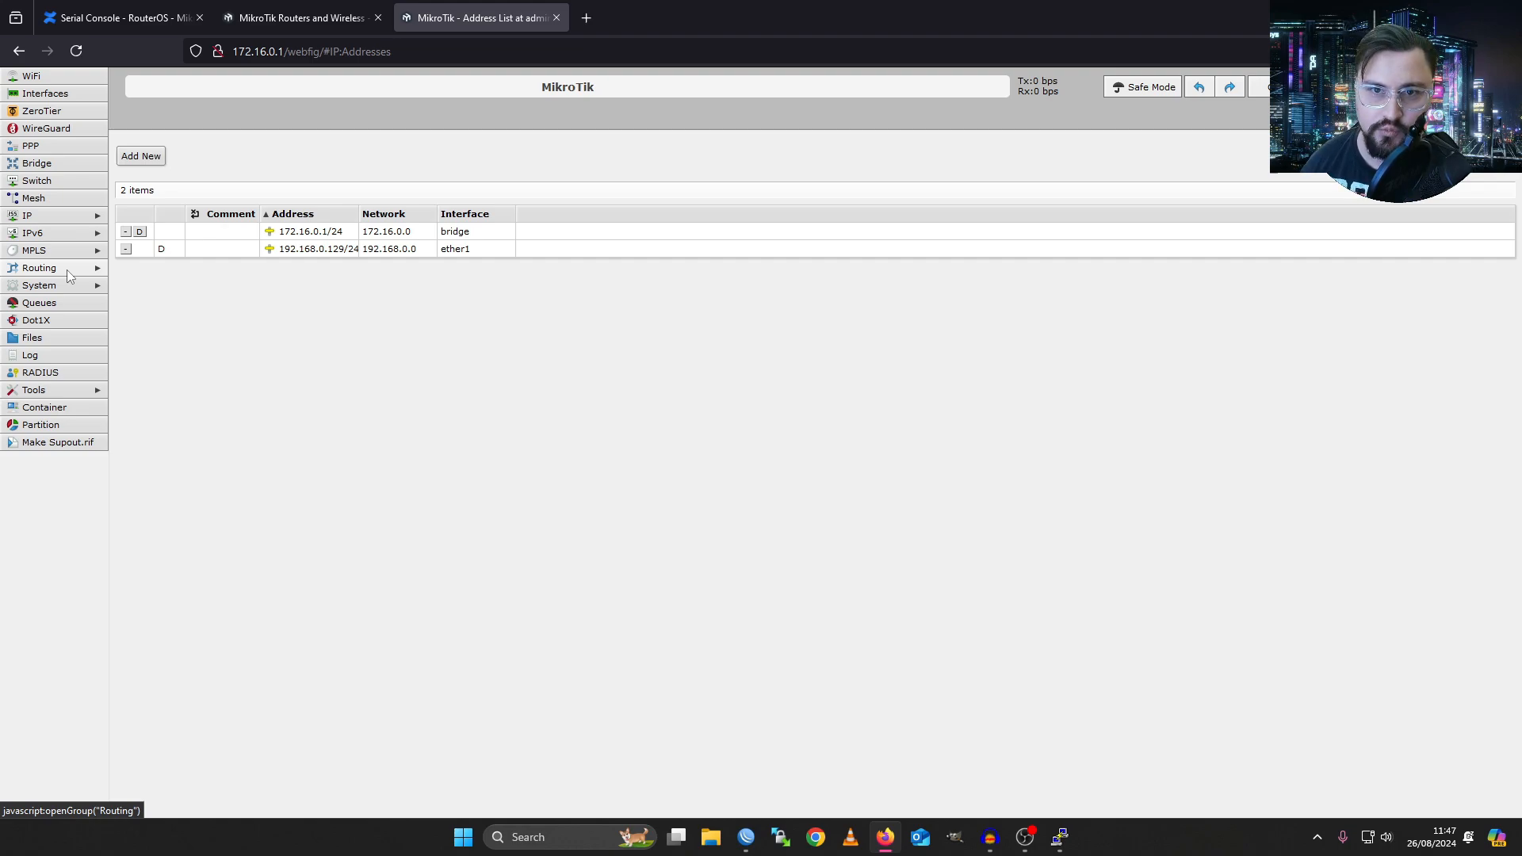
{"action": "mouse_move", "coordinate": [37, 179]}
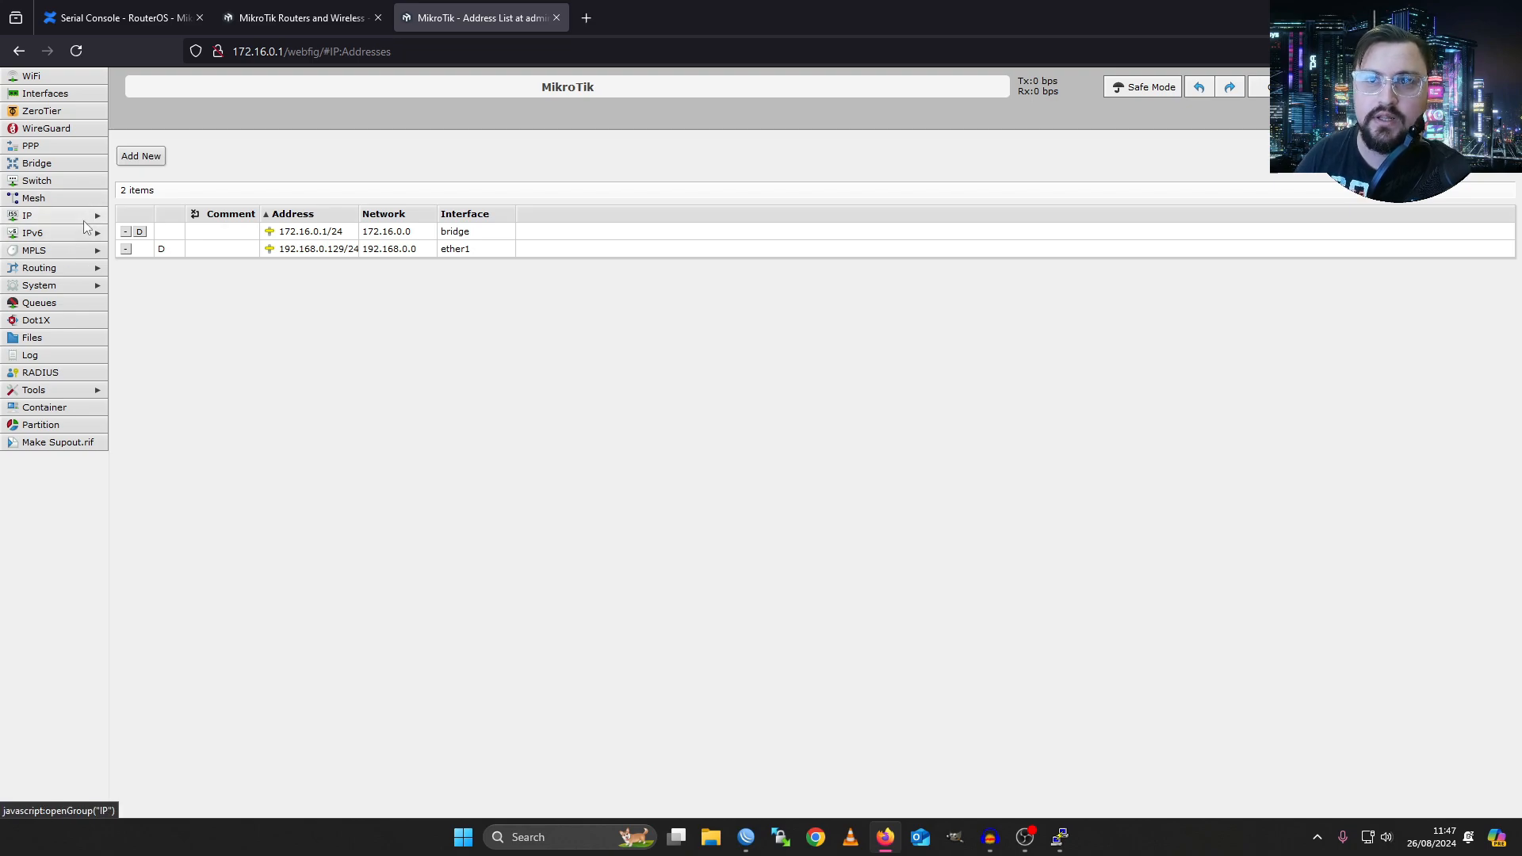
{"action": "mouse_move", "coordinate": [44, 408]}
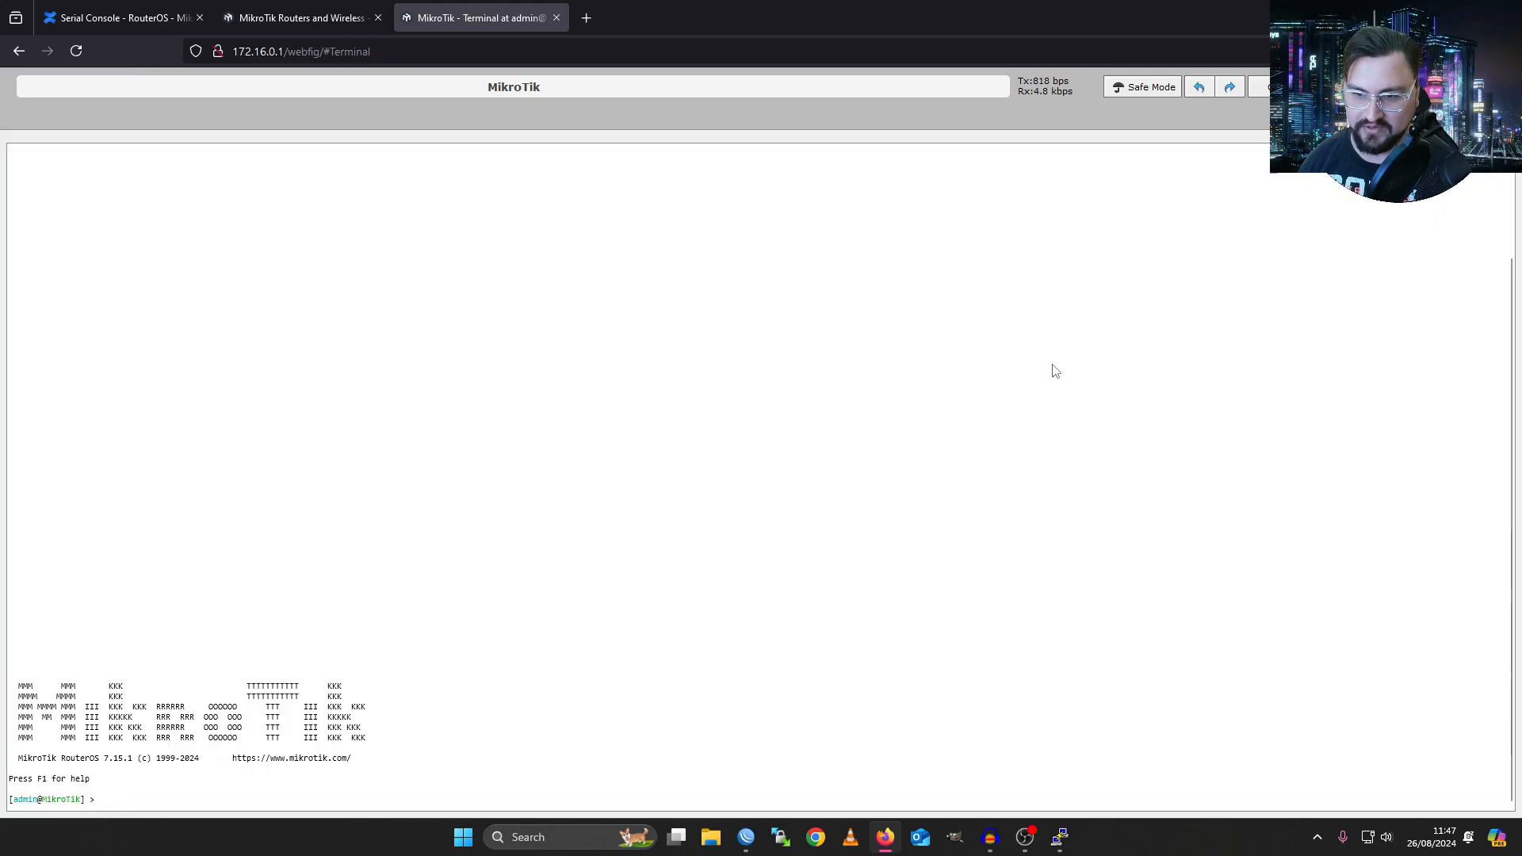
{"action": "key", "text": "Return"}
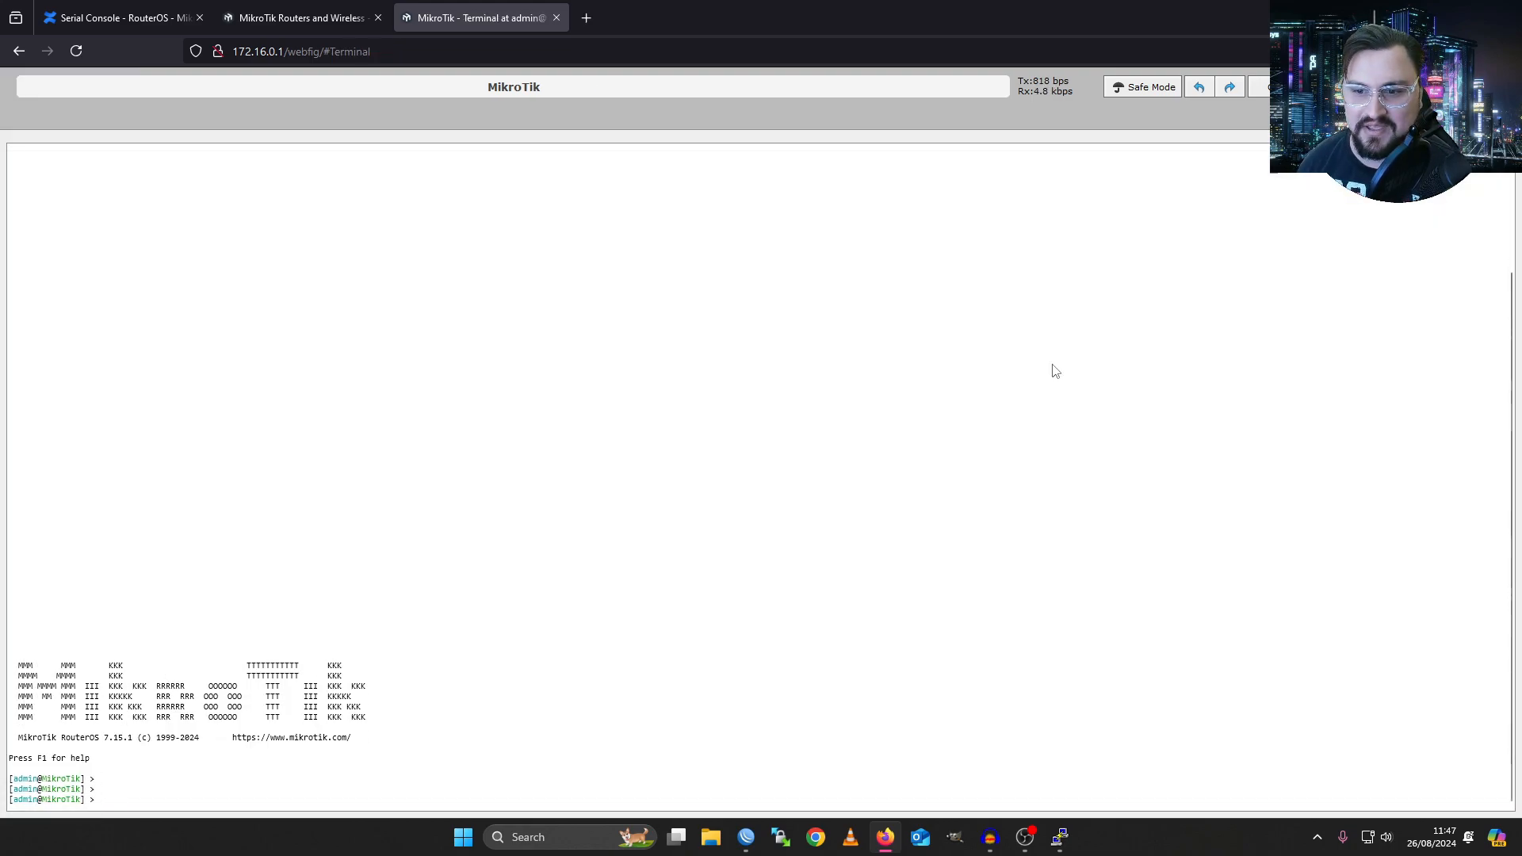